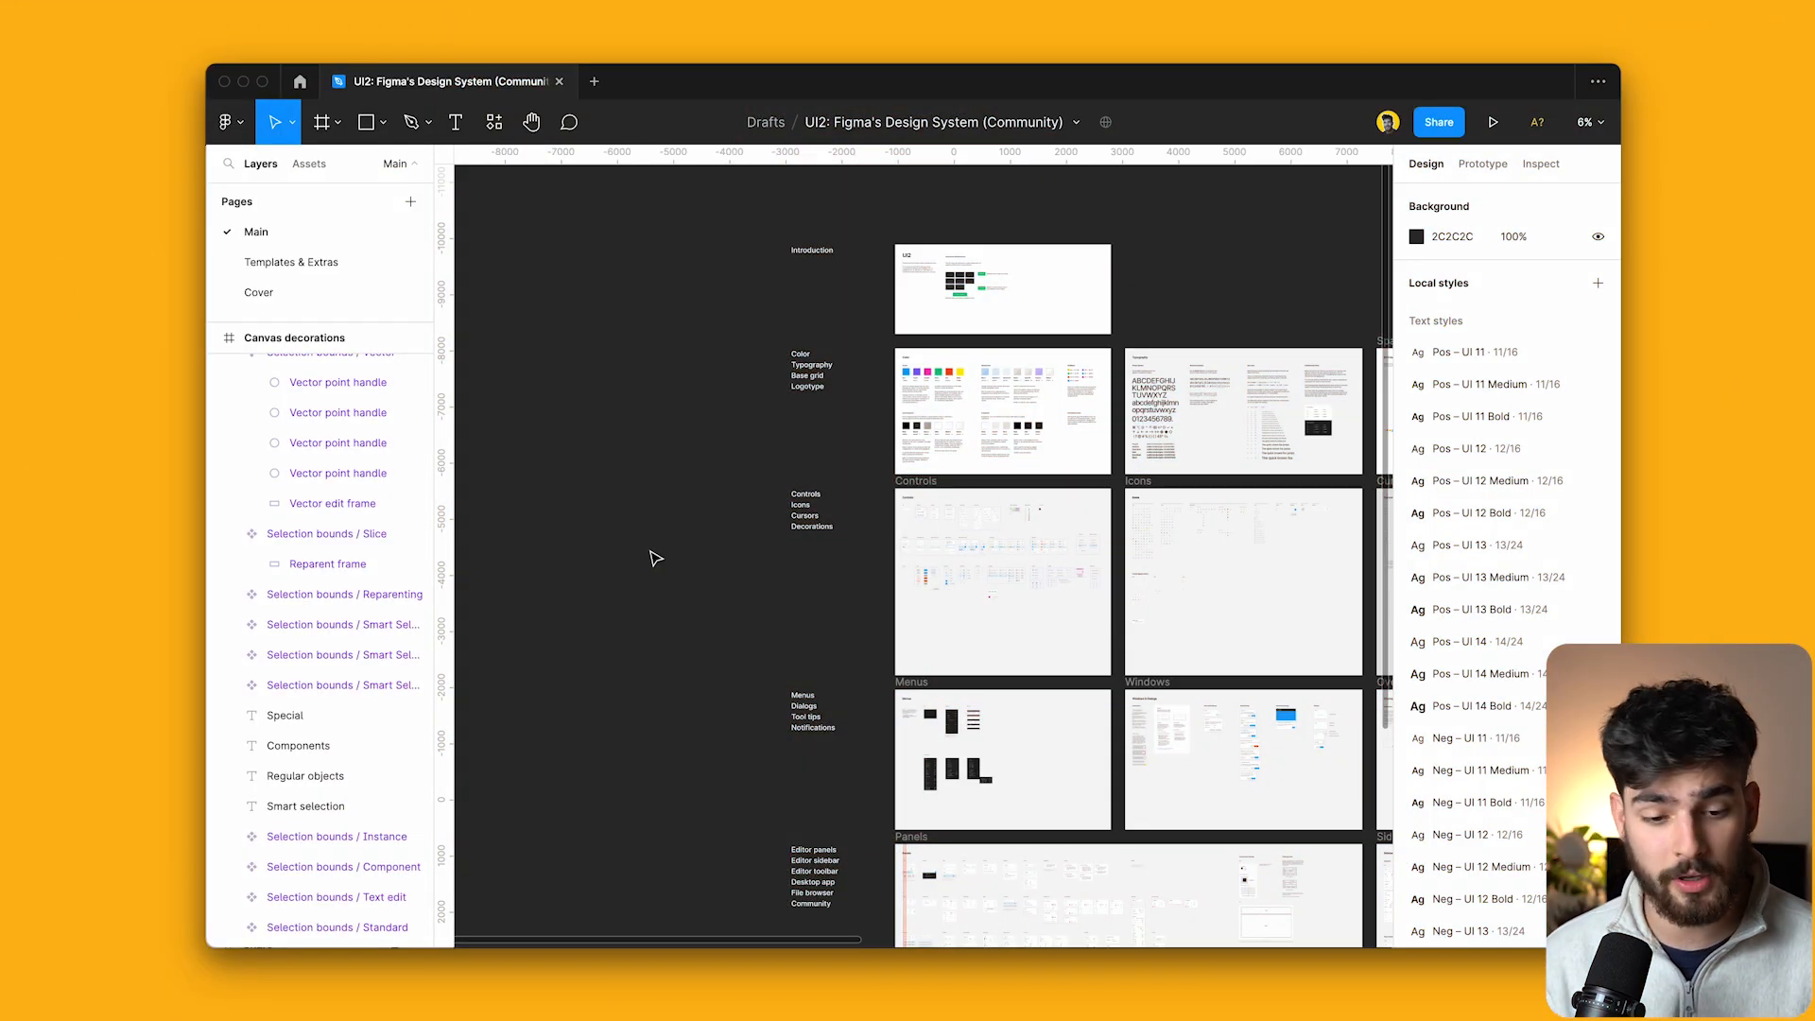
List the recent plugins and run Find / Focus over the UI2 design system file.
left_click(492, 121)
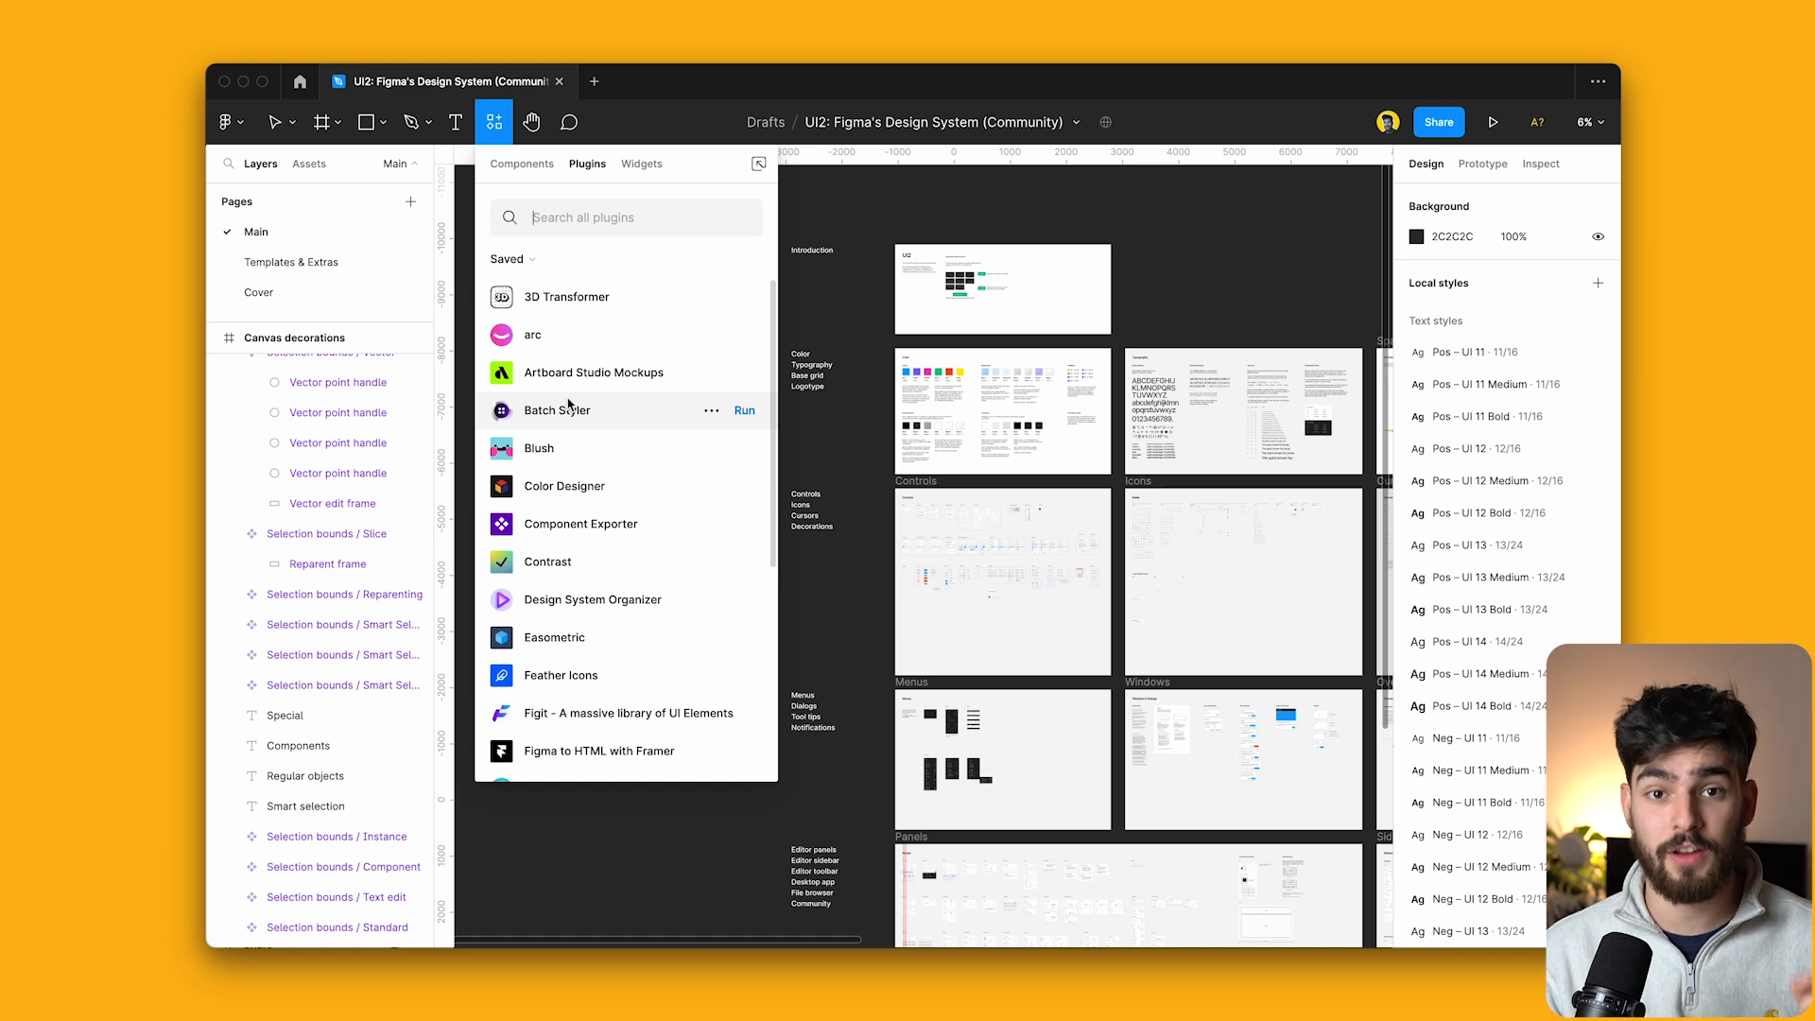
scroll("down", 3)
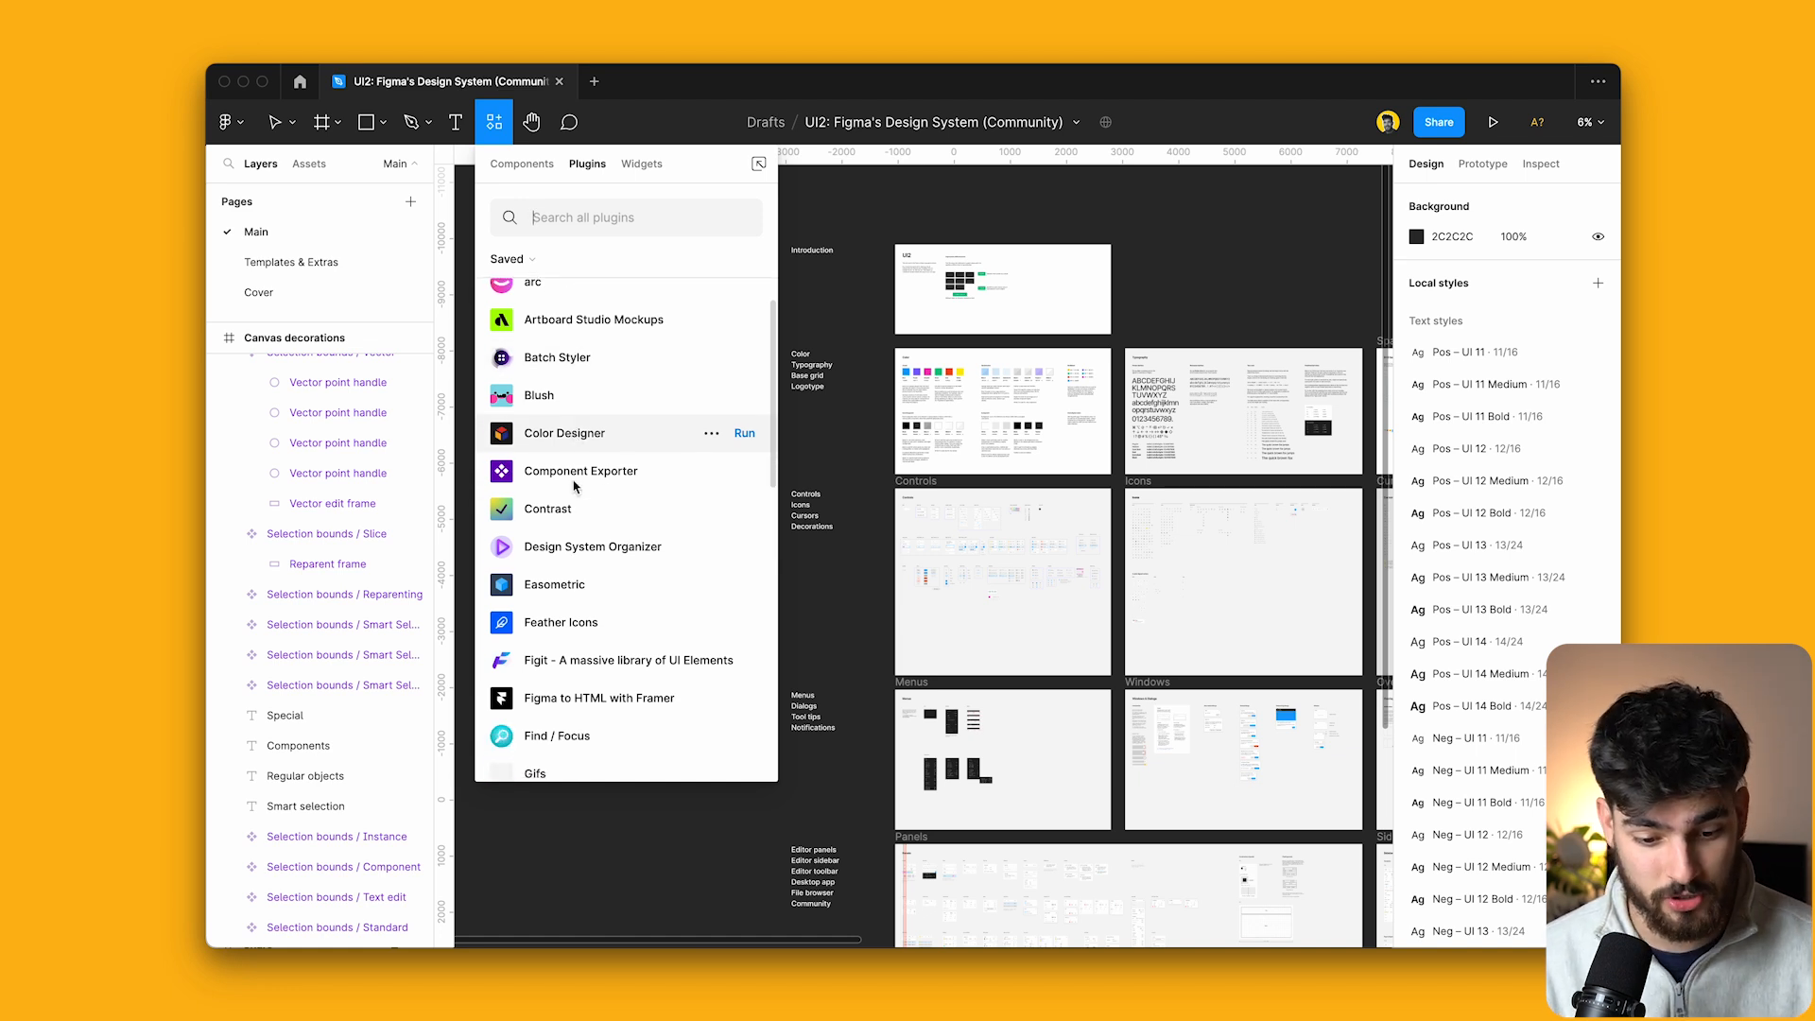
left_click(510, 257)
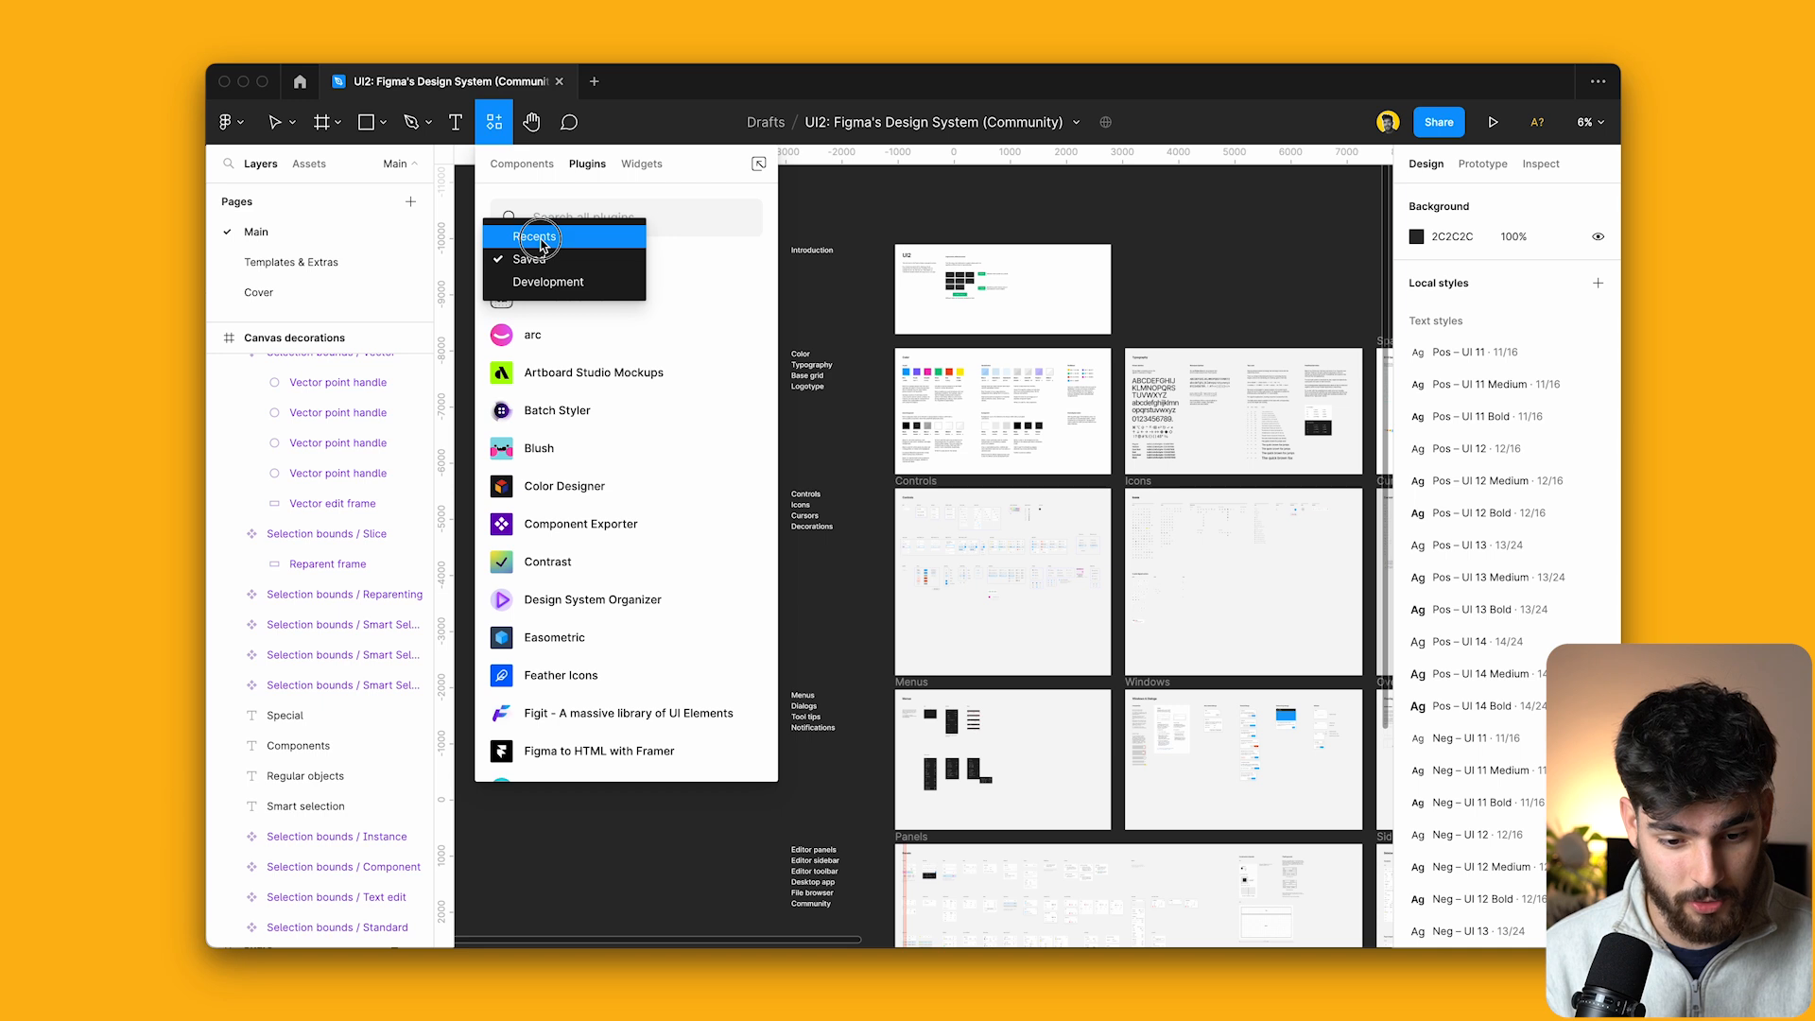
left_click(535, 239)
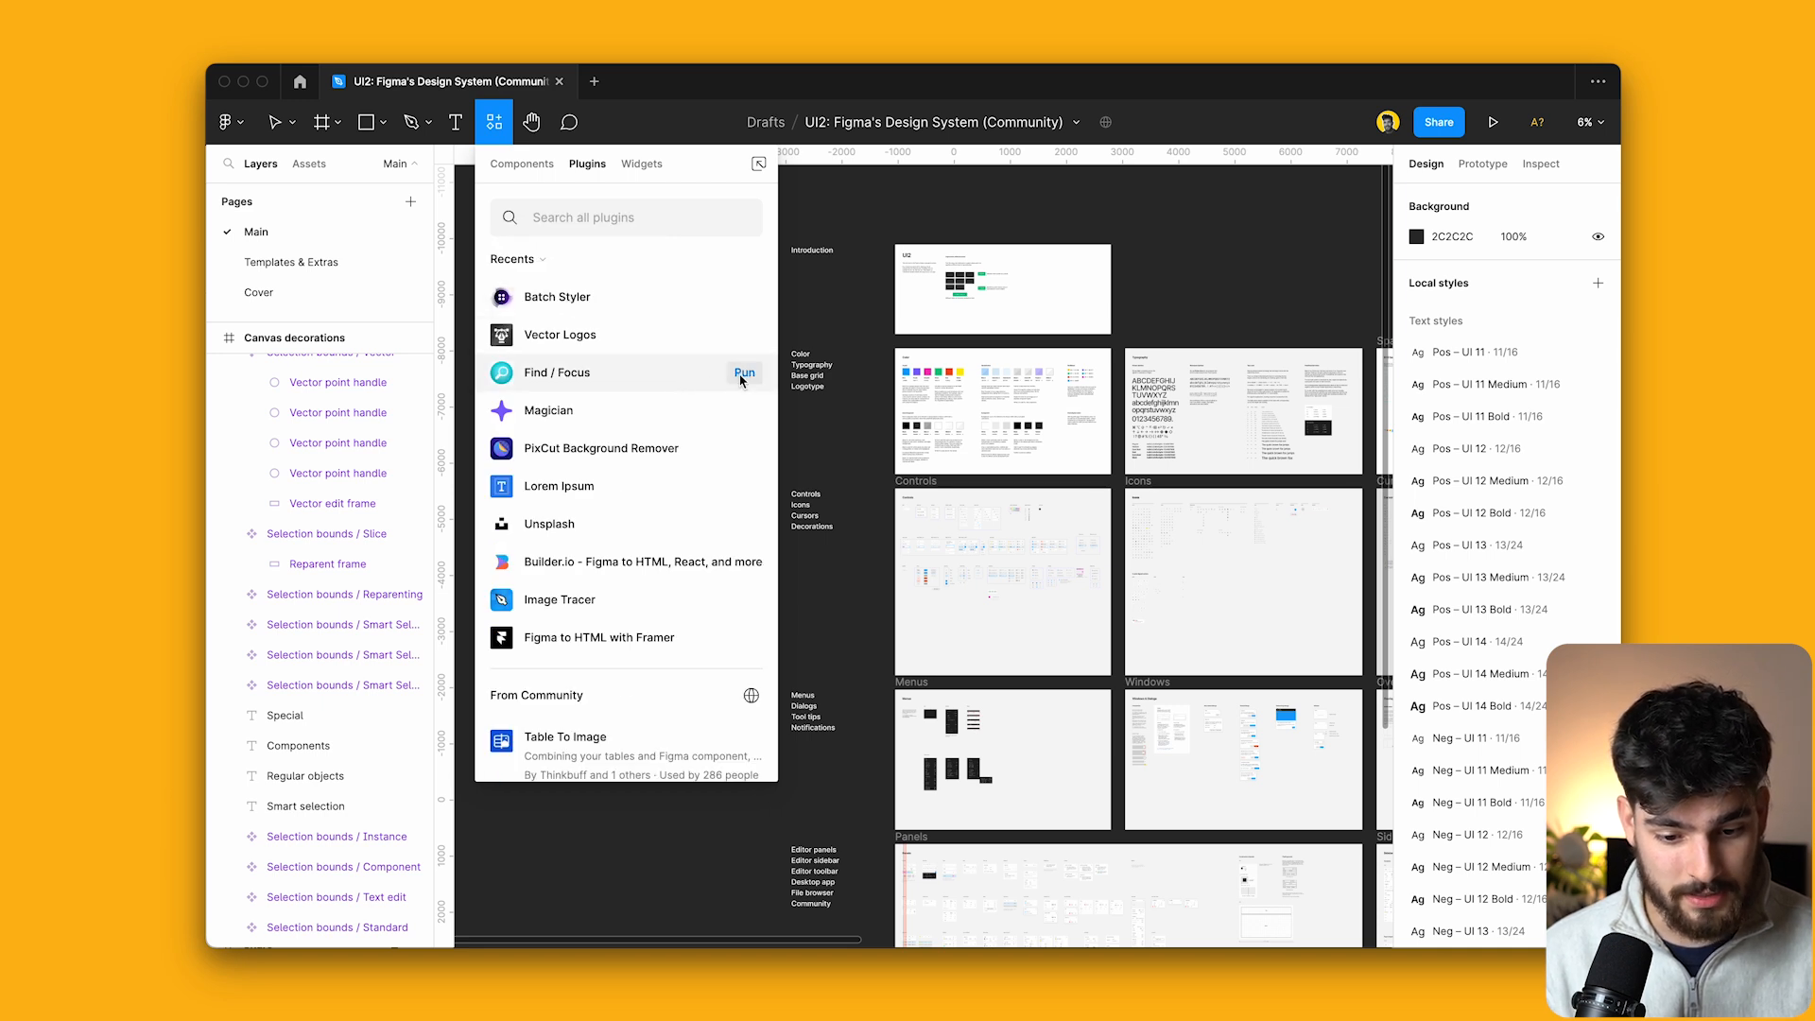
left_click(745, 372)
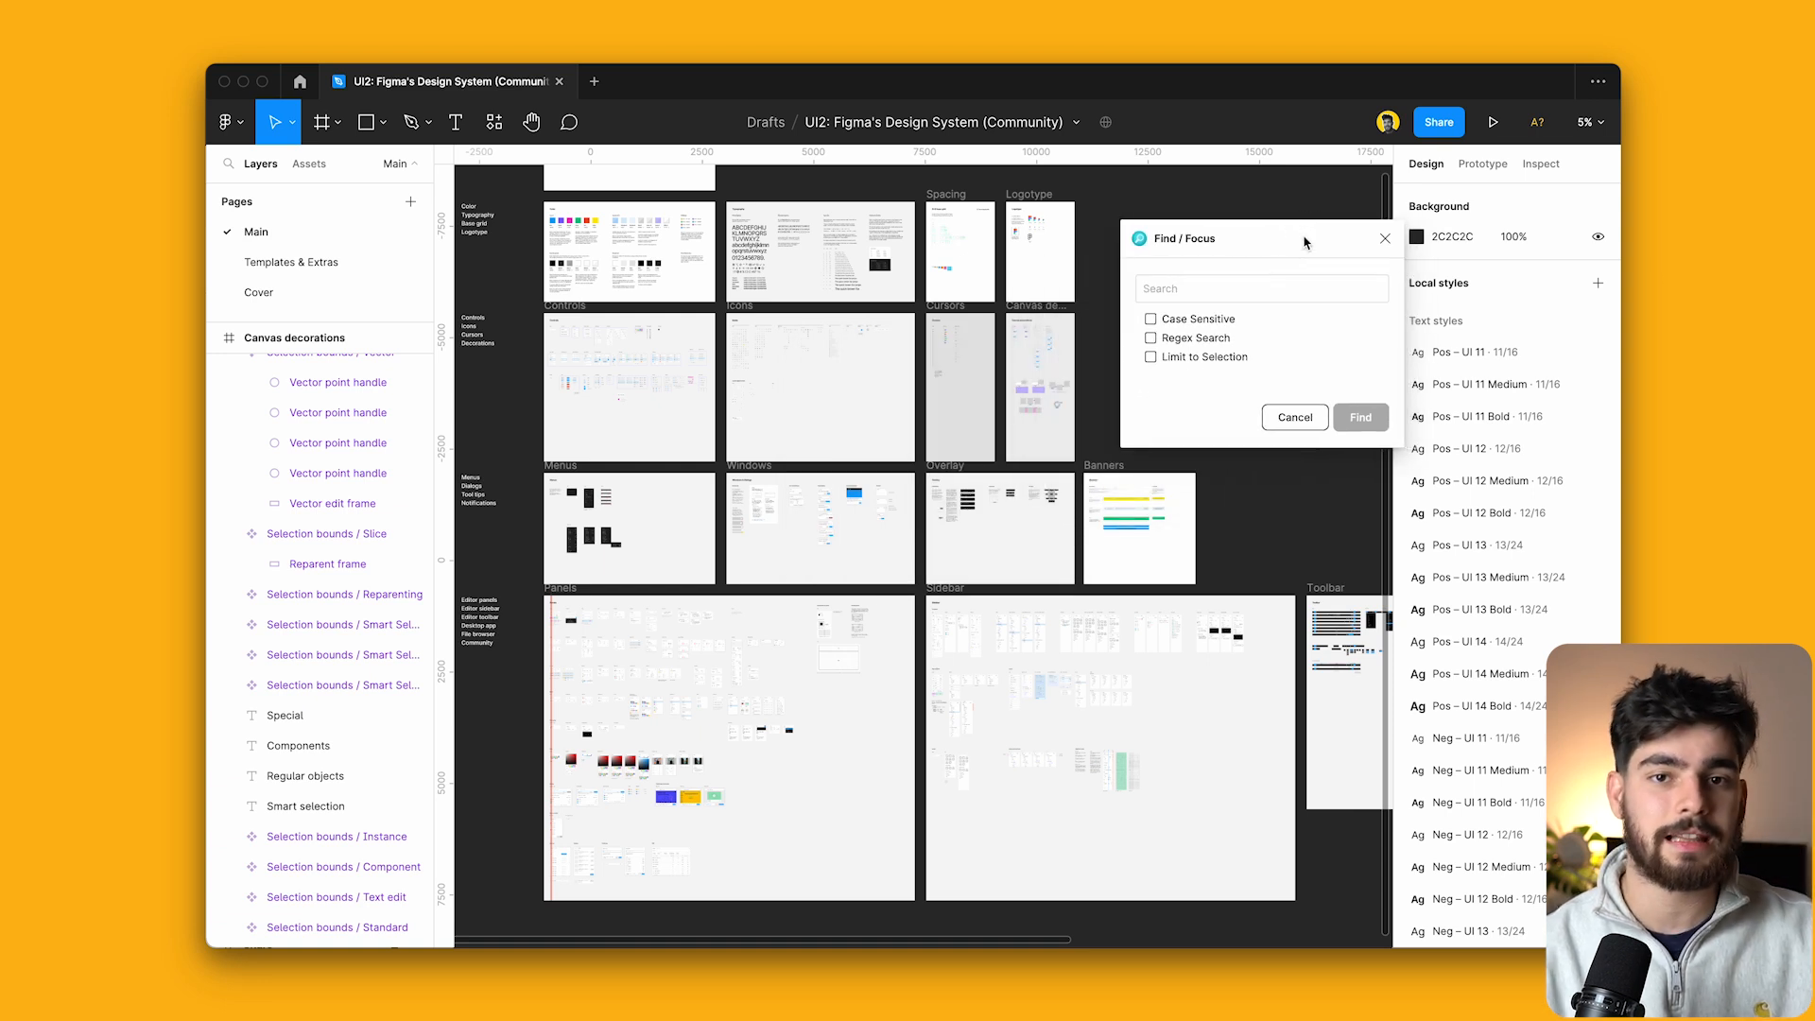
mouse_move(1055, 265)
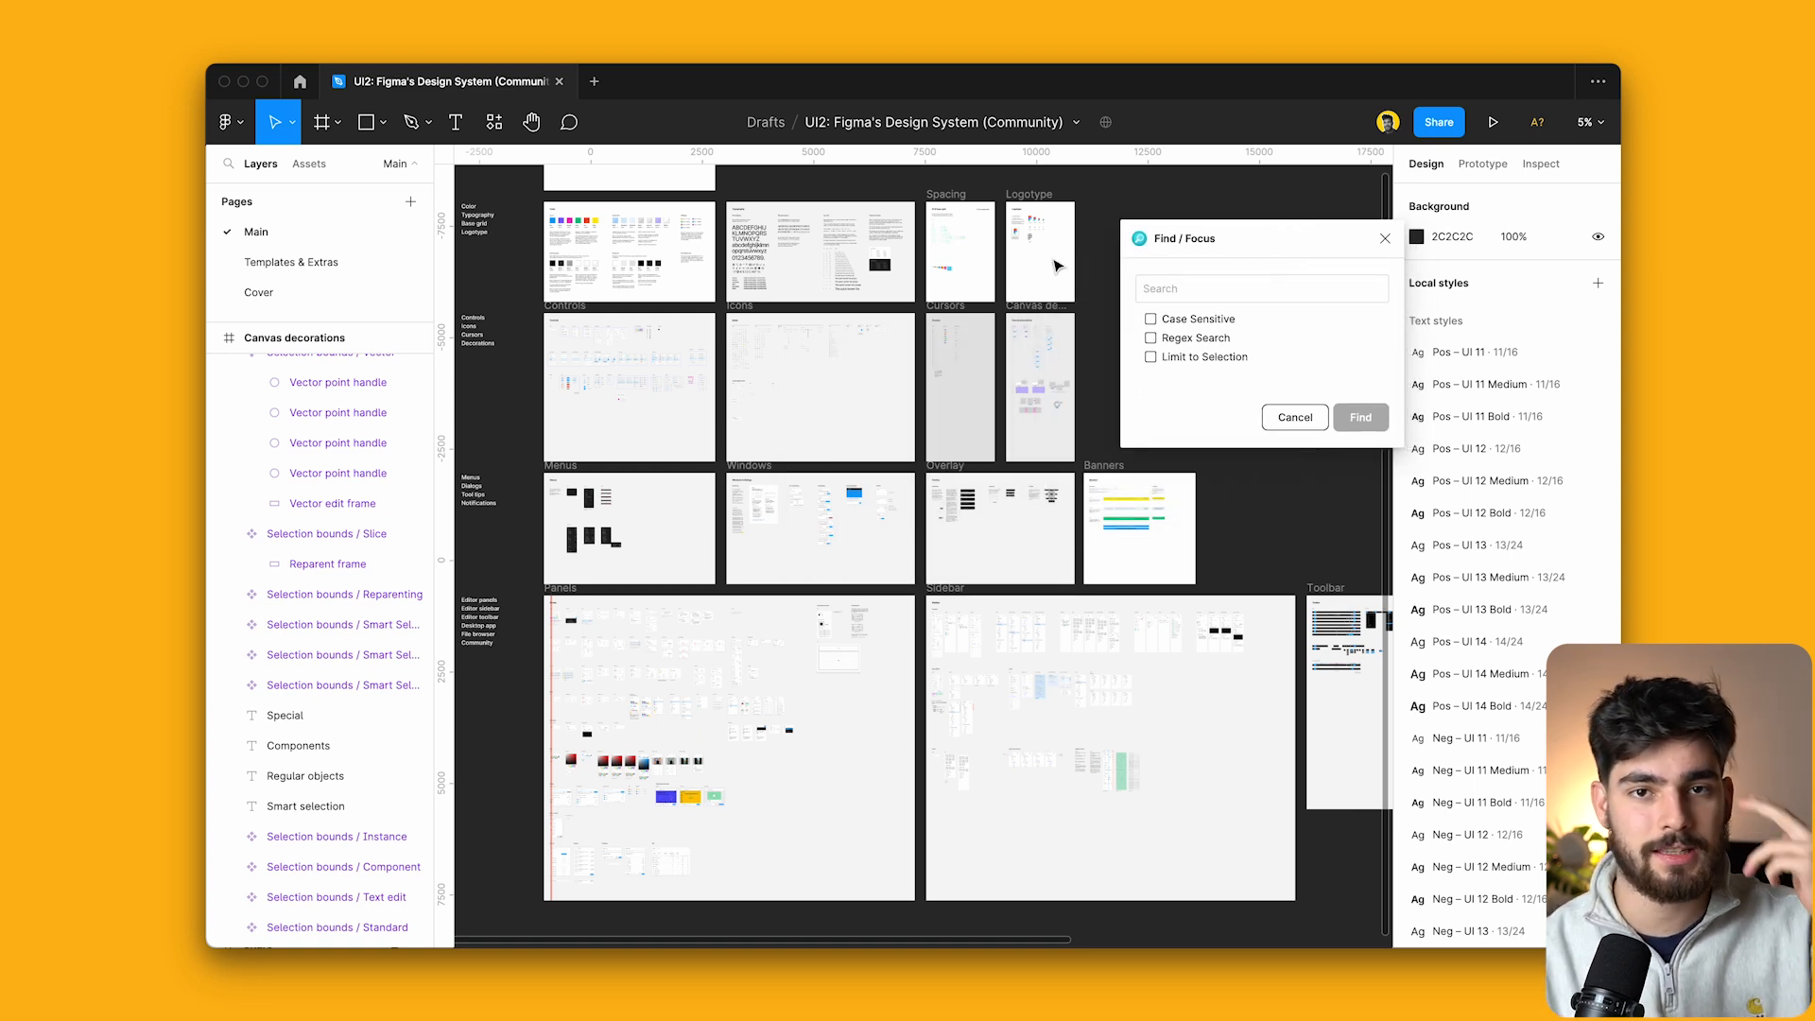
mouse_move(943, 297)
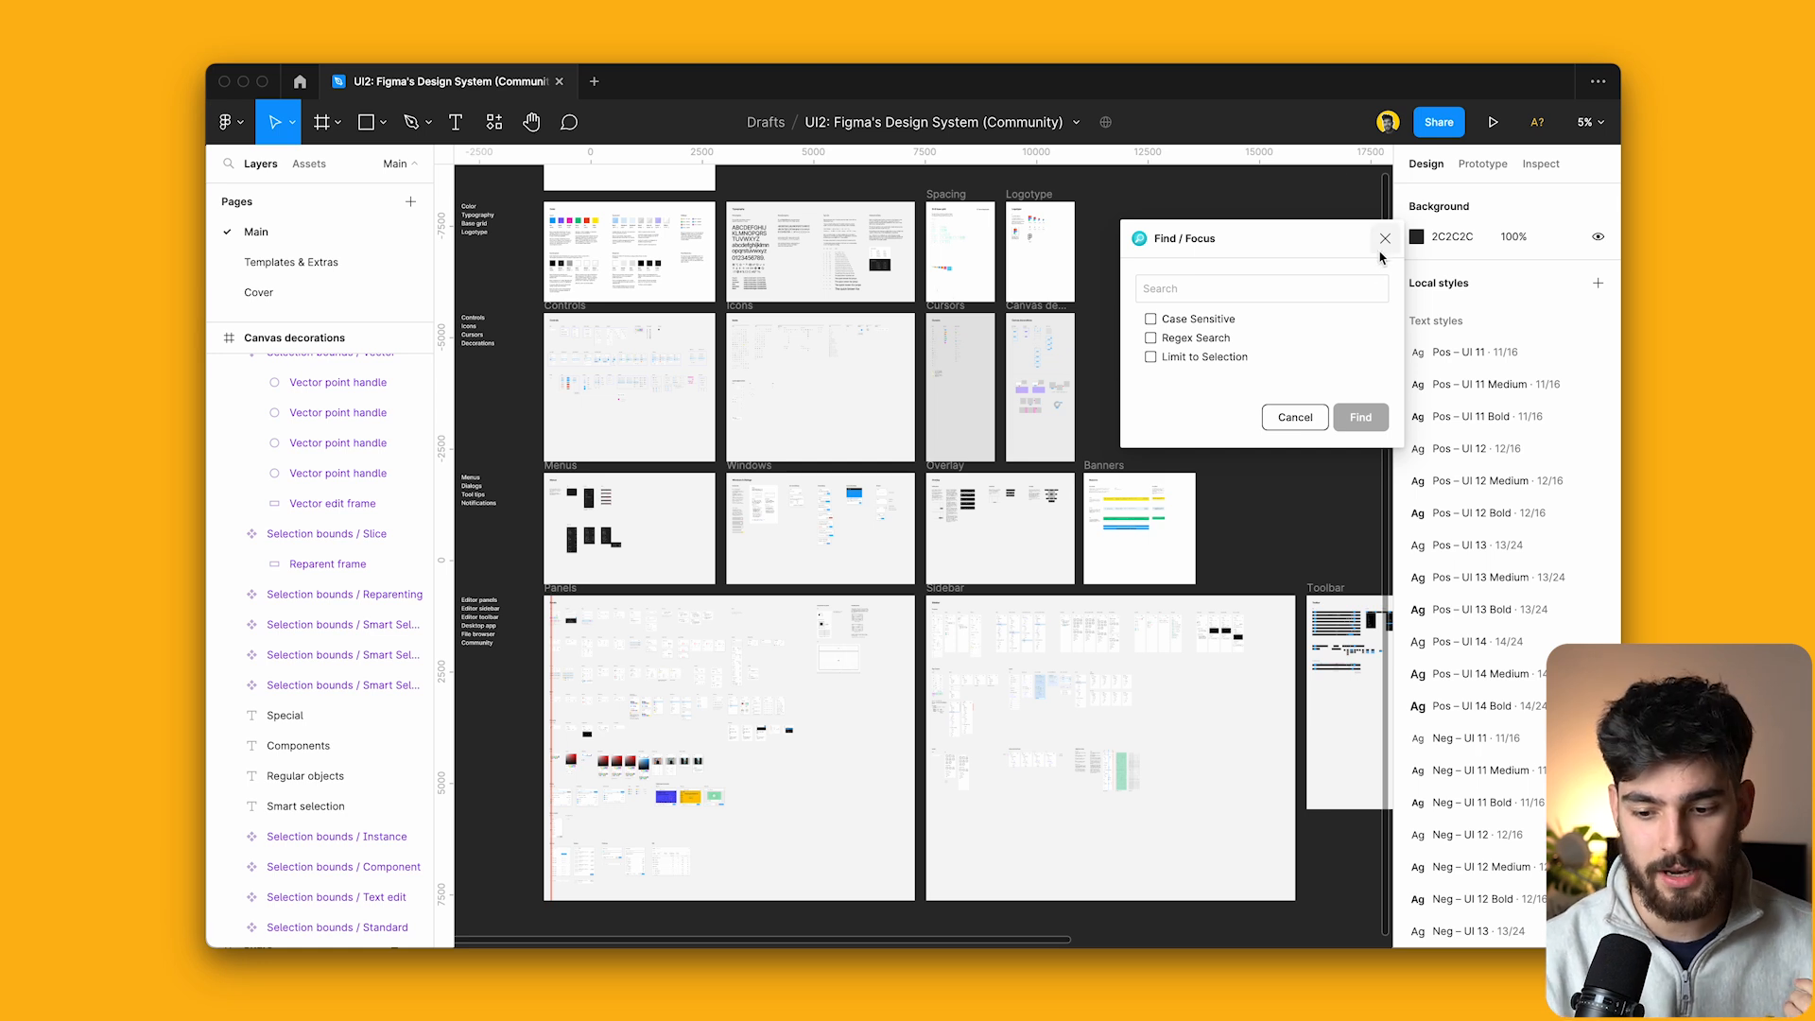
Close Find / Focus and browse the file's colour styles, inspecting the Black style.
left_click(1384, 239)
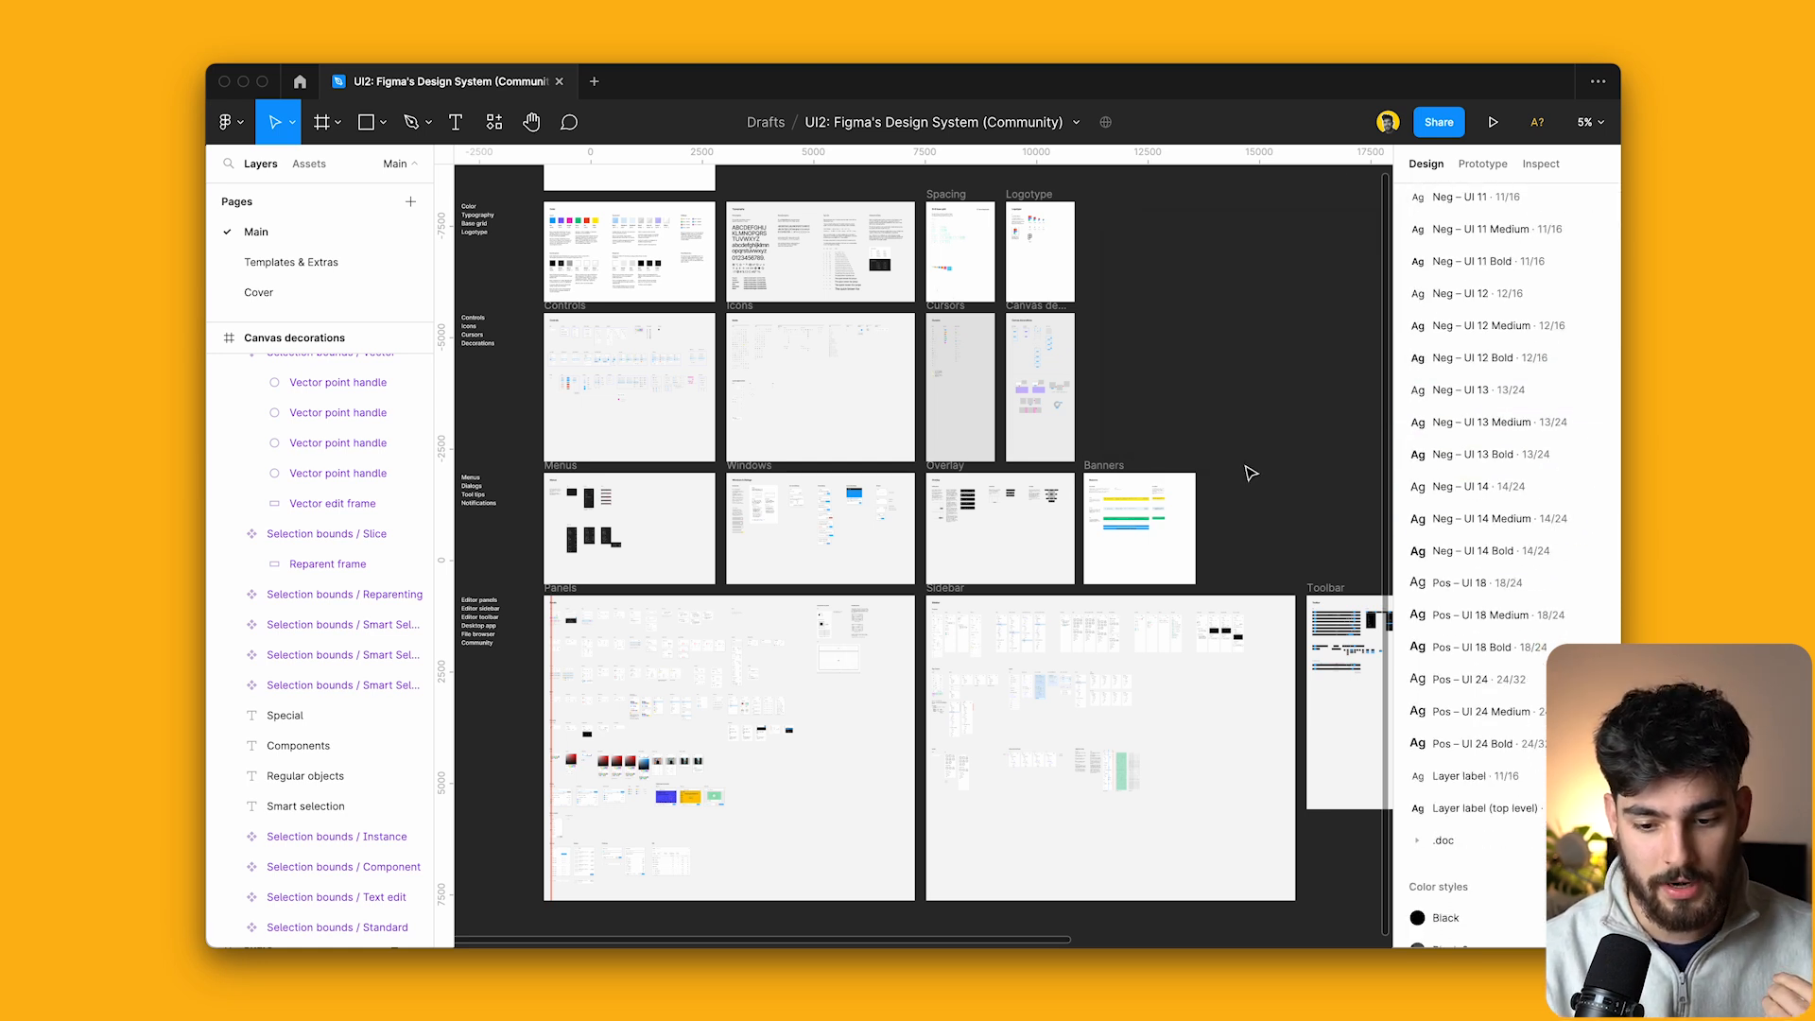
mouse_move(1205, 323)
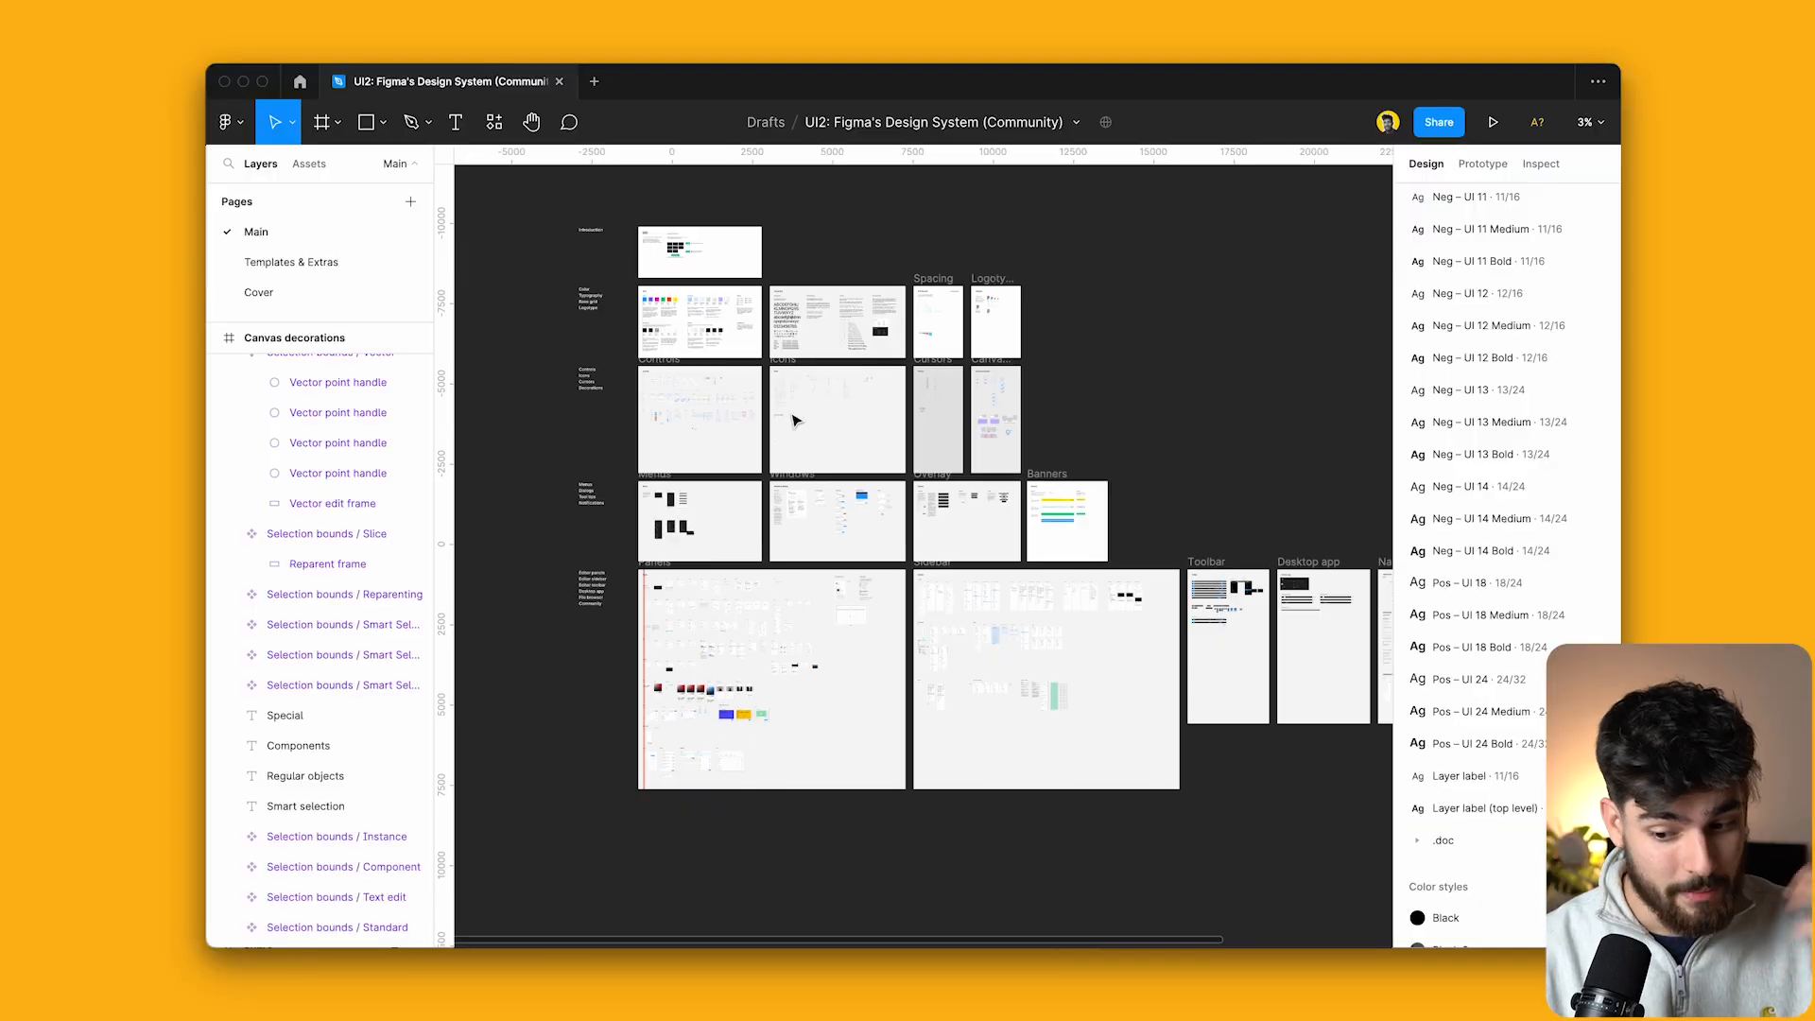
scroll("down", 3)
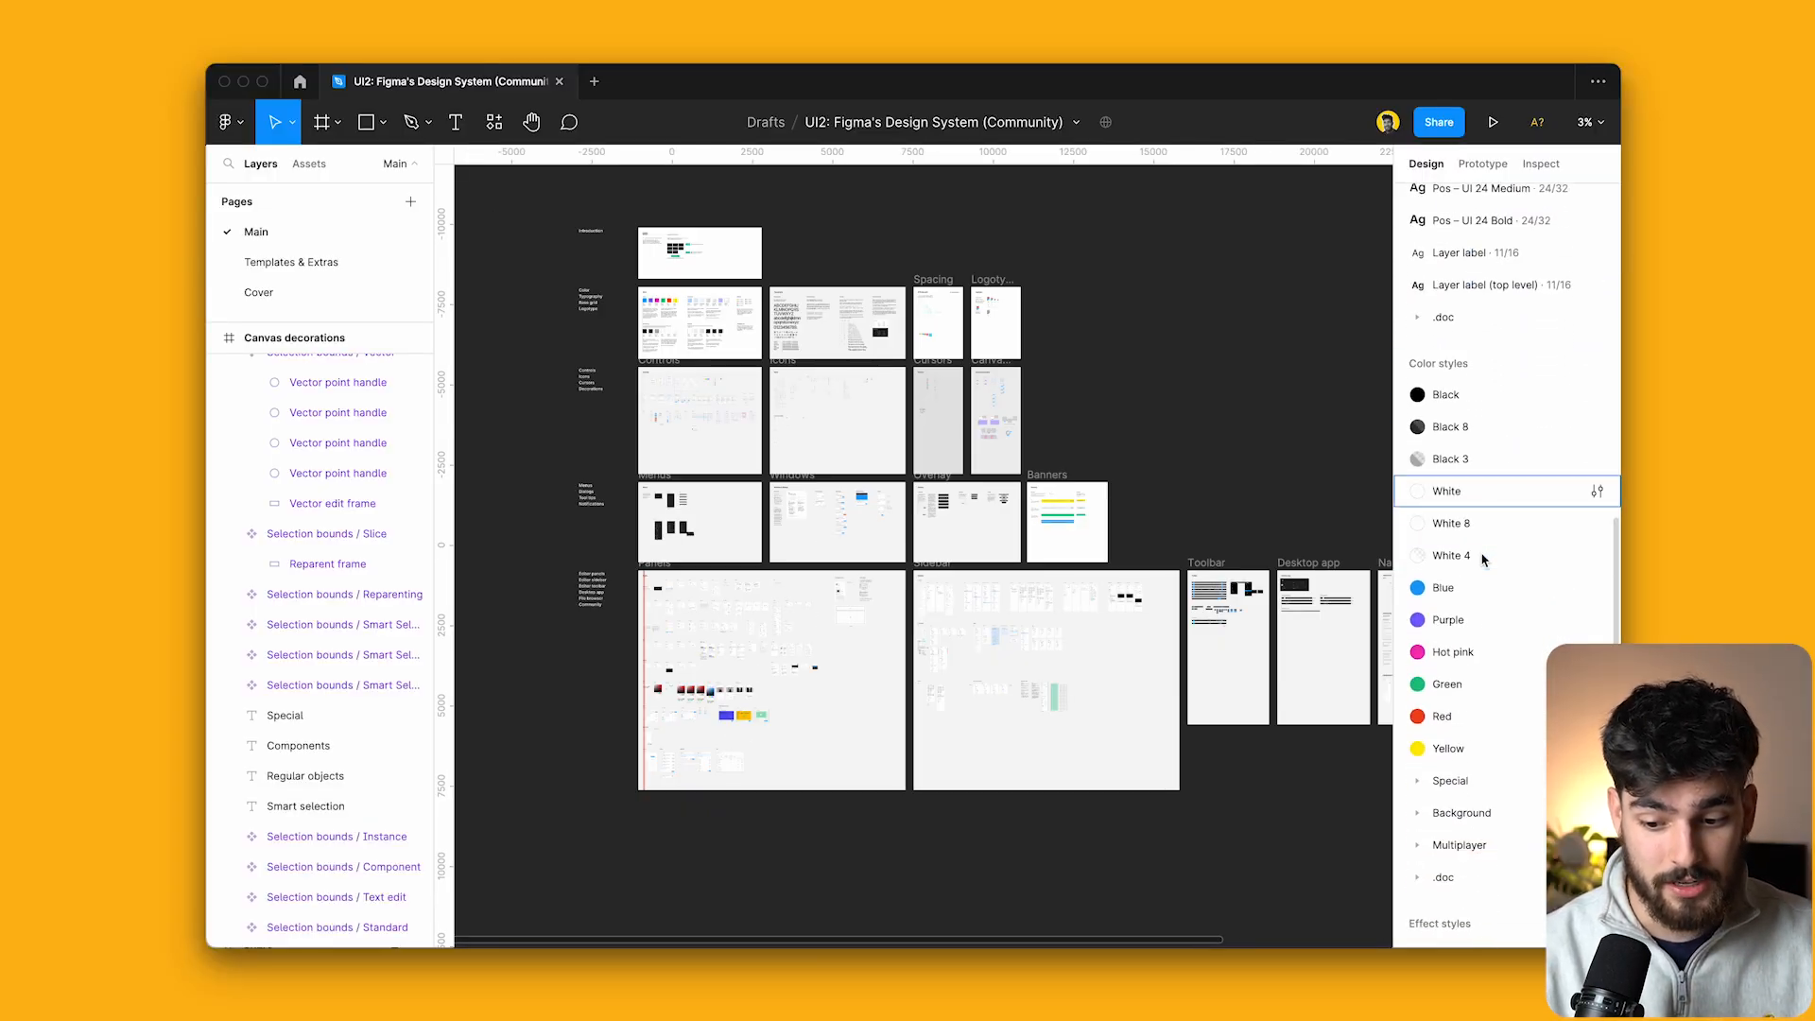
scroll("down", 3)
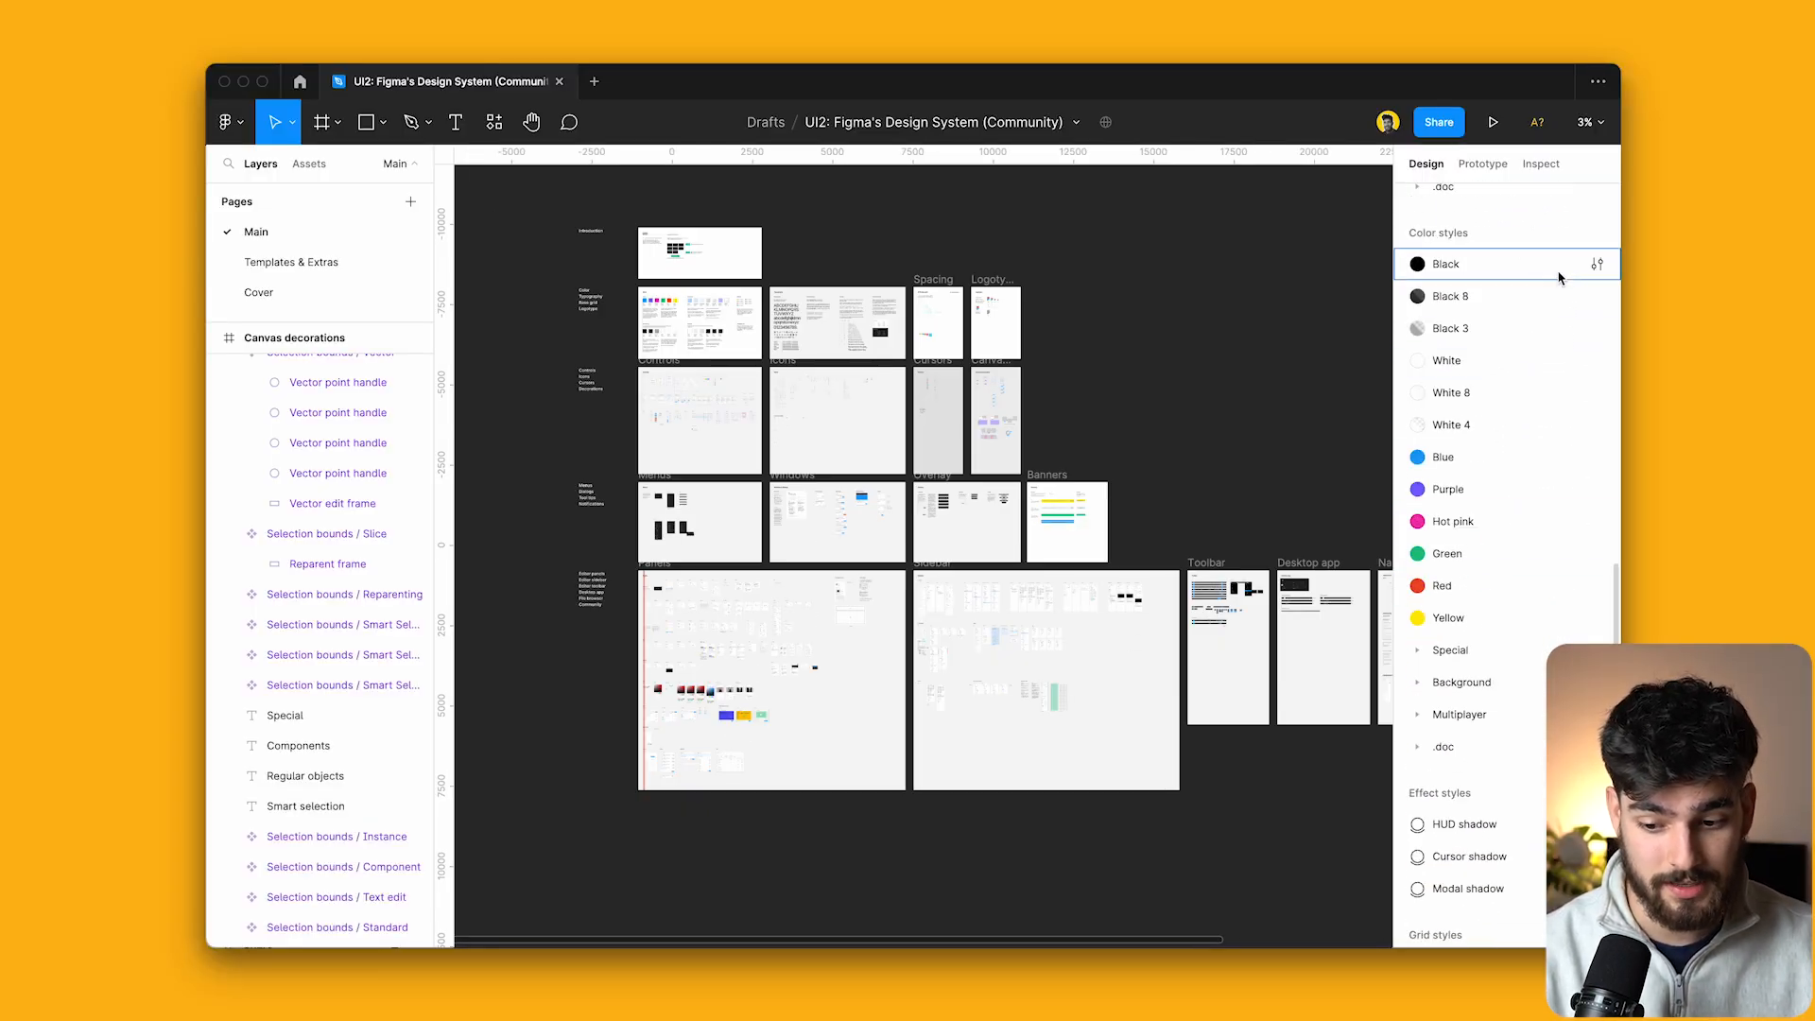
left_click(1598, 265)
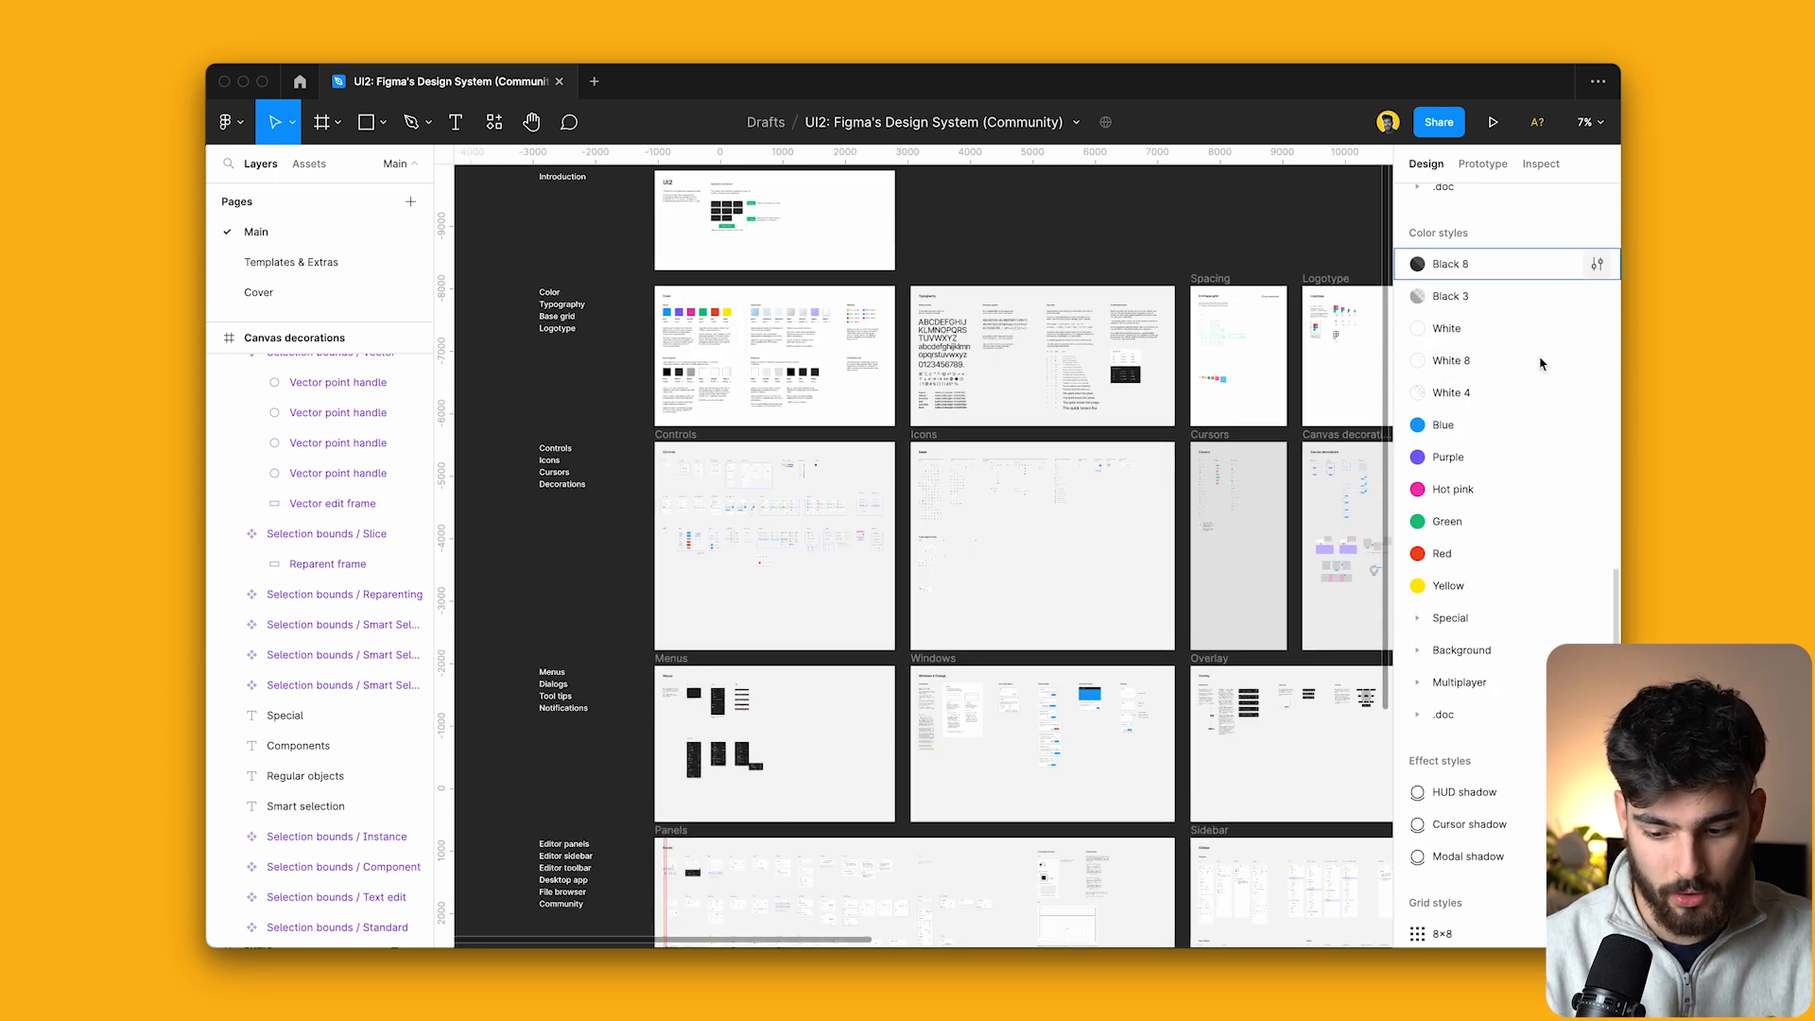
scroll("down", 3)
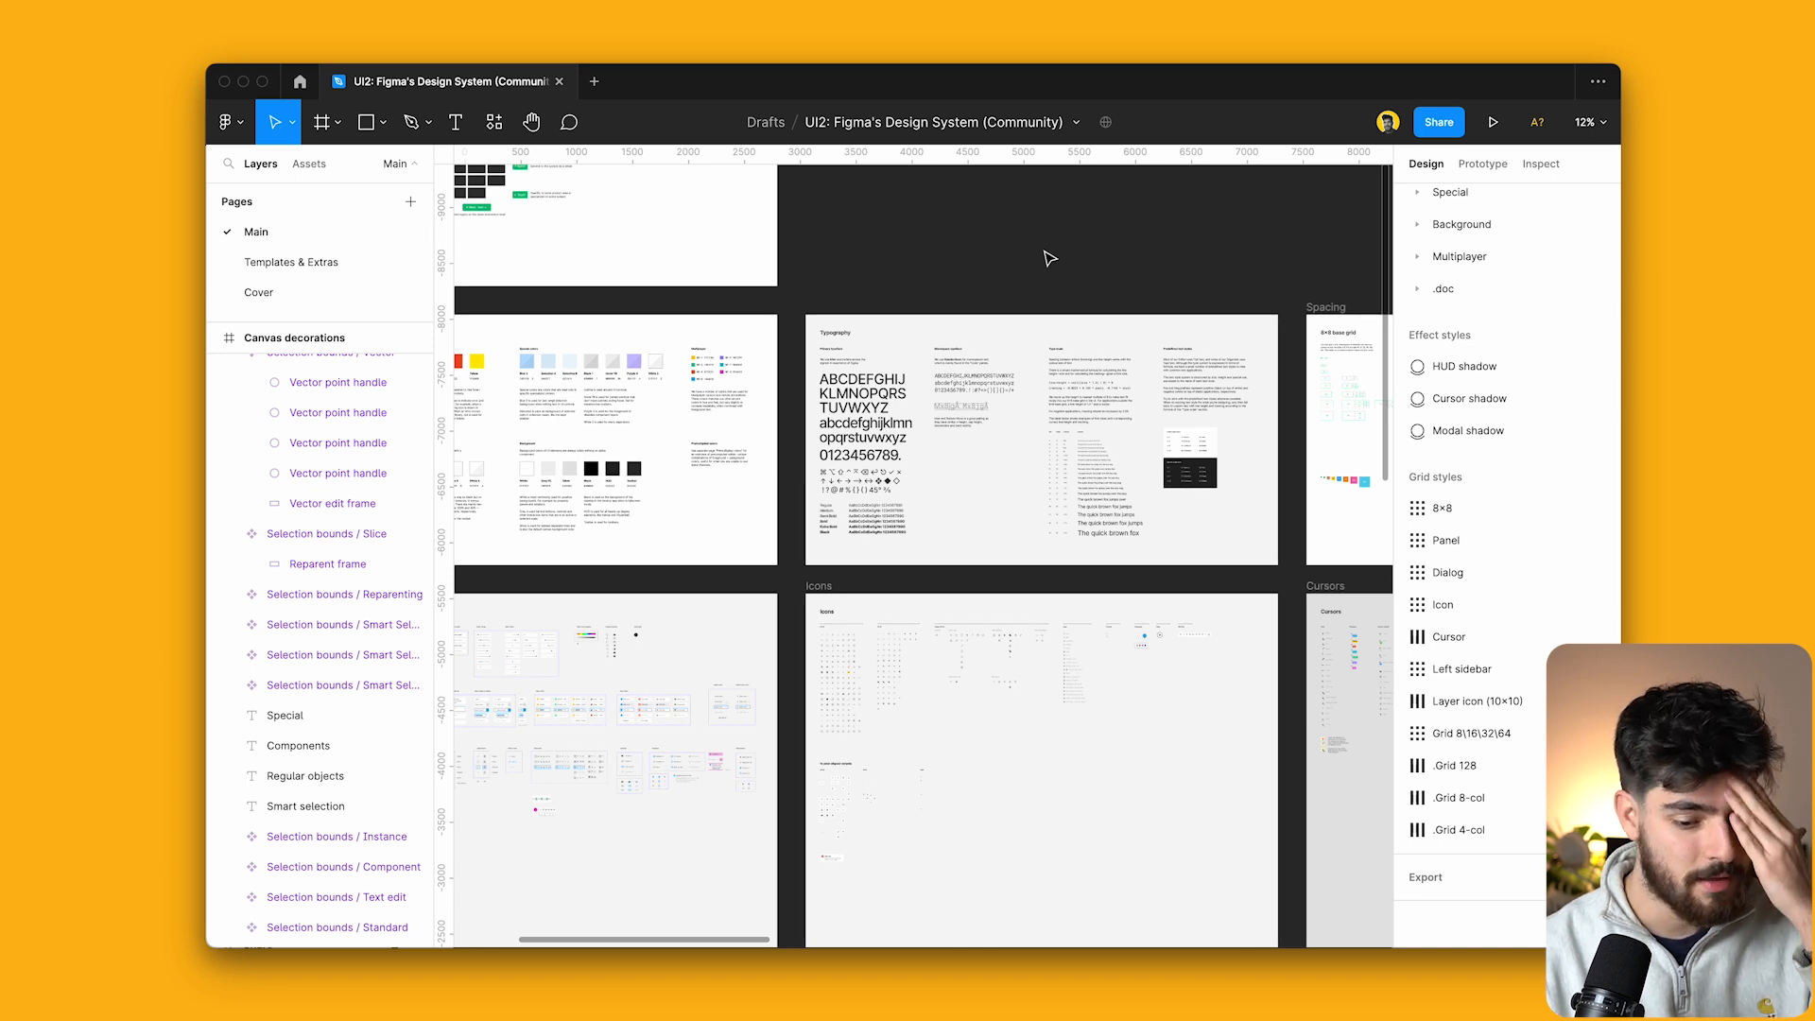
mouse_move(957, 257)
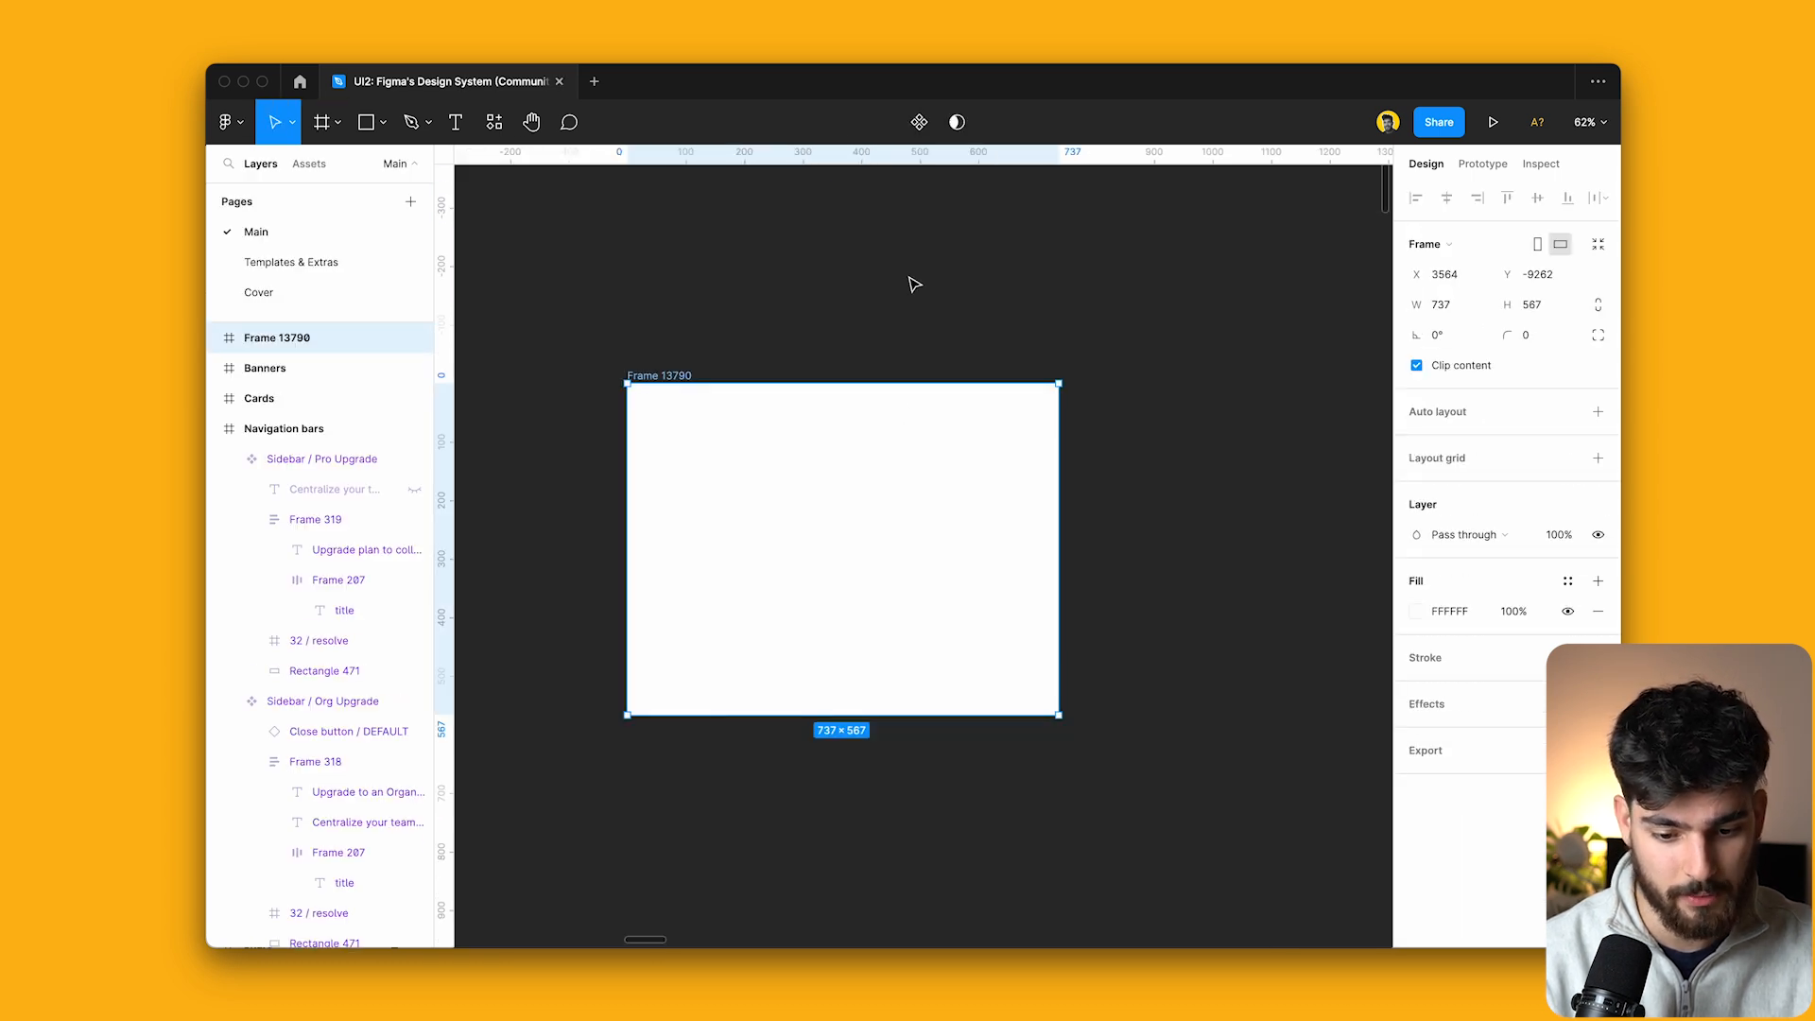
mouse_move(601, 306)
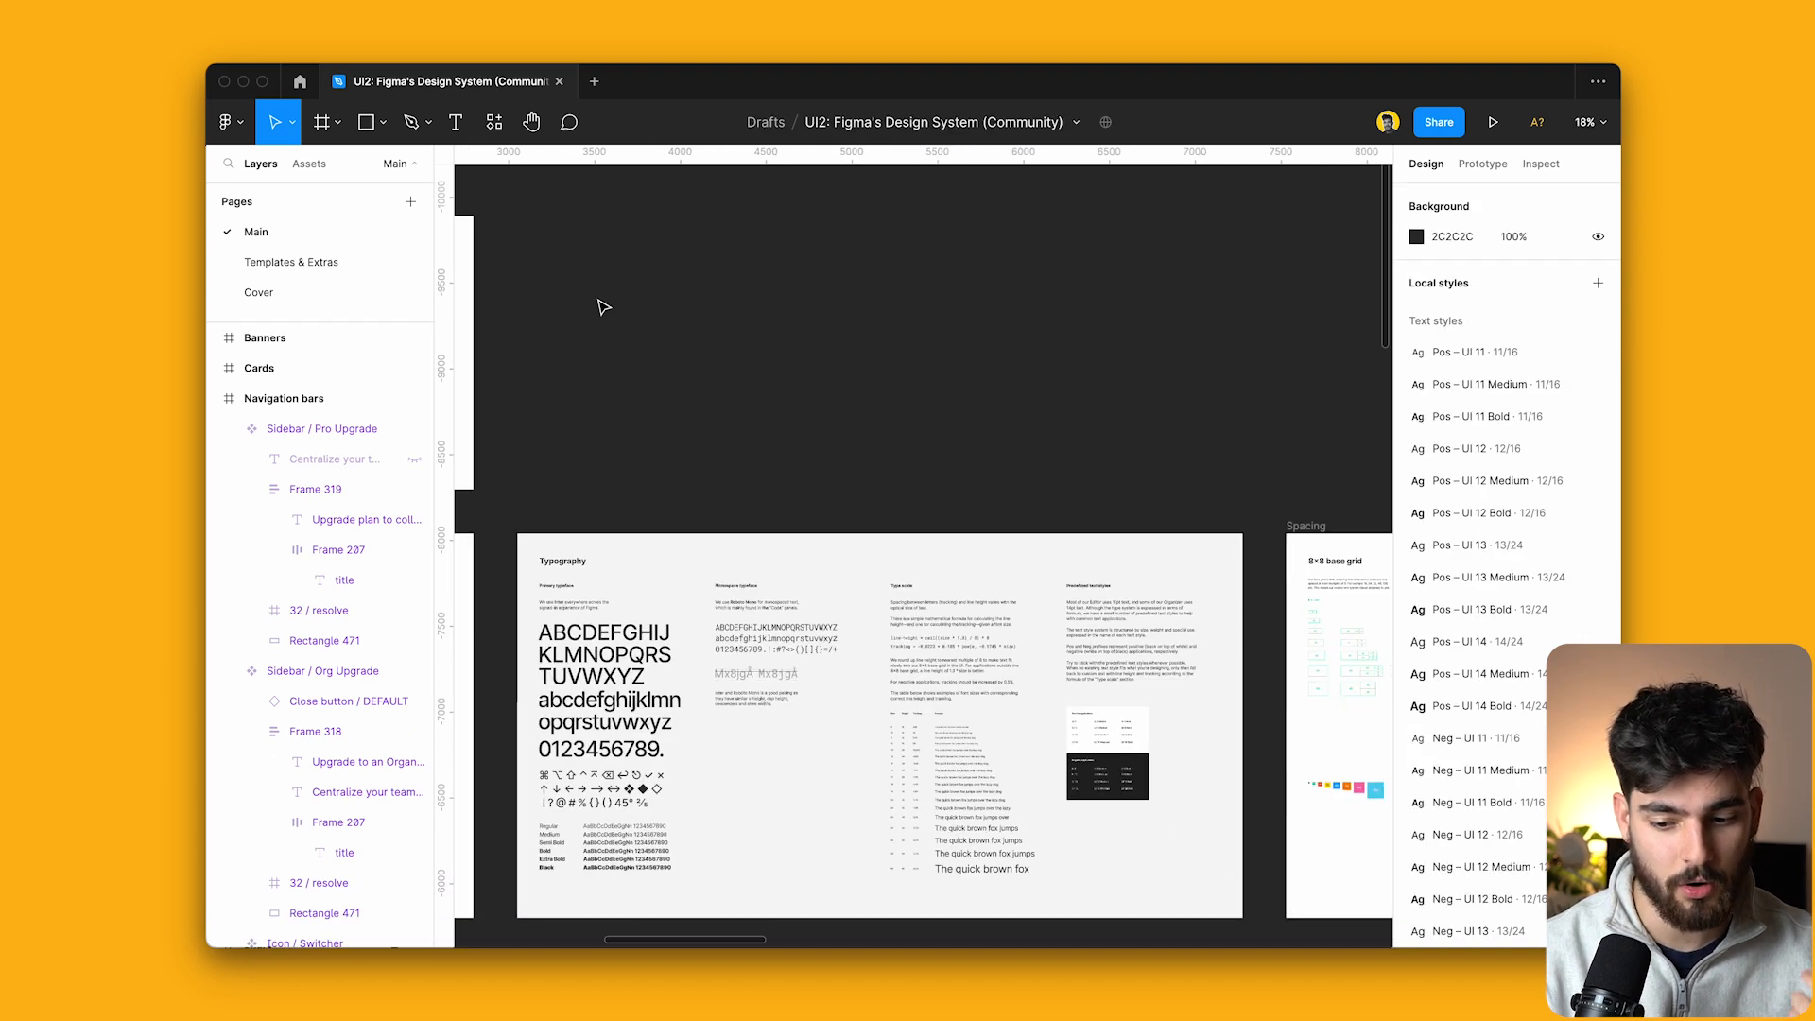
Rerun Find / Focus from Recents and select all matching layers across the canvas.
left_click(494, 121)
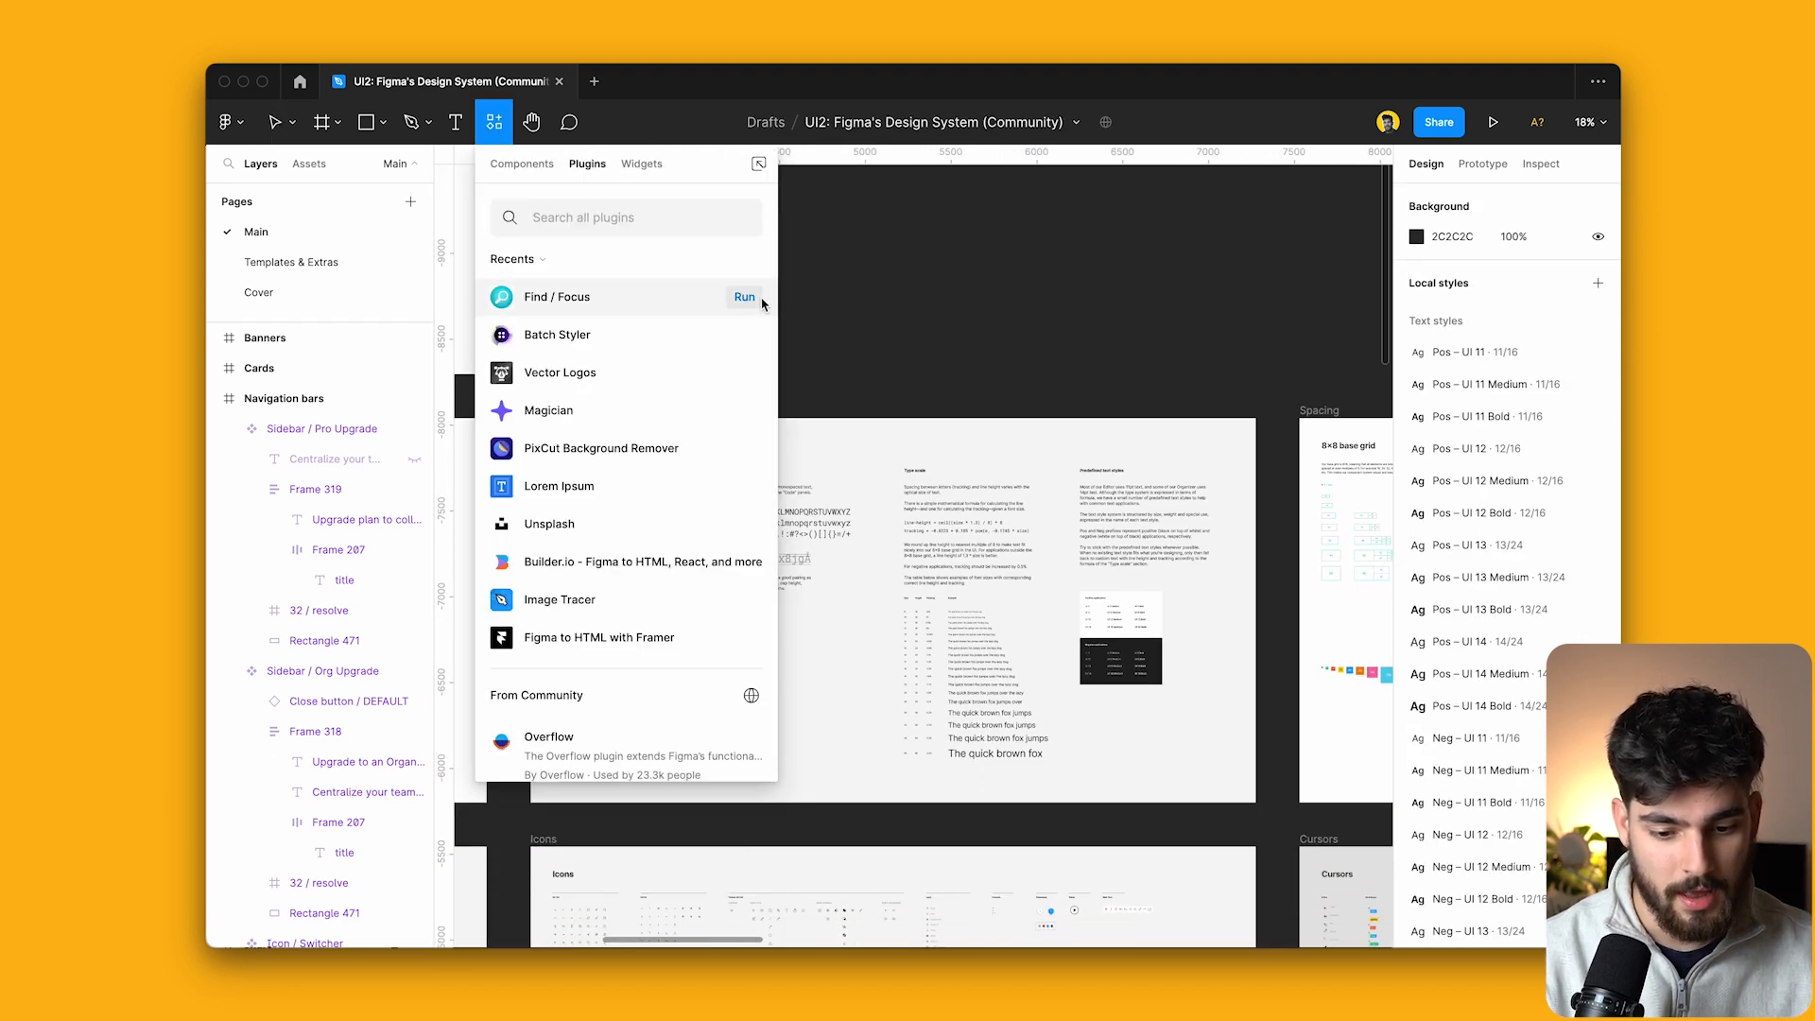
left_click(745, 297)
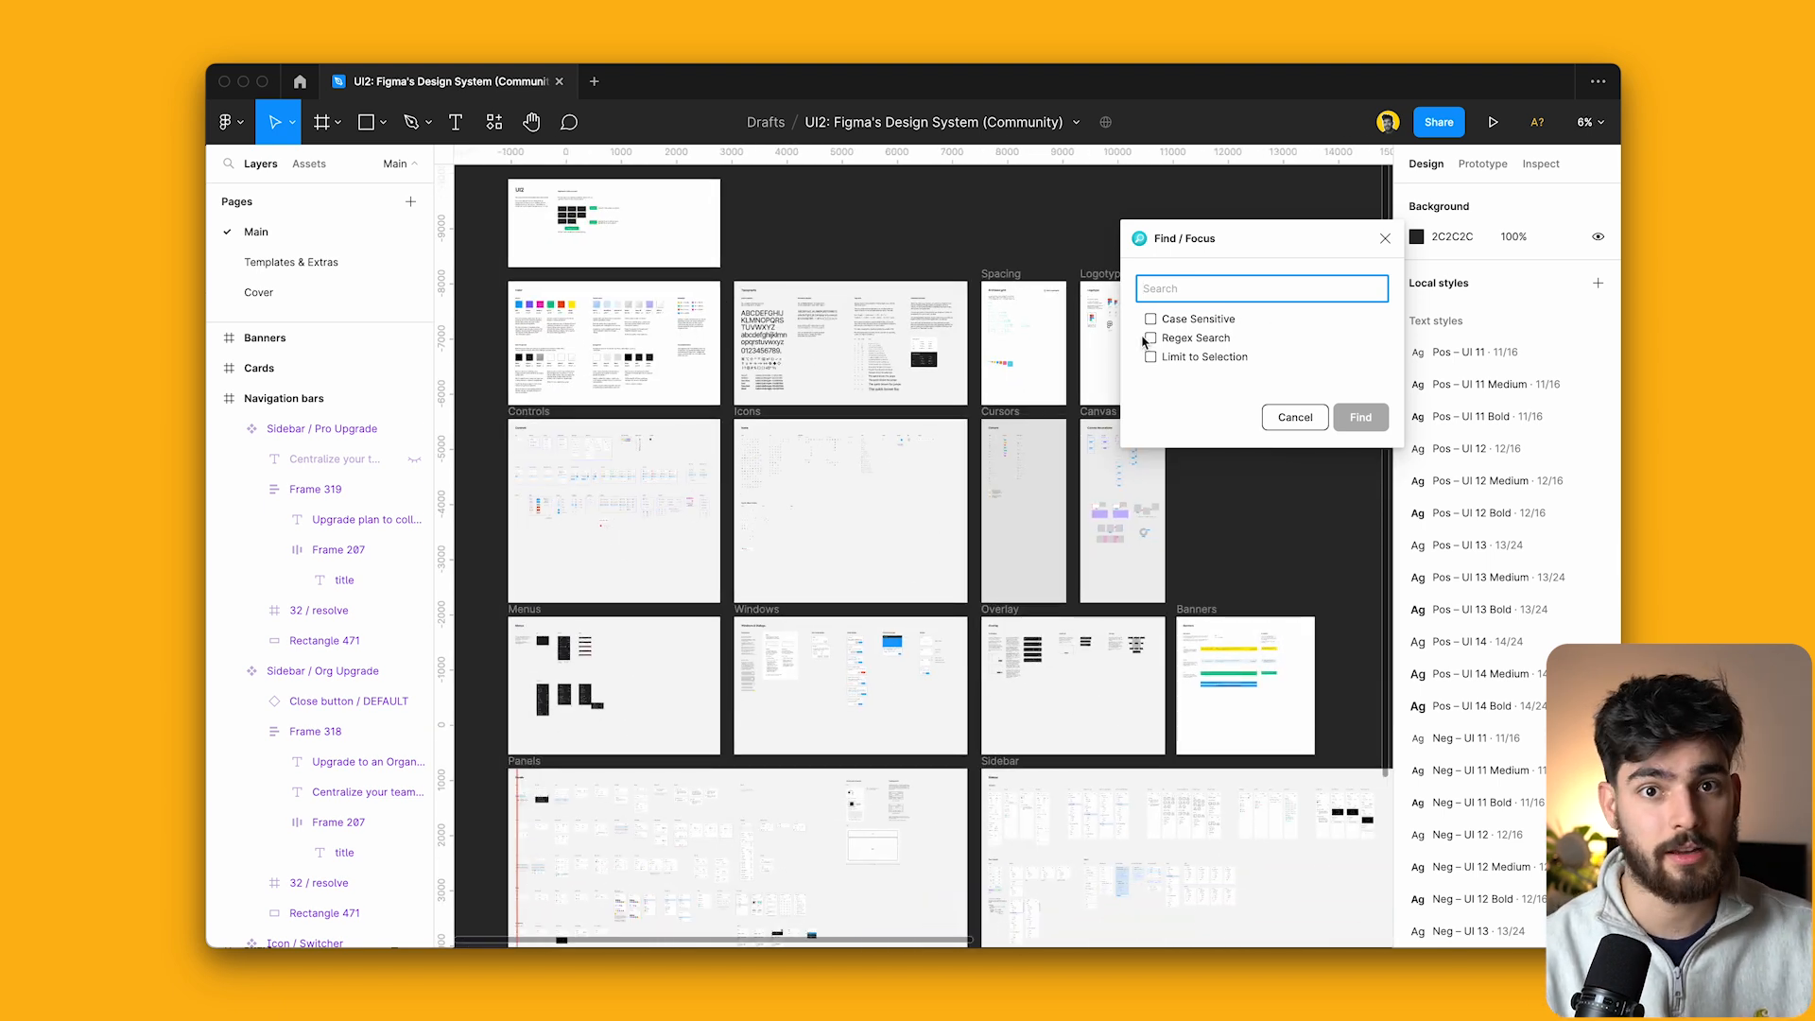
mouse_move(1186, 214)
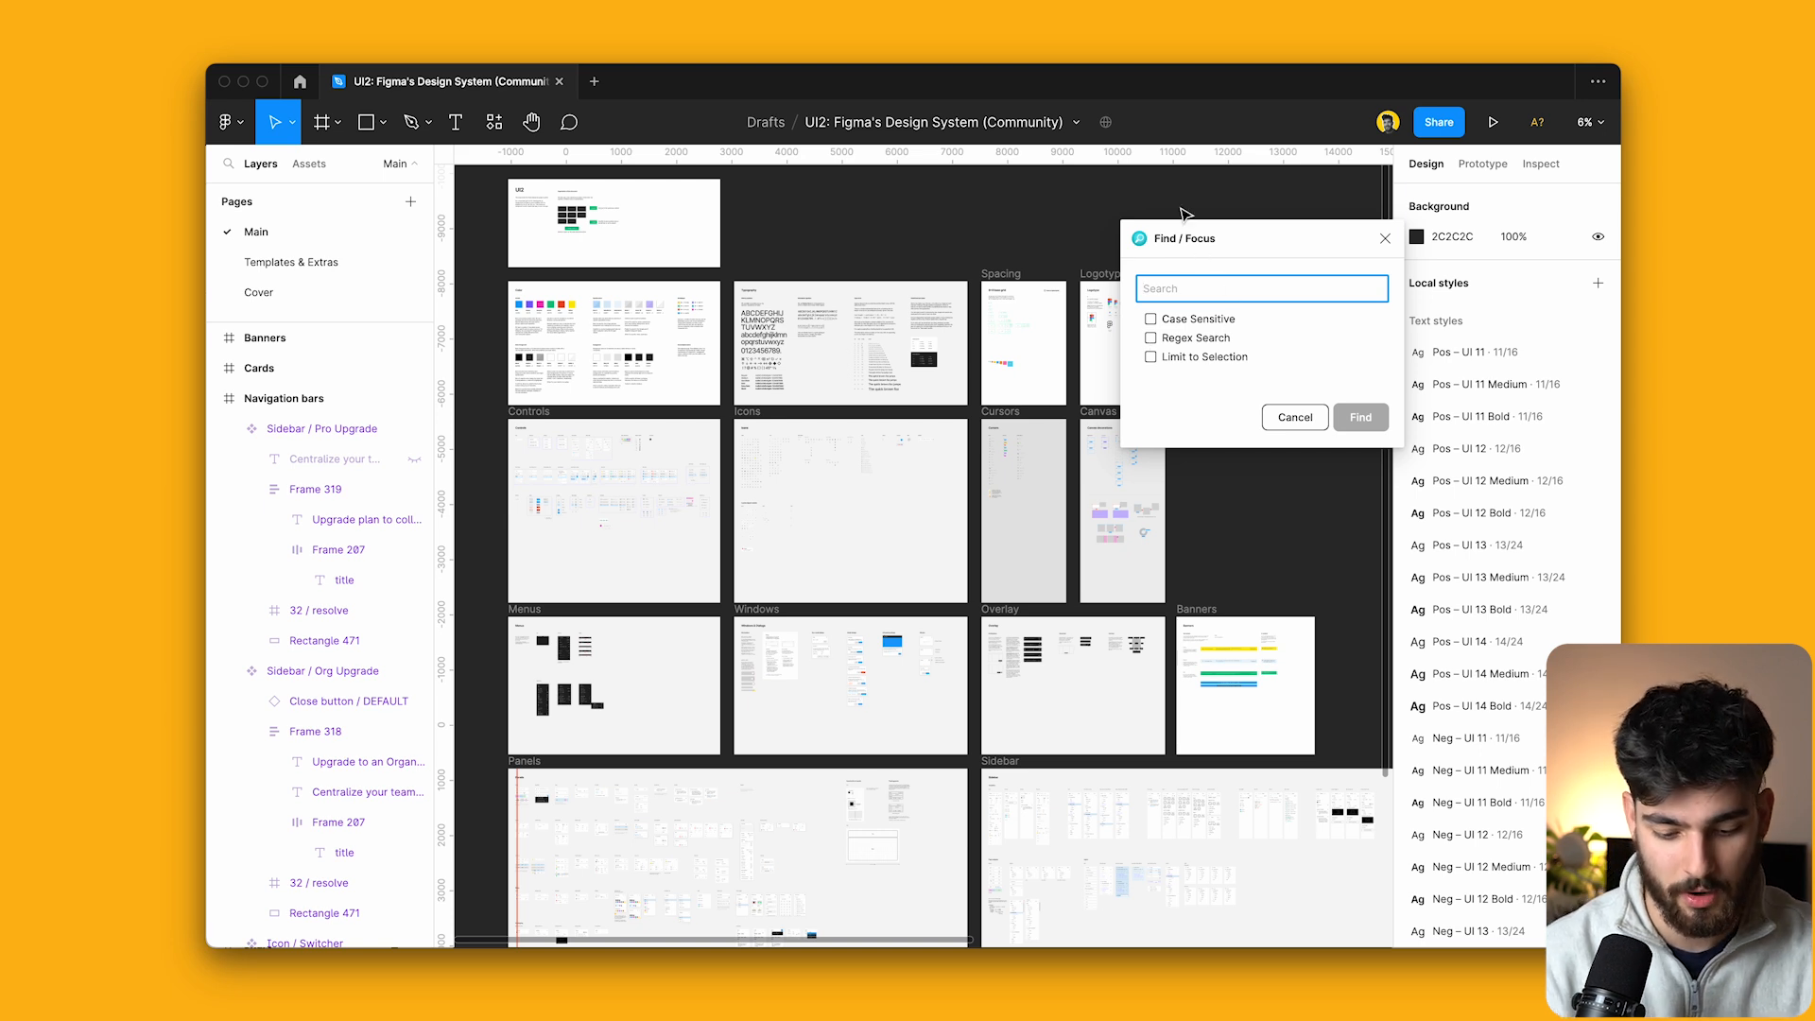
left_click(1359, 416)
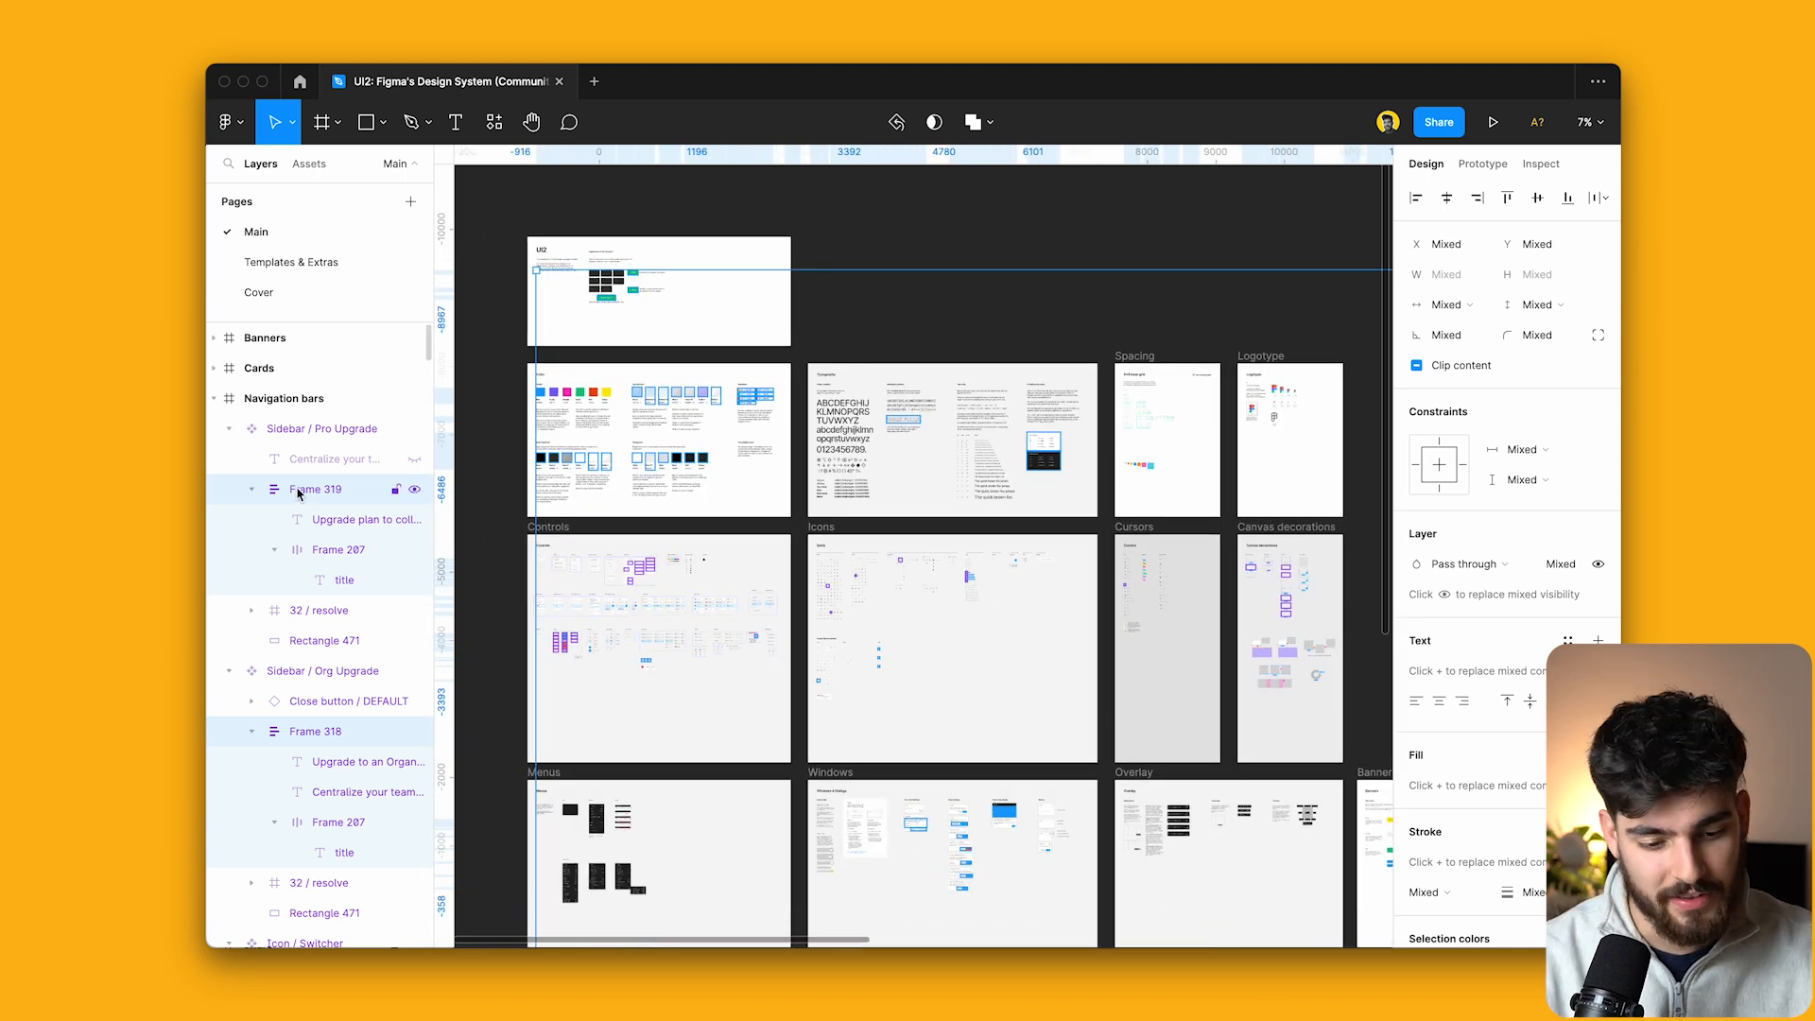
Scroll the layers panel down to the selected Upgrade card layers.
scroll("down", 3)
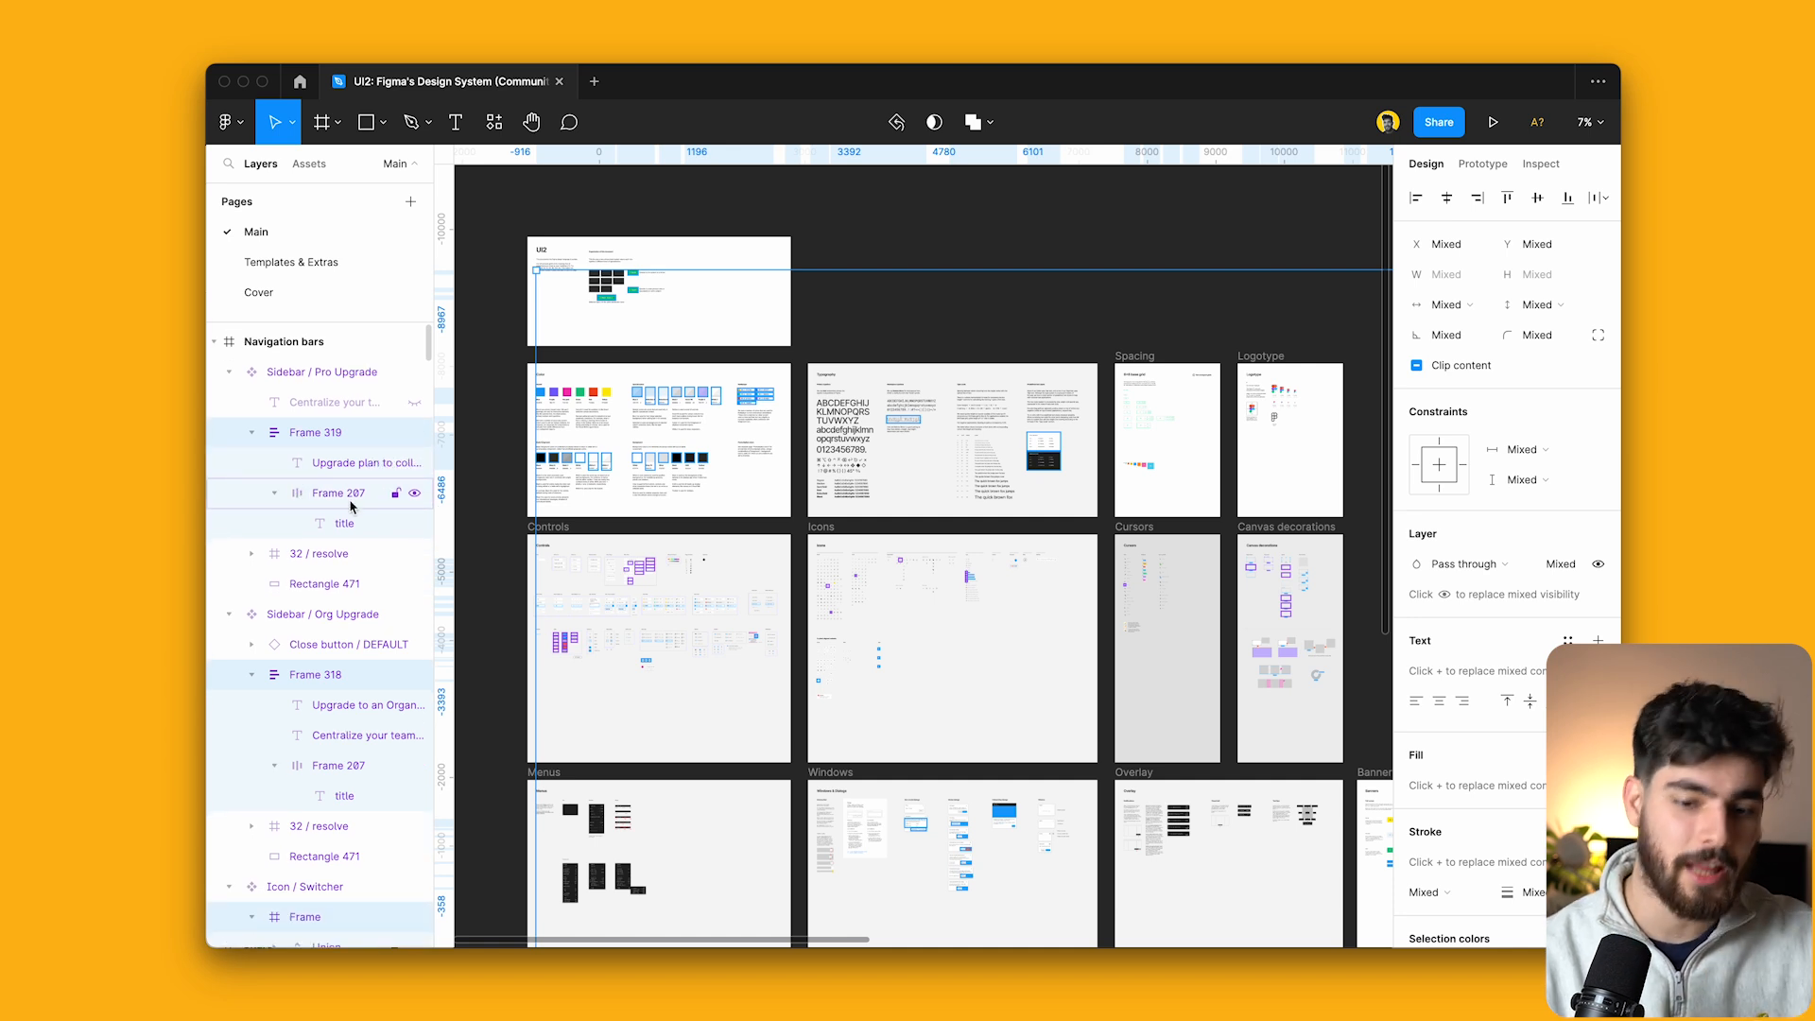
scroll("down", 3)
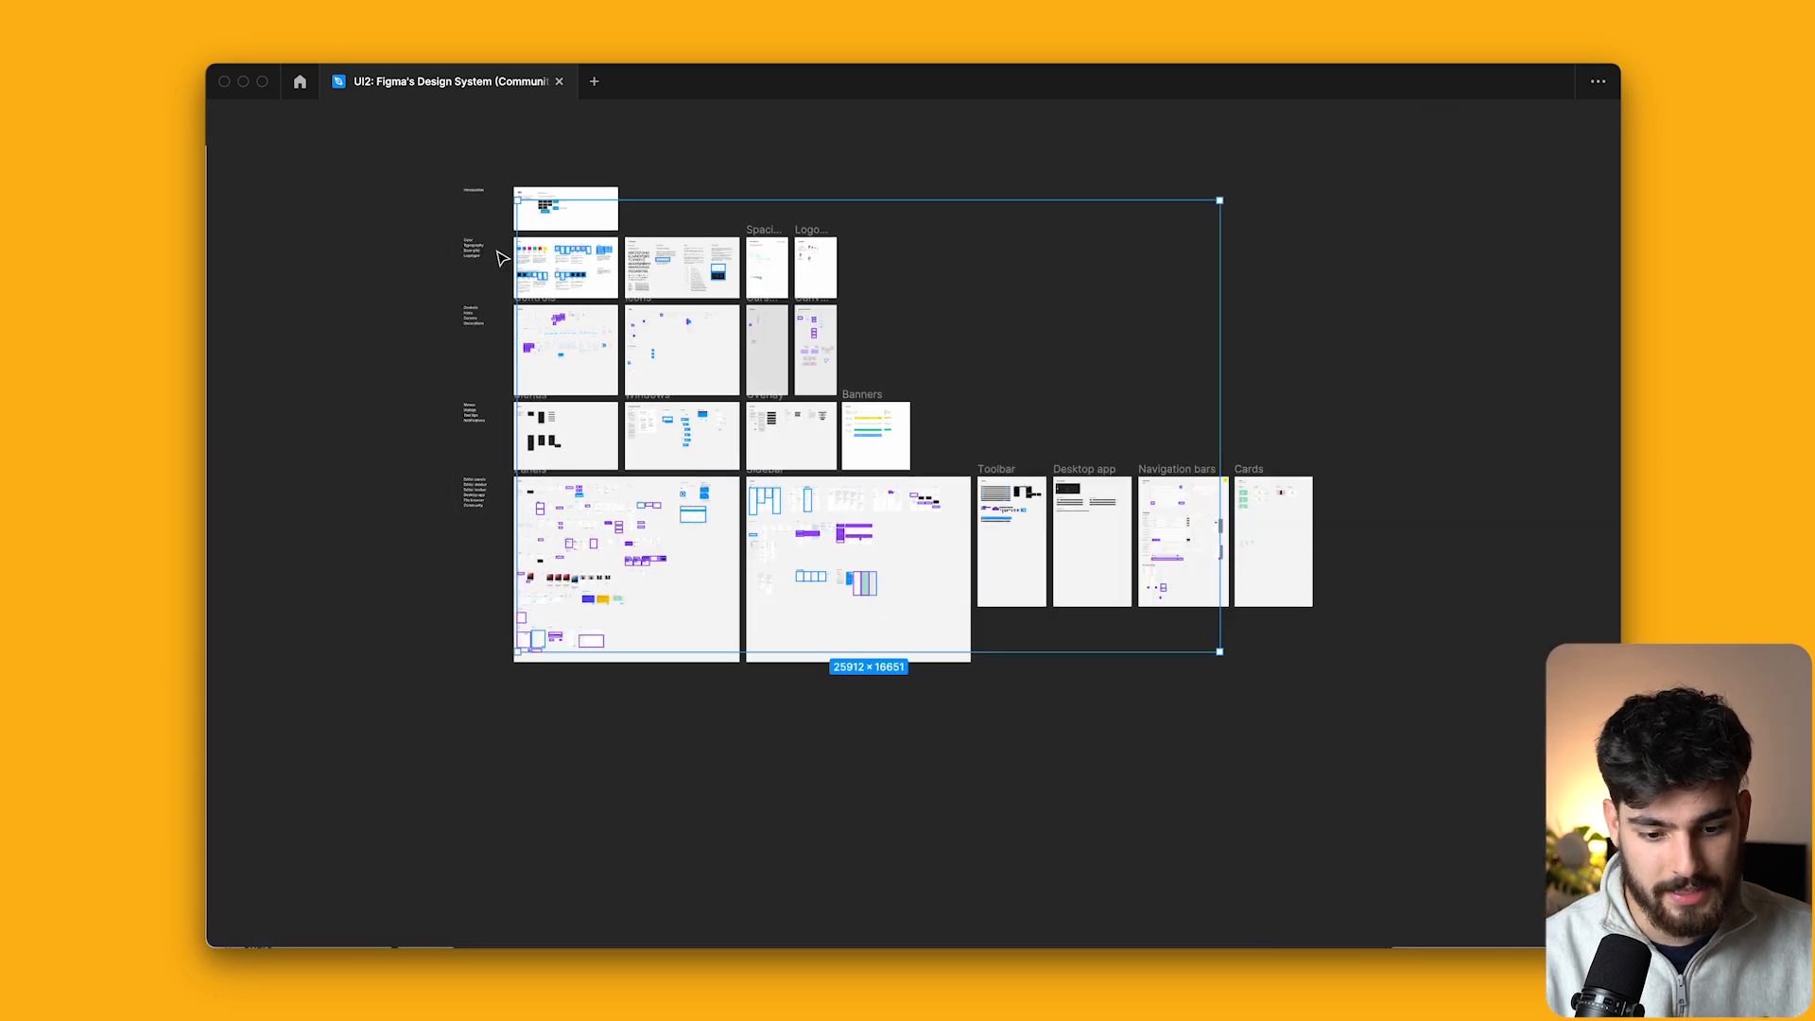
scroll("down", 3)
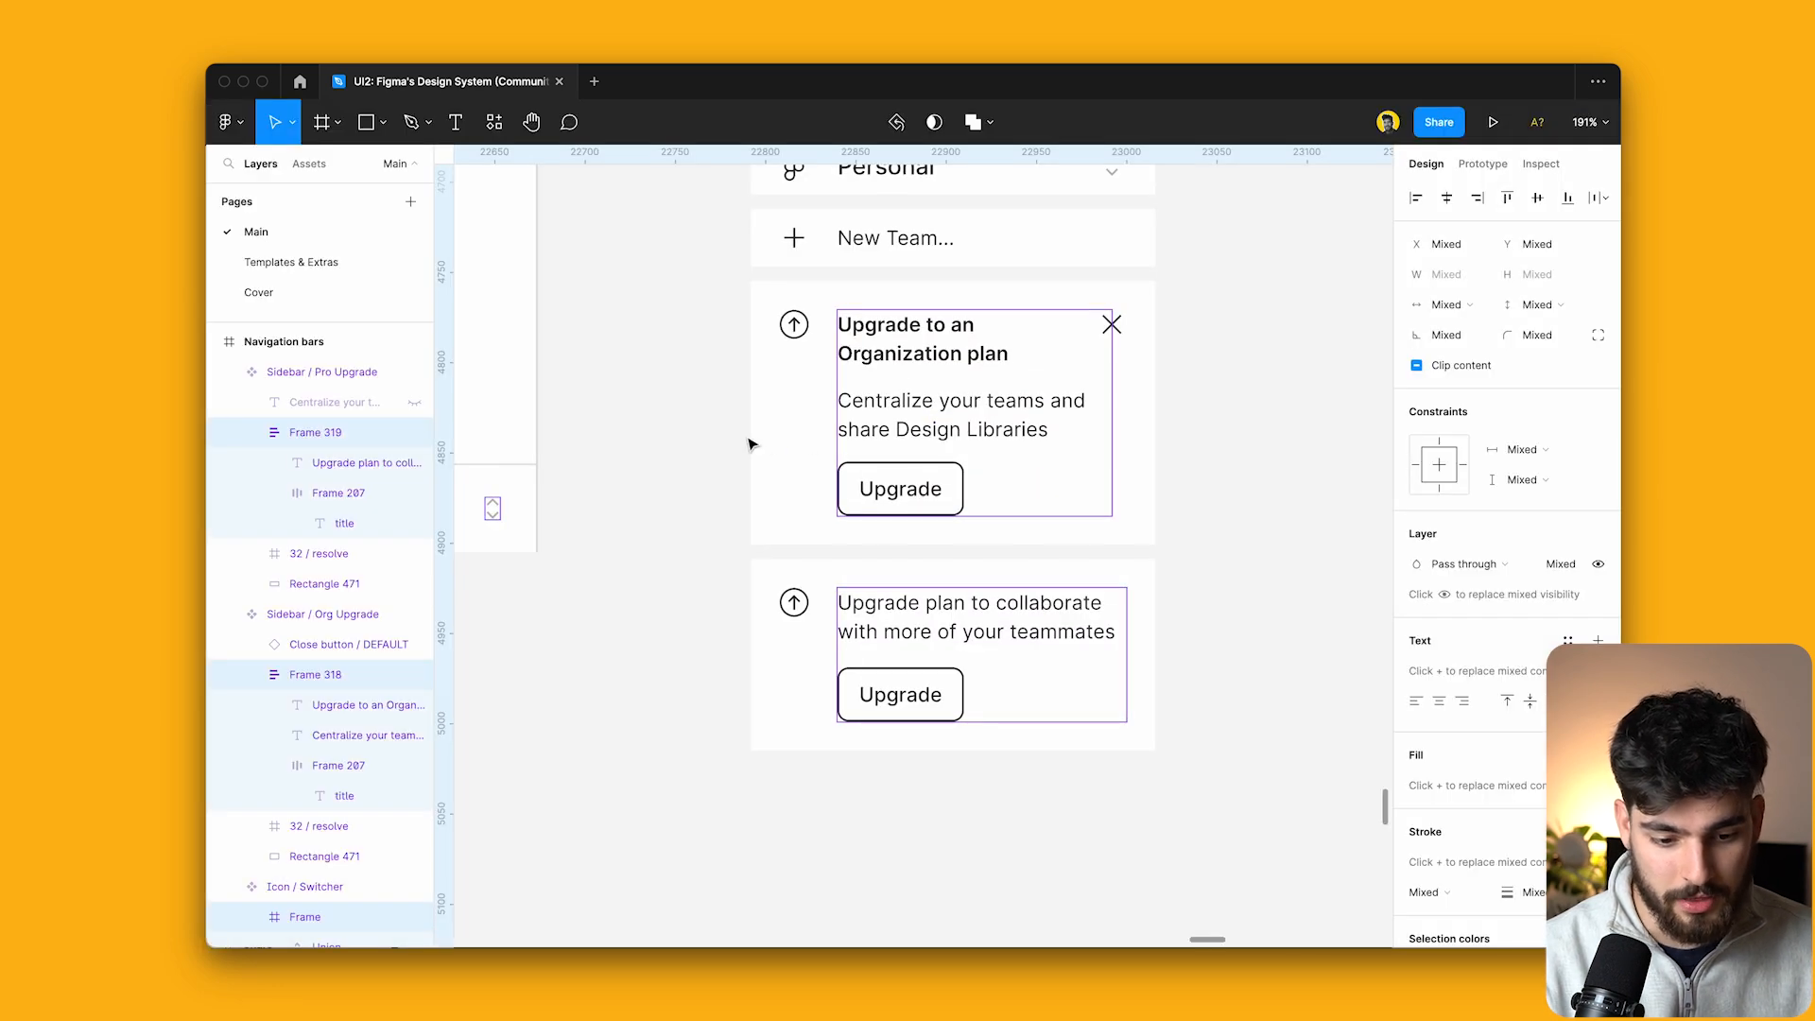
mouse_move(501, 402)
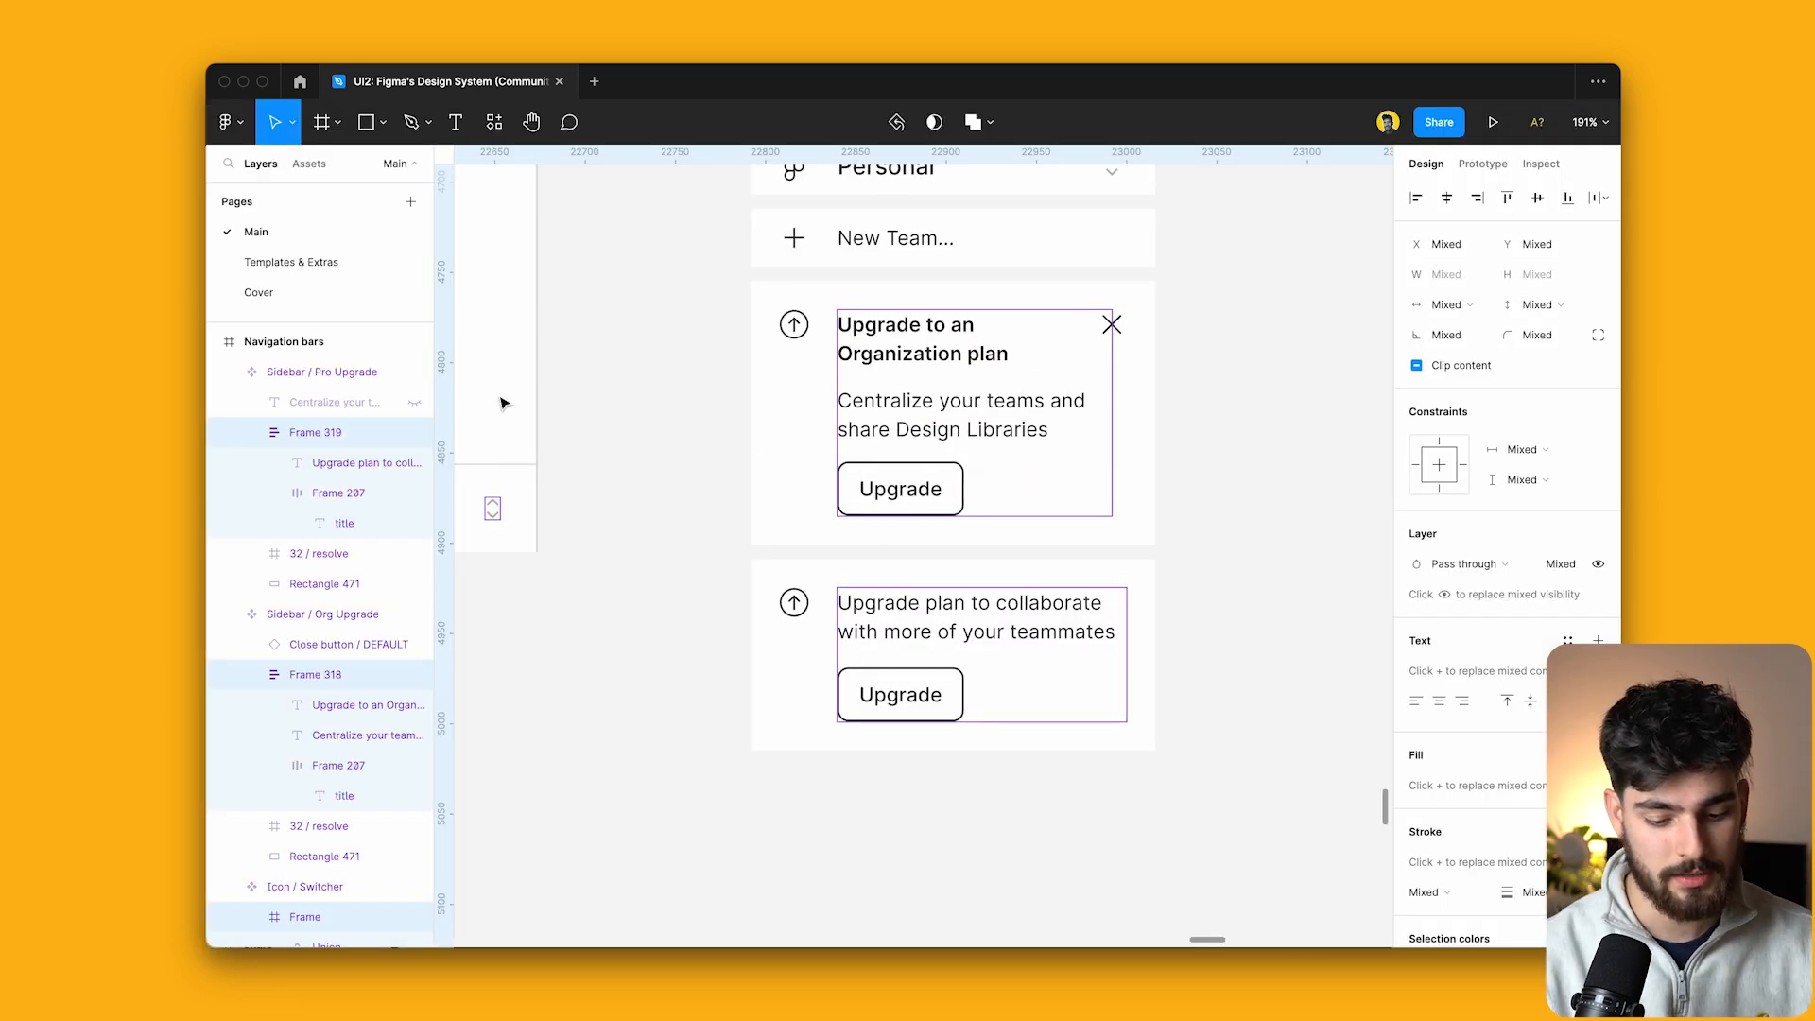
mouse_move(626, 327)
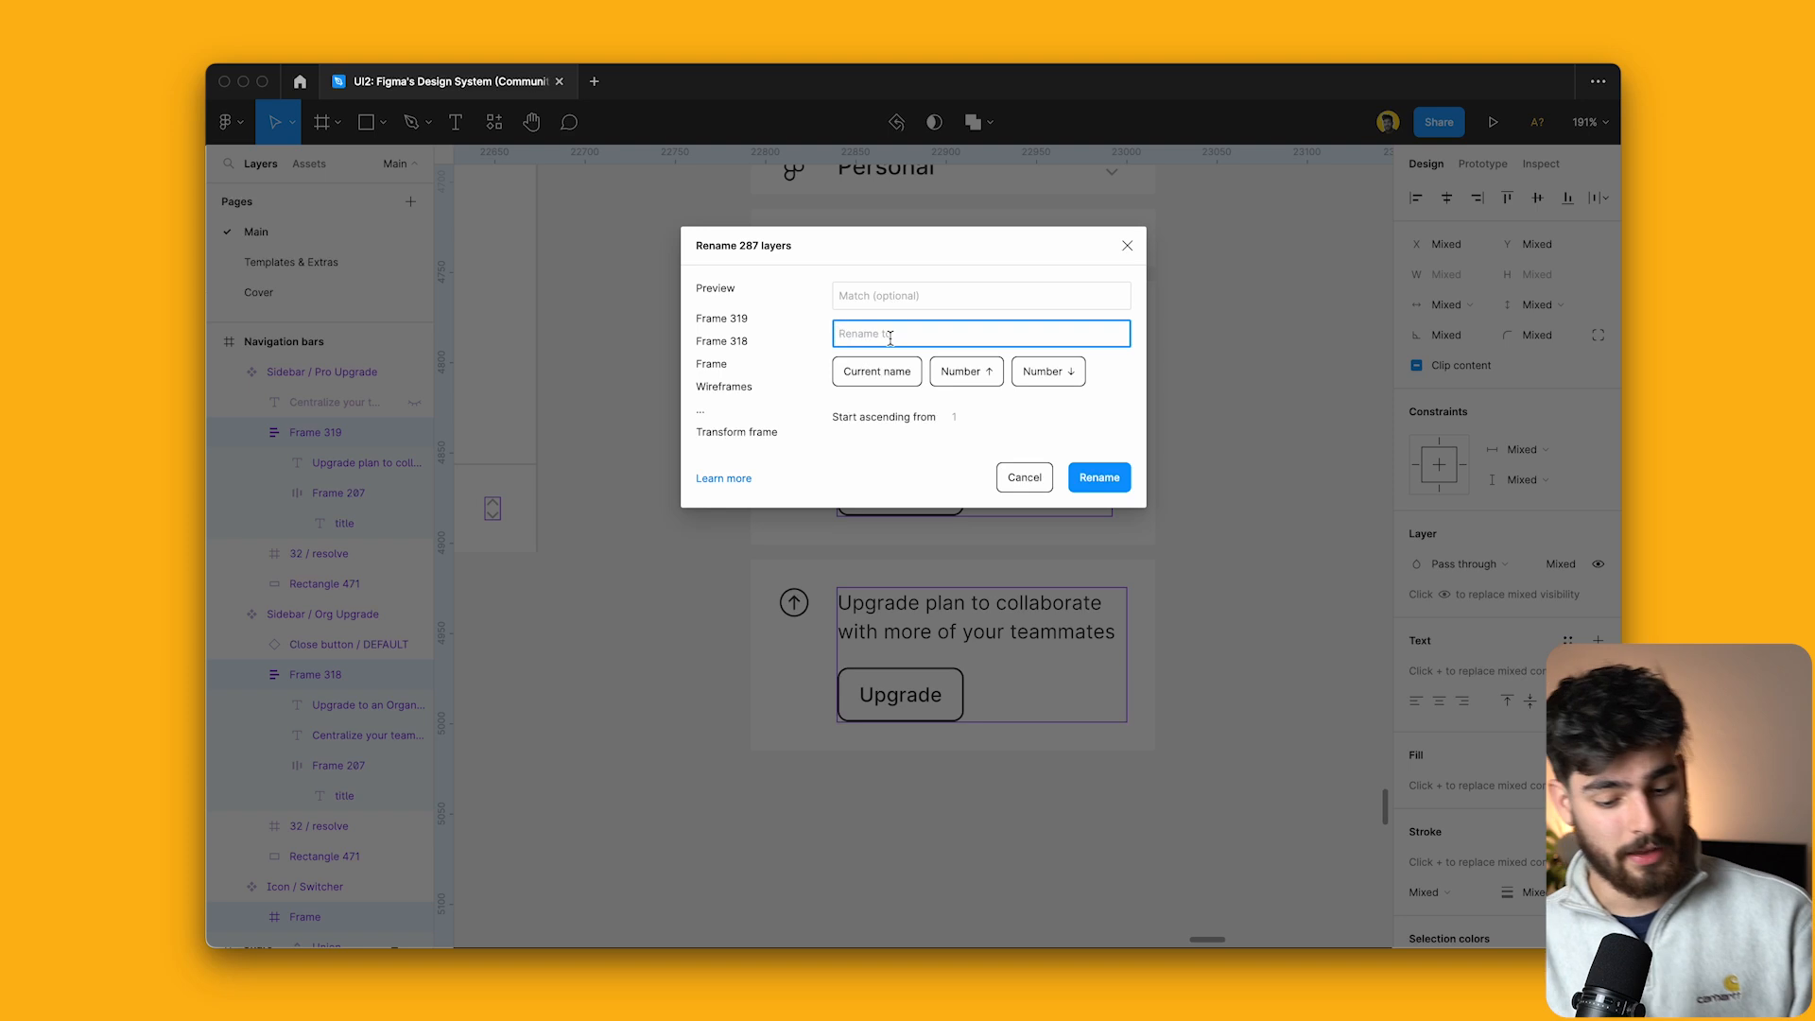
Batch-rename the 287 selected frames to 'Content'.
type("C")
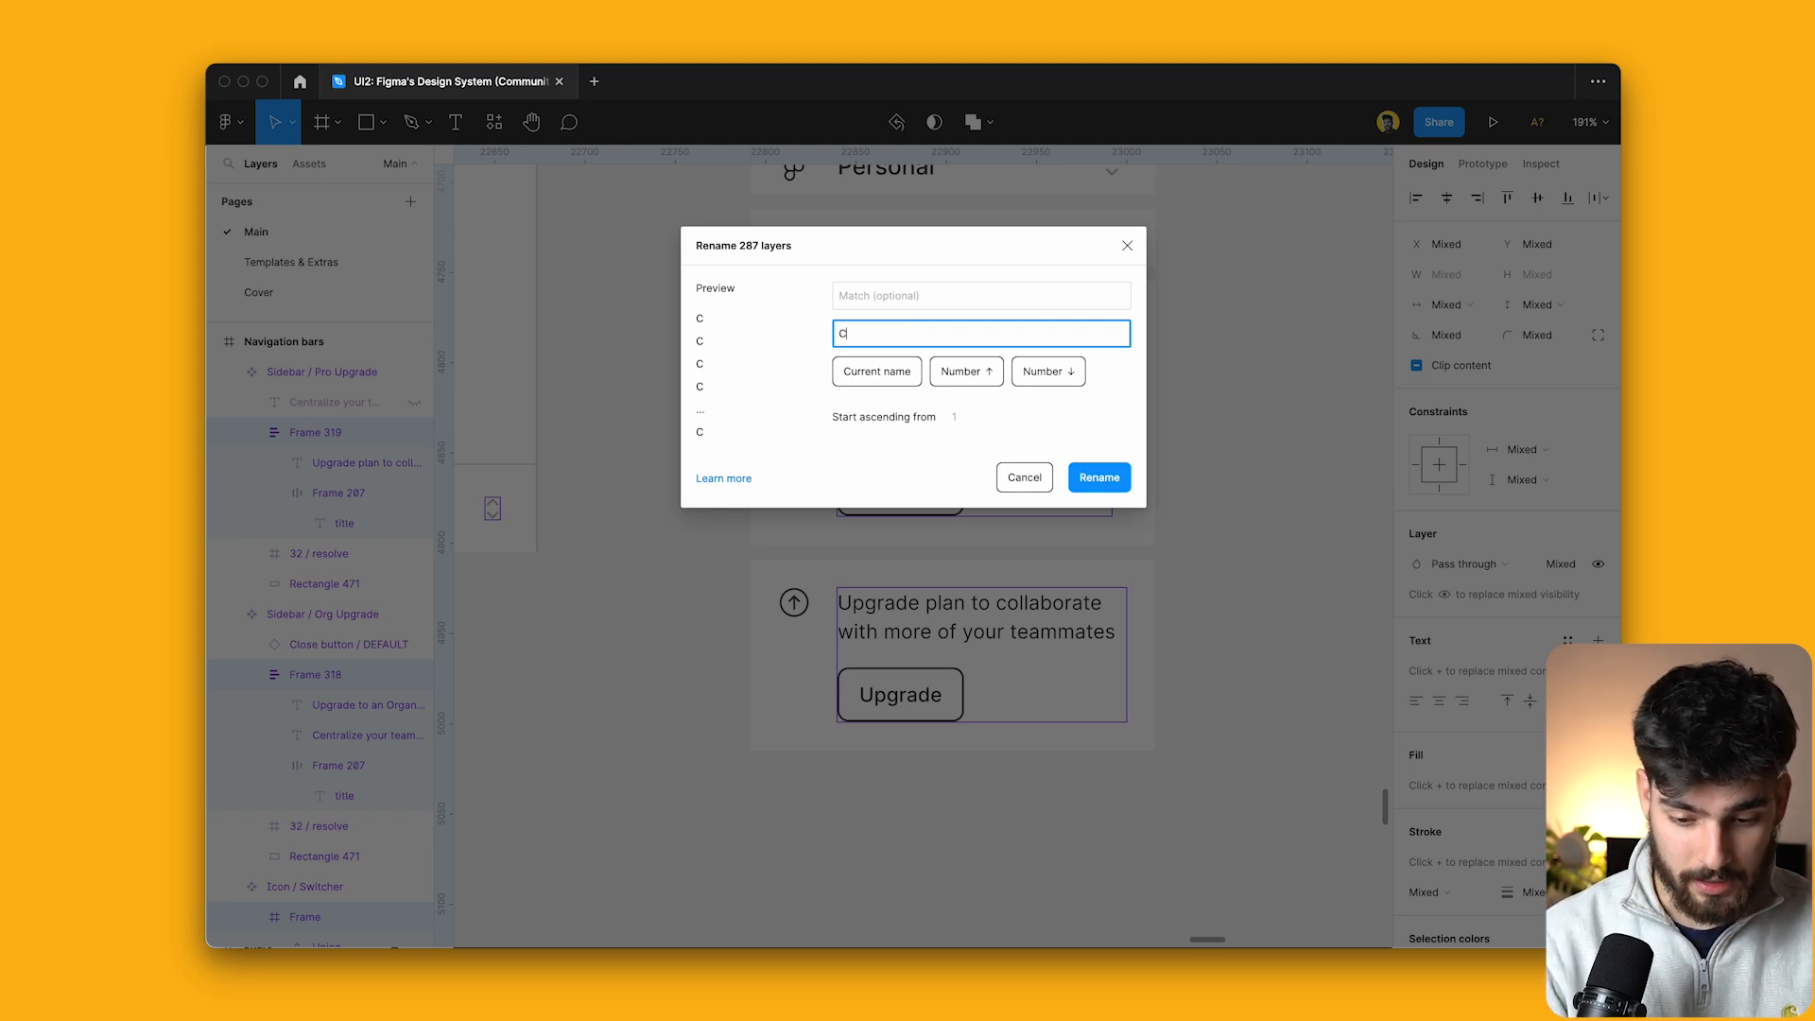
key("Backspace")
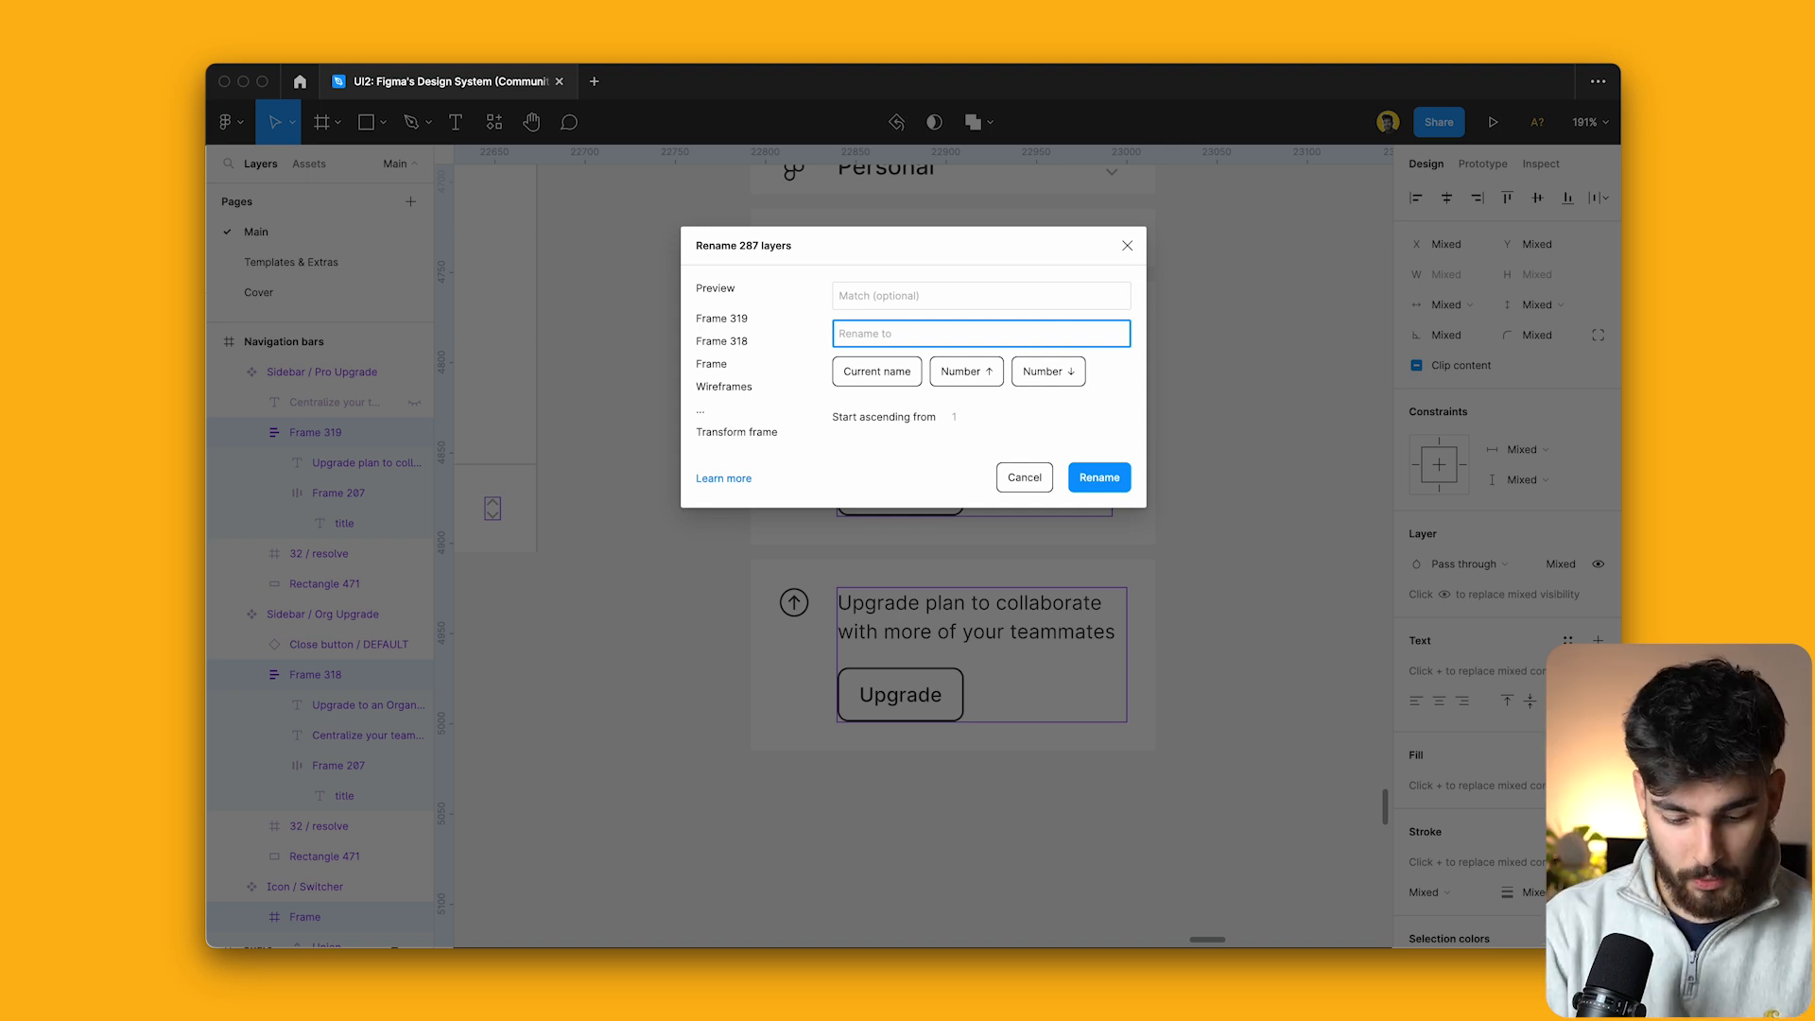
left_click(1096, 477)
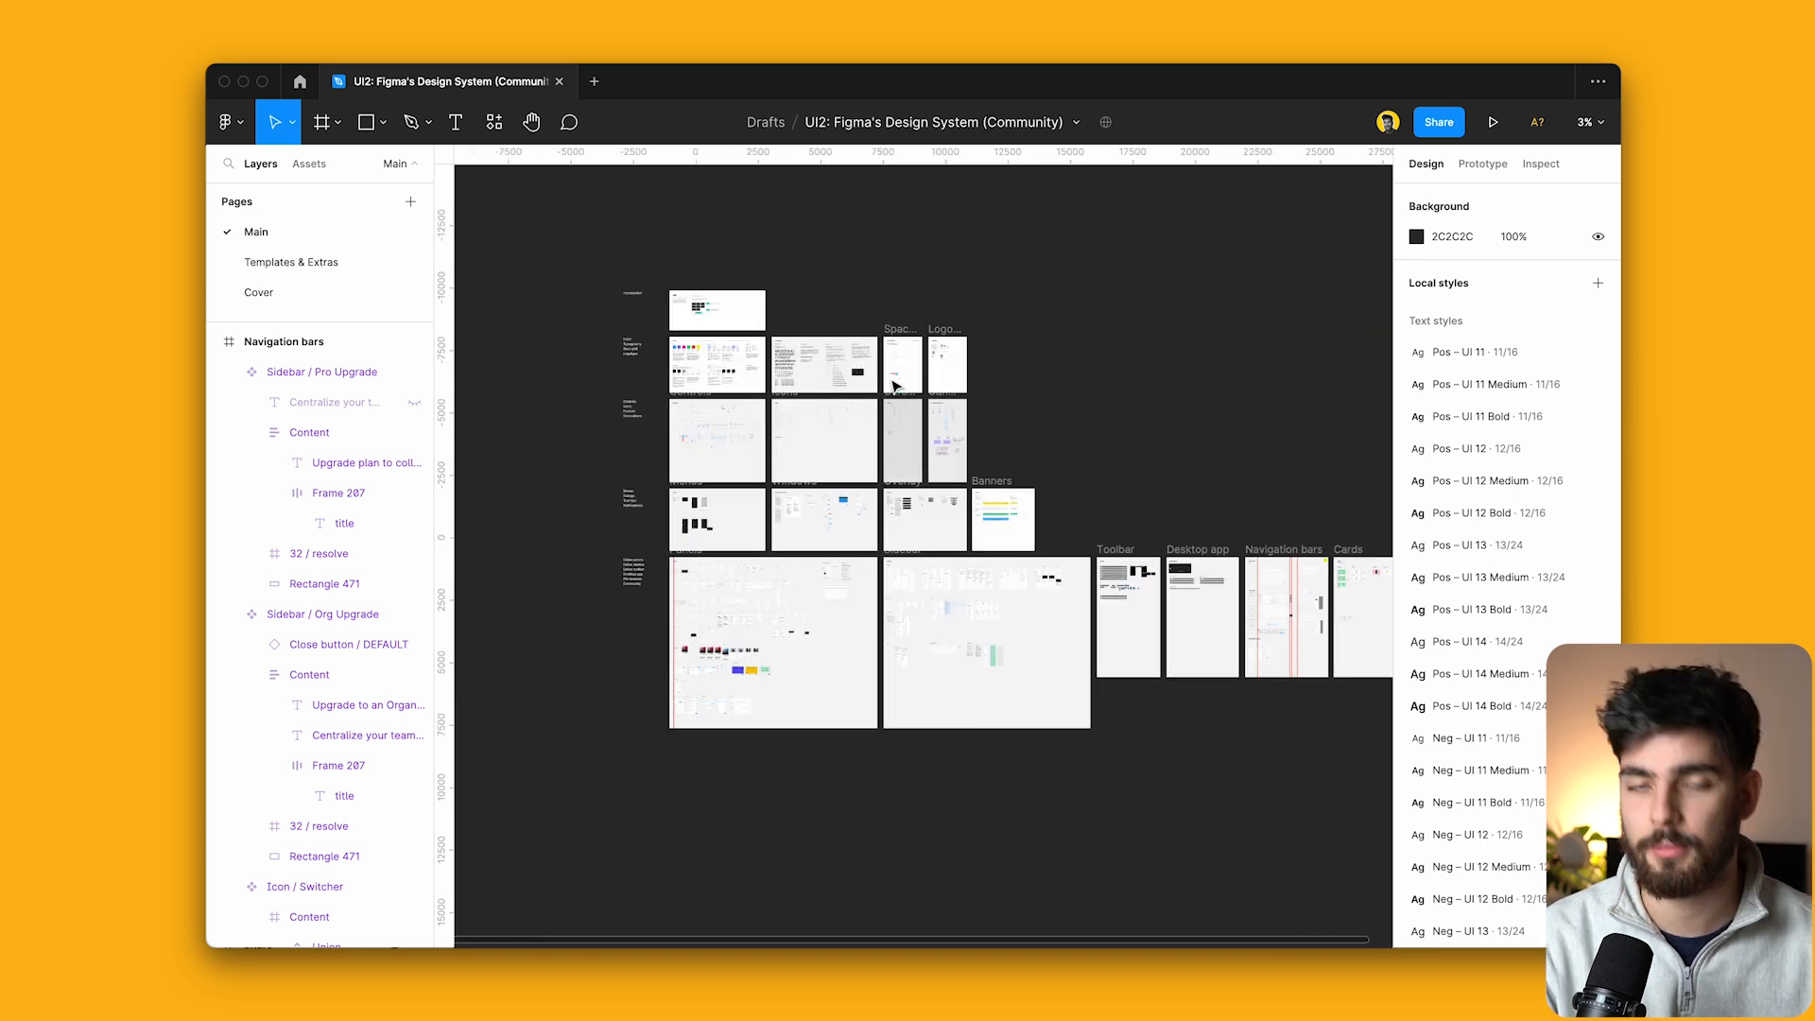
Search 'rectangle' with Find / Focus to select all 1634 rectangle layers.
left_click(323, 584)
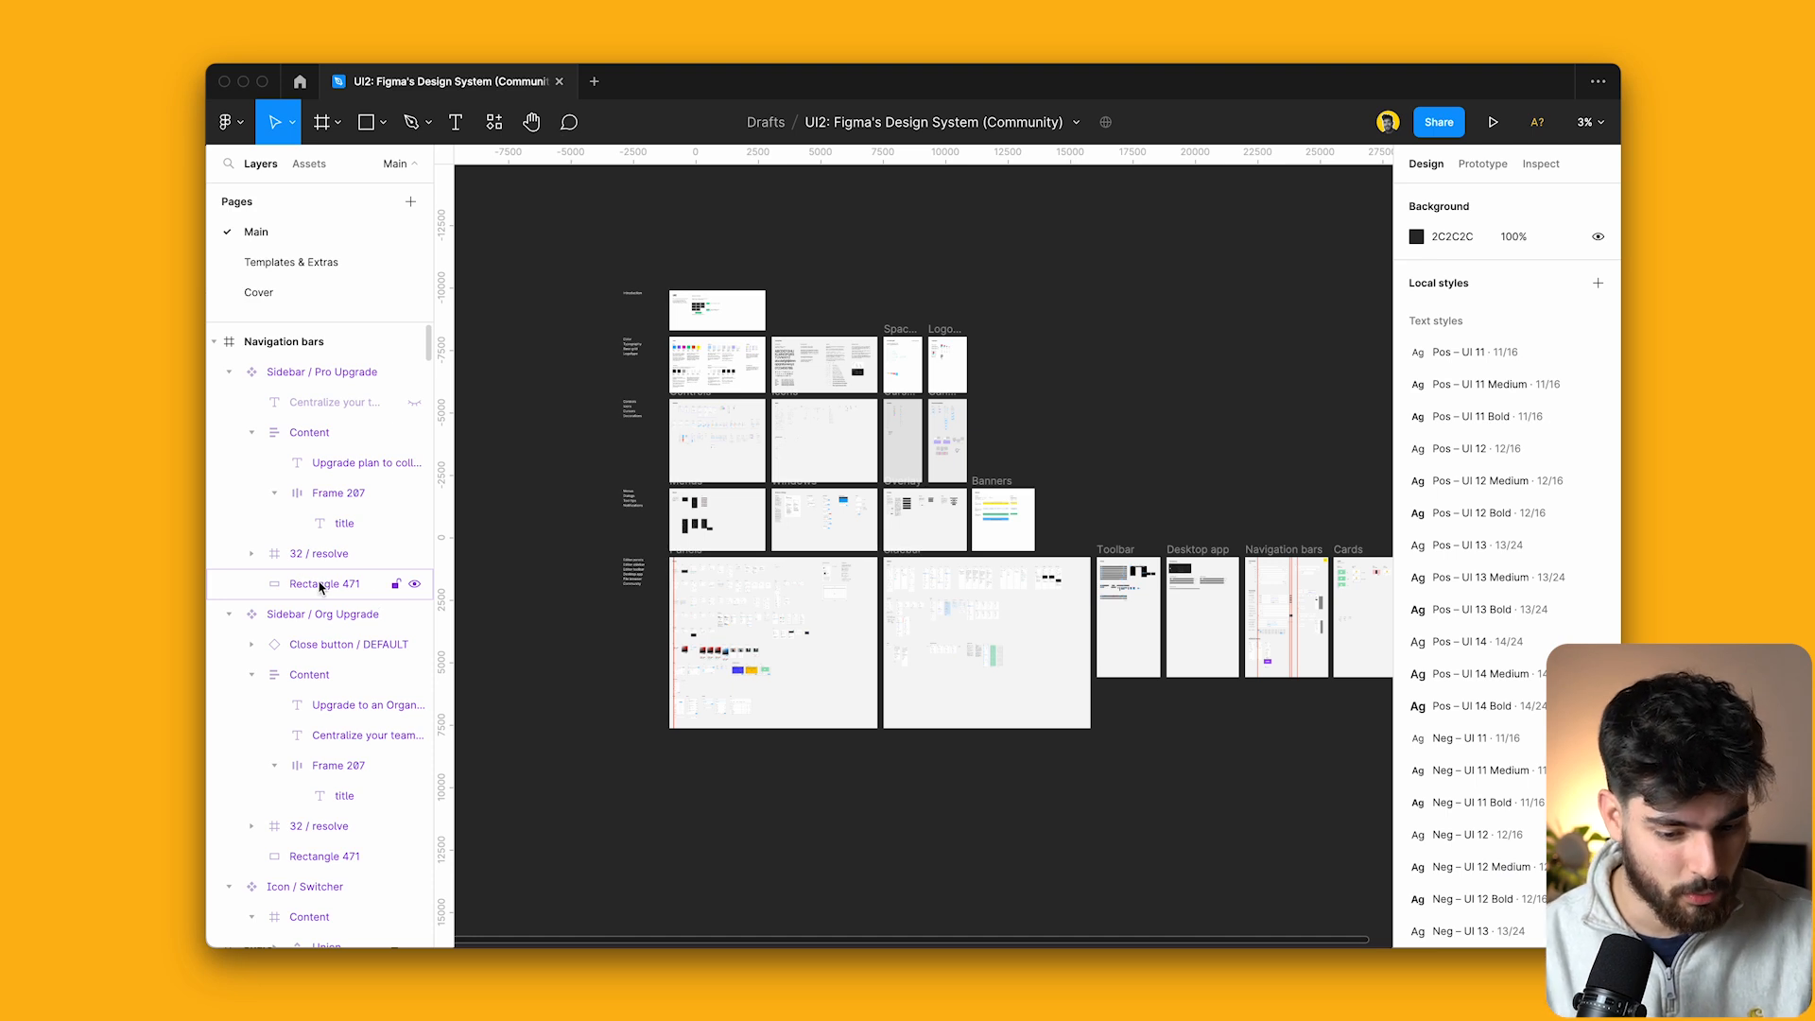
left_click(493, 121)
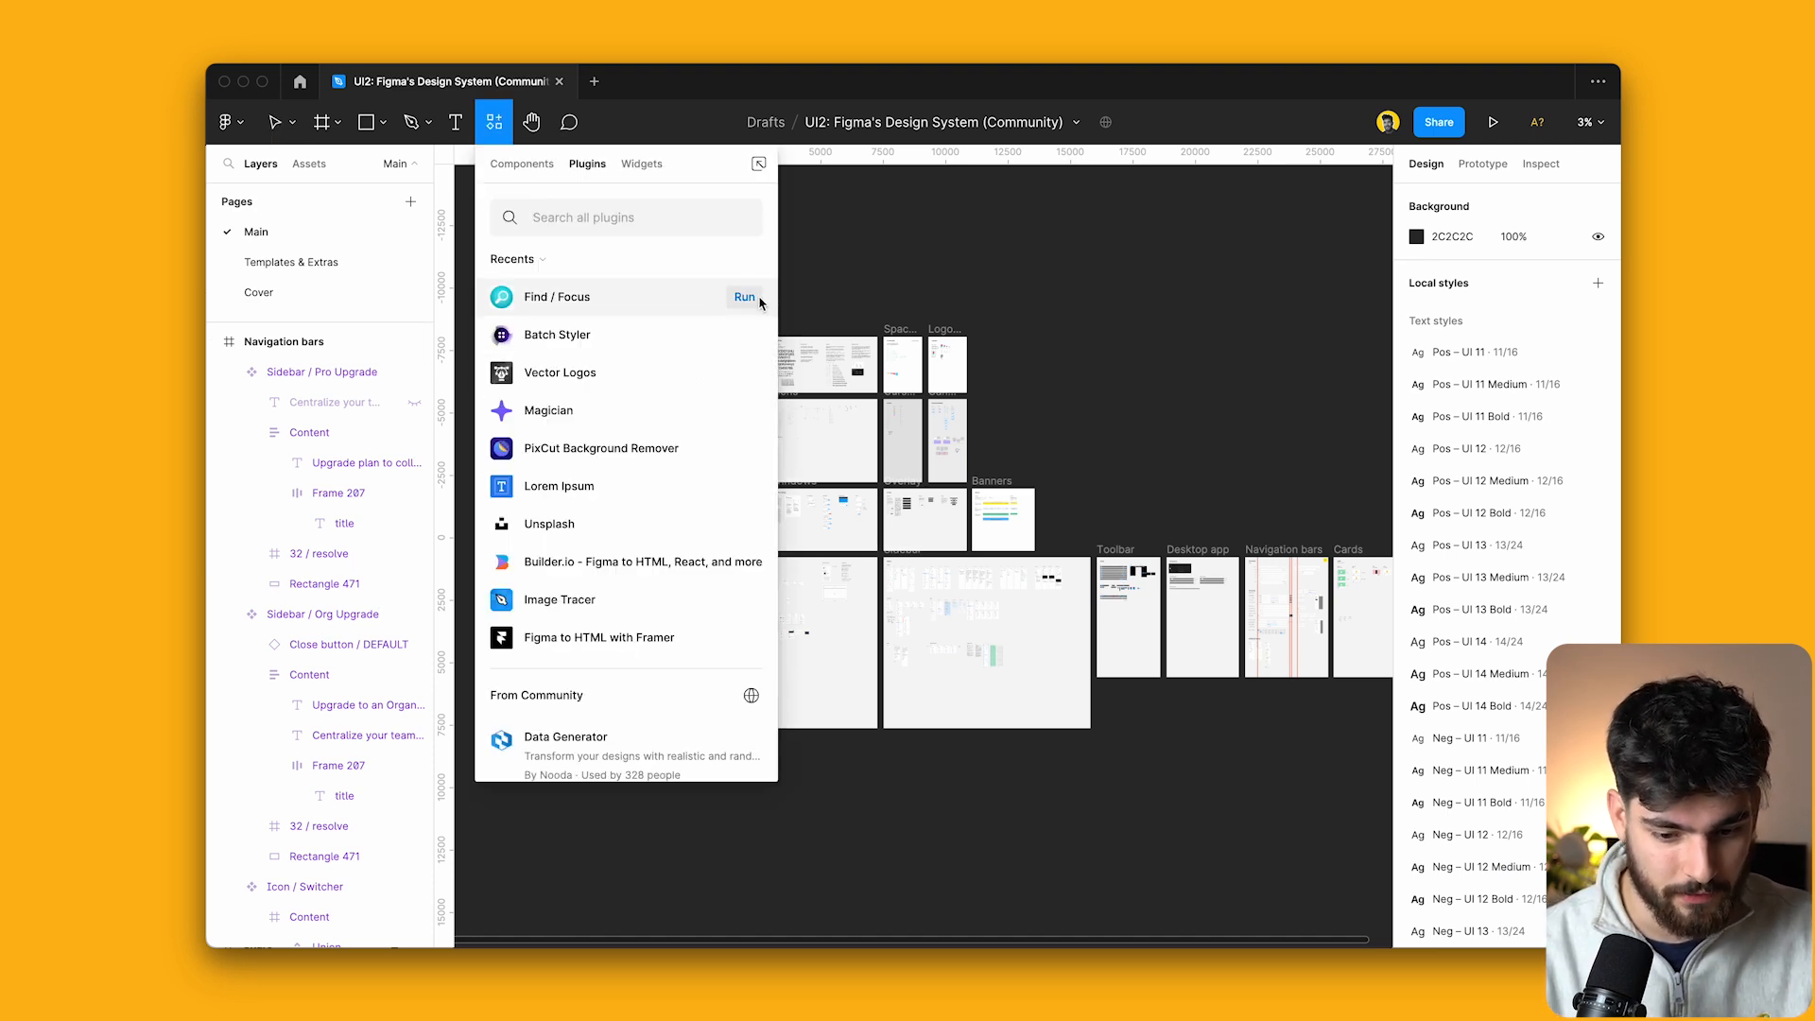
left_click(745, 297)
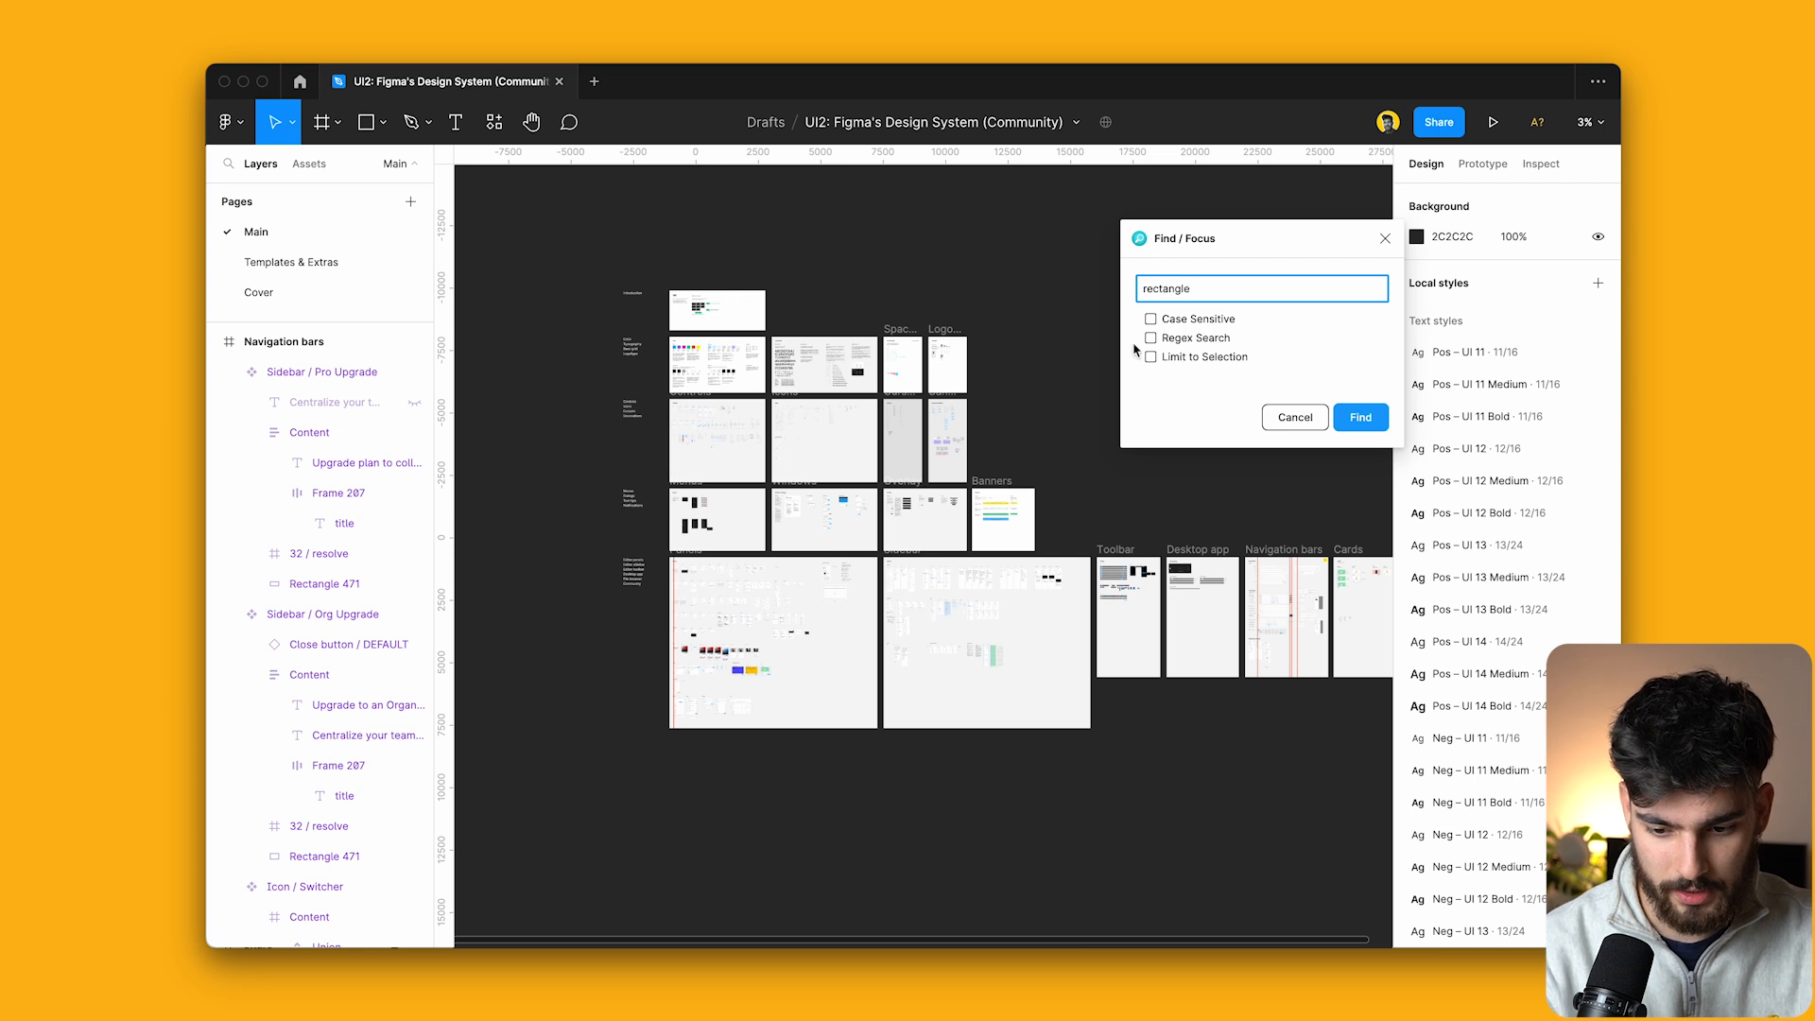
left_click(1359, 416)
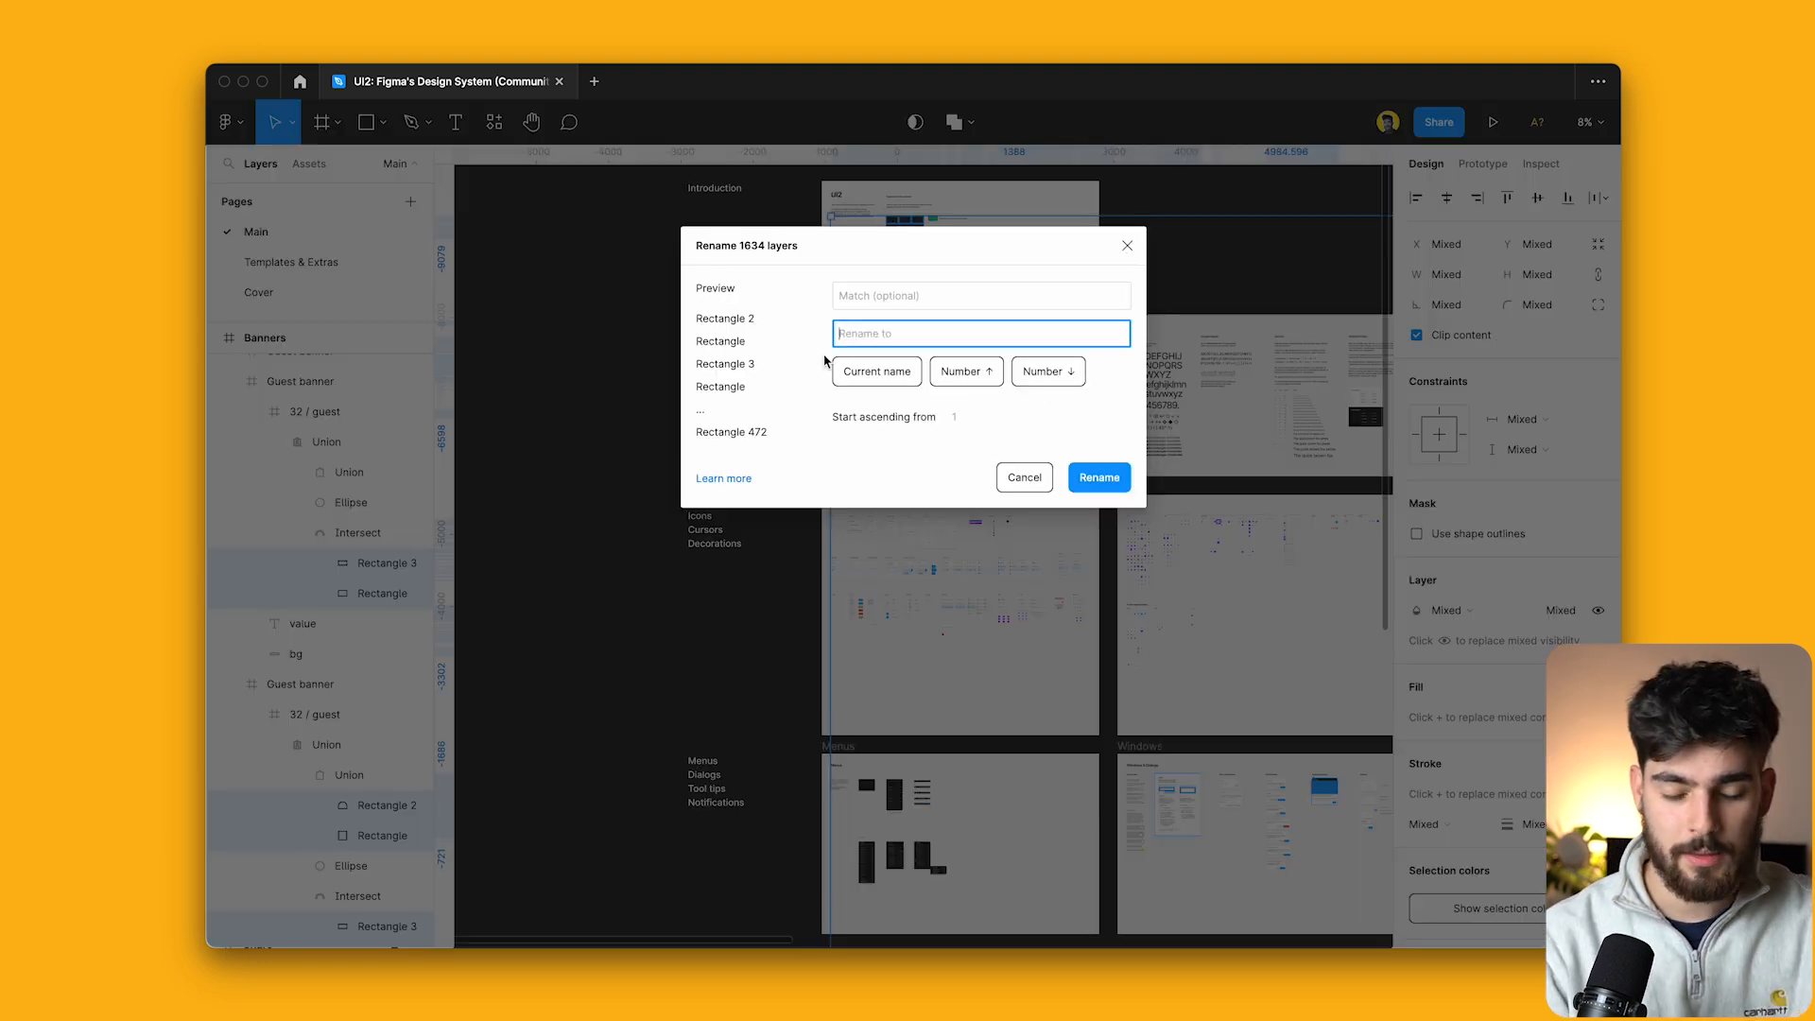
mouse_move(741, 252)
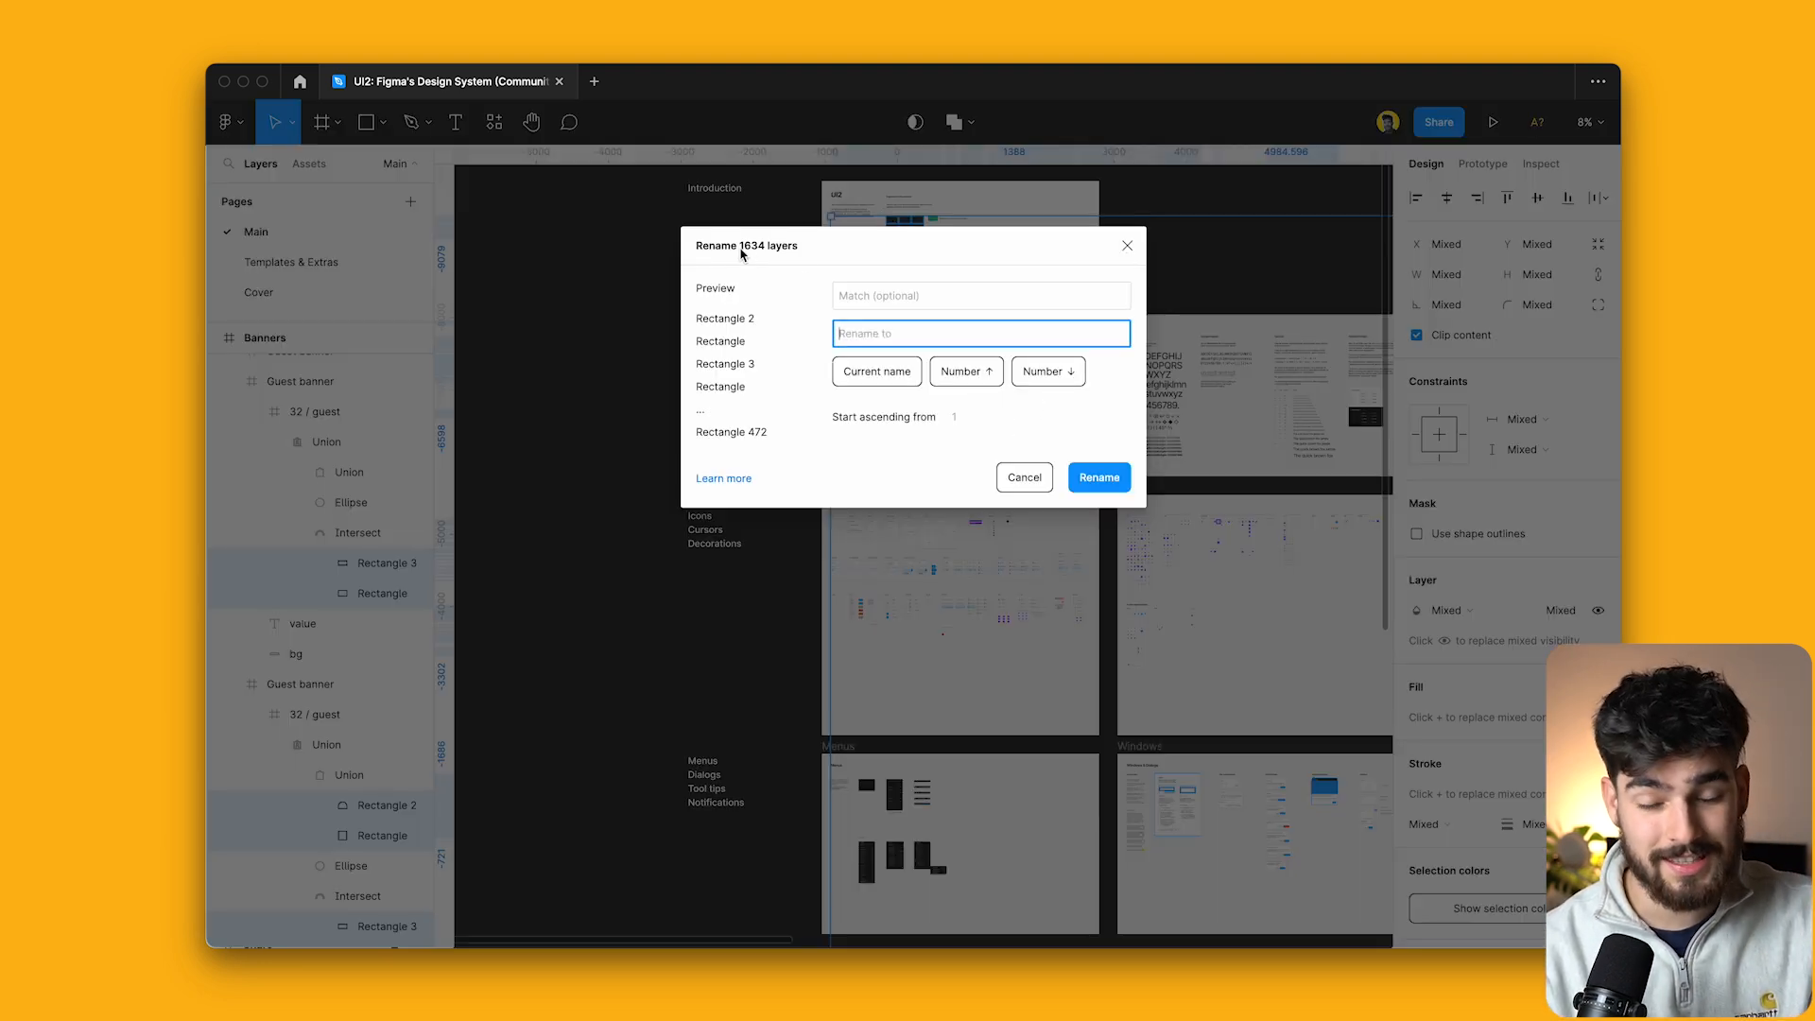
Rename the rectangle layers to 'Shape / $nn', numbered ascending from 01.
type("Shape")
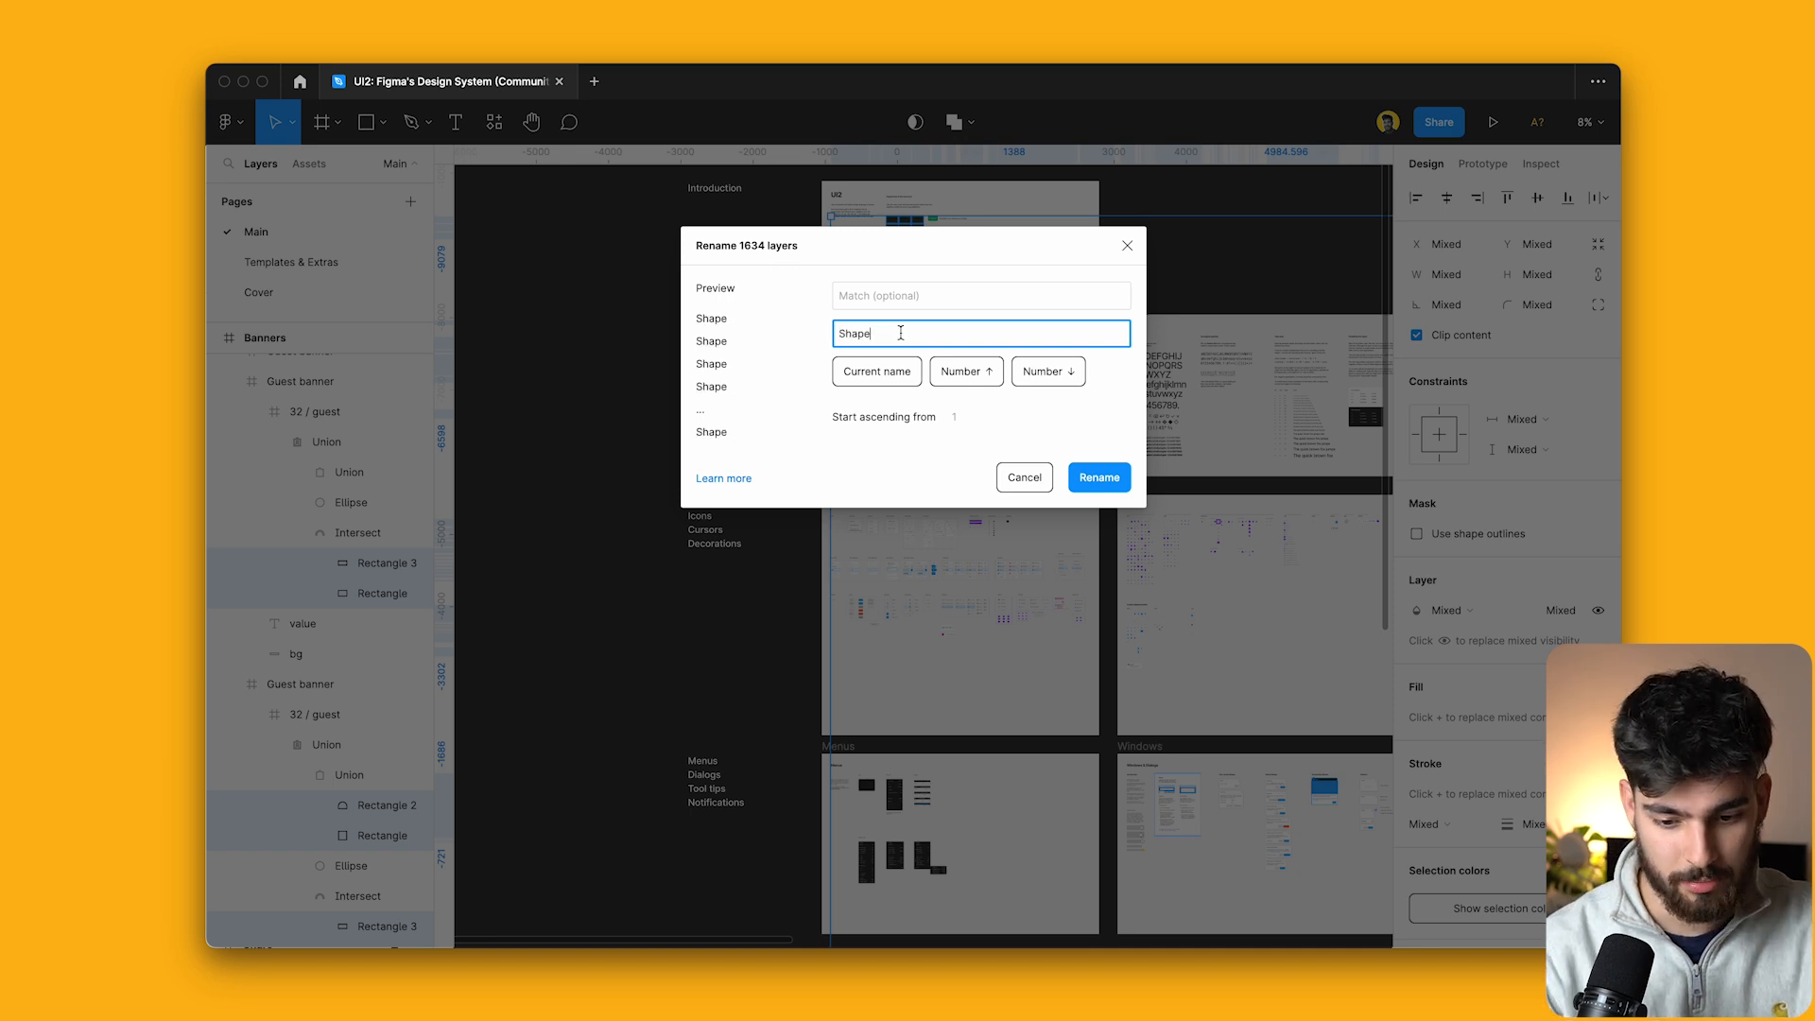
type("/")
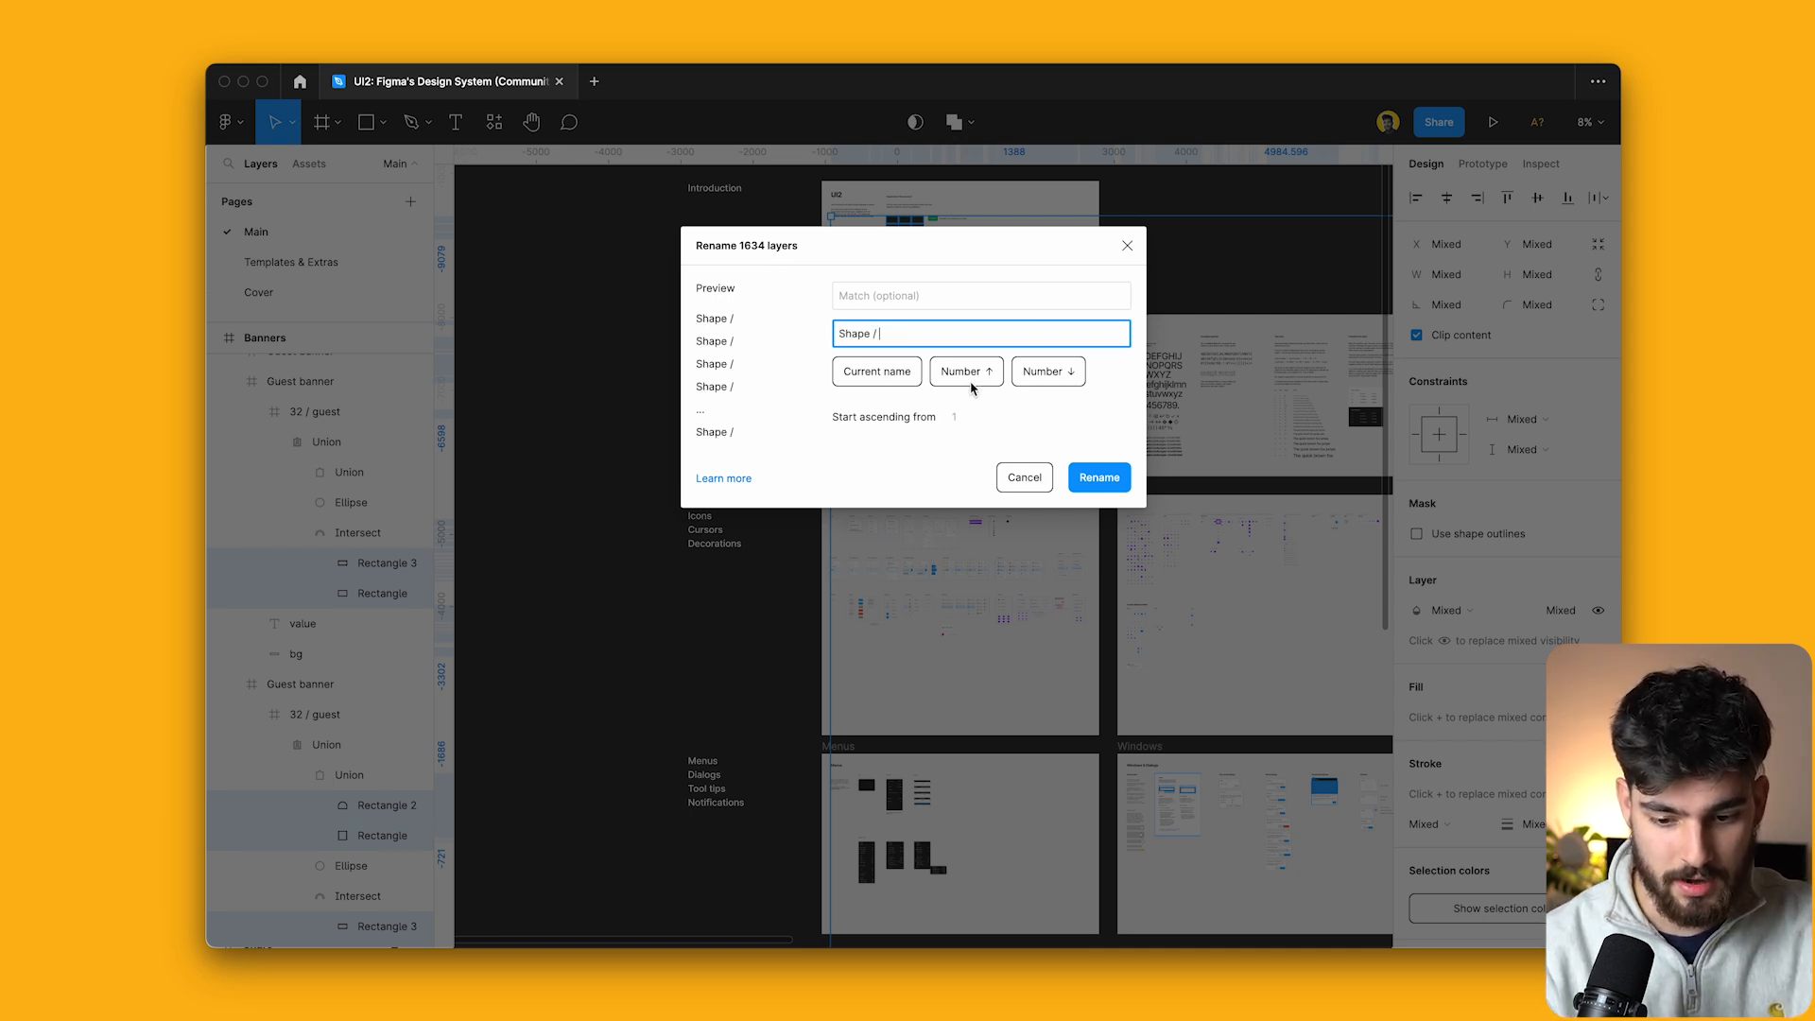
left_click(966, 371)
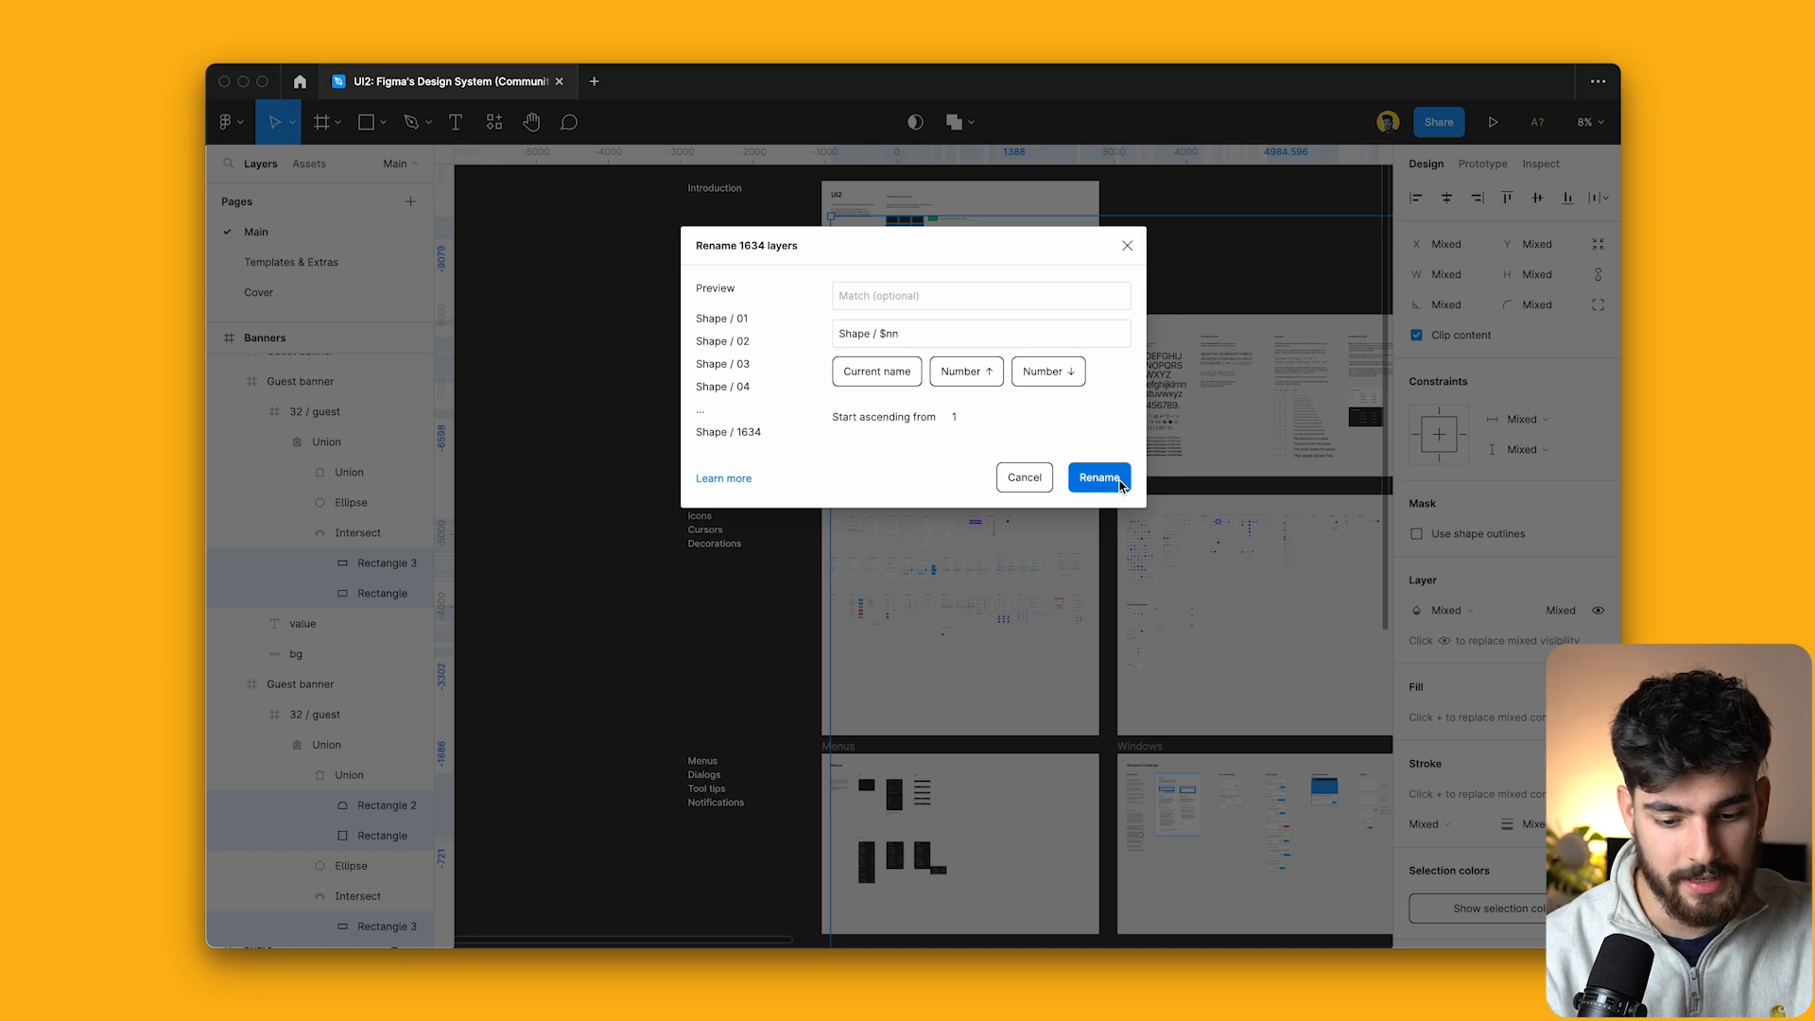
left_click(1096, 477)
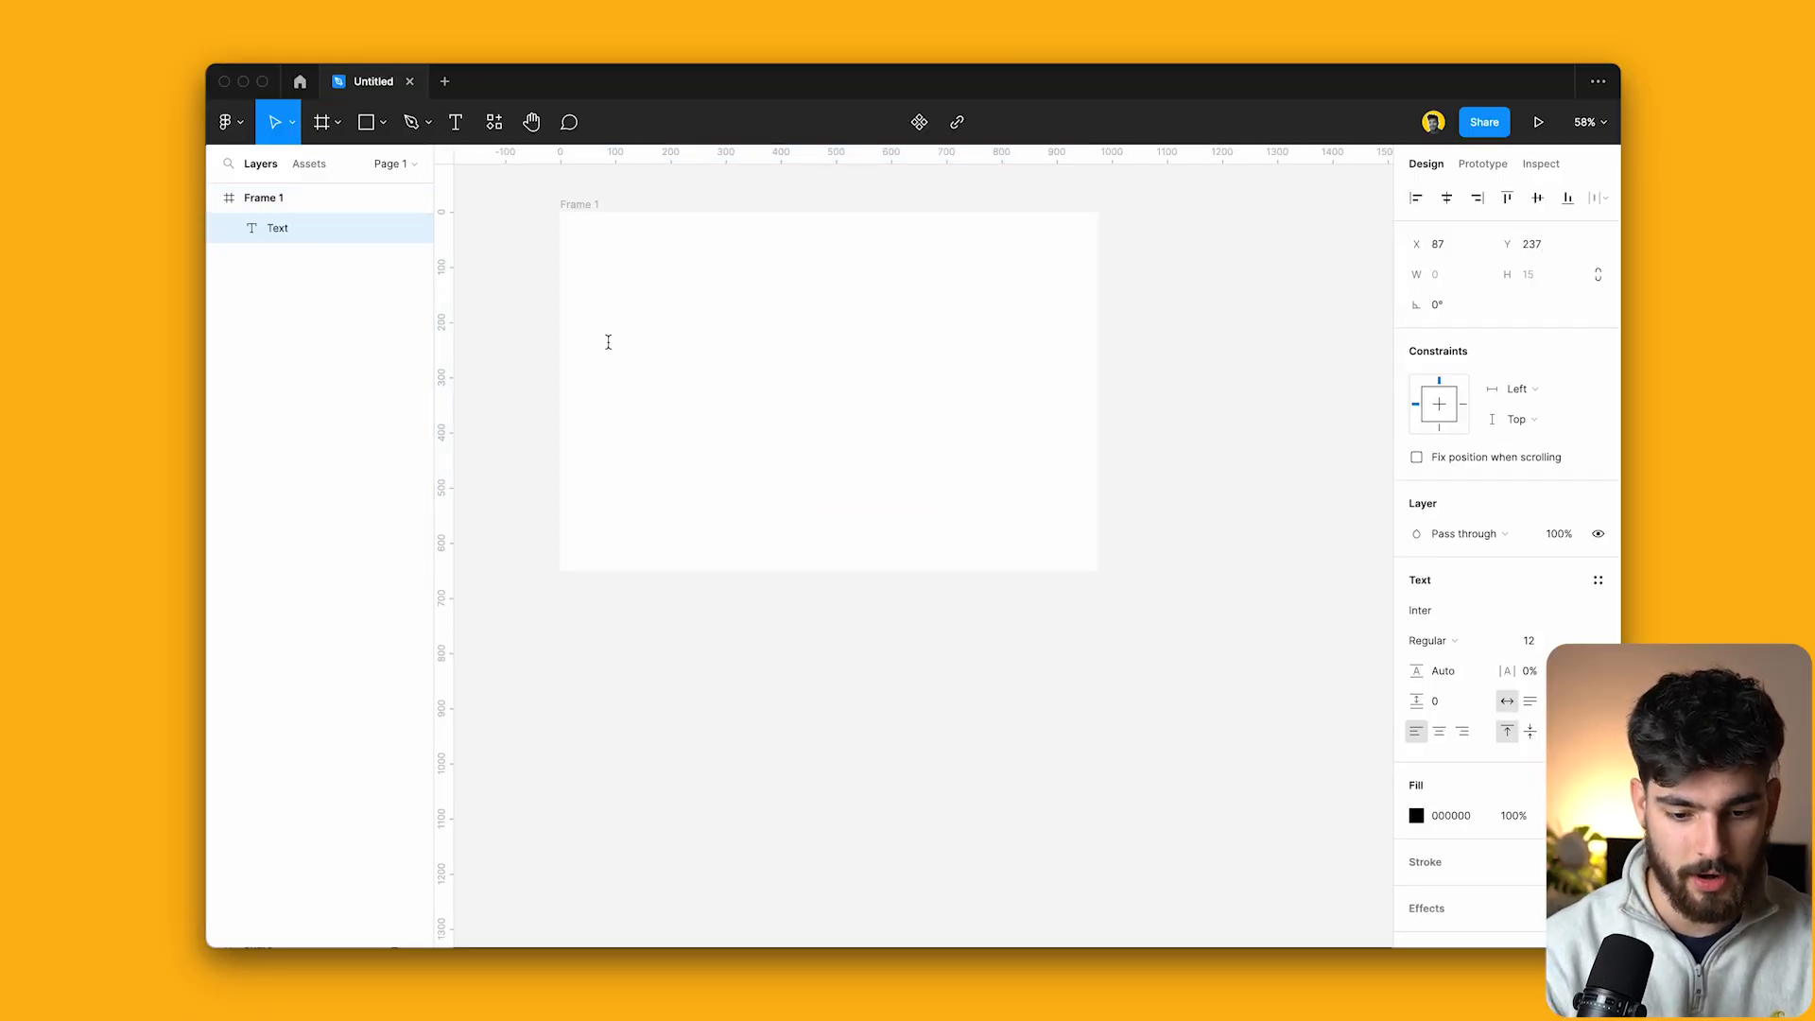
Add the 'Heading h1' text to the frame and bring up the plugins list for Unsplash.
type("Heading hq")
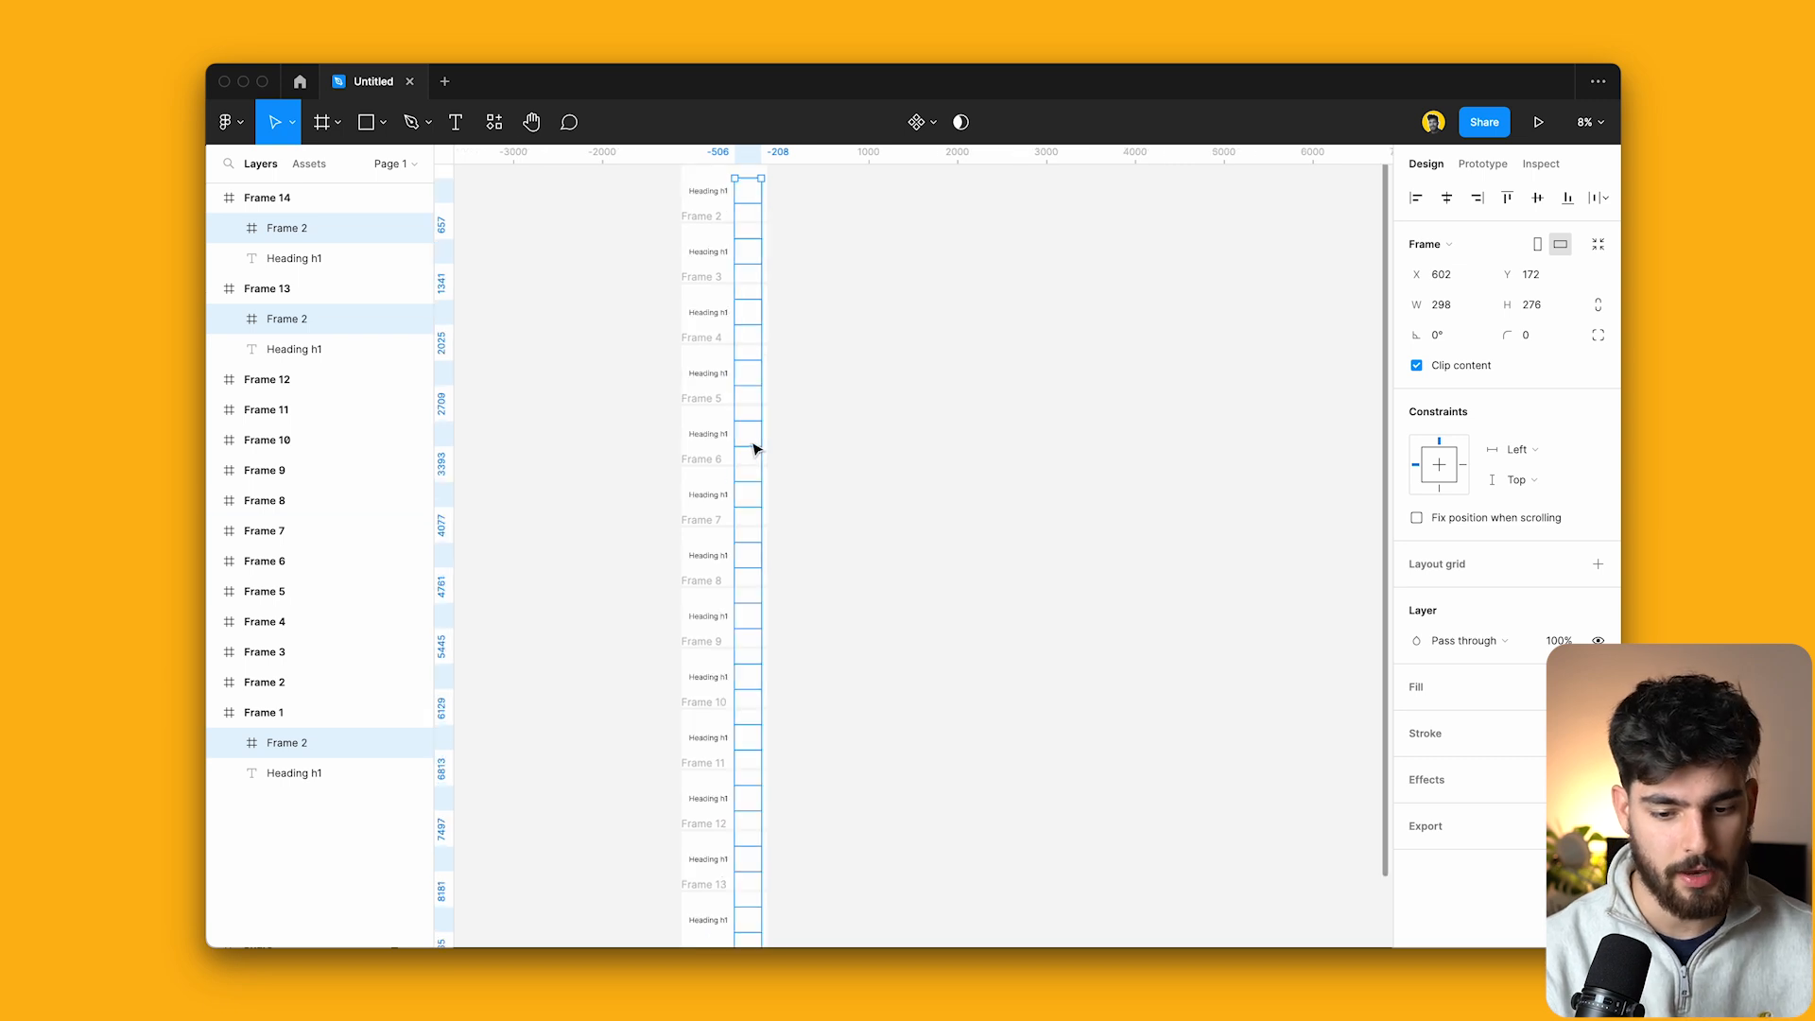
left_click(493, 121)
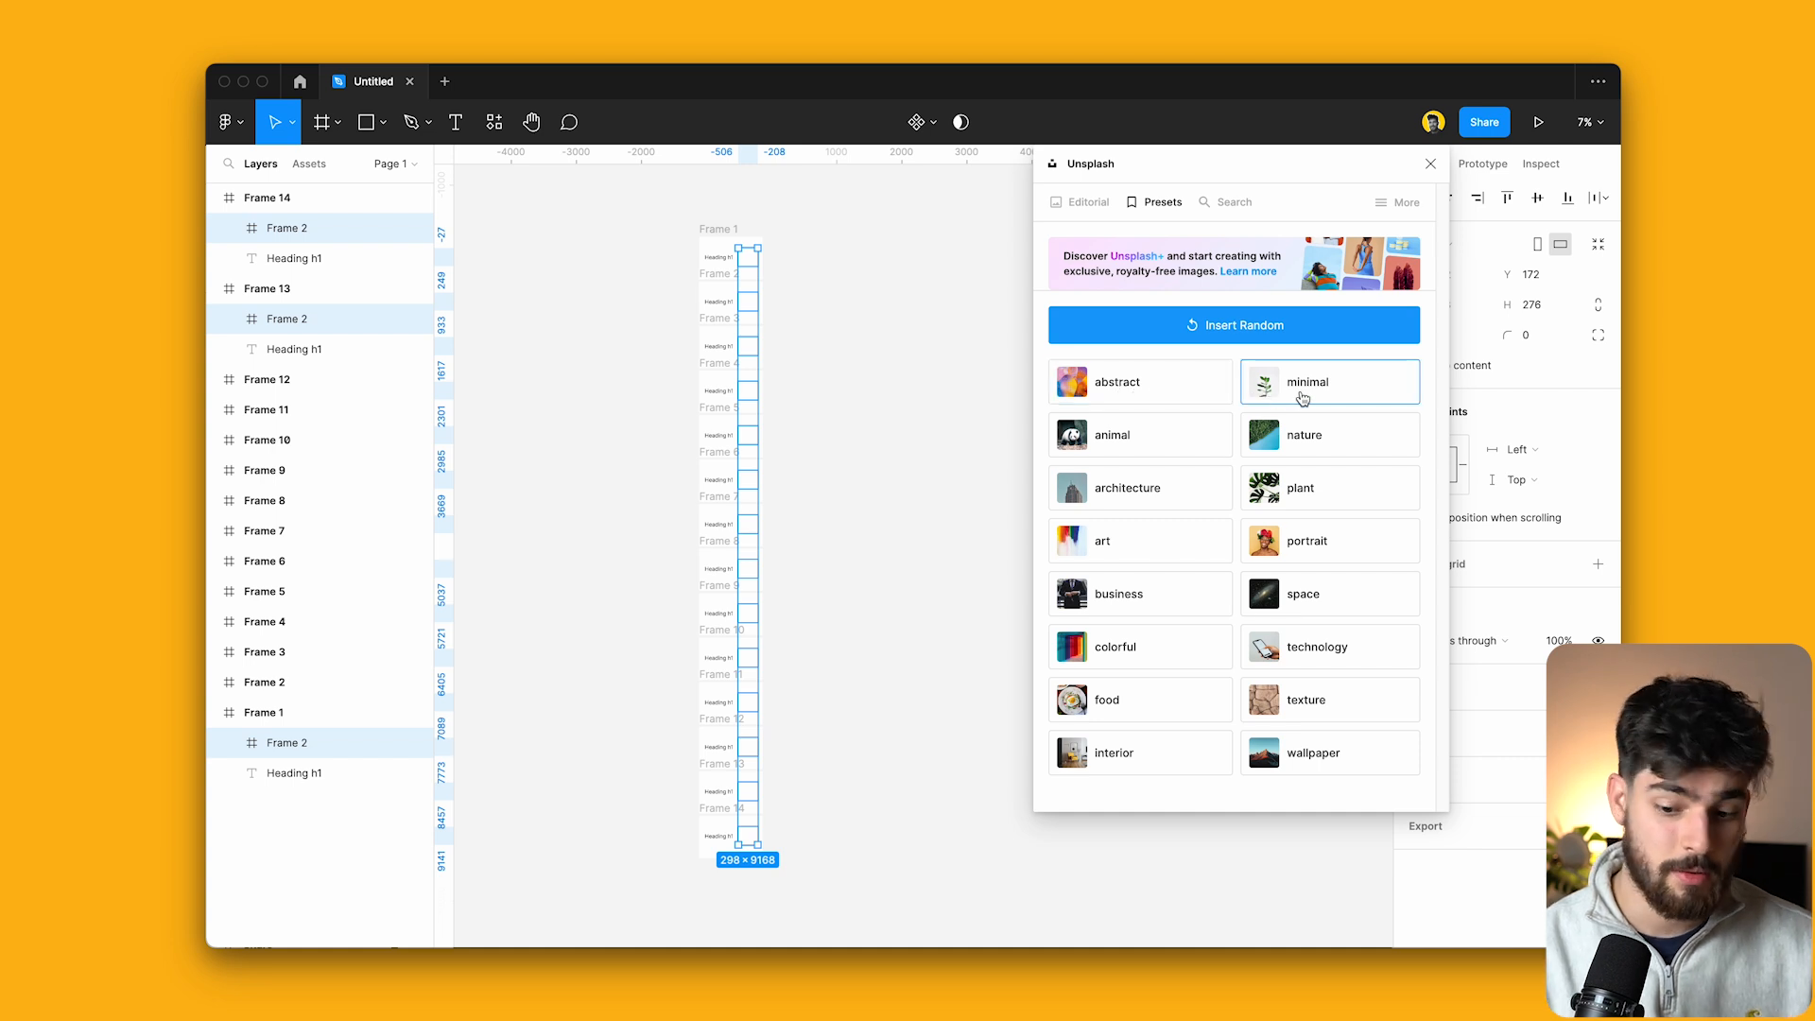
Insert Unsplash preset photos into every inner image frame.
left_click(1327, 435)
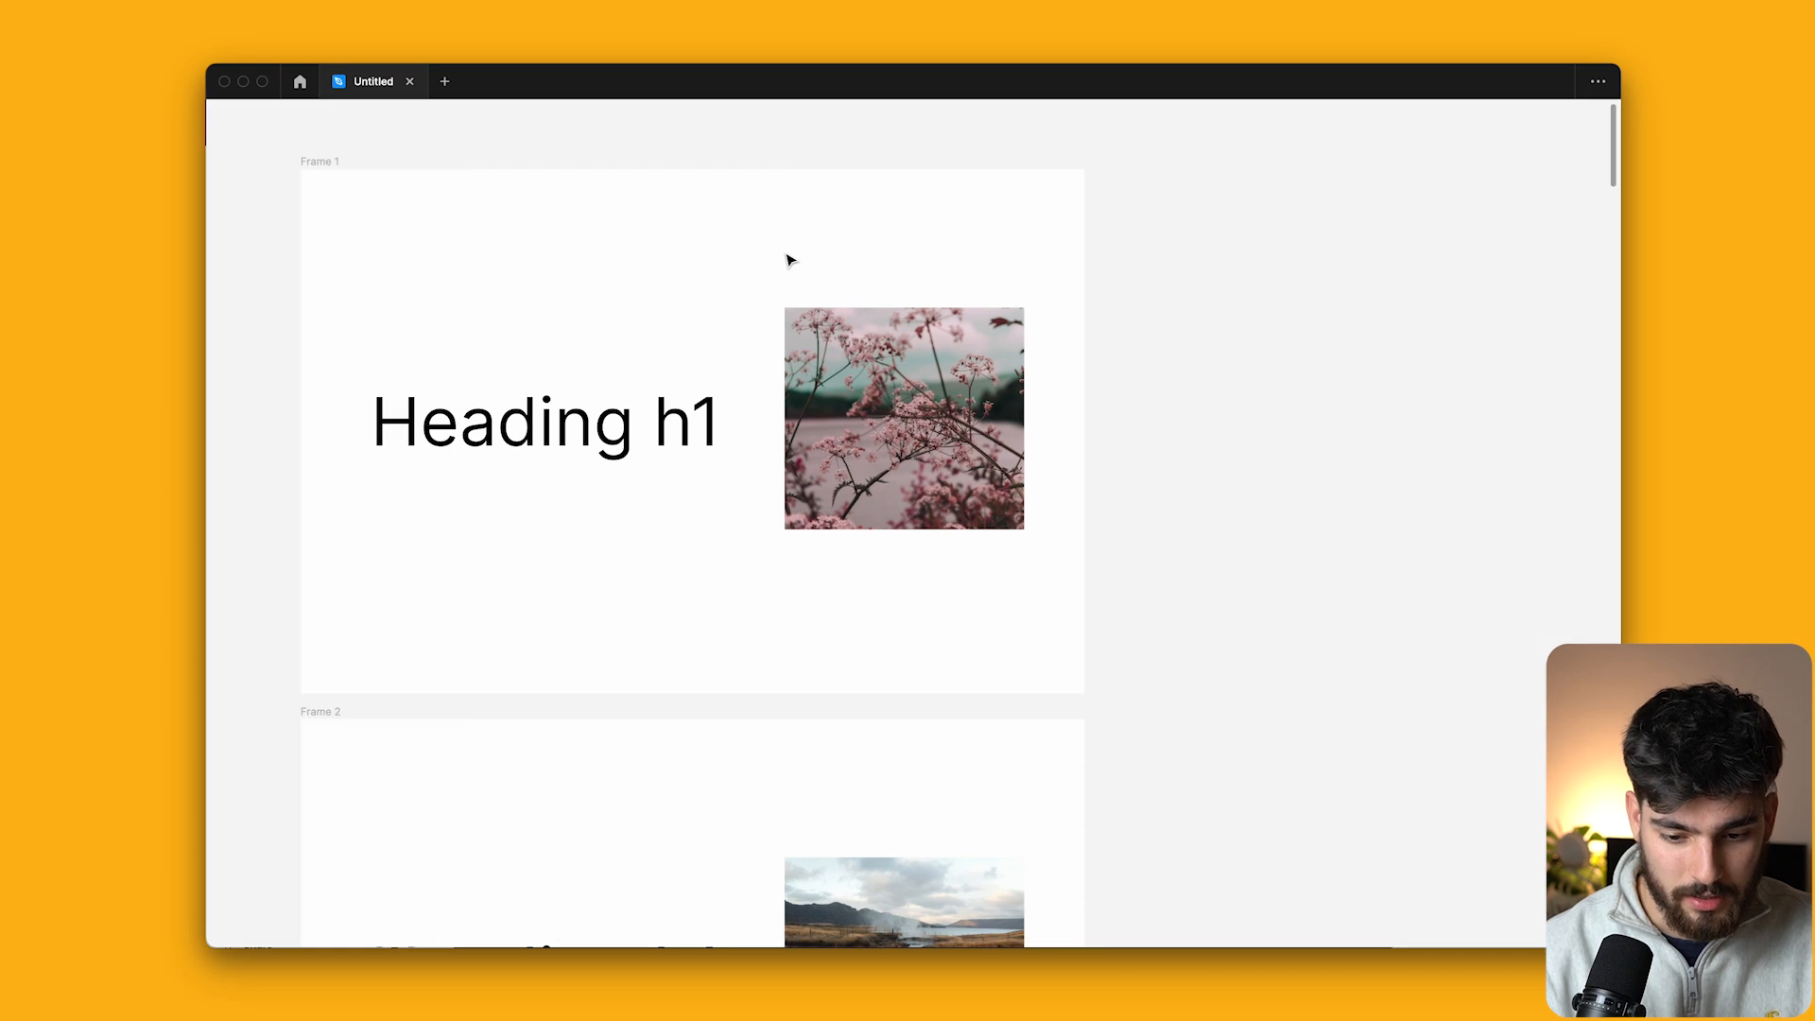
Scroll through the presentation of the illustrated frames before exiting it.
scroll("down", 3)
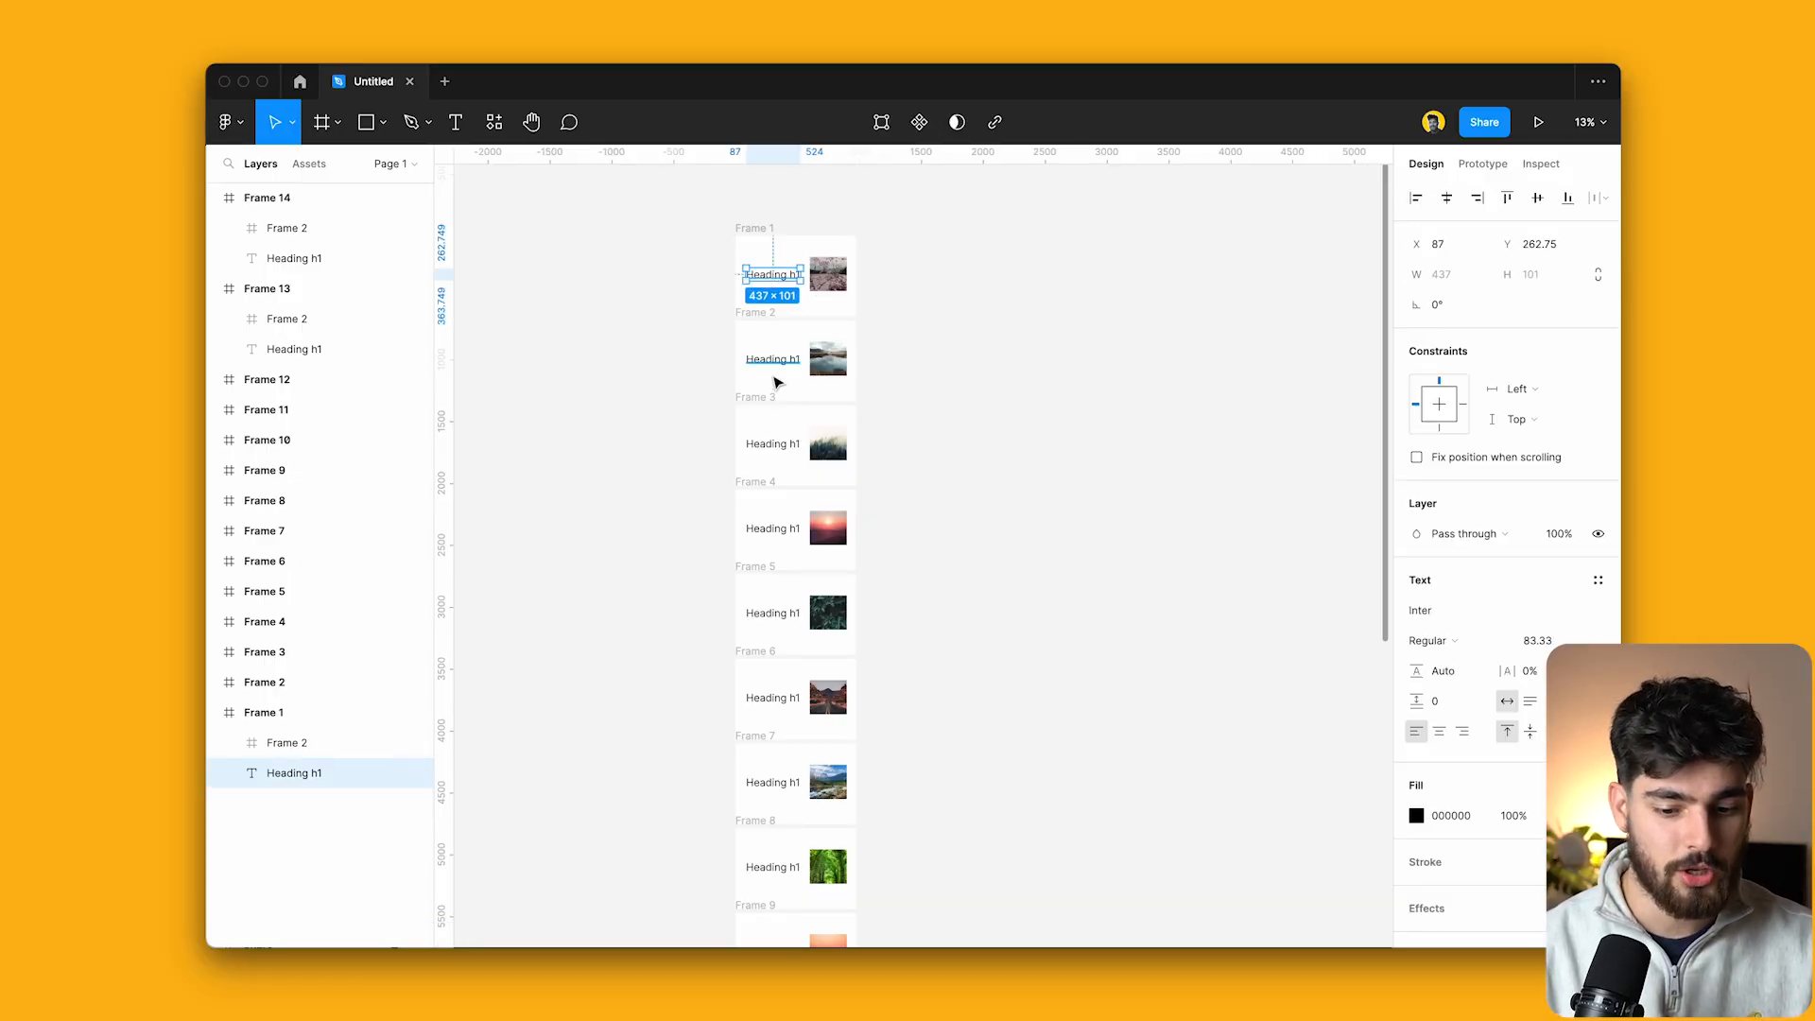
Replace every Heading h1 with two Lorem Ipsum words via the Lorem Ipsum plugin.
left_click(682, 255)
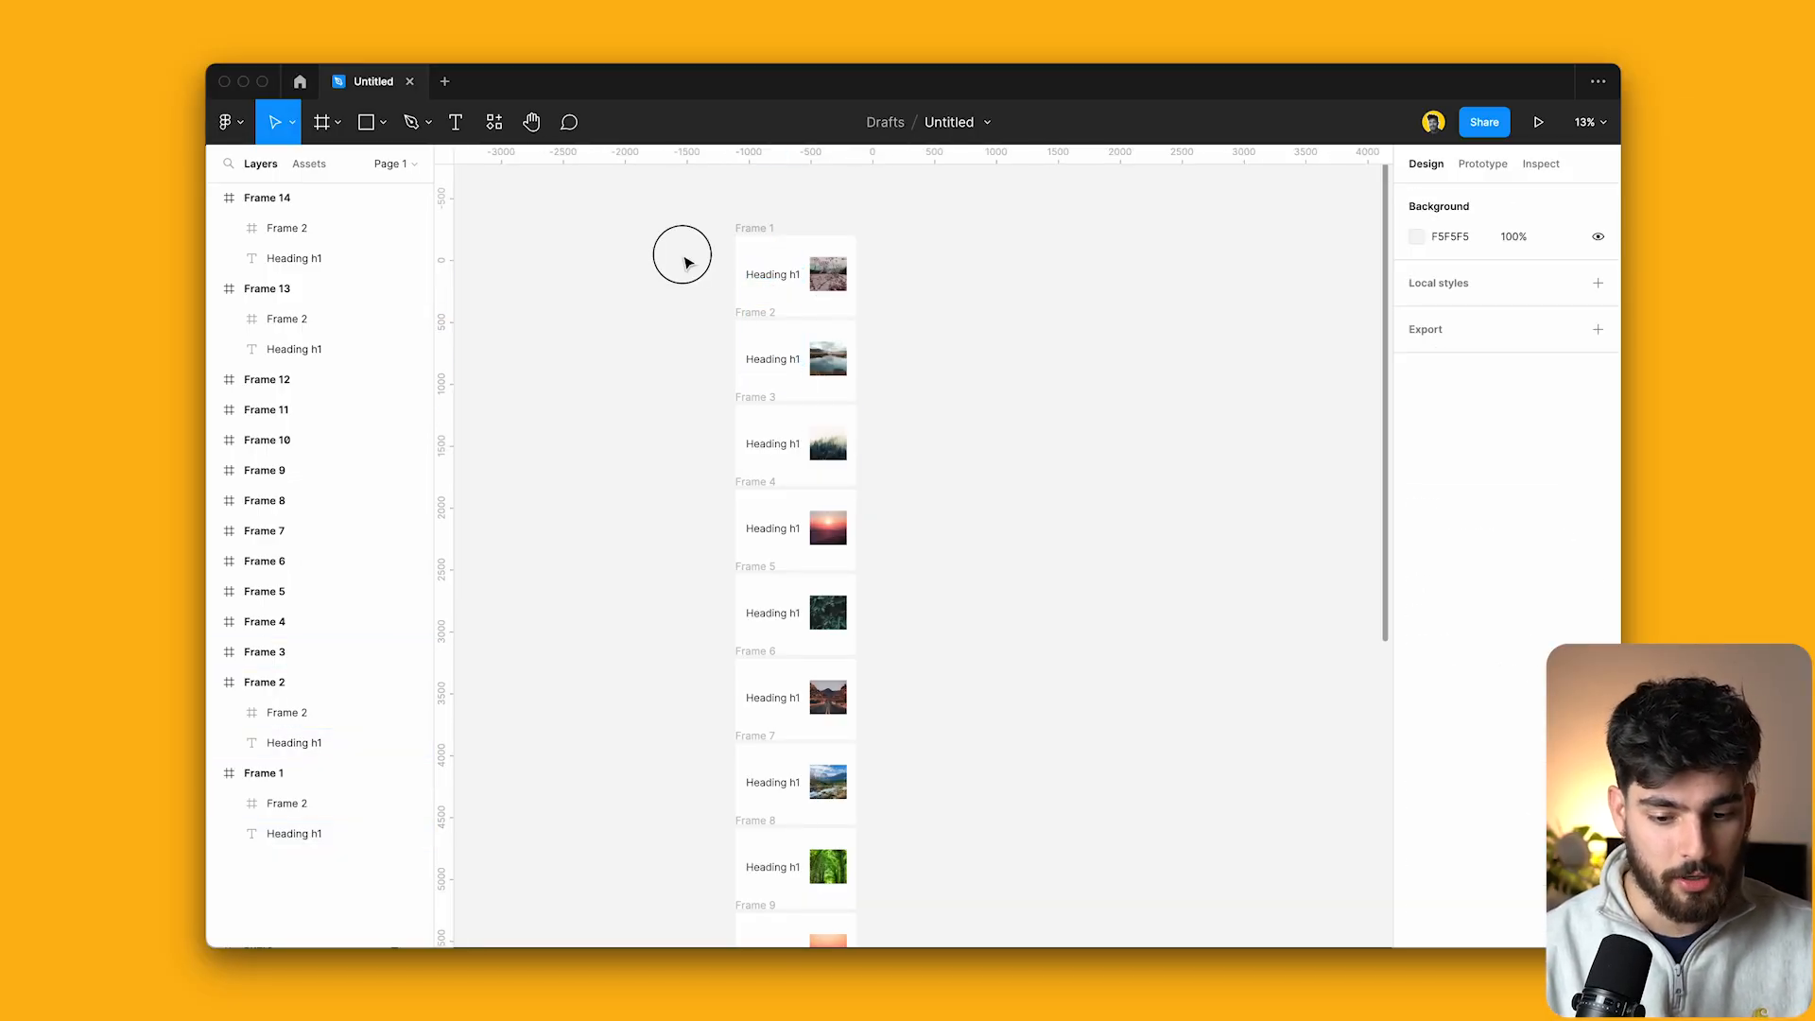
mouse_move(687, 263)
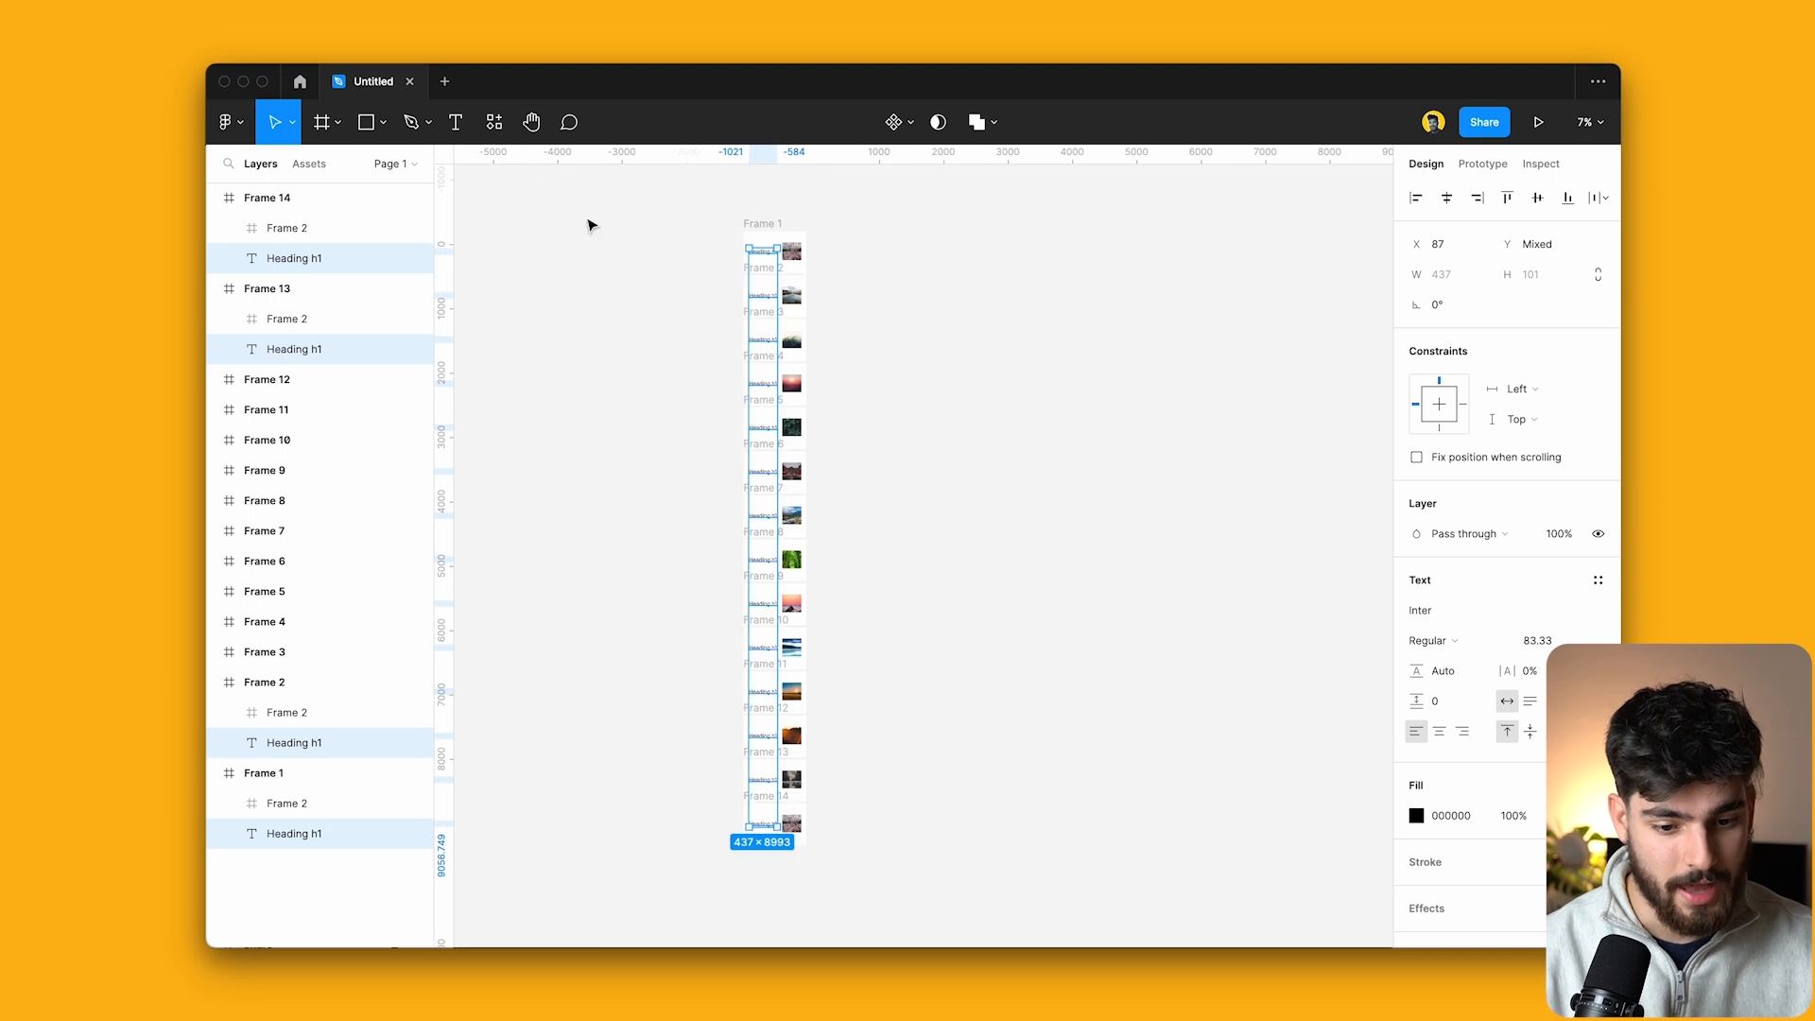
left_click(494, 121)
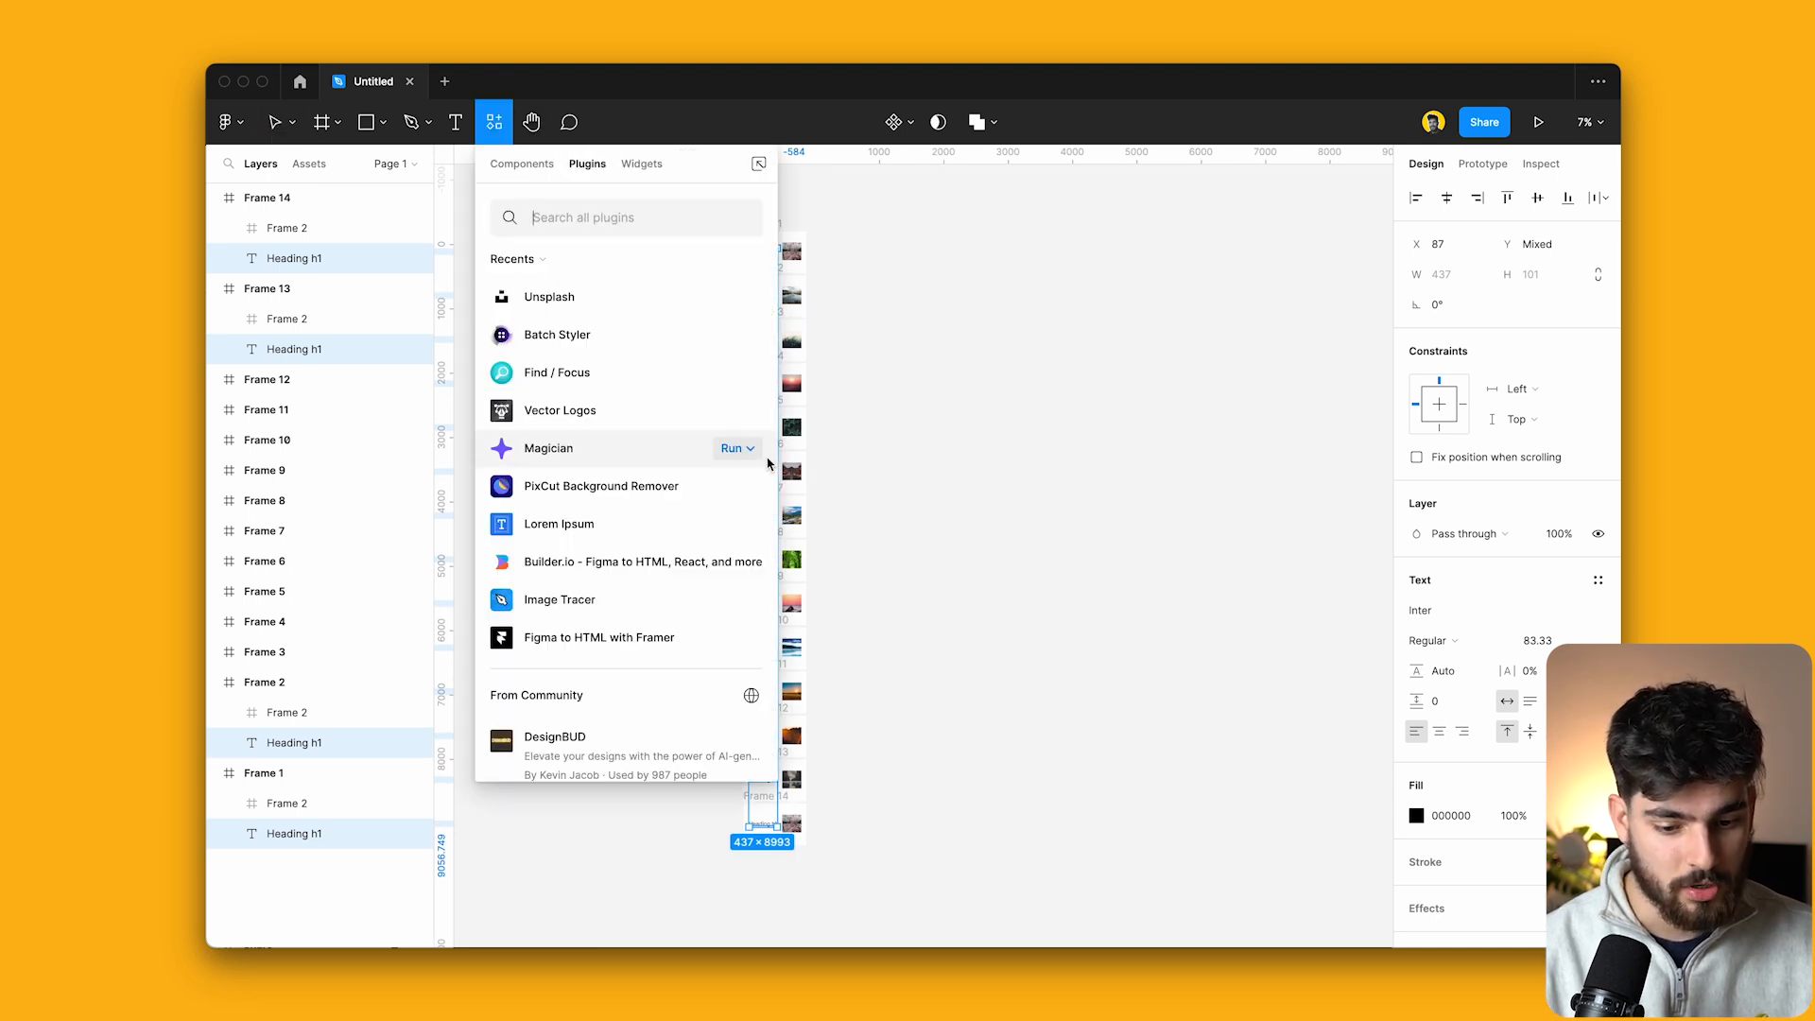
left_click(558, 524)
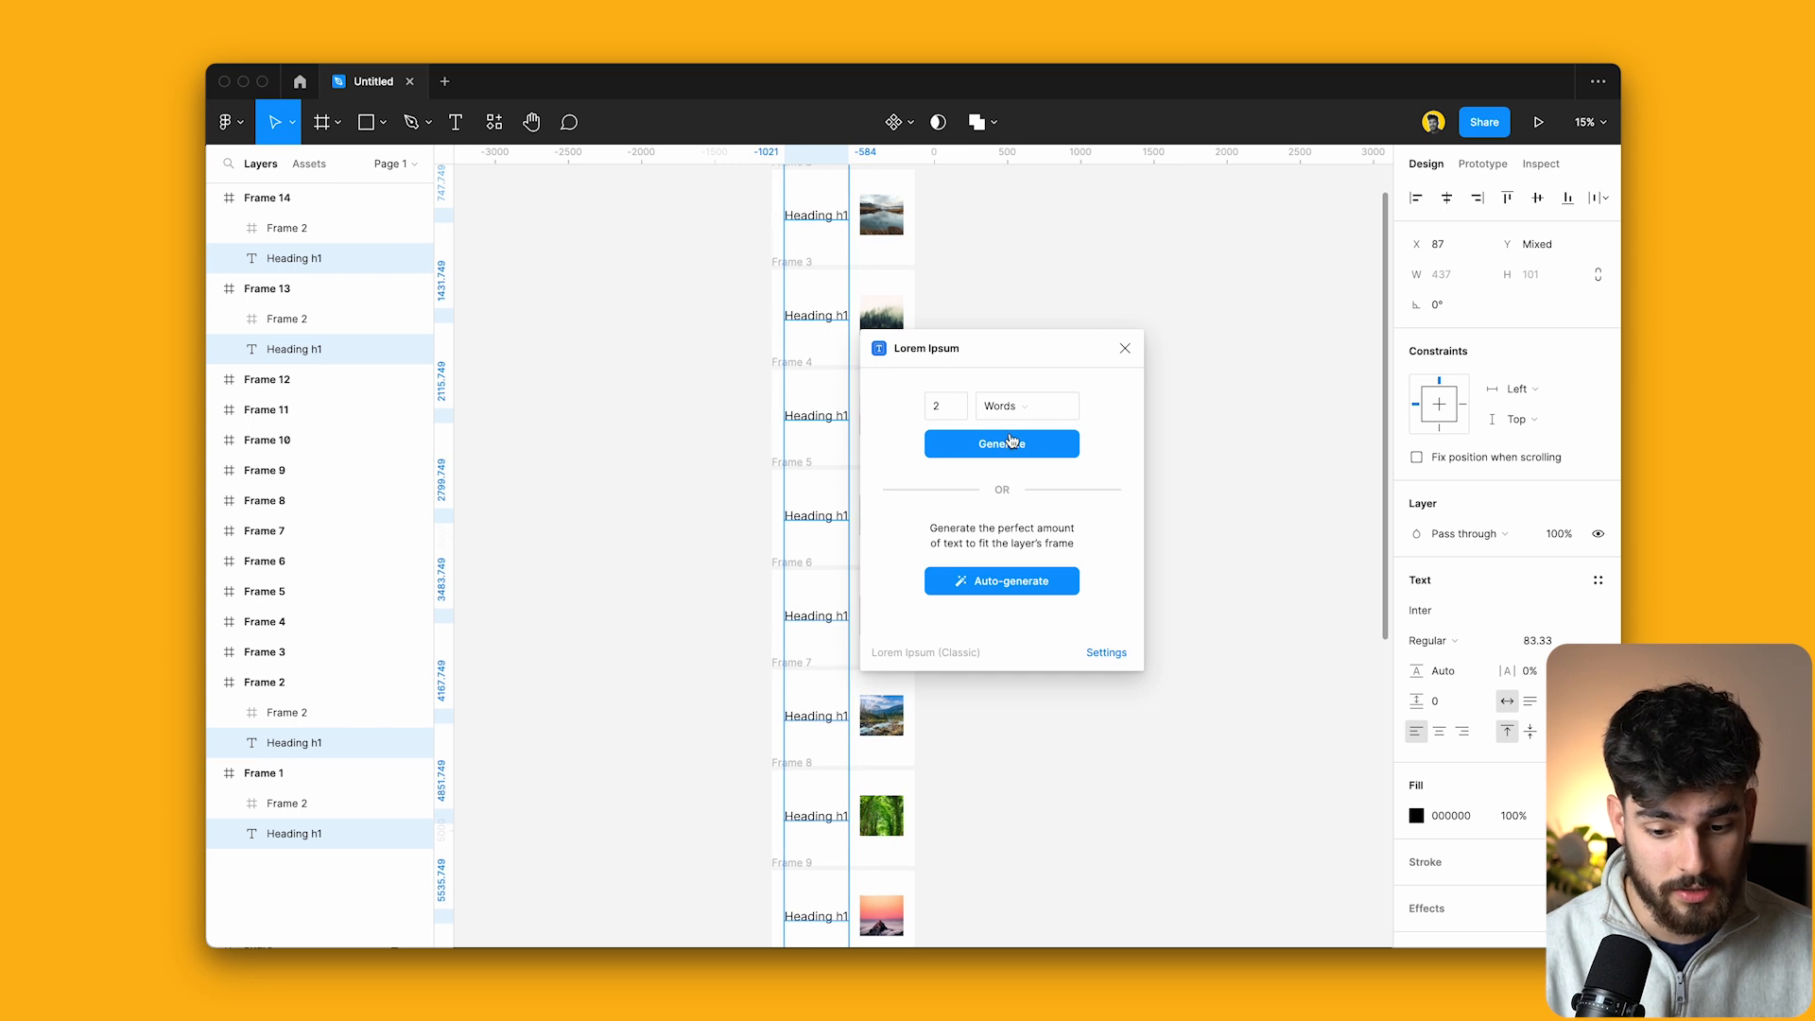
left_click(1000, 443)
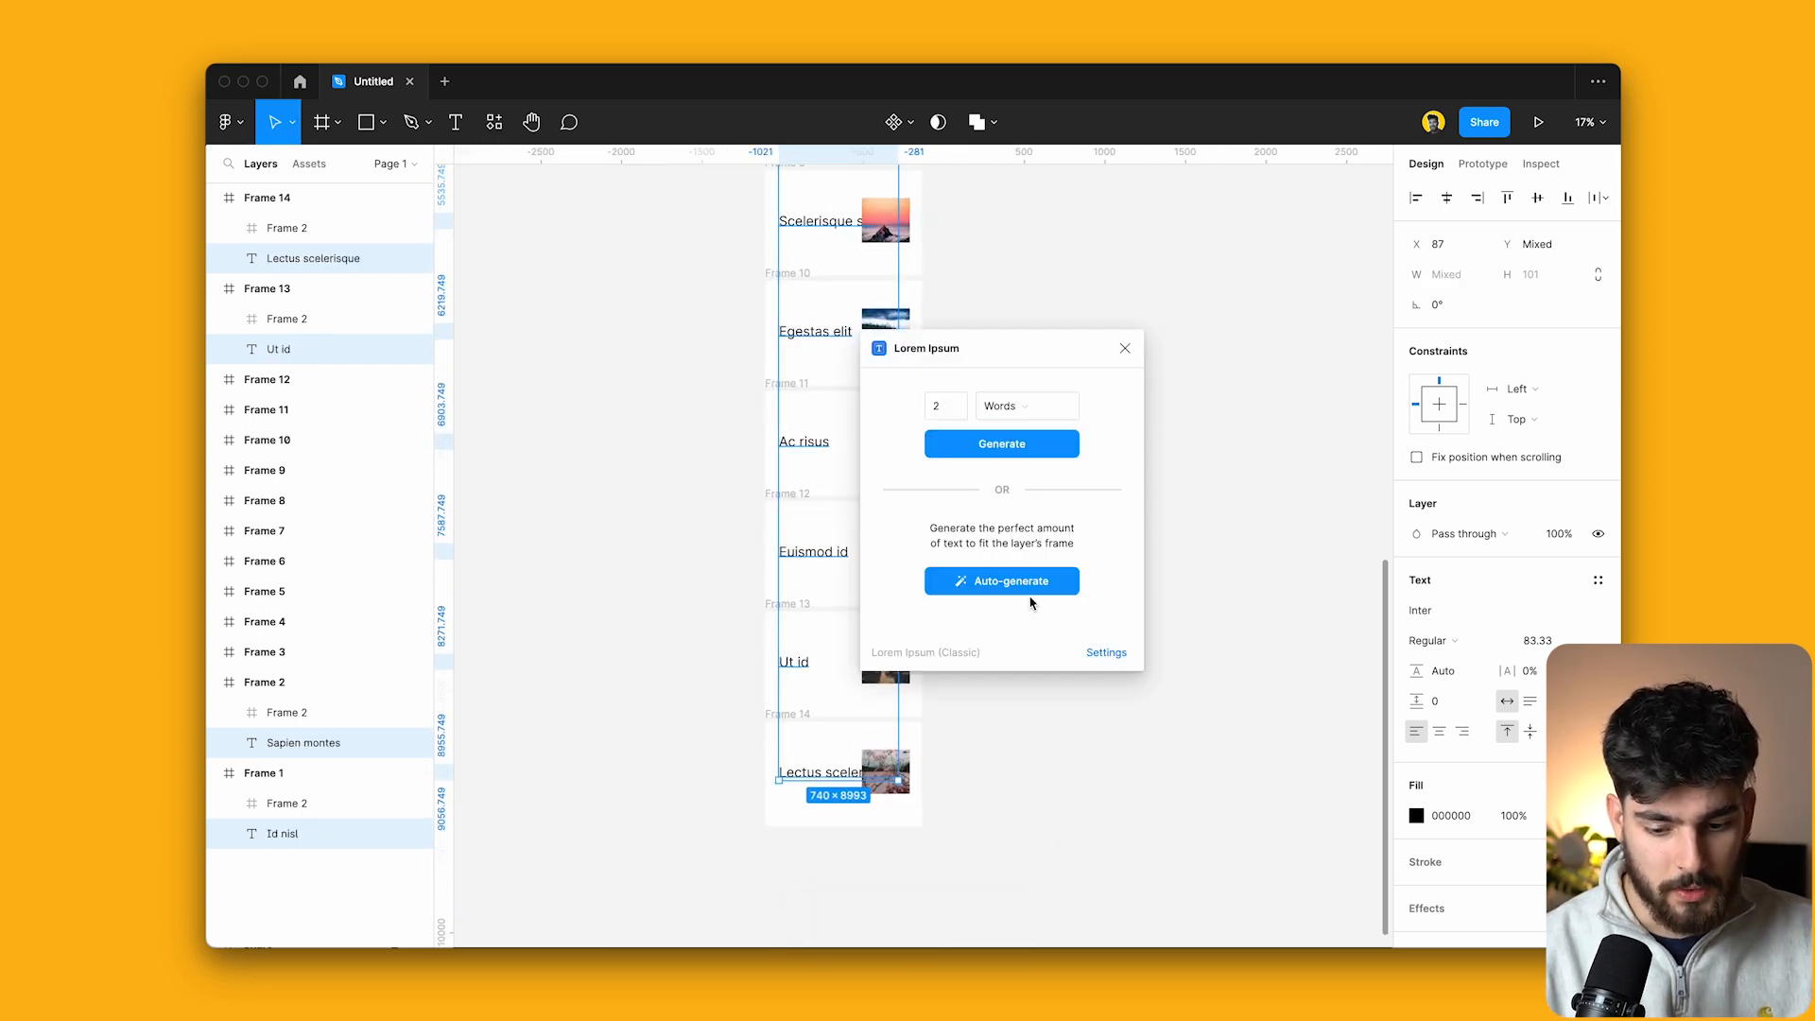
scroll("down", 3)
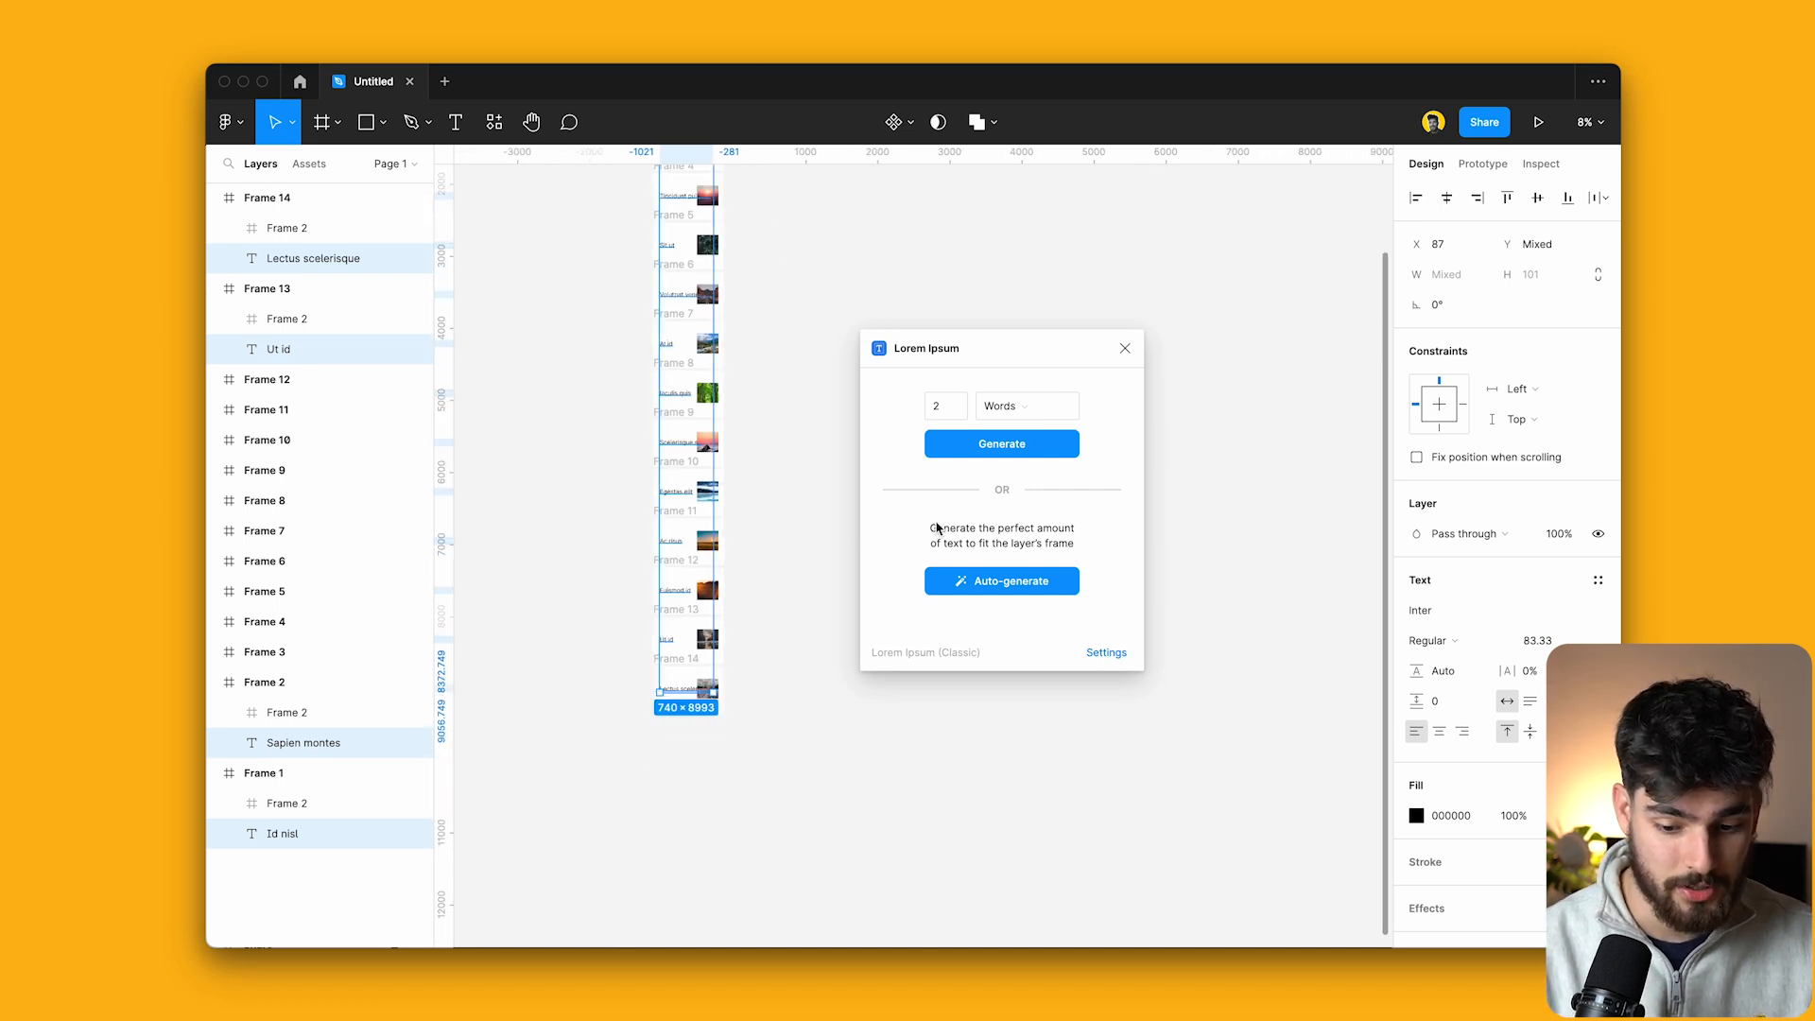
left_click(1001, 580)
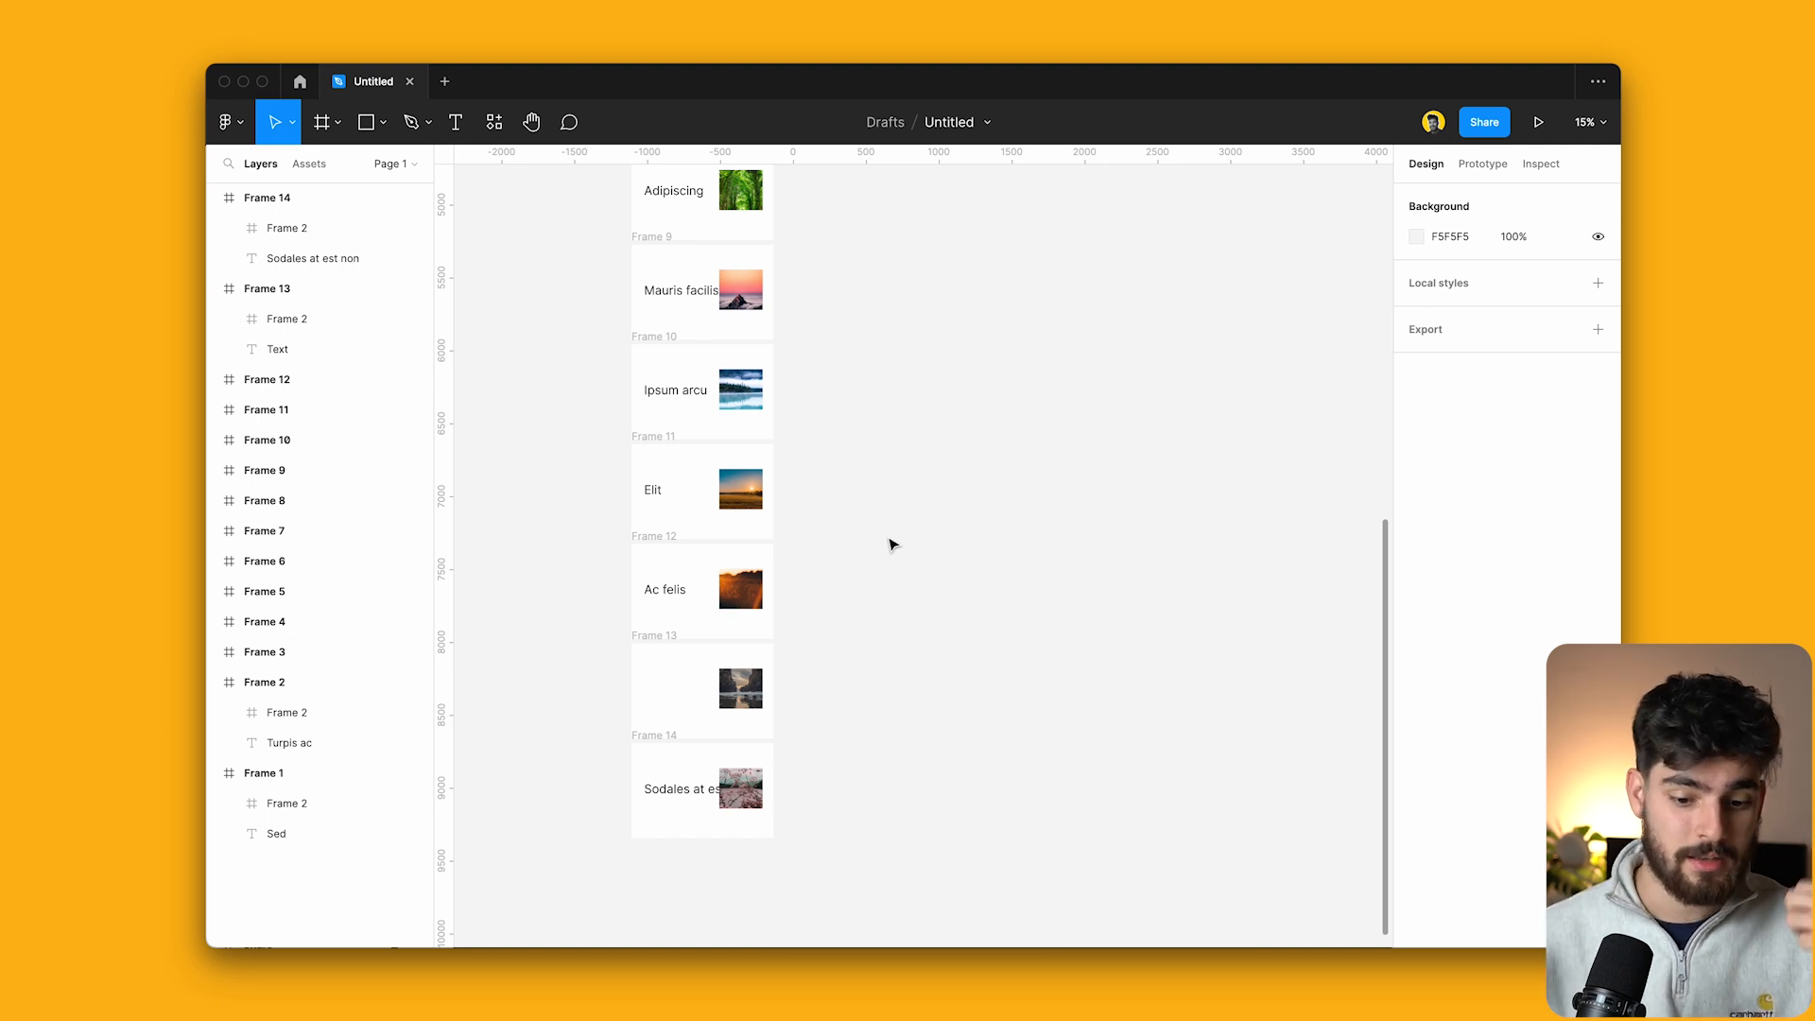
Fill Frame 13's empty heading with two generated characters.
left_click(276, 348)
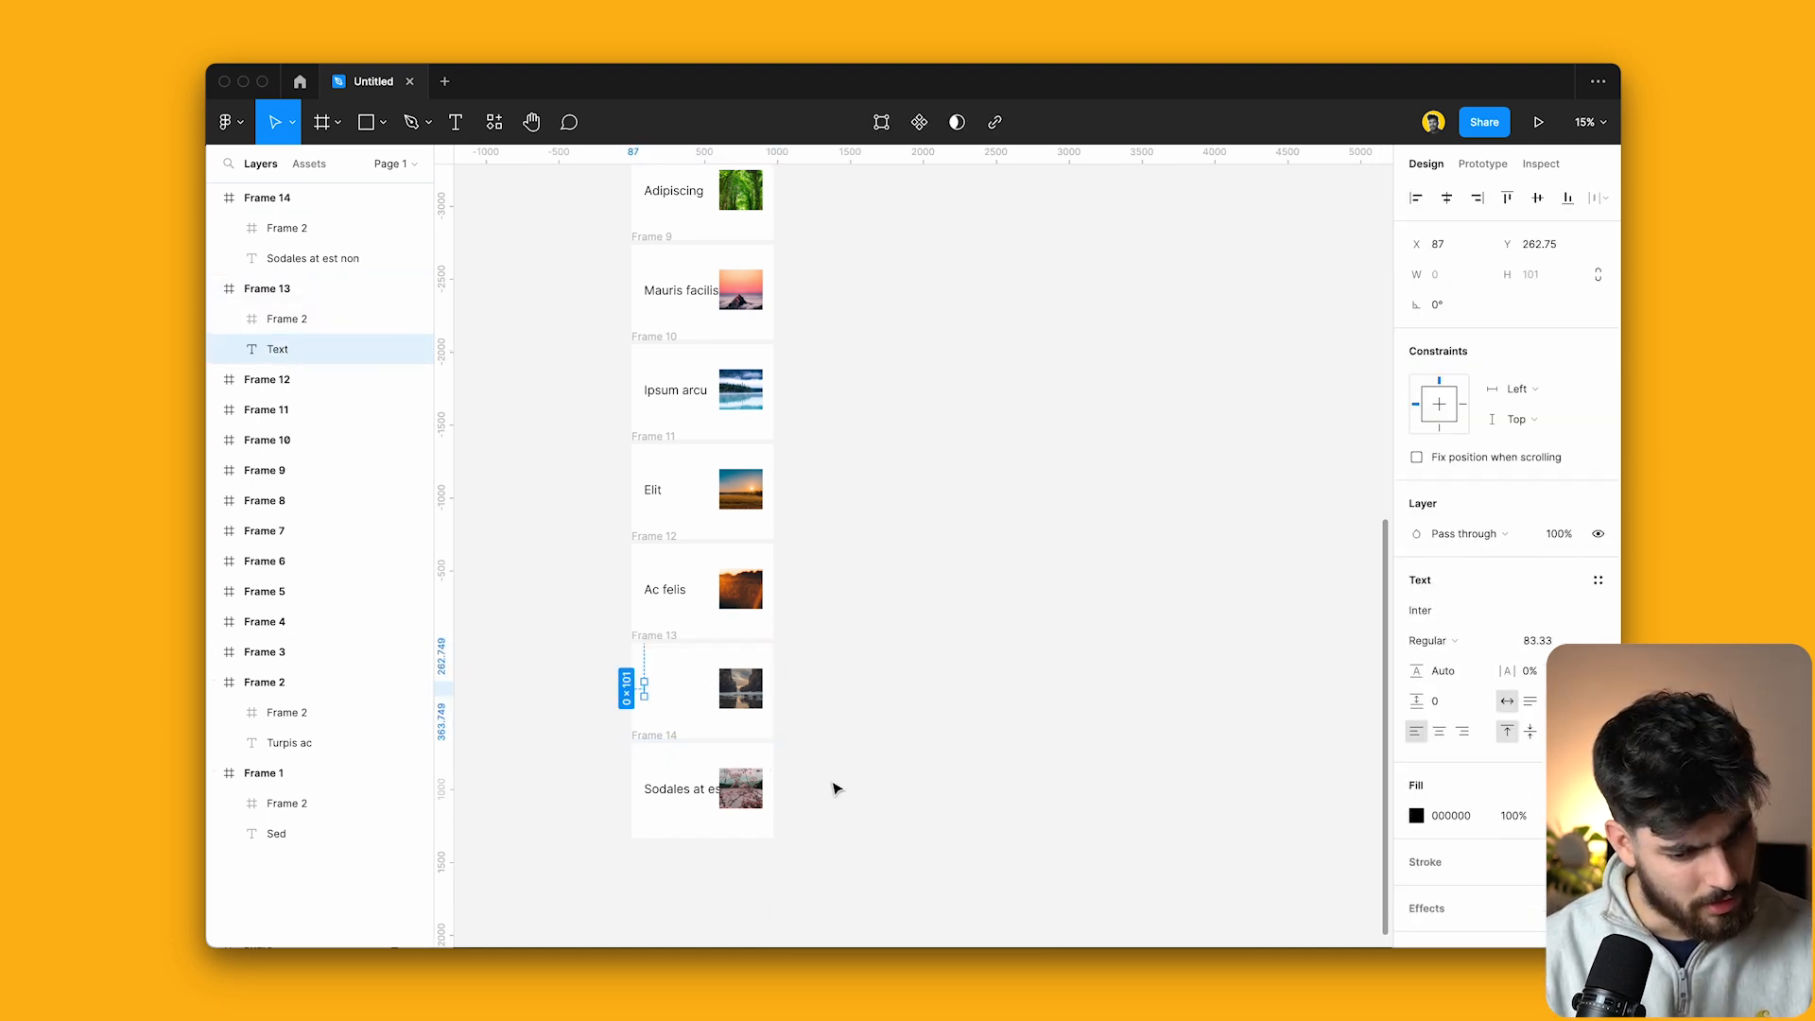
mouse_move(488, 81)
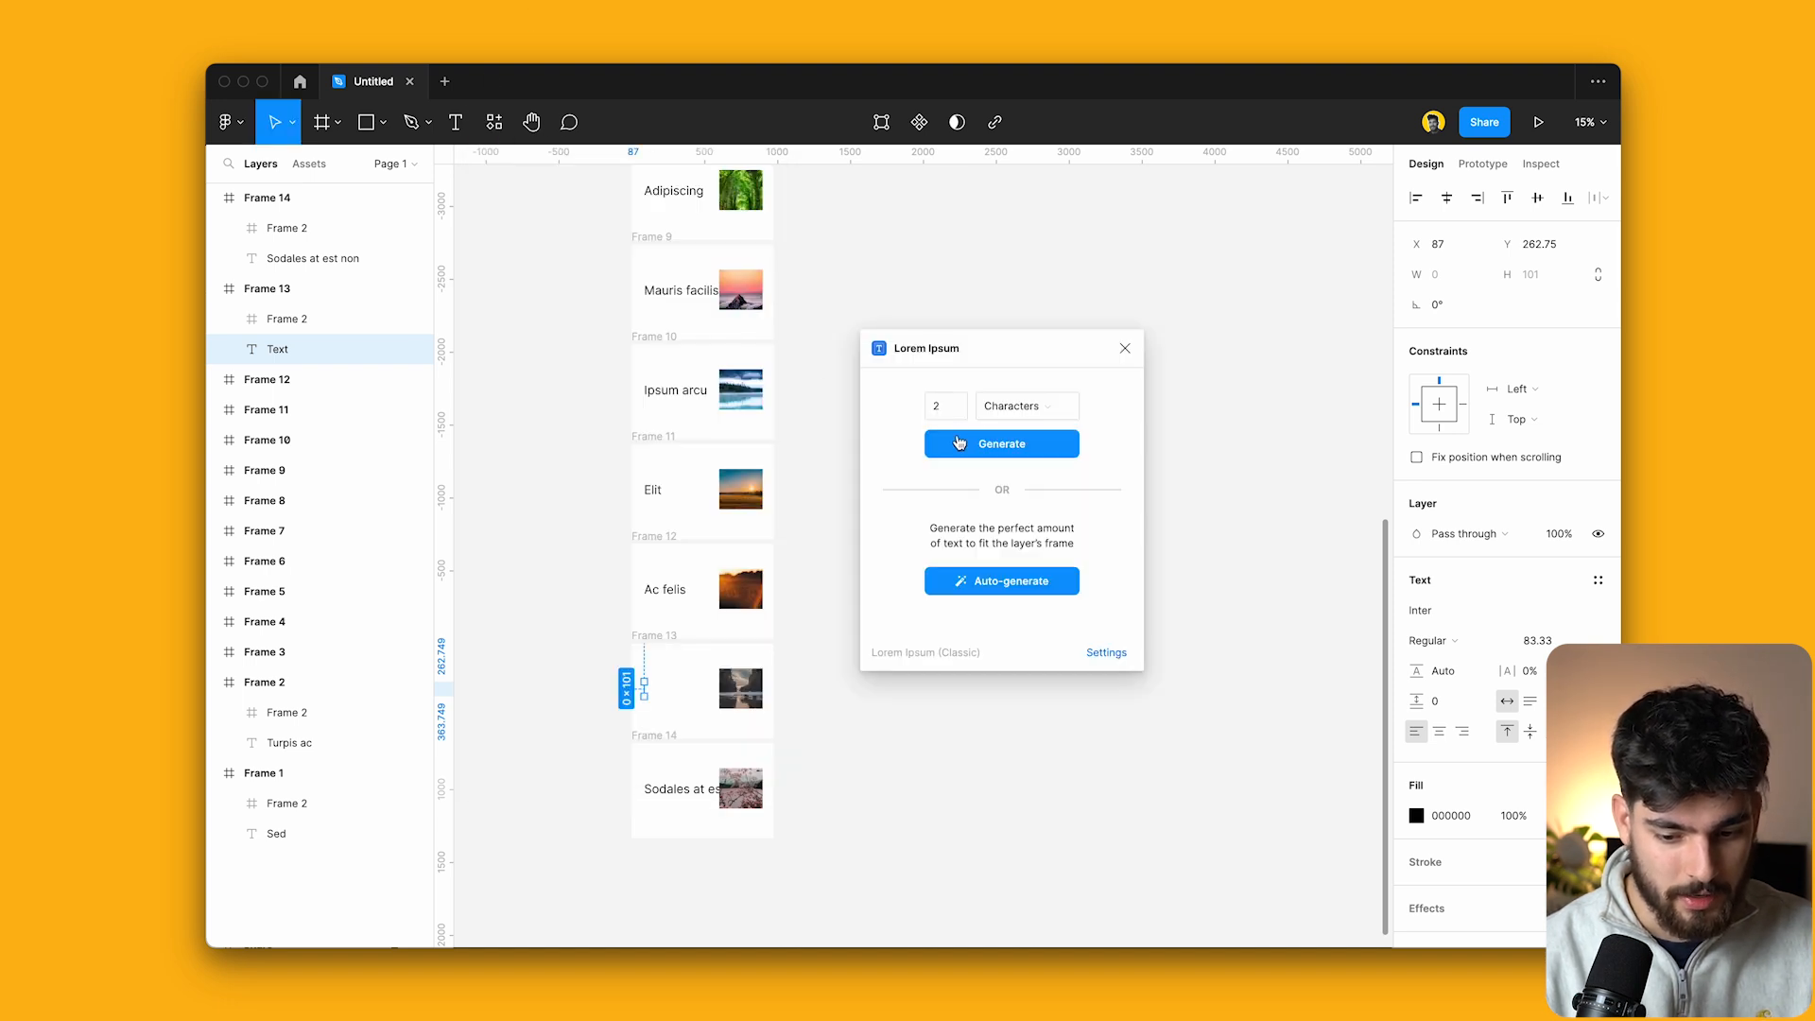
left_click(1000, 443)
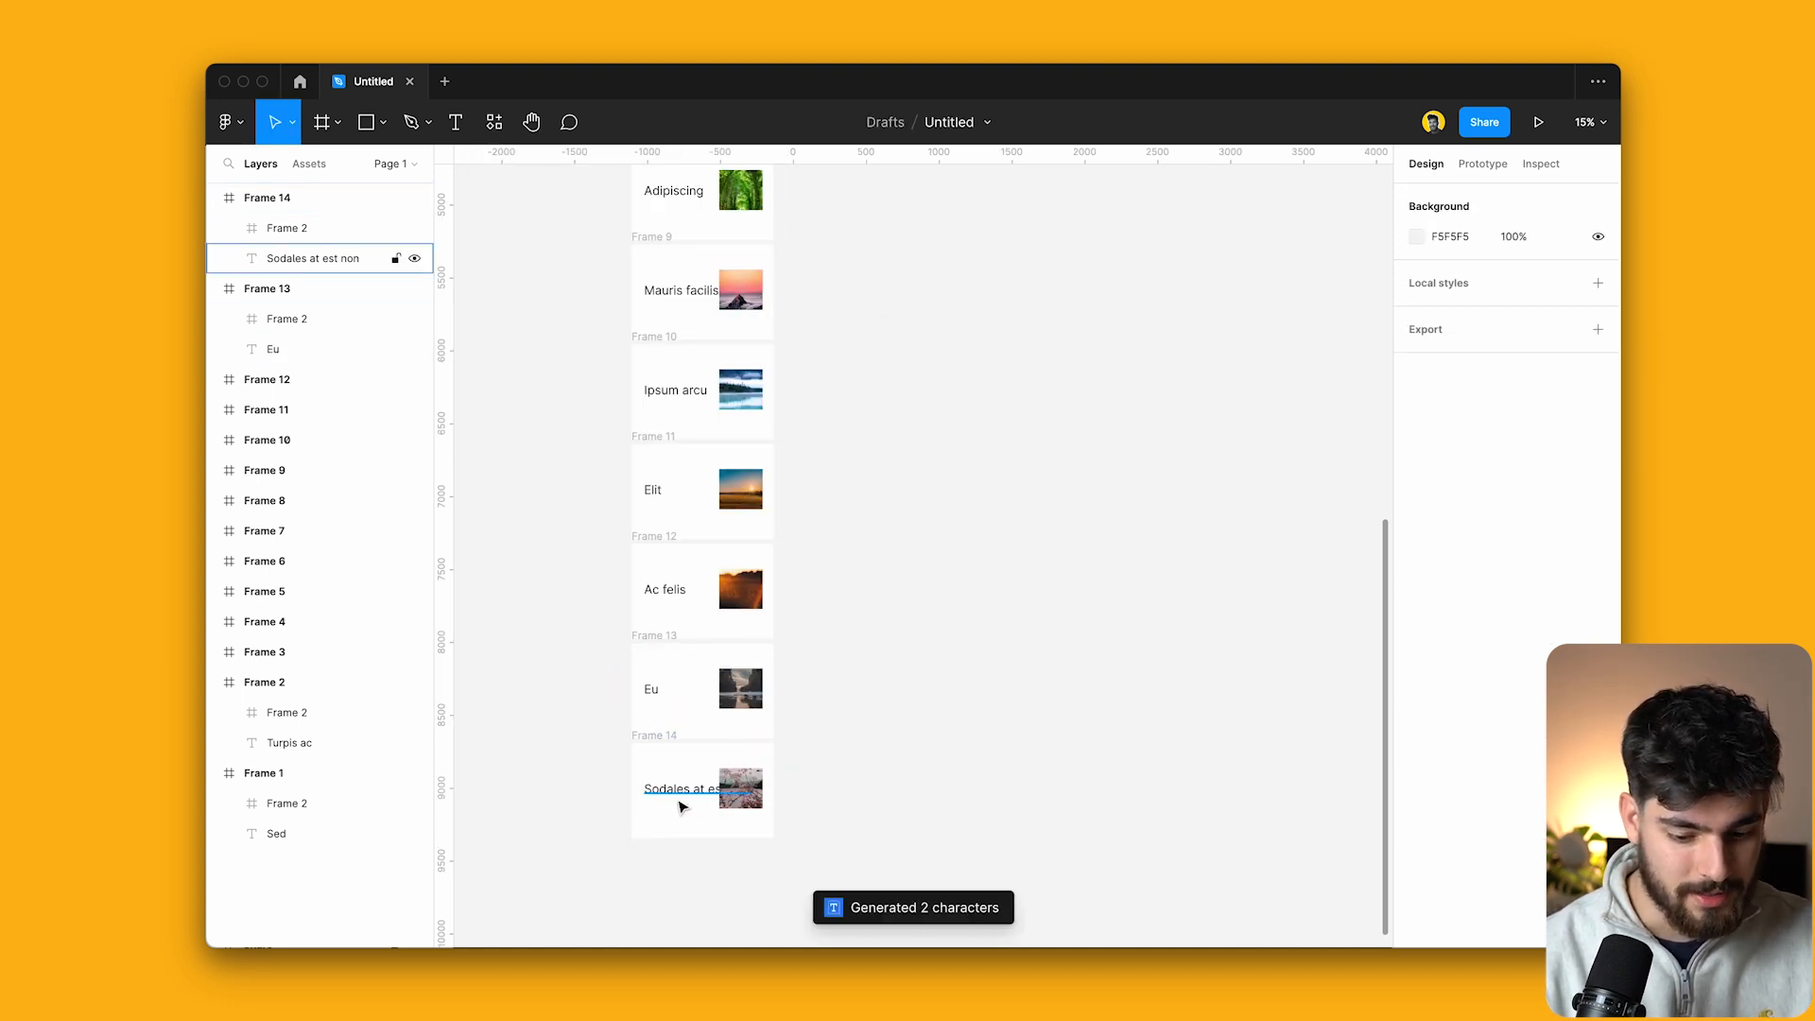
scroll("down", 3)
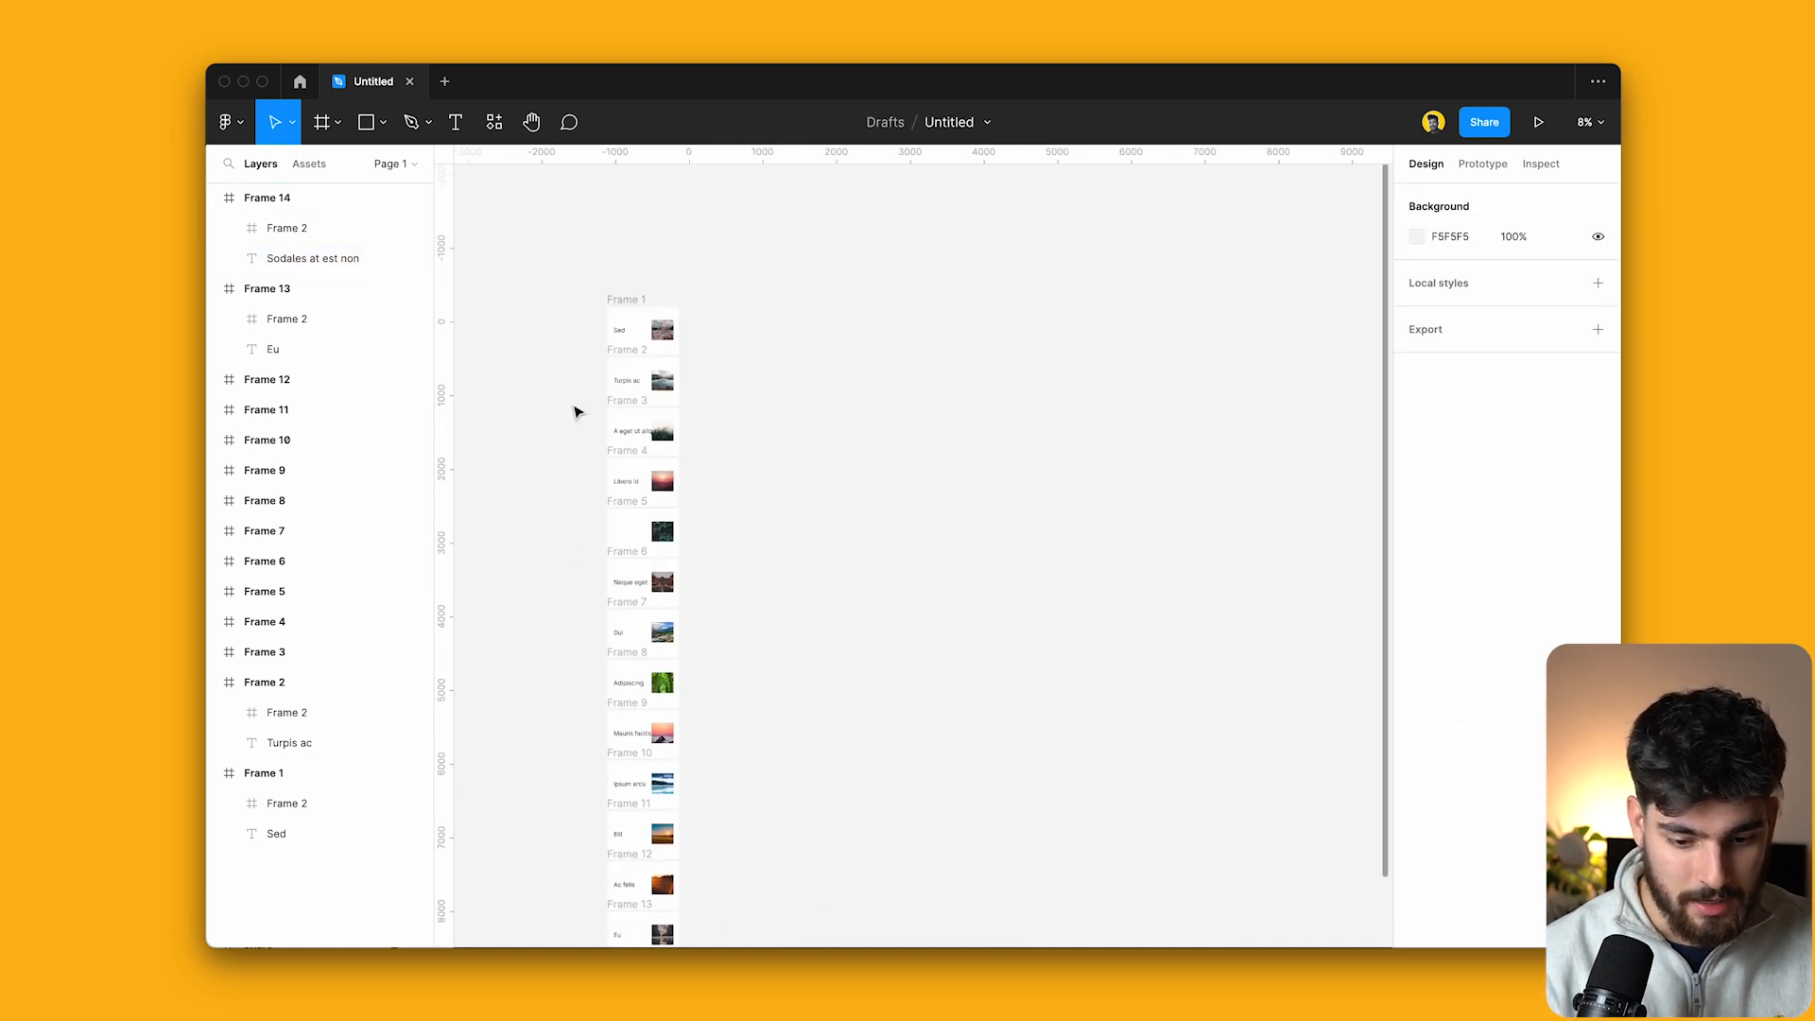
Run the Magician plugin and start its Magic Icon generator.
left_click(492, 121)
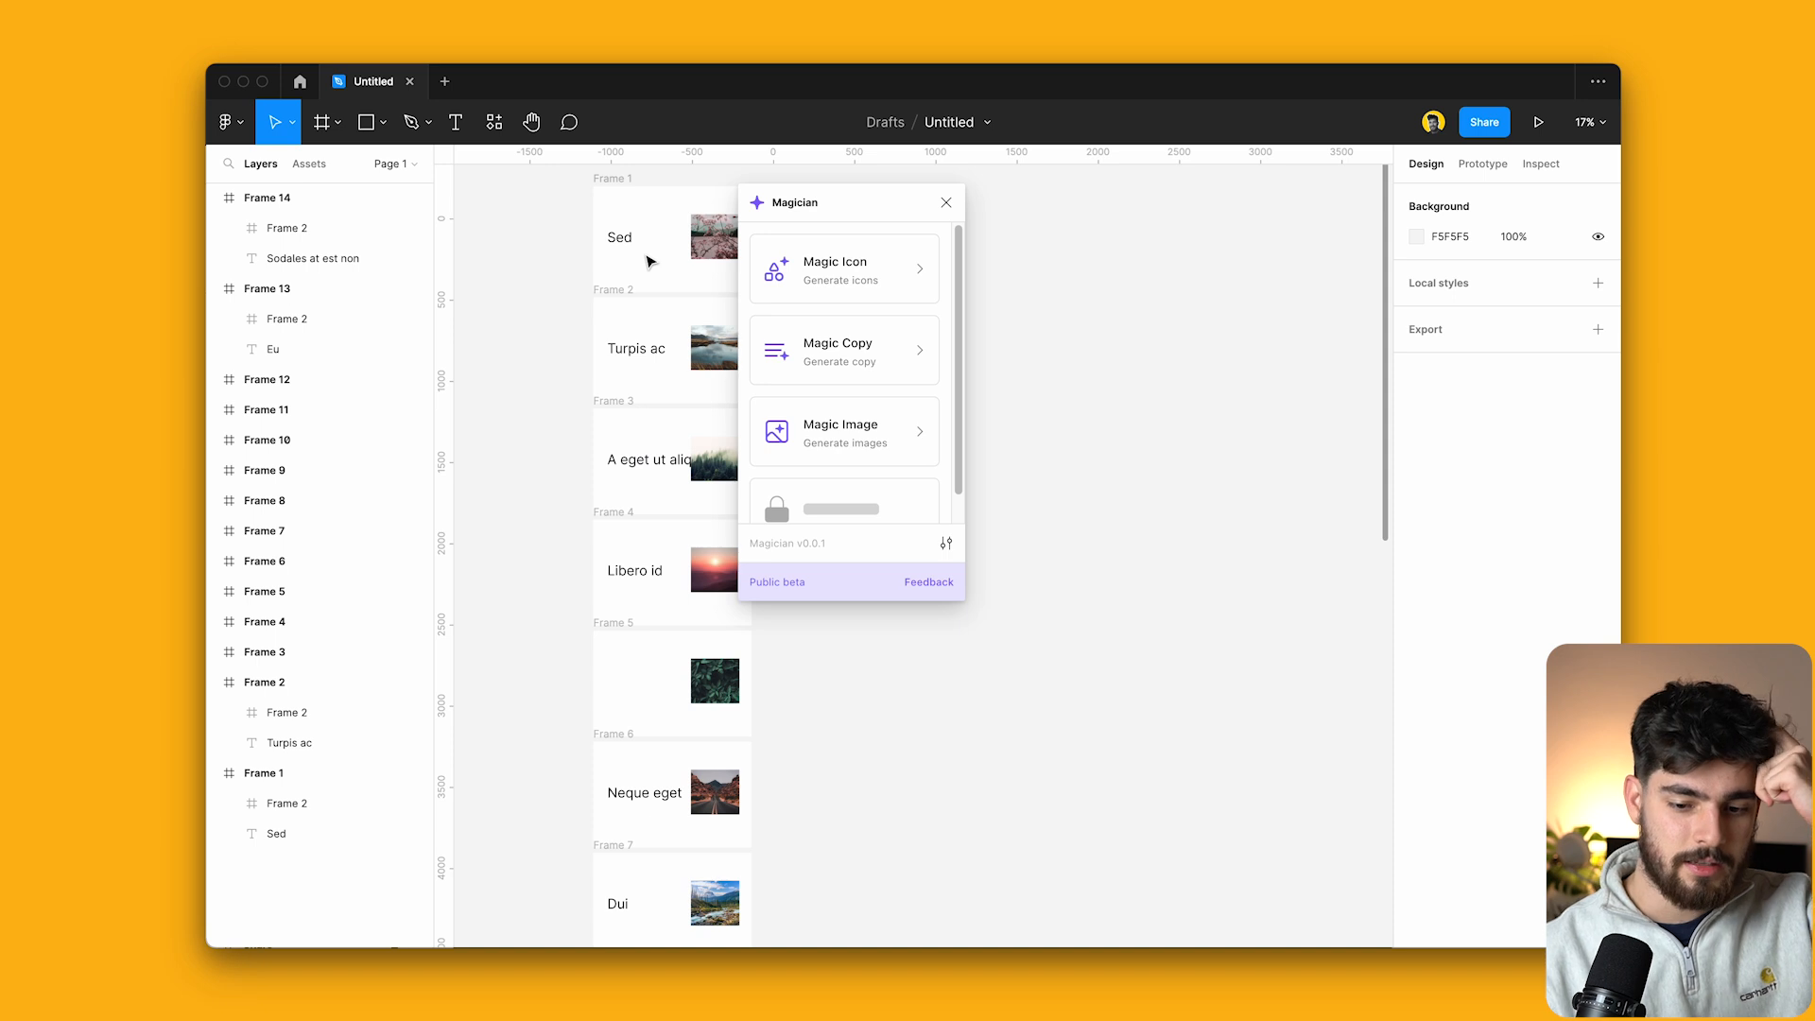
mouse_move(885, 297)
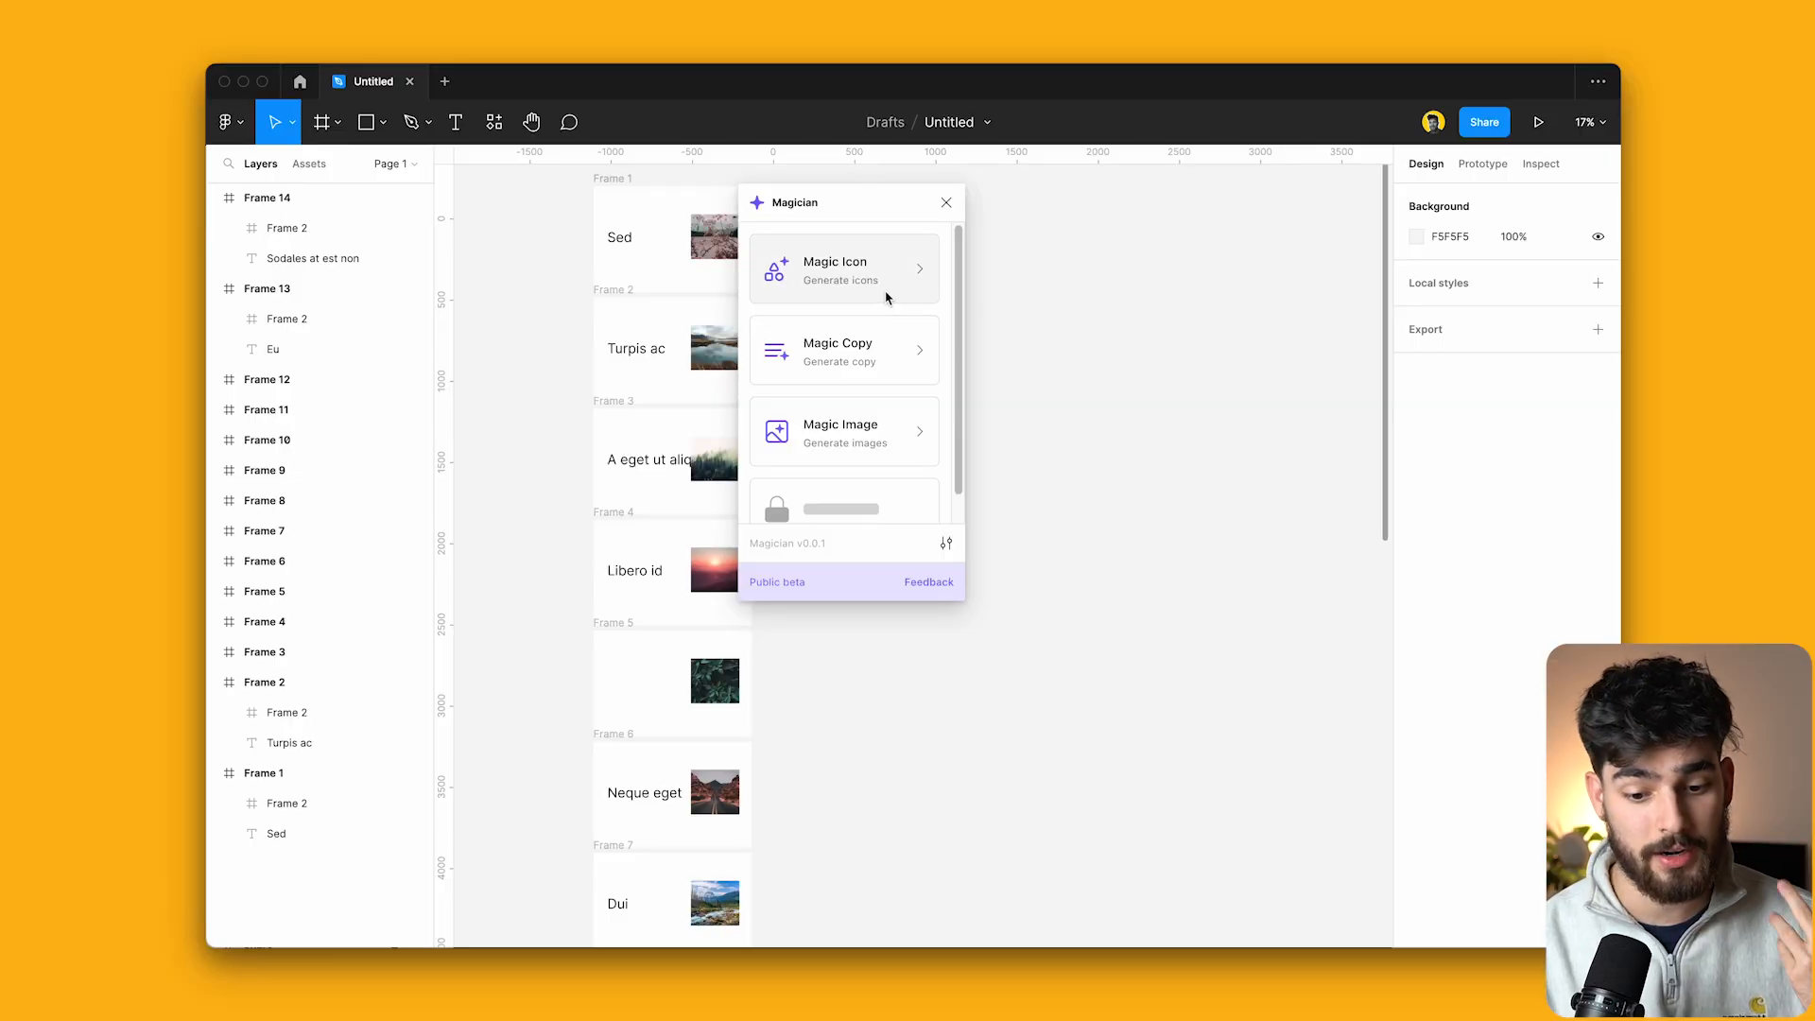
mouse_move(843, 433)
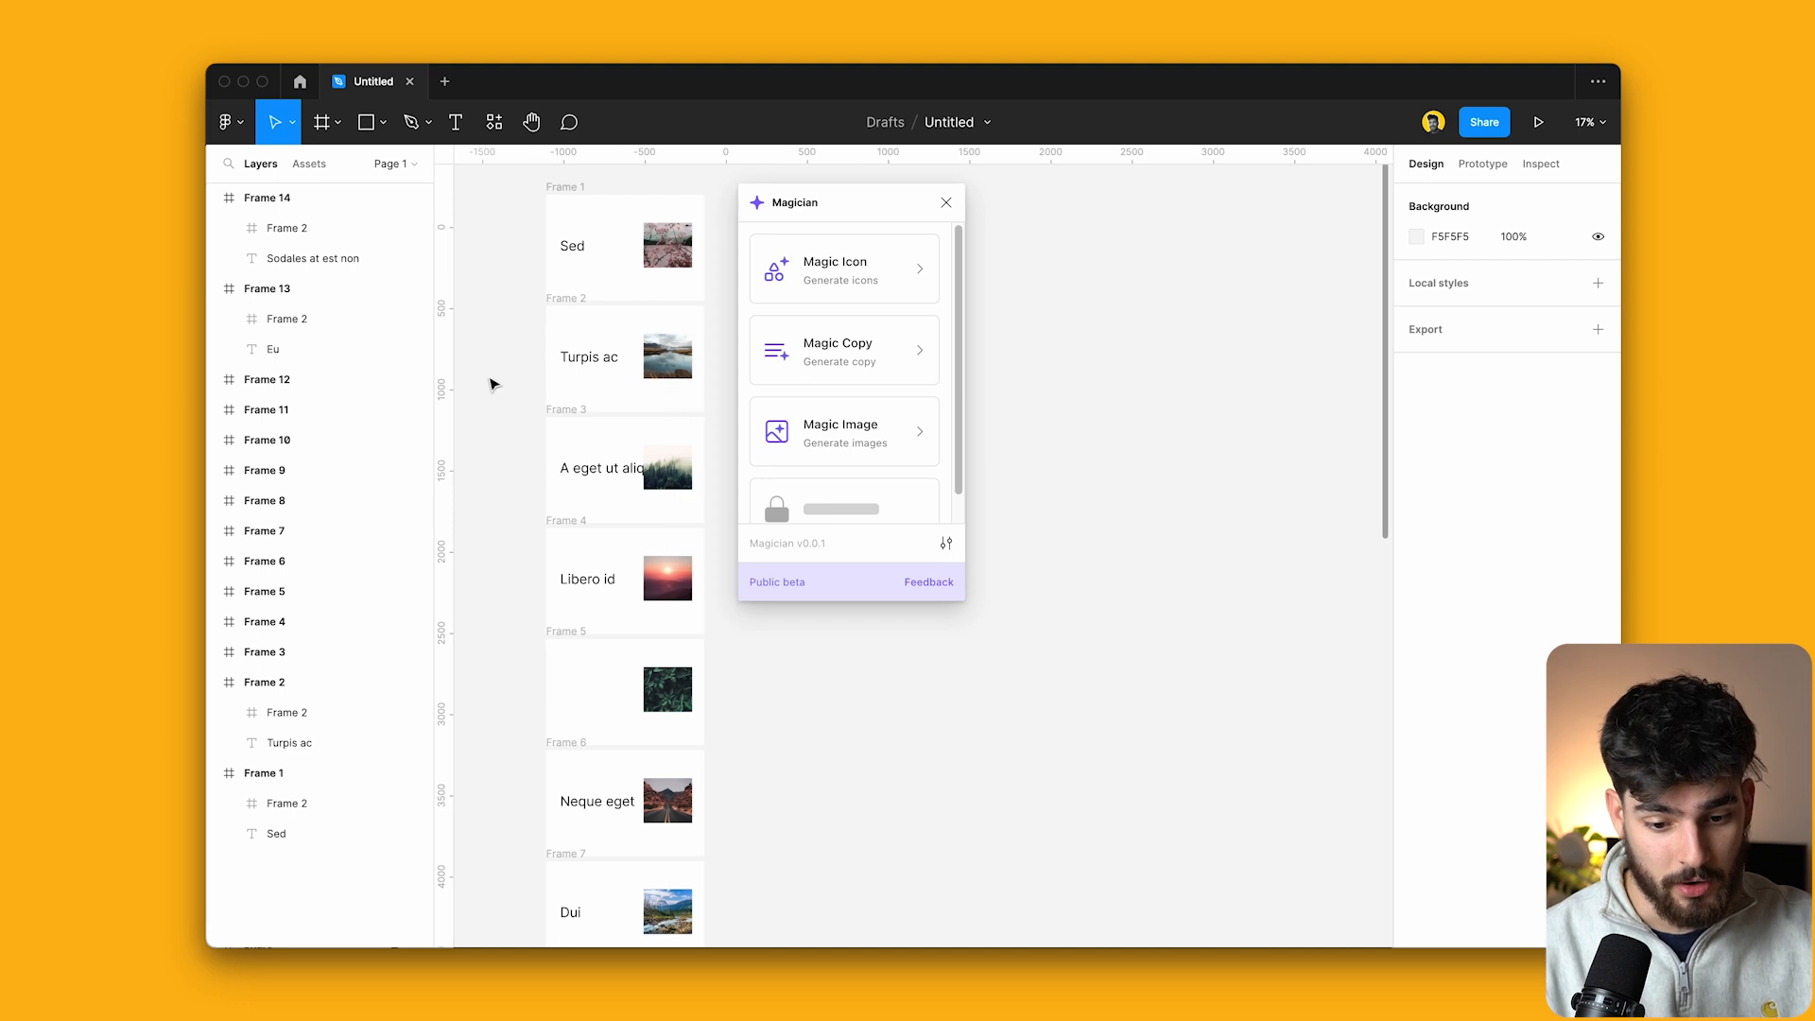
left_click(667, 467)
type("a natur")
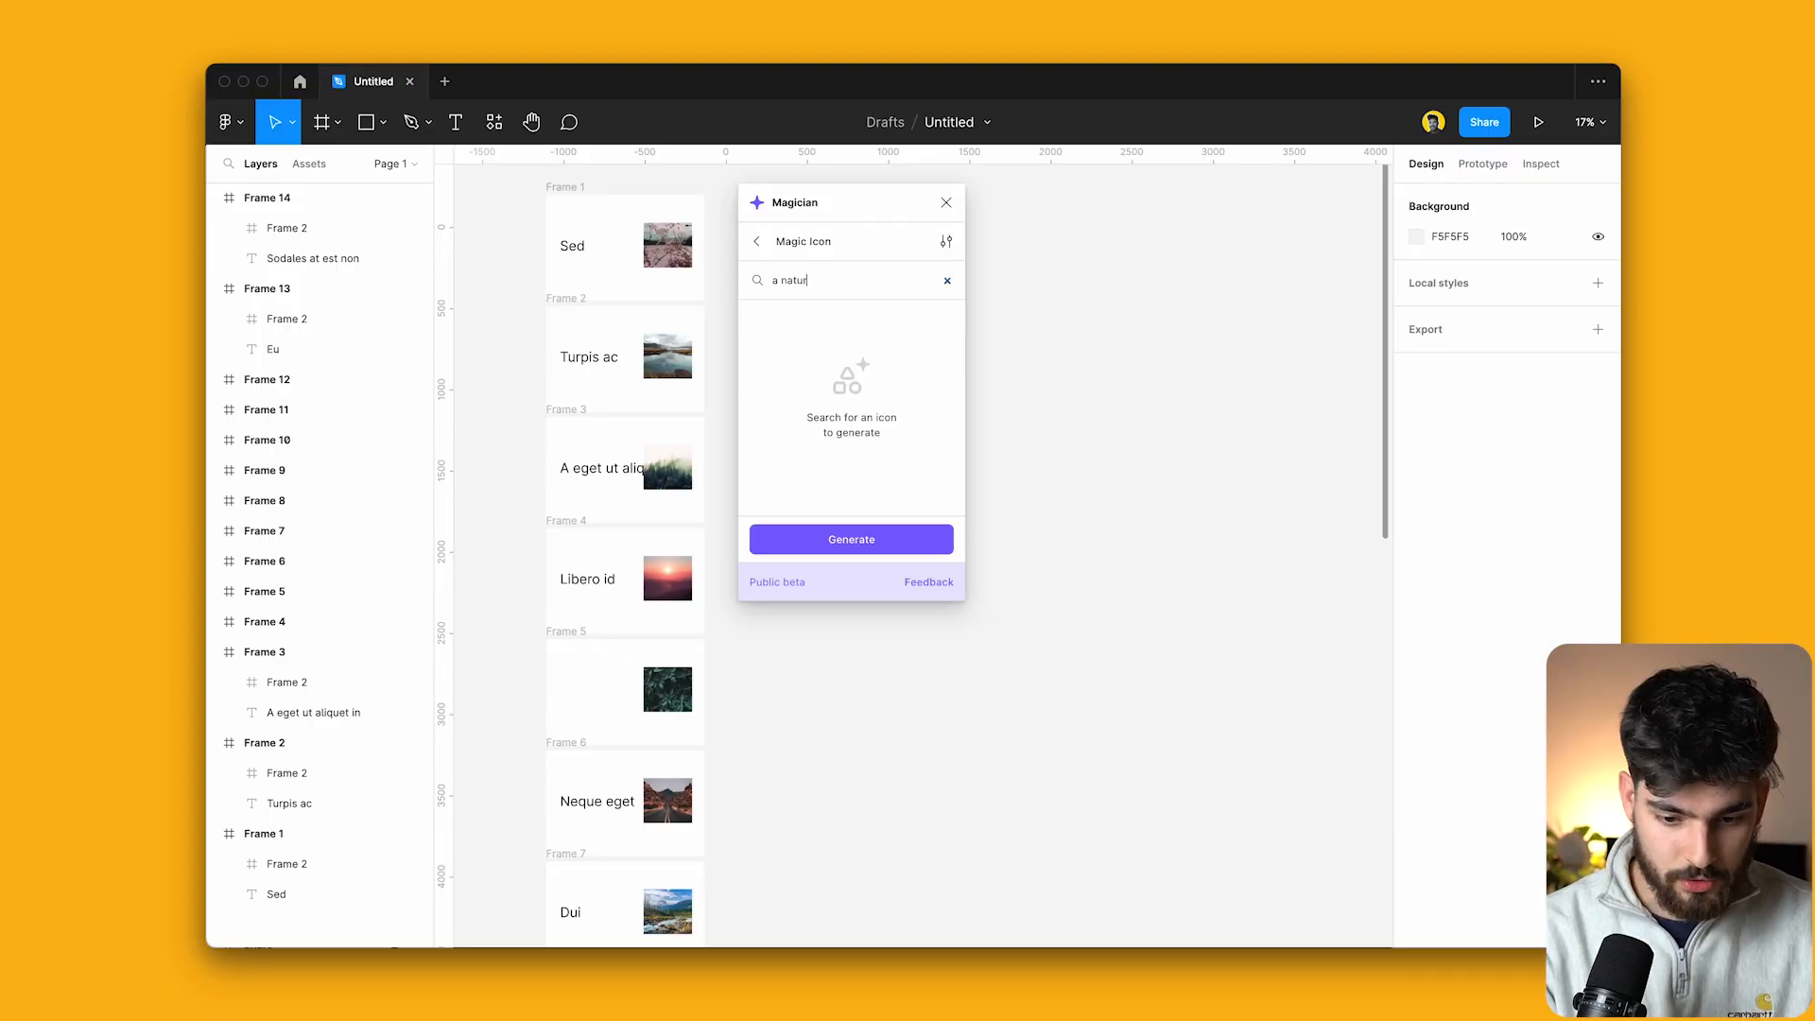
Generate Magic Icon results for 'camping in the forest'.
type("cam")
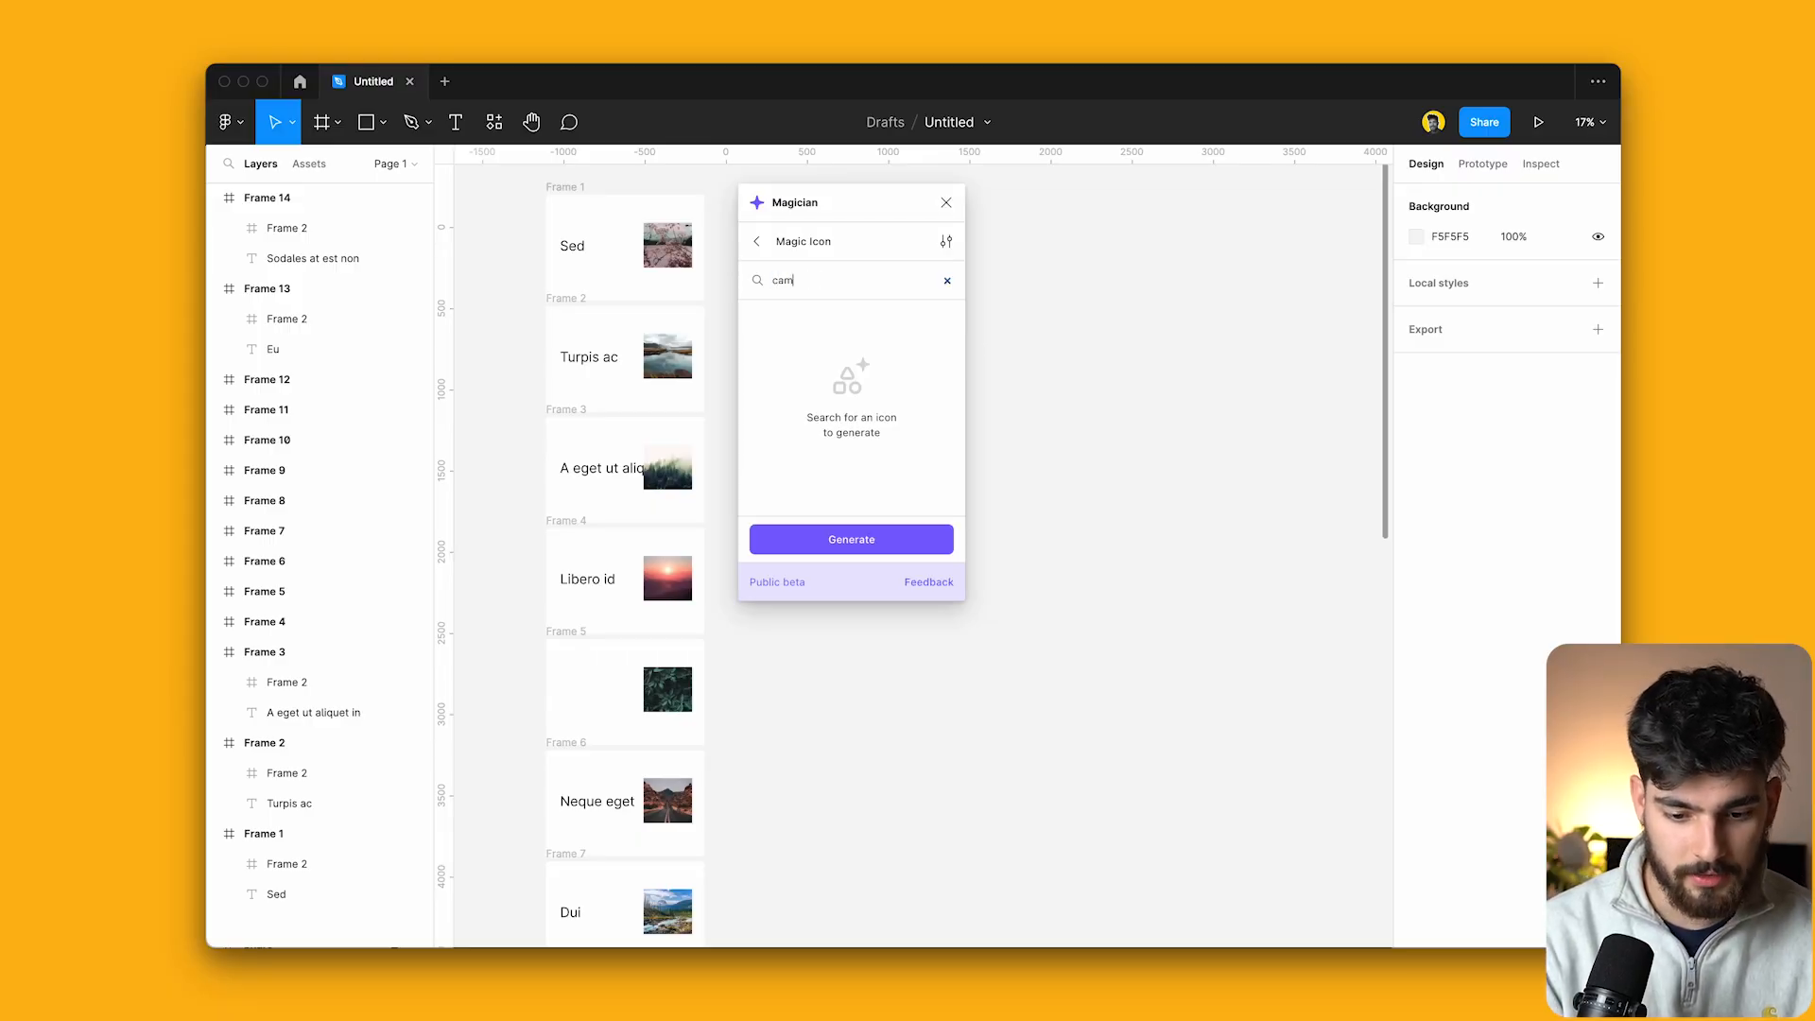
type("camping in the fore")
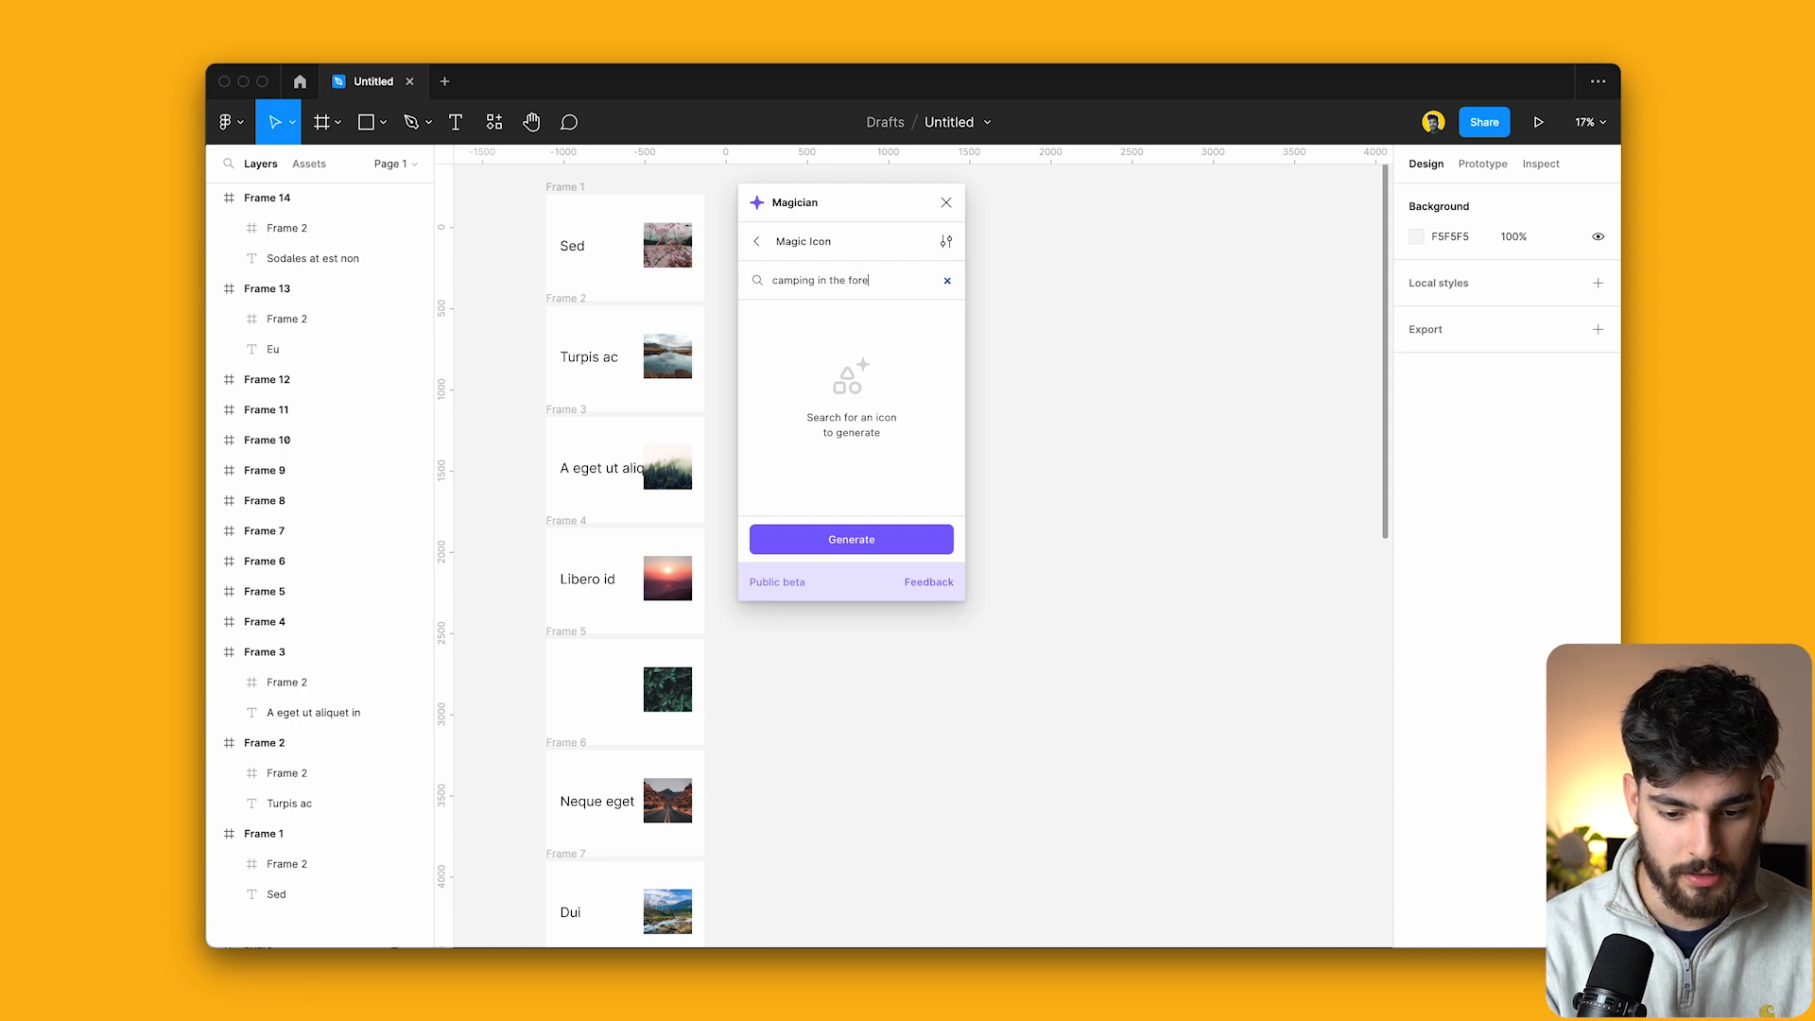
left_click(851, 539)
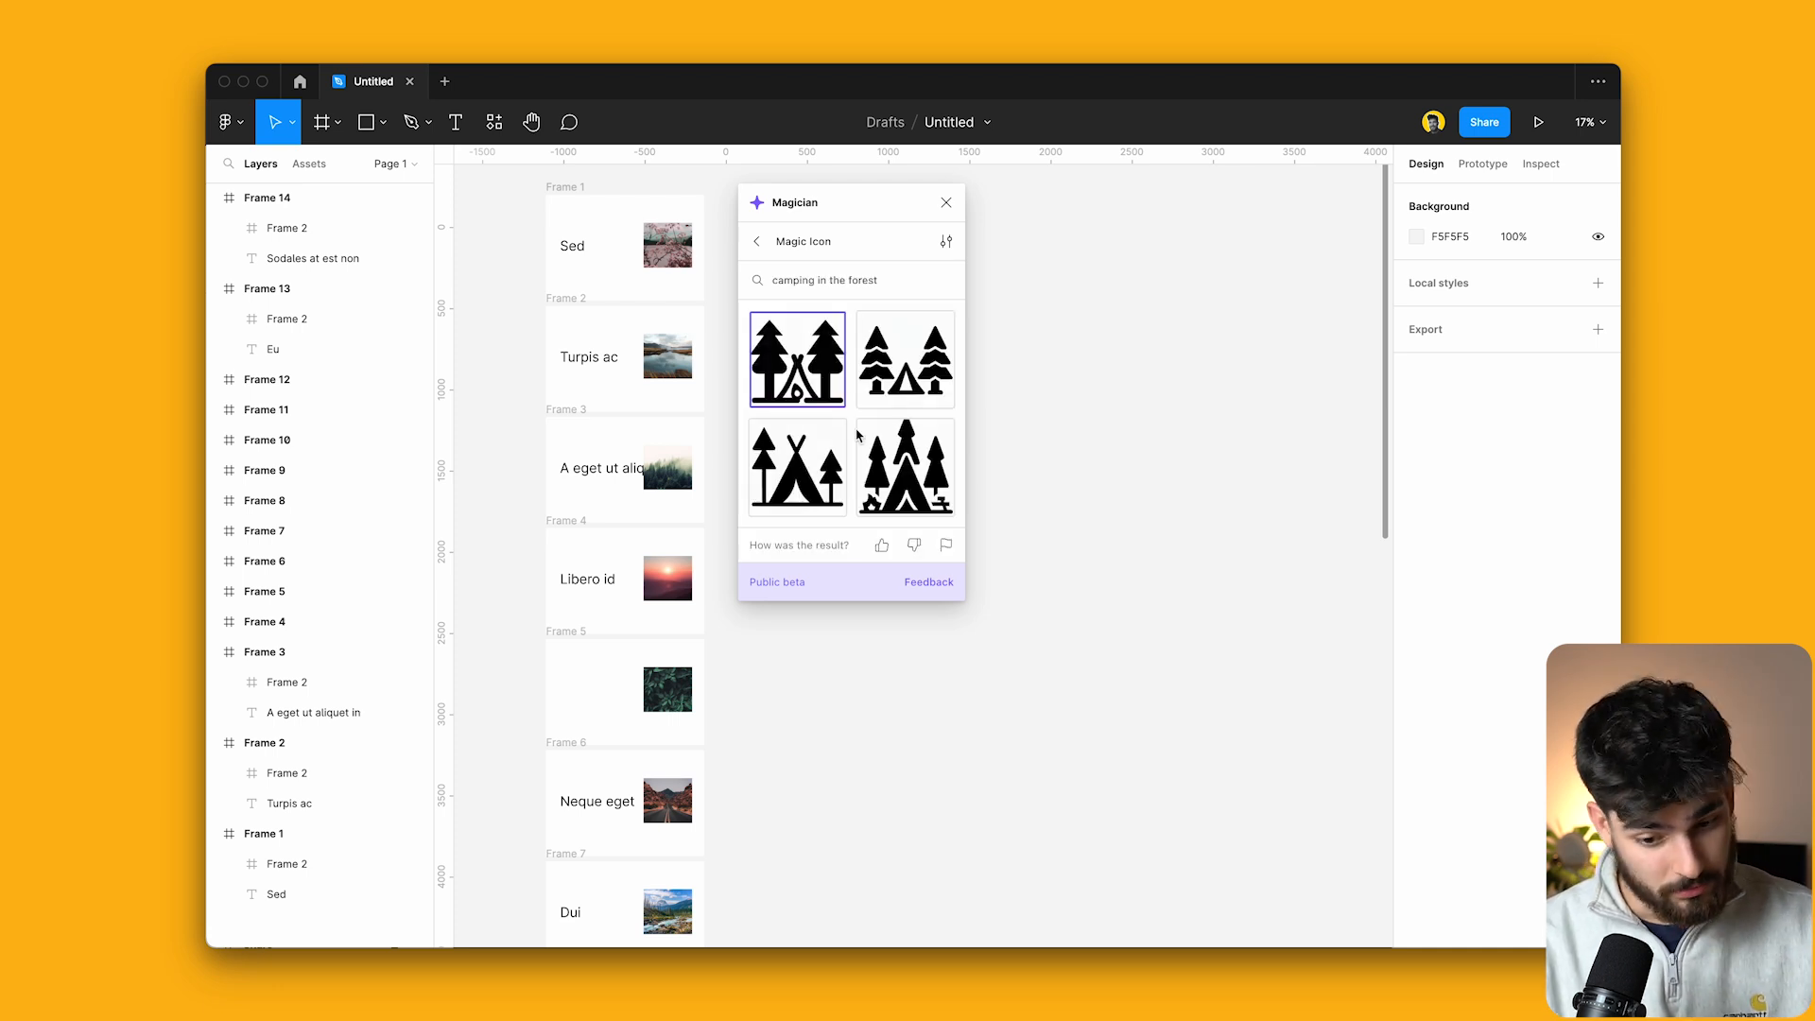
Insert the tents-among-trees camping icon onto the canvas as a vector.
left_click(796, 467)
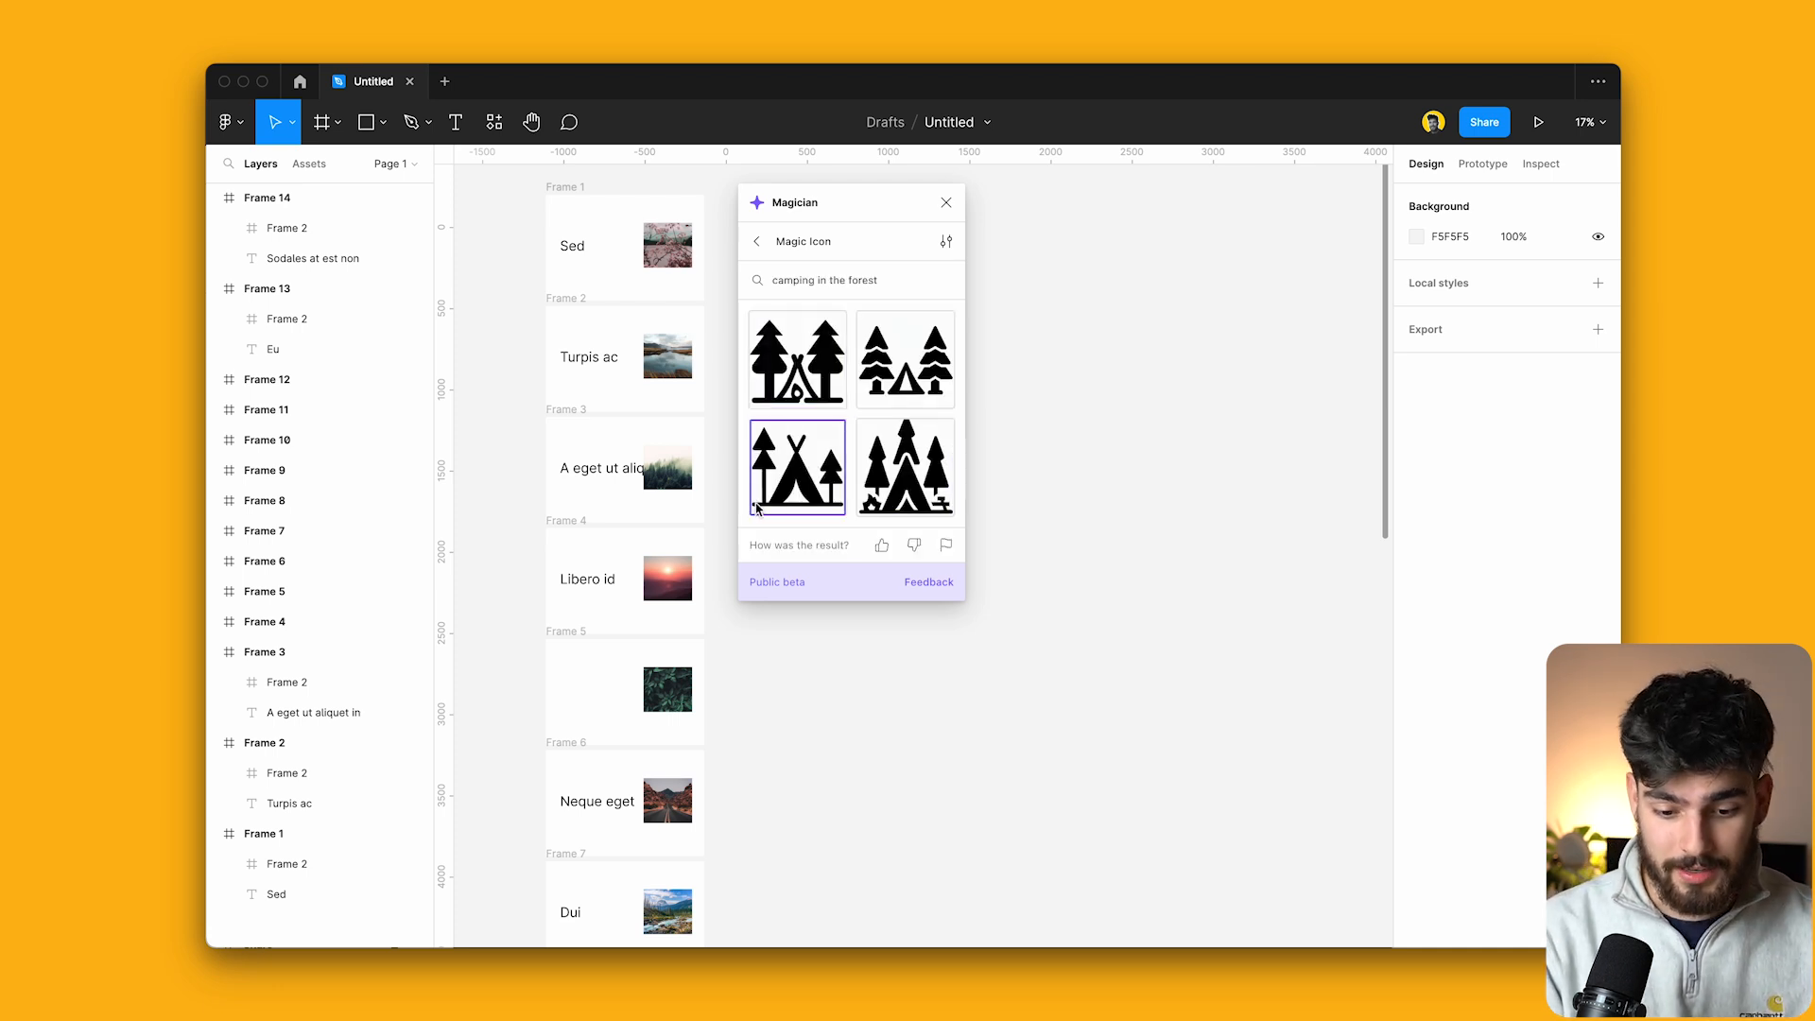
left_click(906, 467)
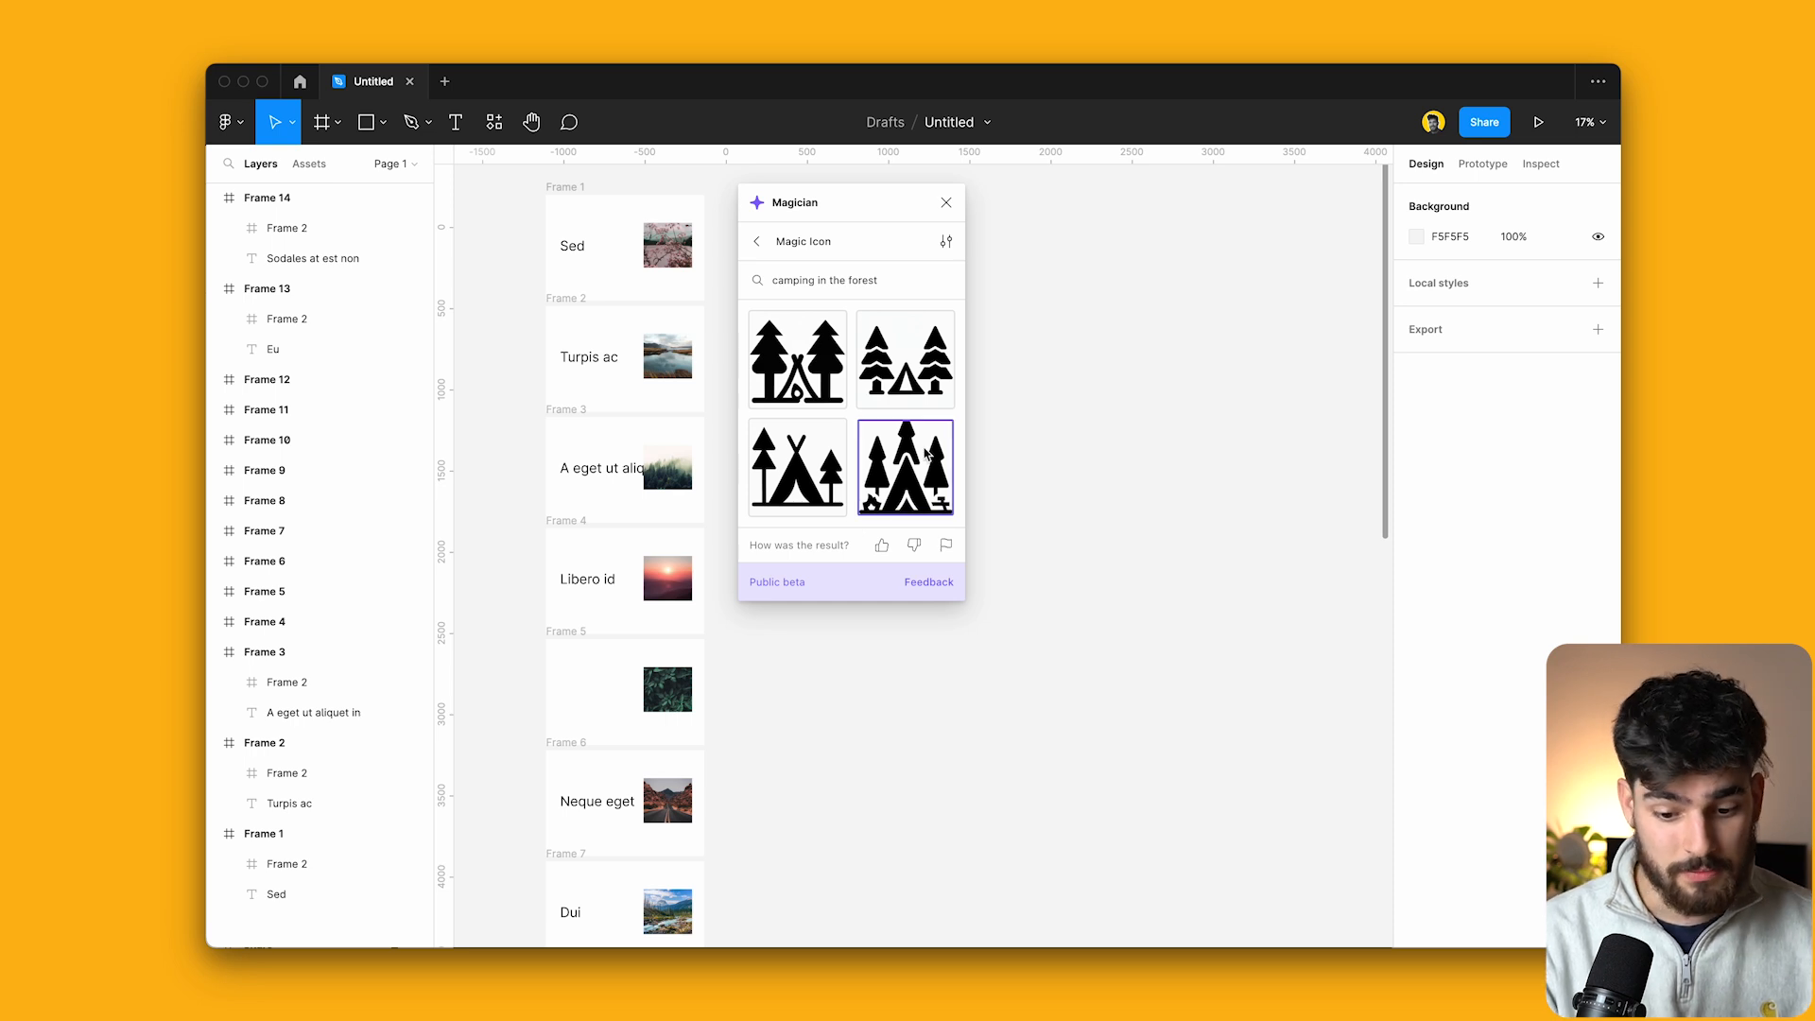
left_click(904, 359)
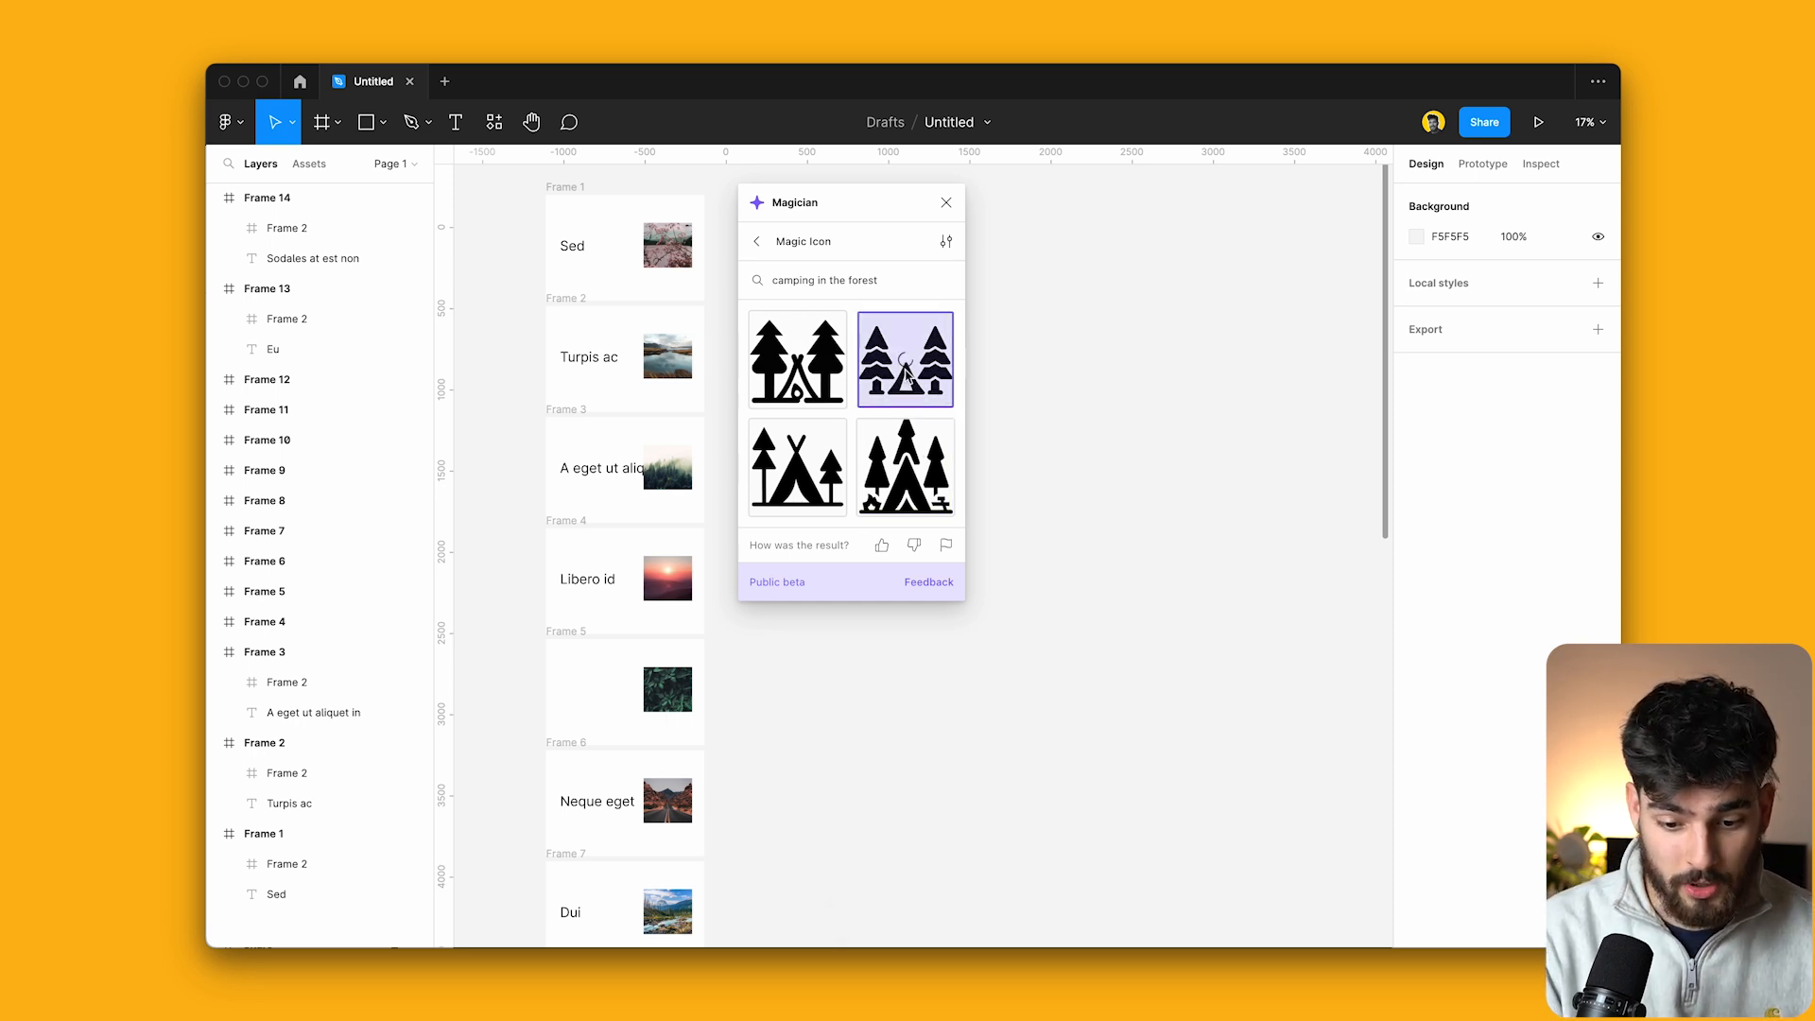
left_click(906, 357)
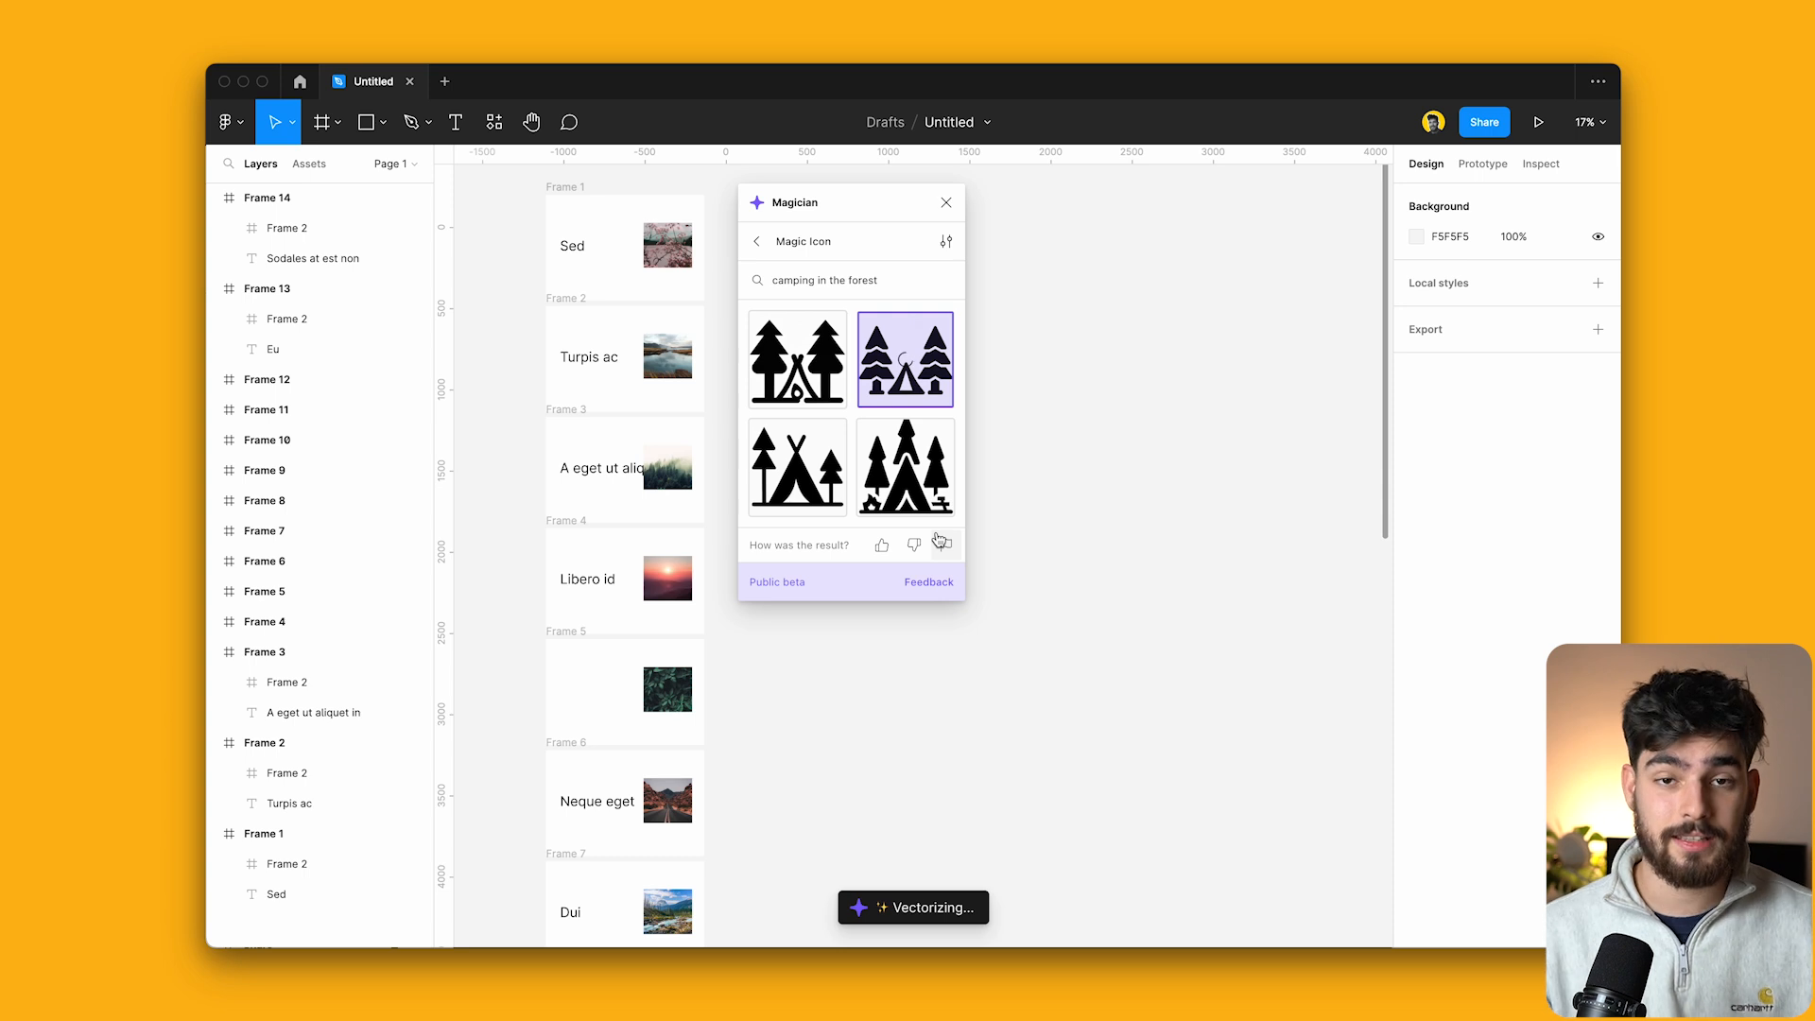
left_click(906, 359)
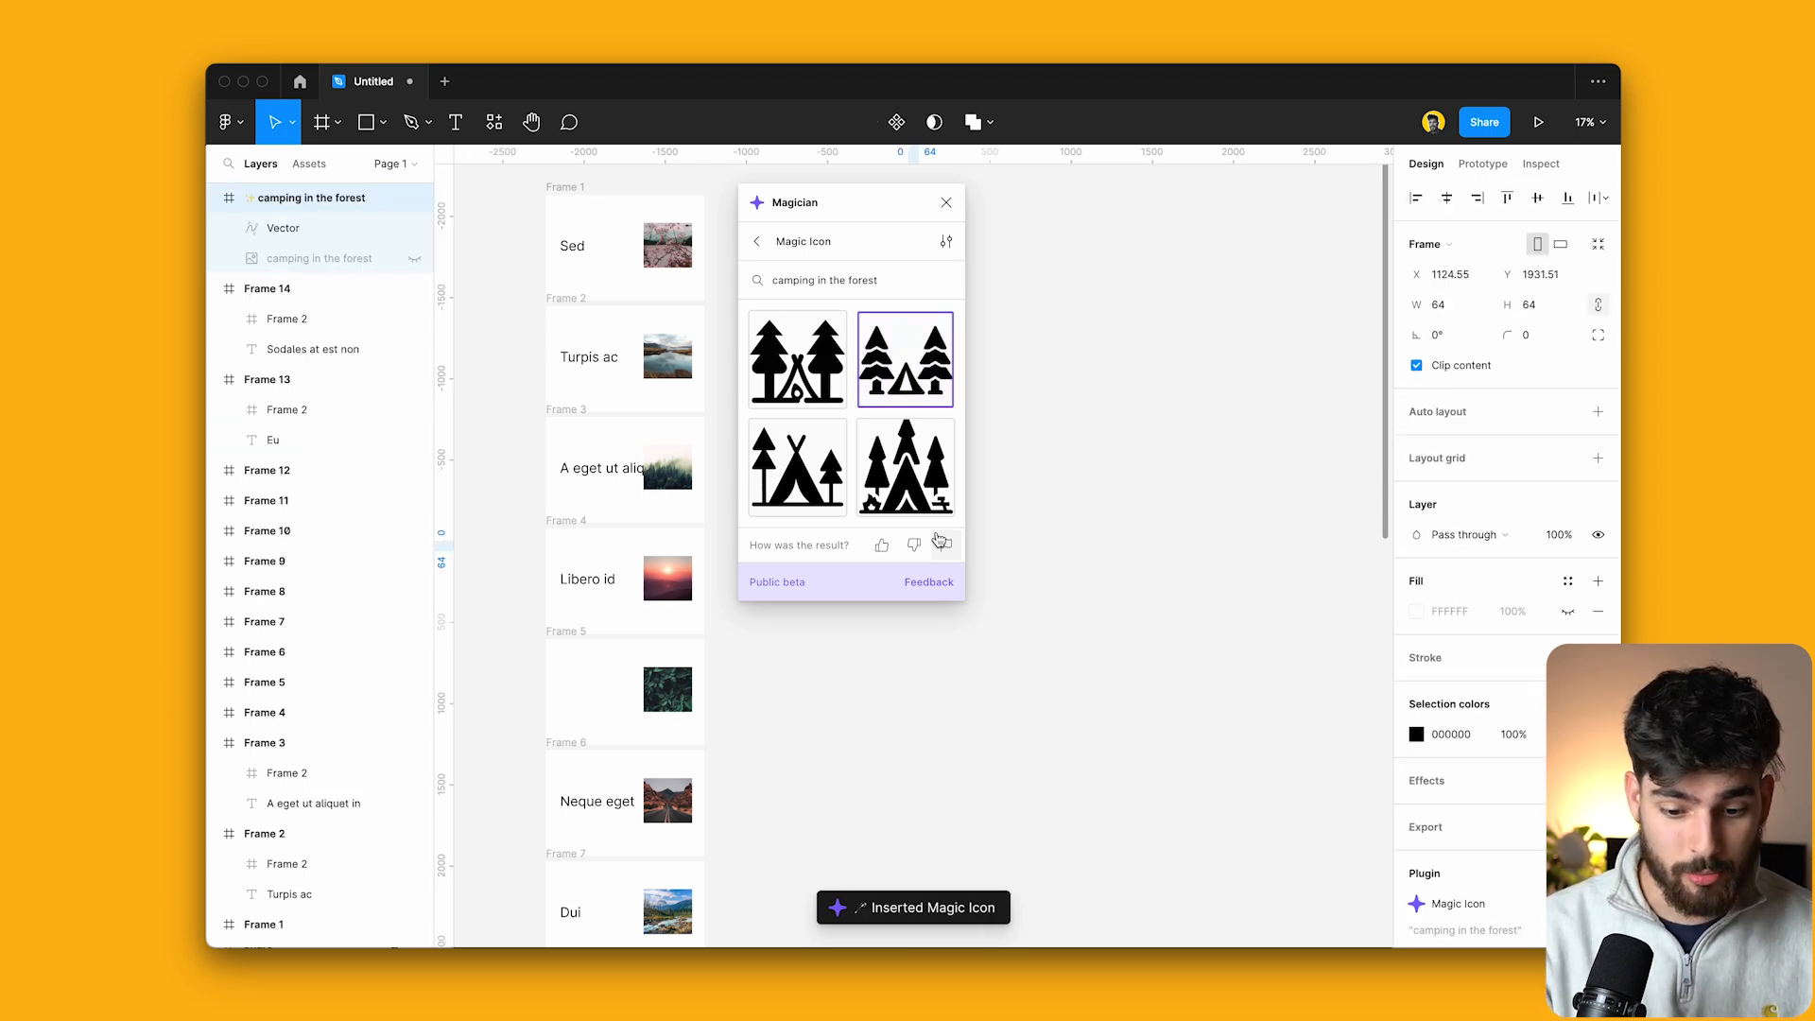
left_click(945, 202)
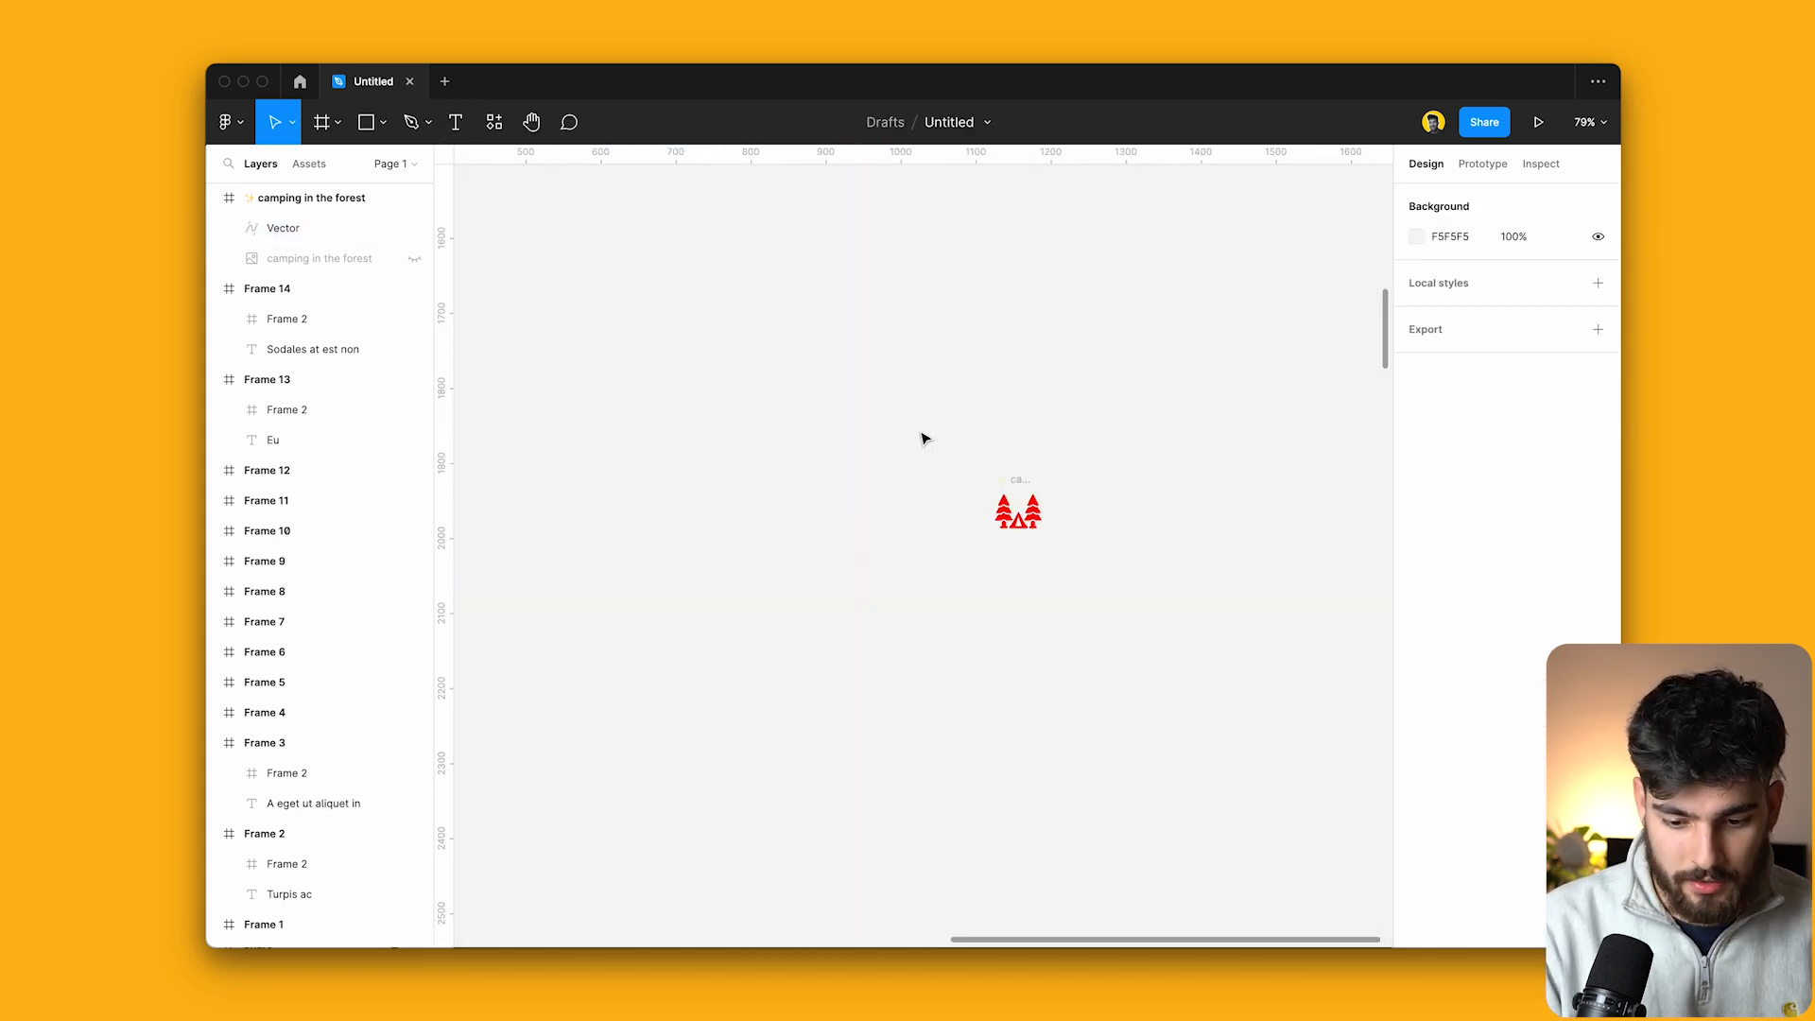
Launch Magician again and switch to its Magic Copy generator.
scroll("down", 3)
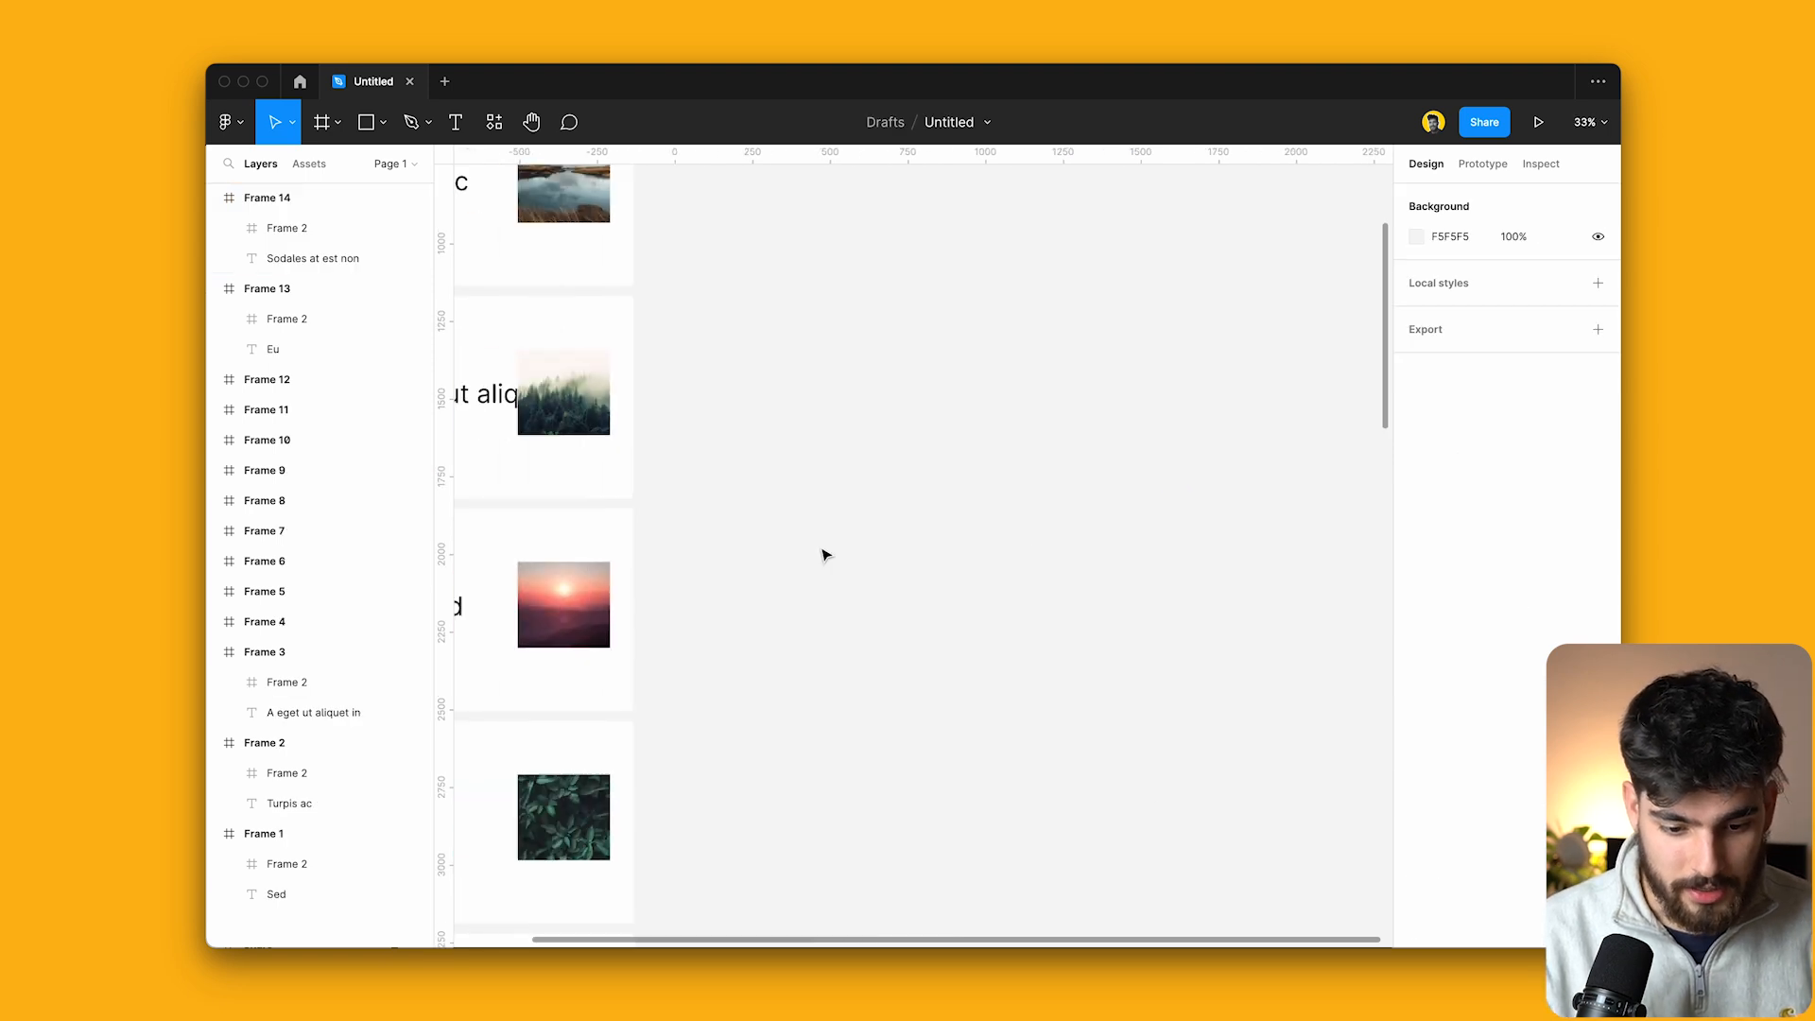
left_click(493, 121)
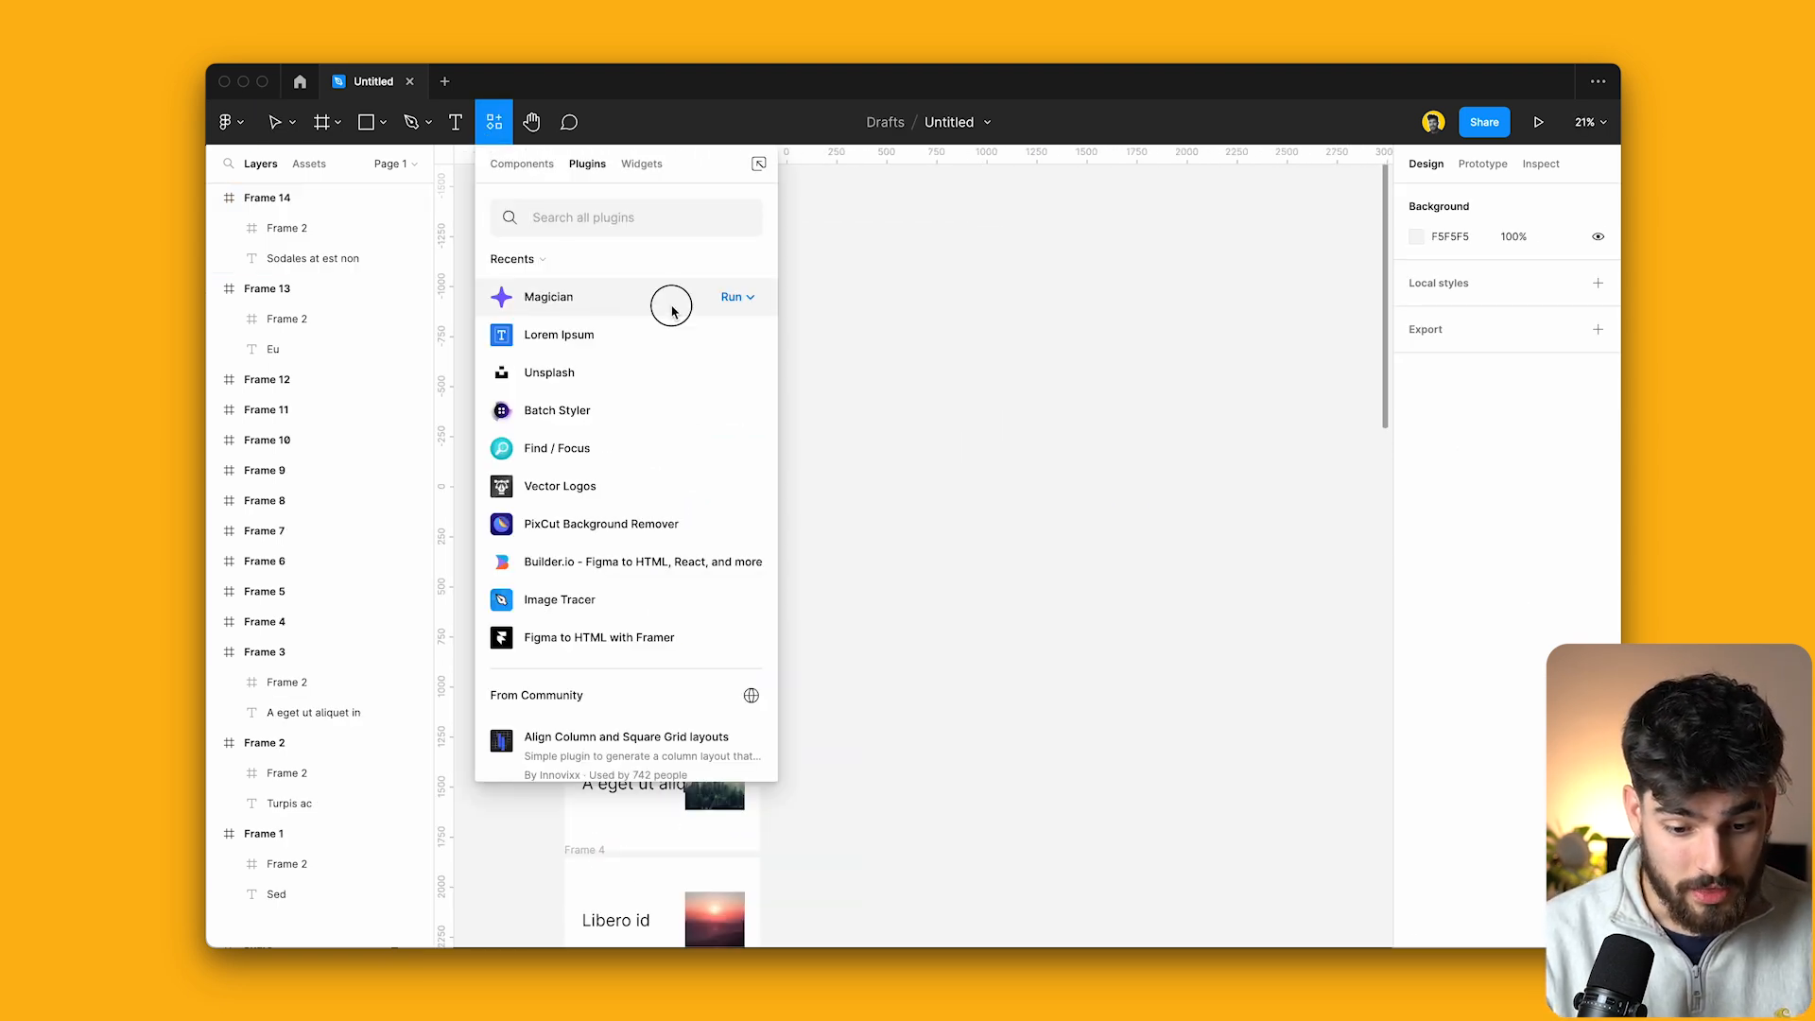
left_click(729, 296)
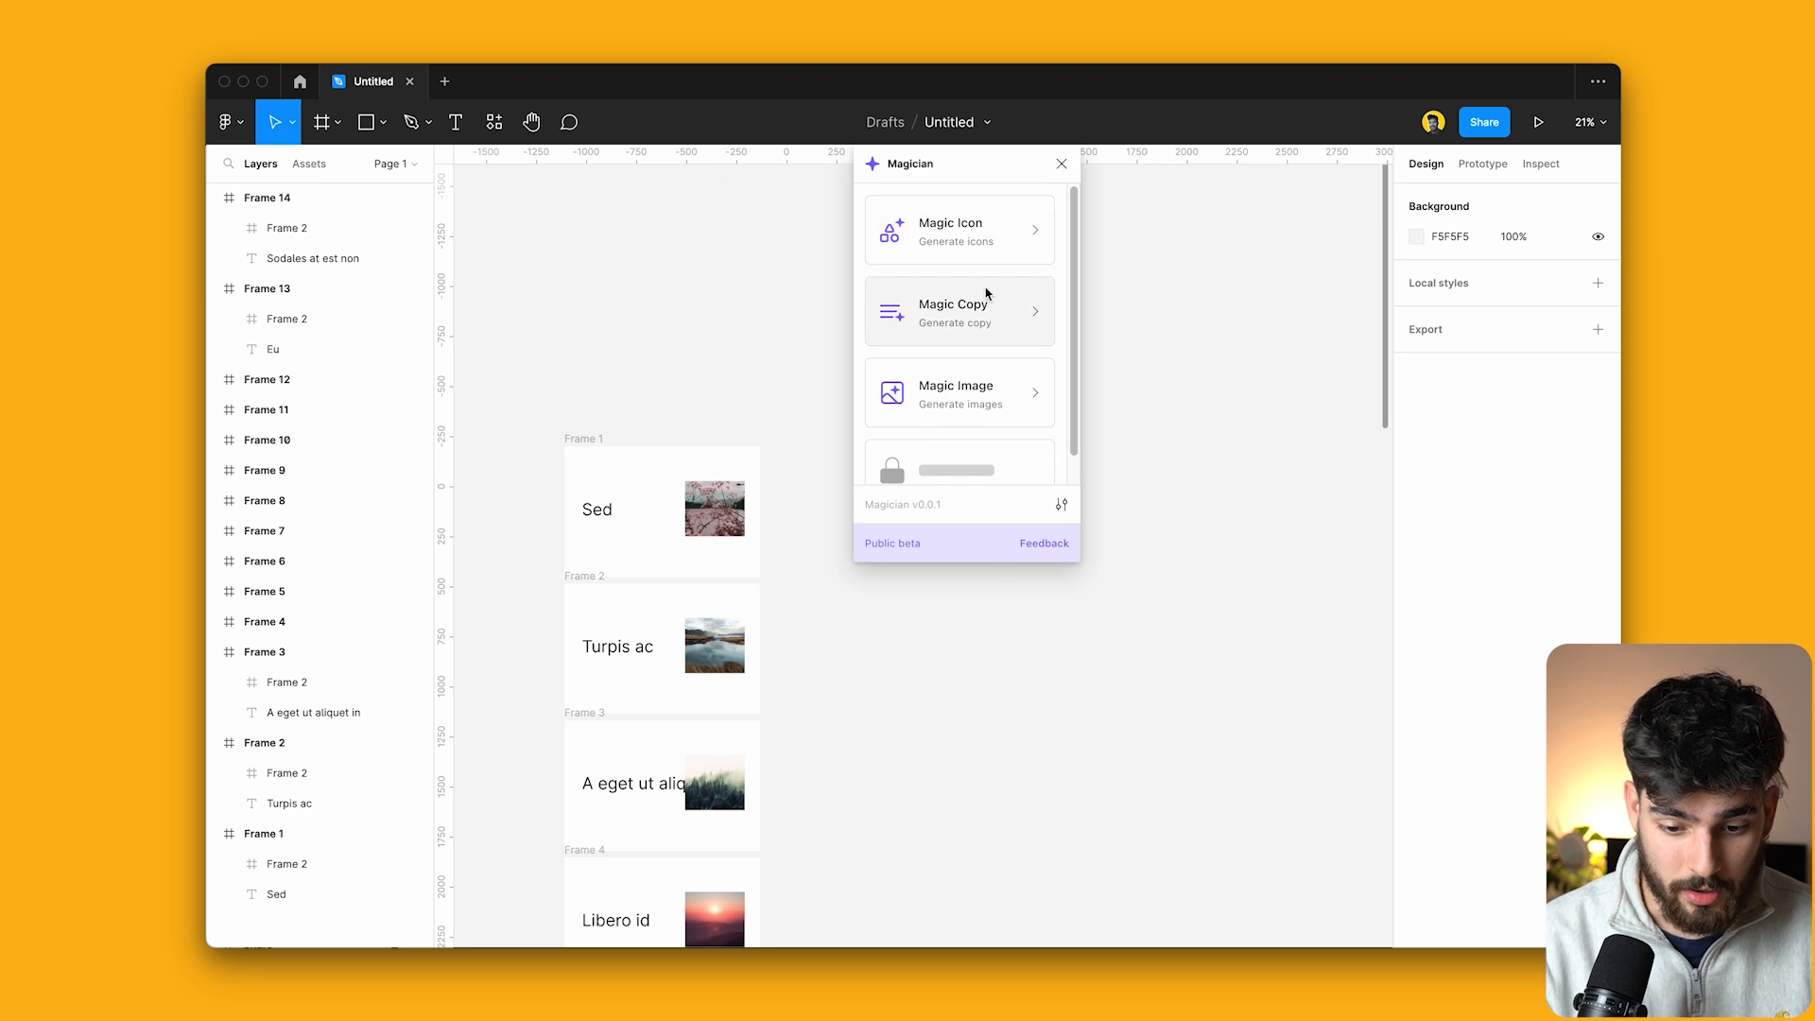
left_click(957, 312)
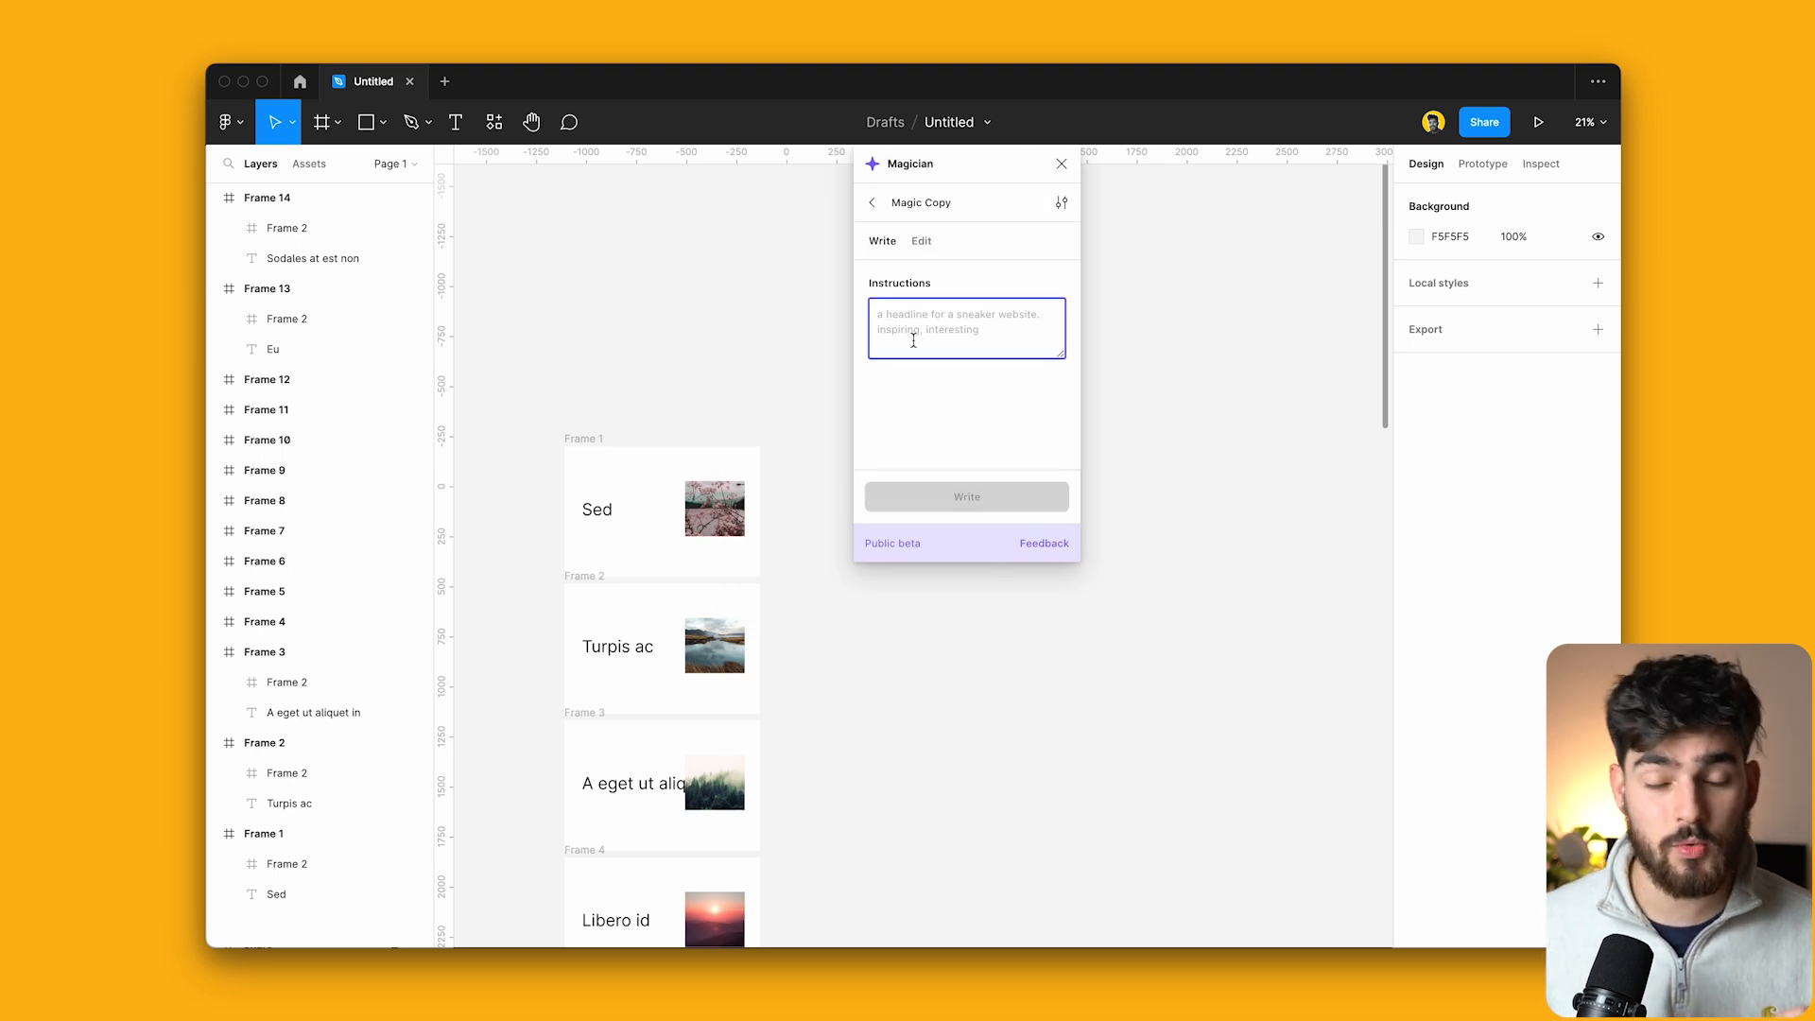
mouse_move(713, 514)
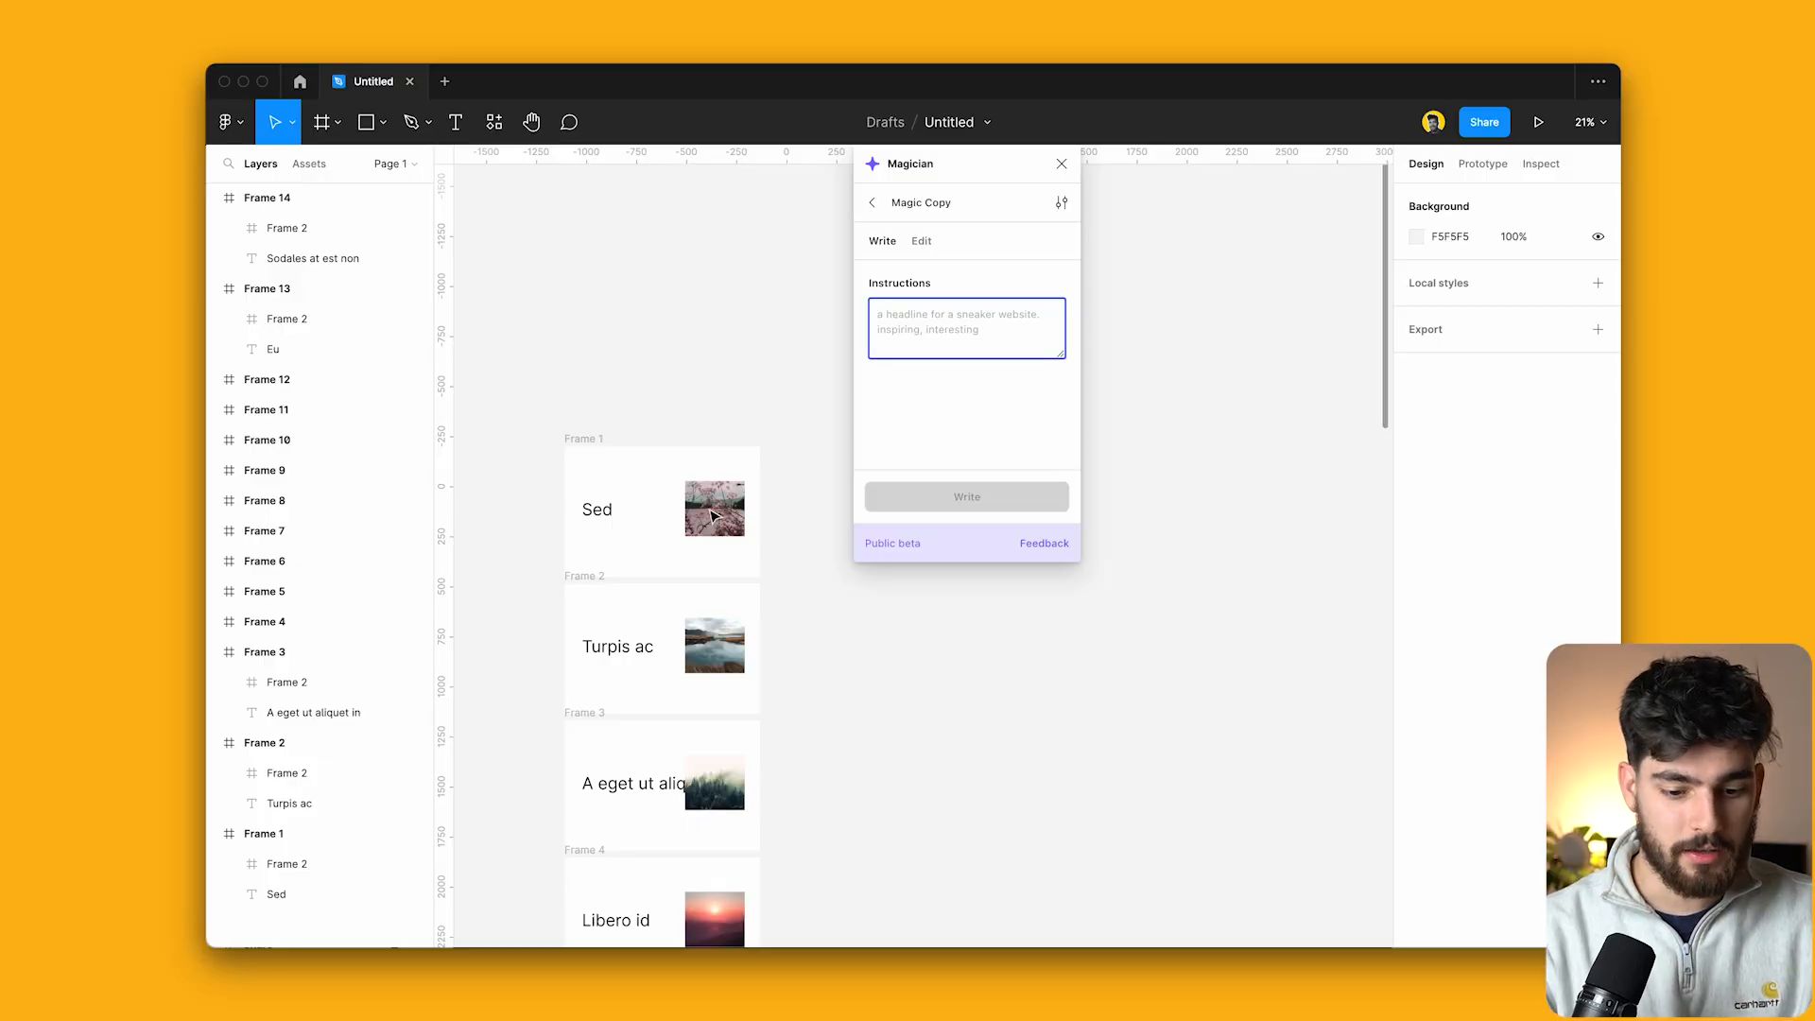
mouse_move(947, 408)
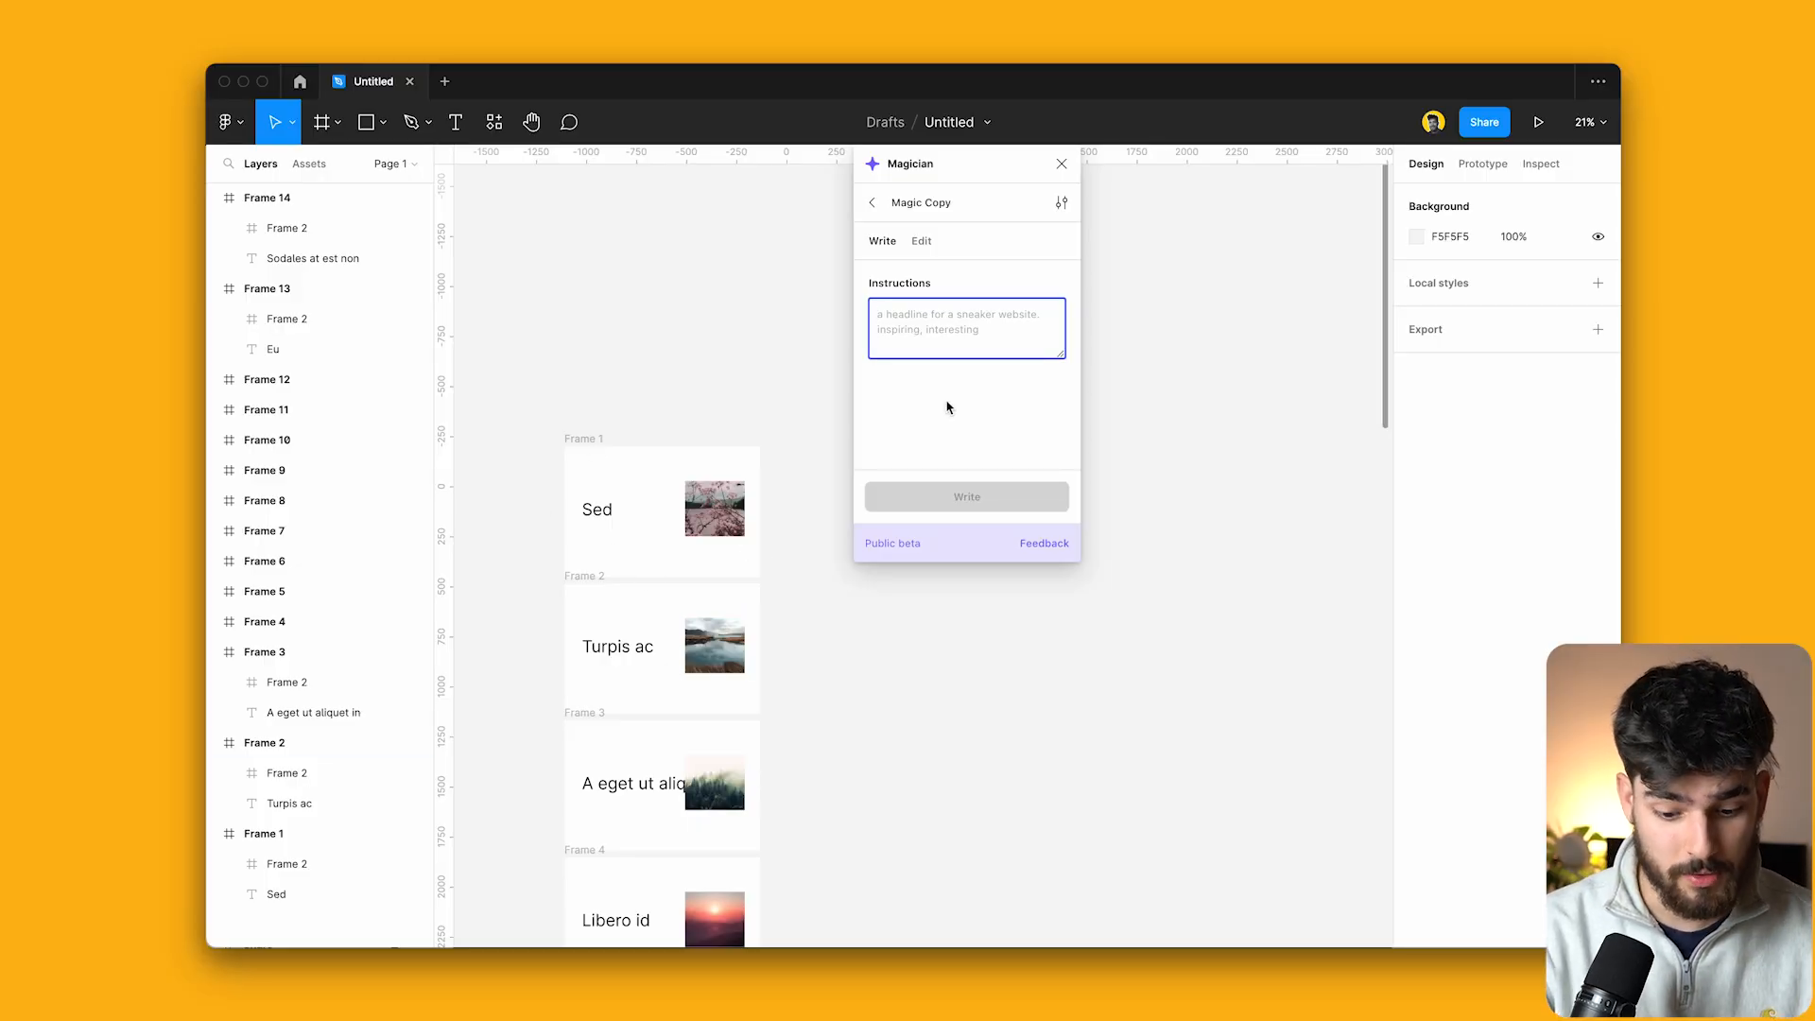
Write headline suggestions from the prompt 'a headline for a hiking company'.
type("a headline for a")
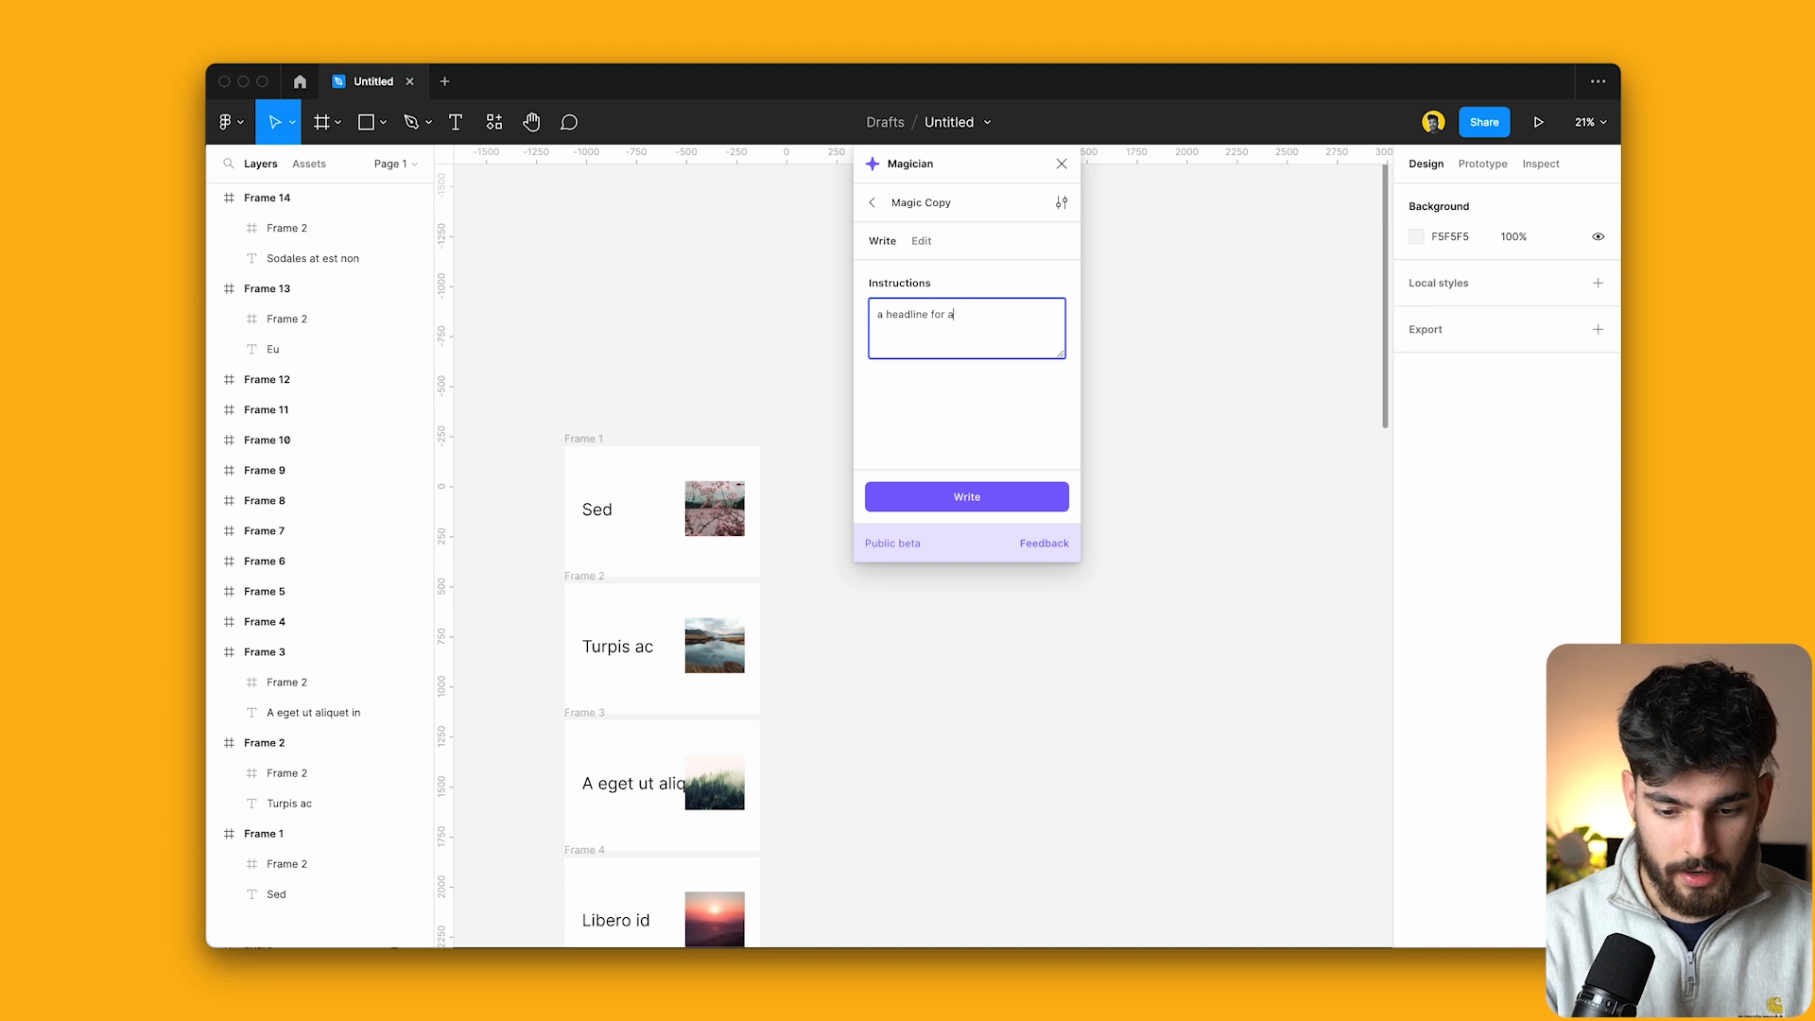
left_click(967, 495)
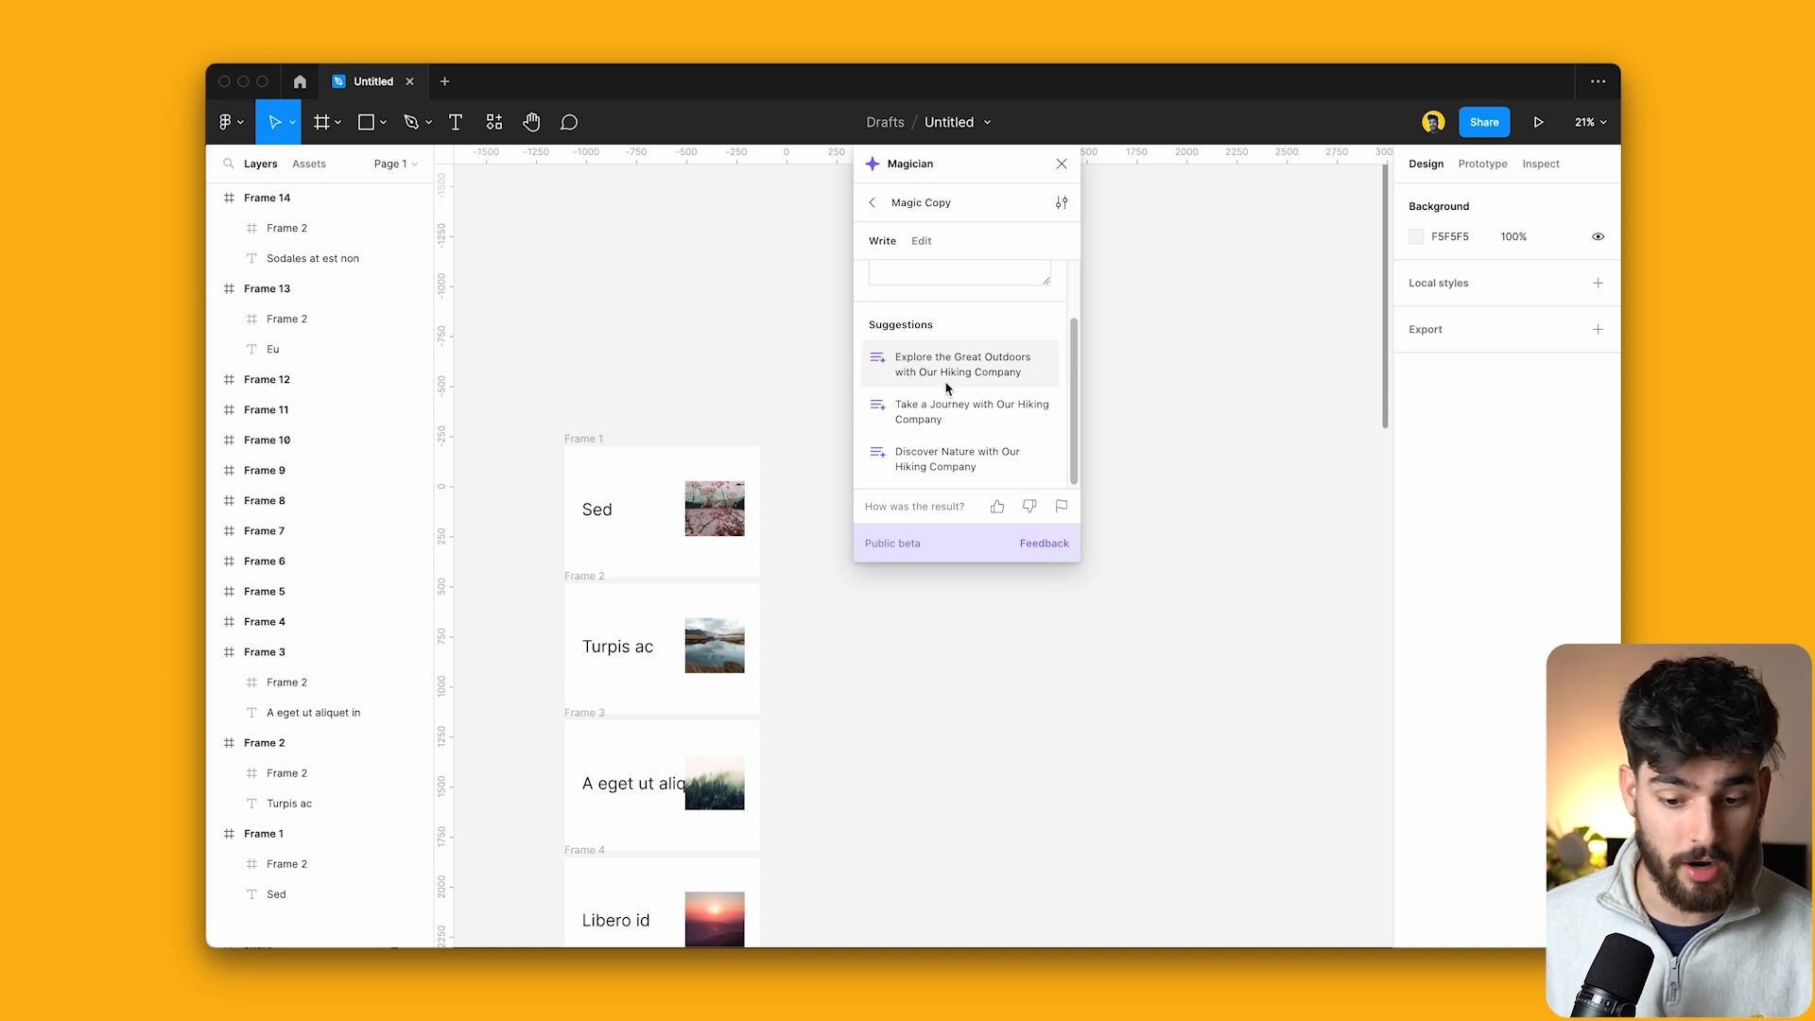
type("a headline for a hiking company")
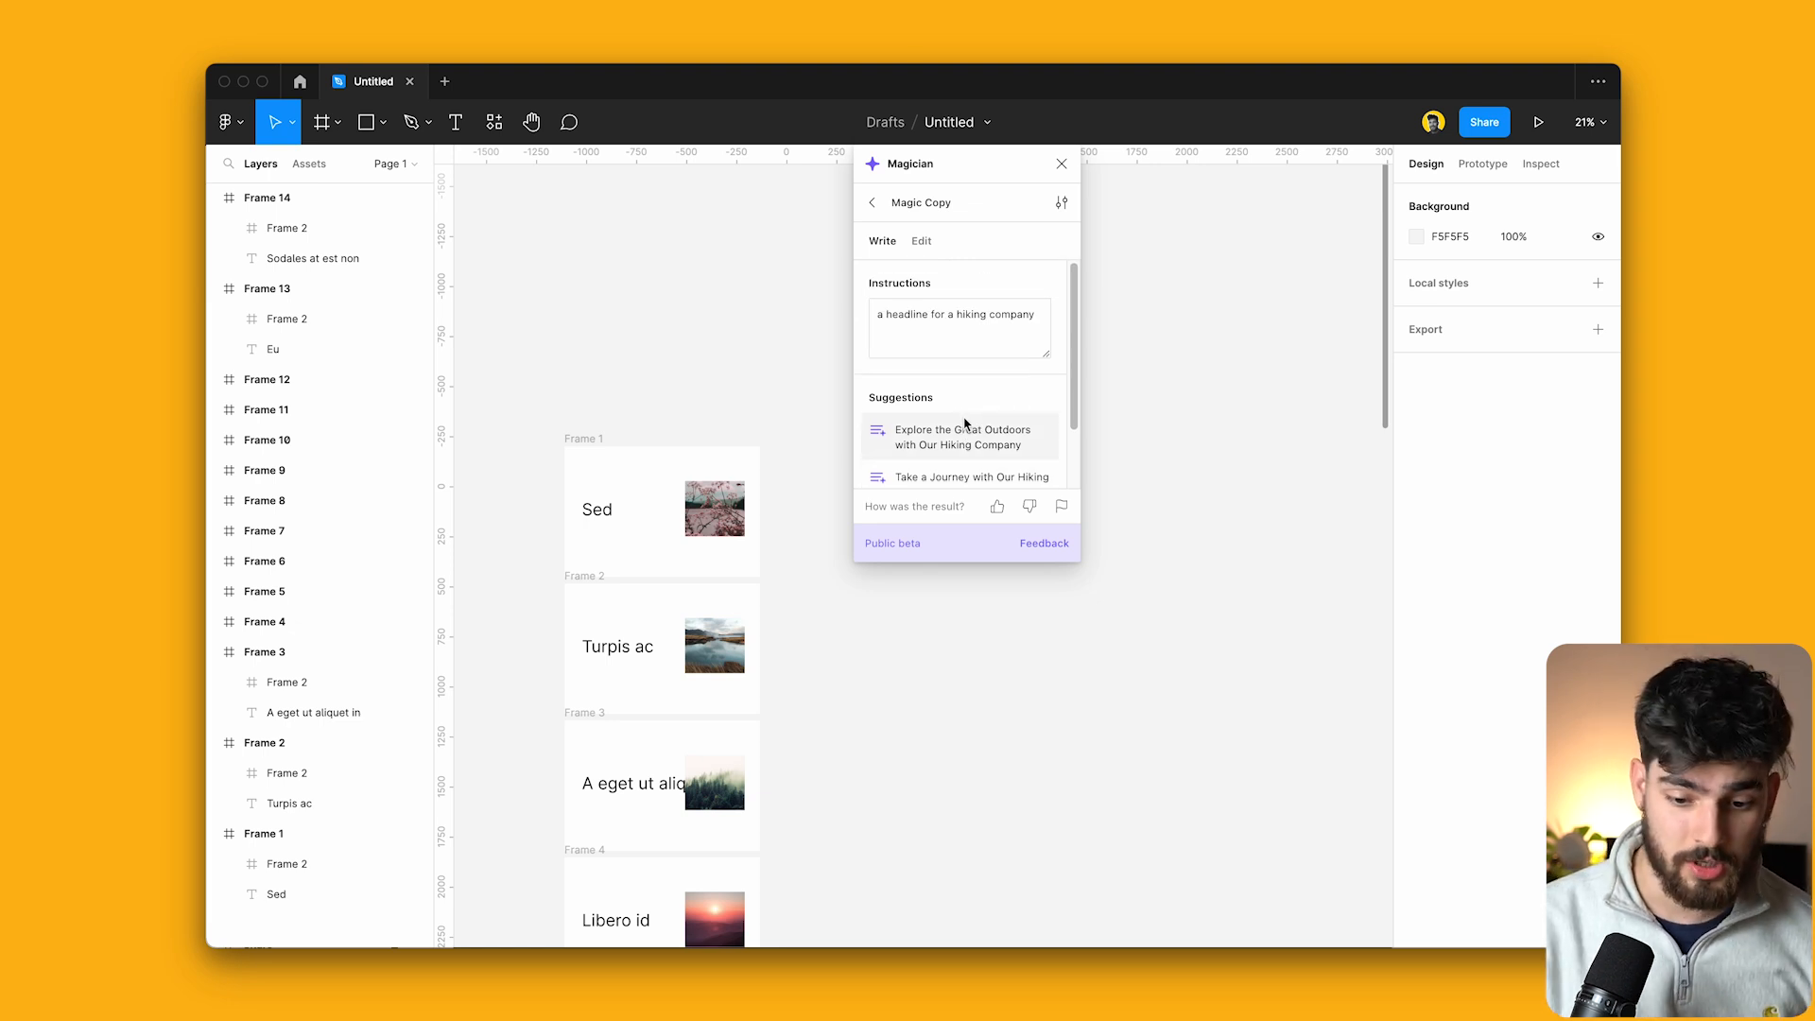
Insert the first headline, then rewrite it with 'Explain like I'm 5' as "Let's go explore the outdoors together!".
left_click(963, 436)
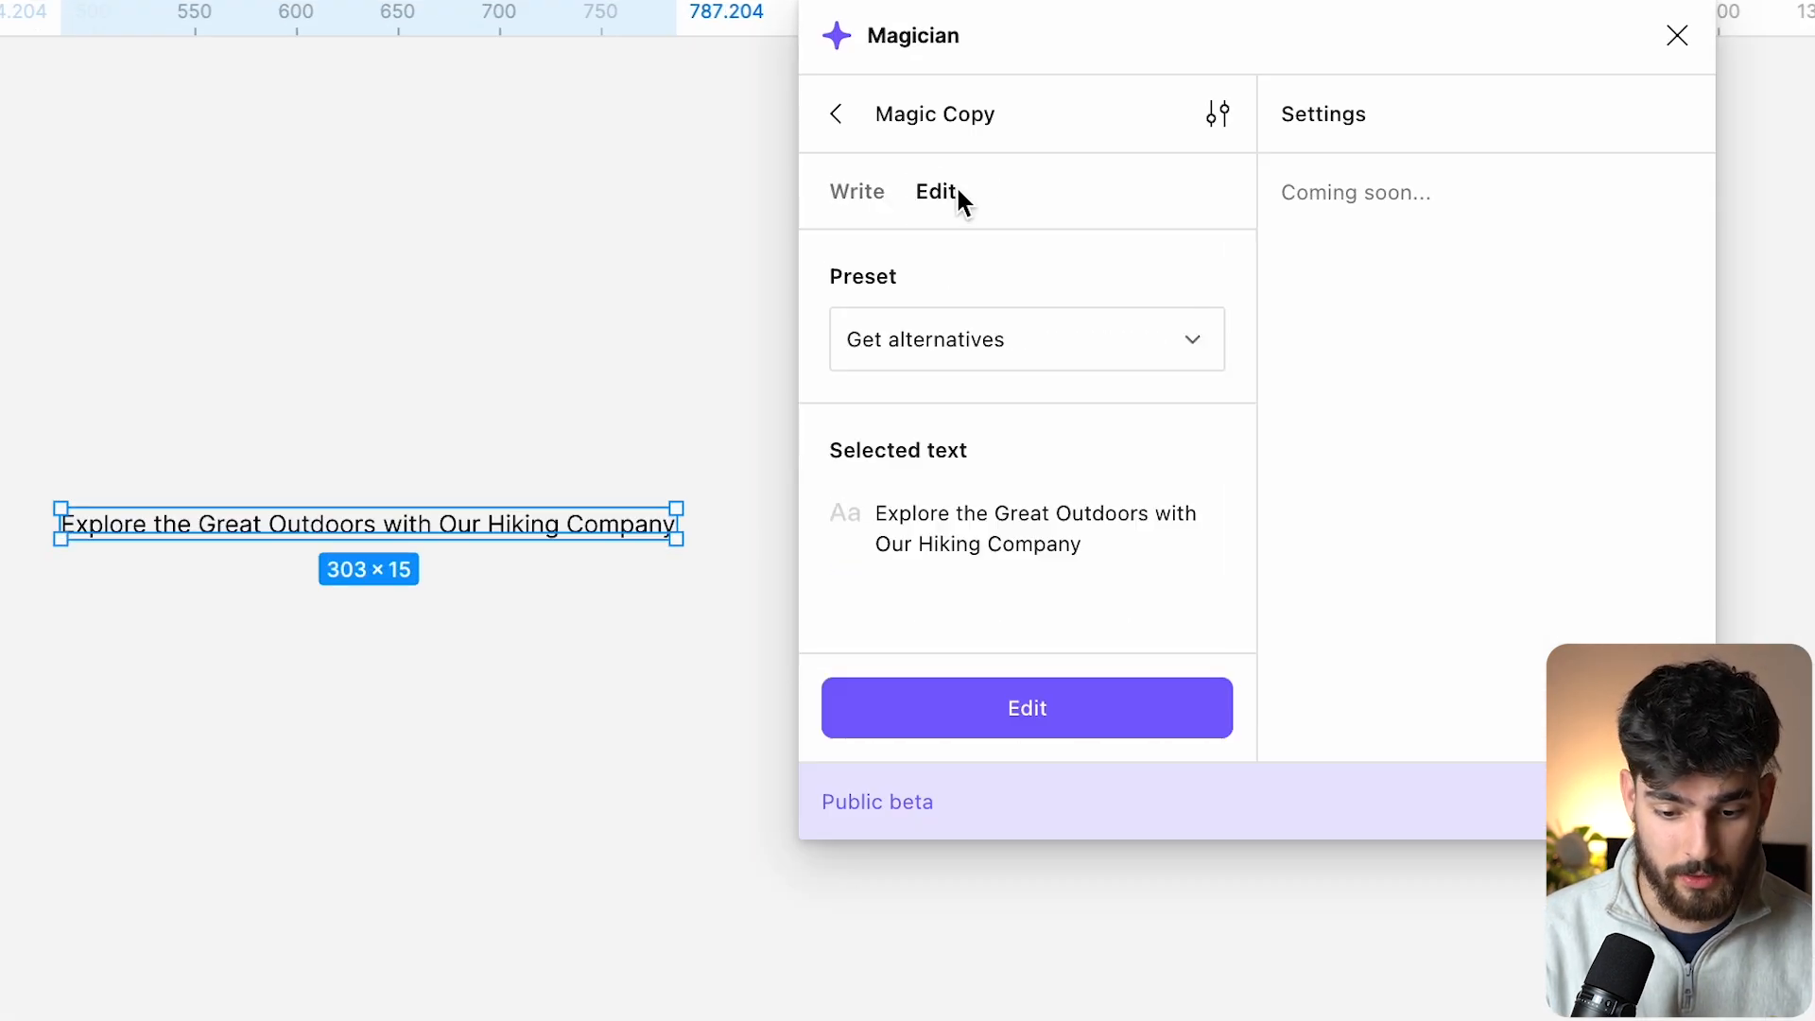
left_click(1025, 339)
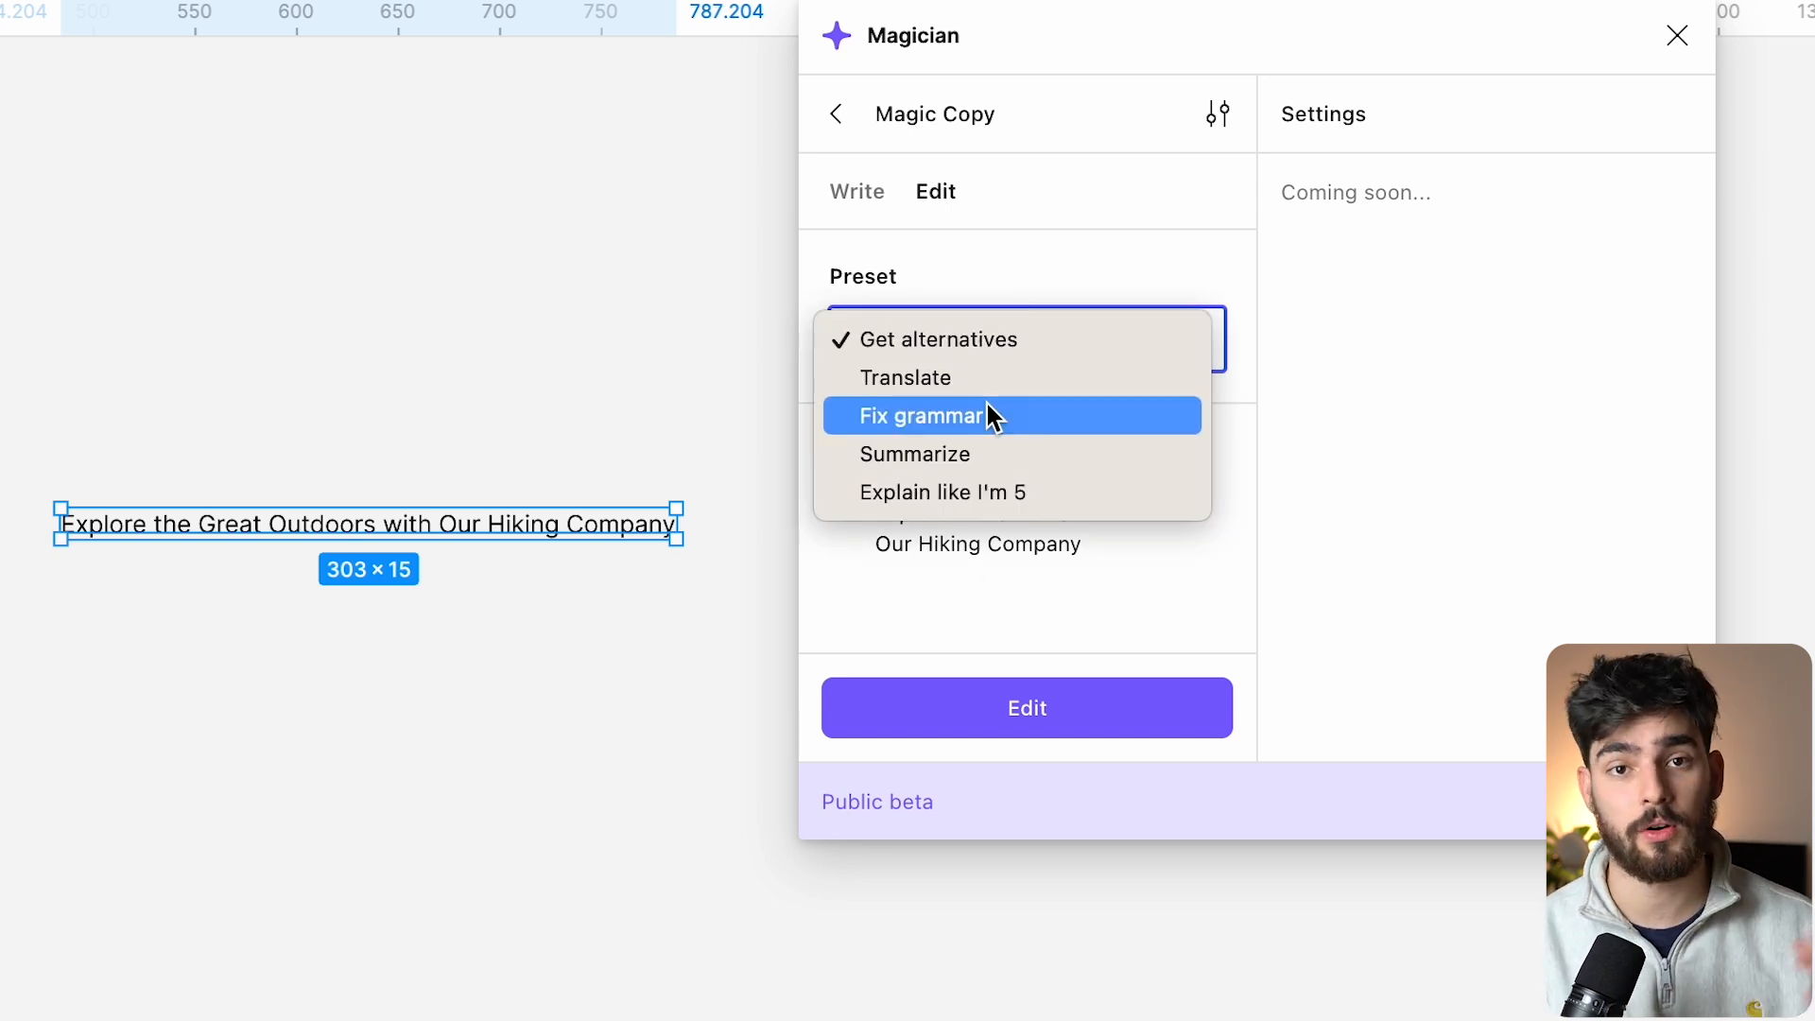
mouse_move(1041, 492)
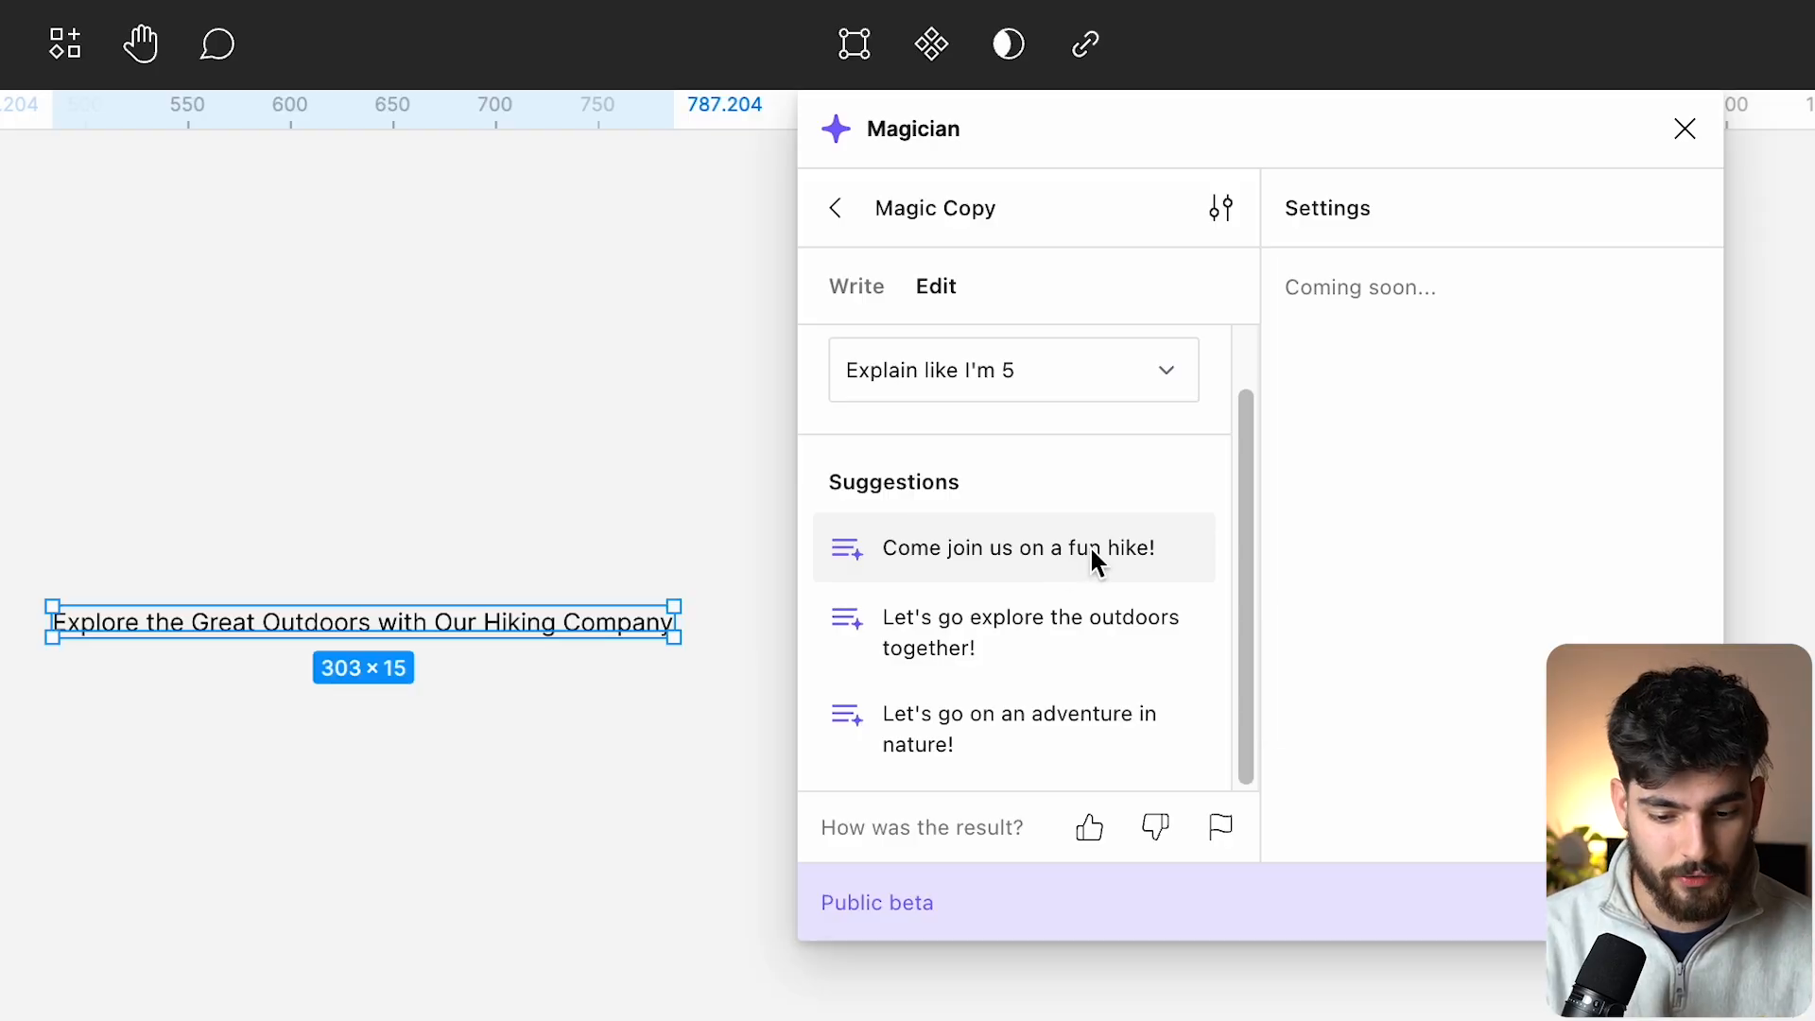
mouse_move(1029, 631)
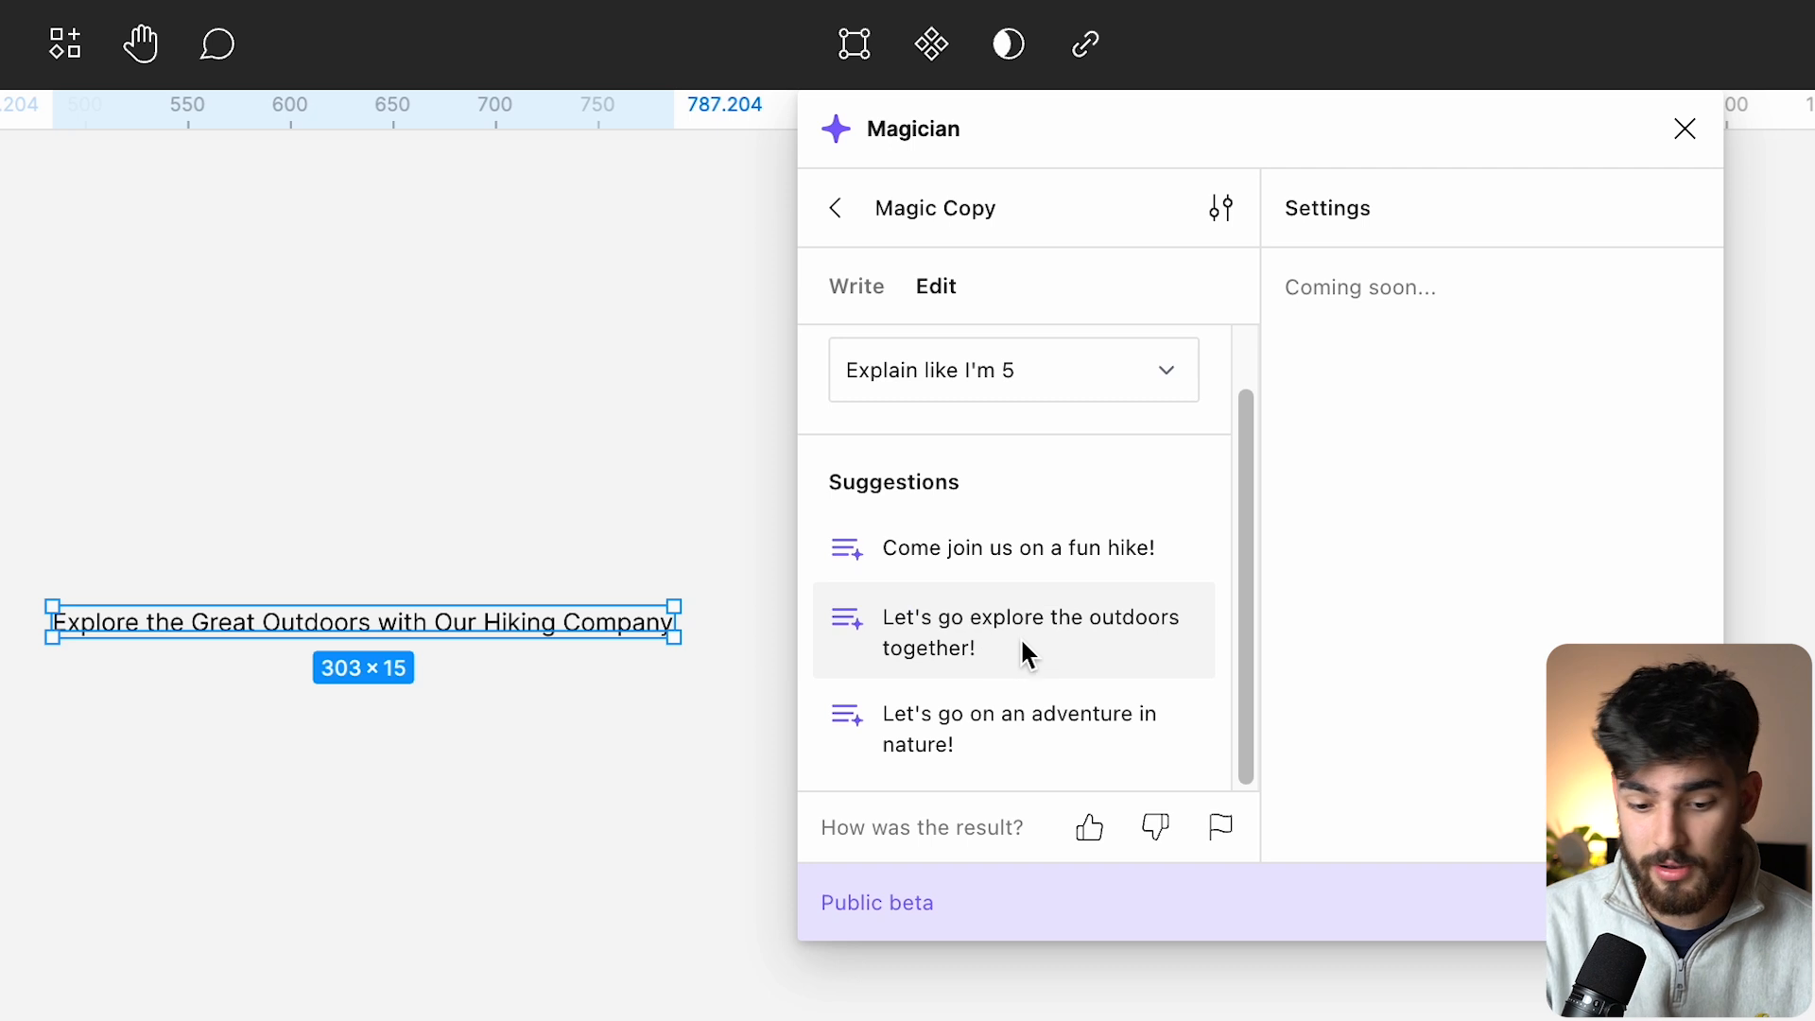
left_click(1028, 631)
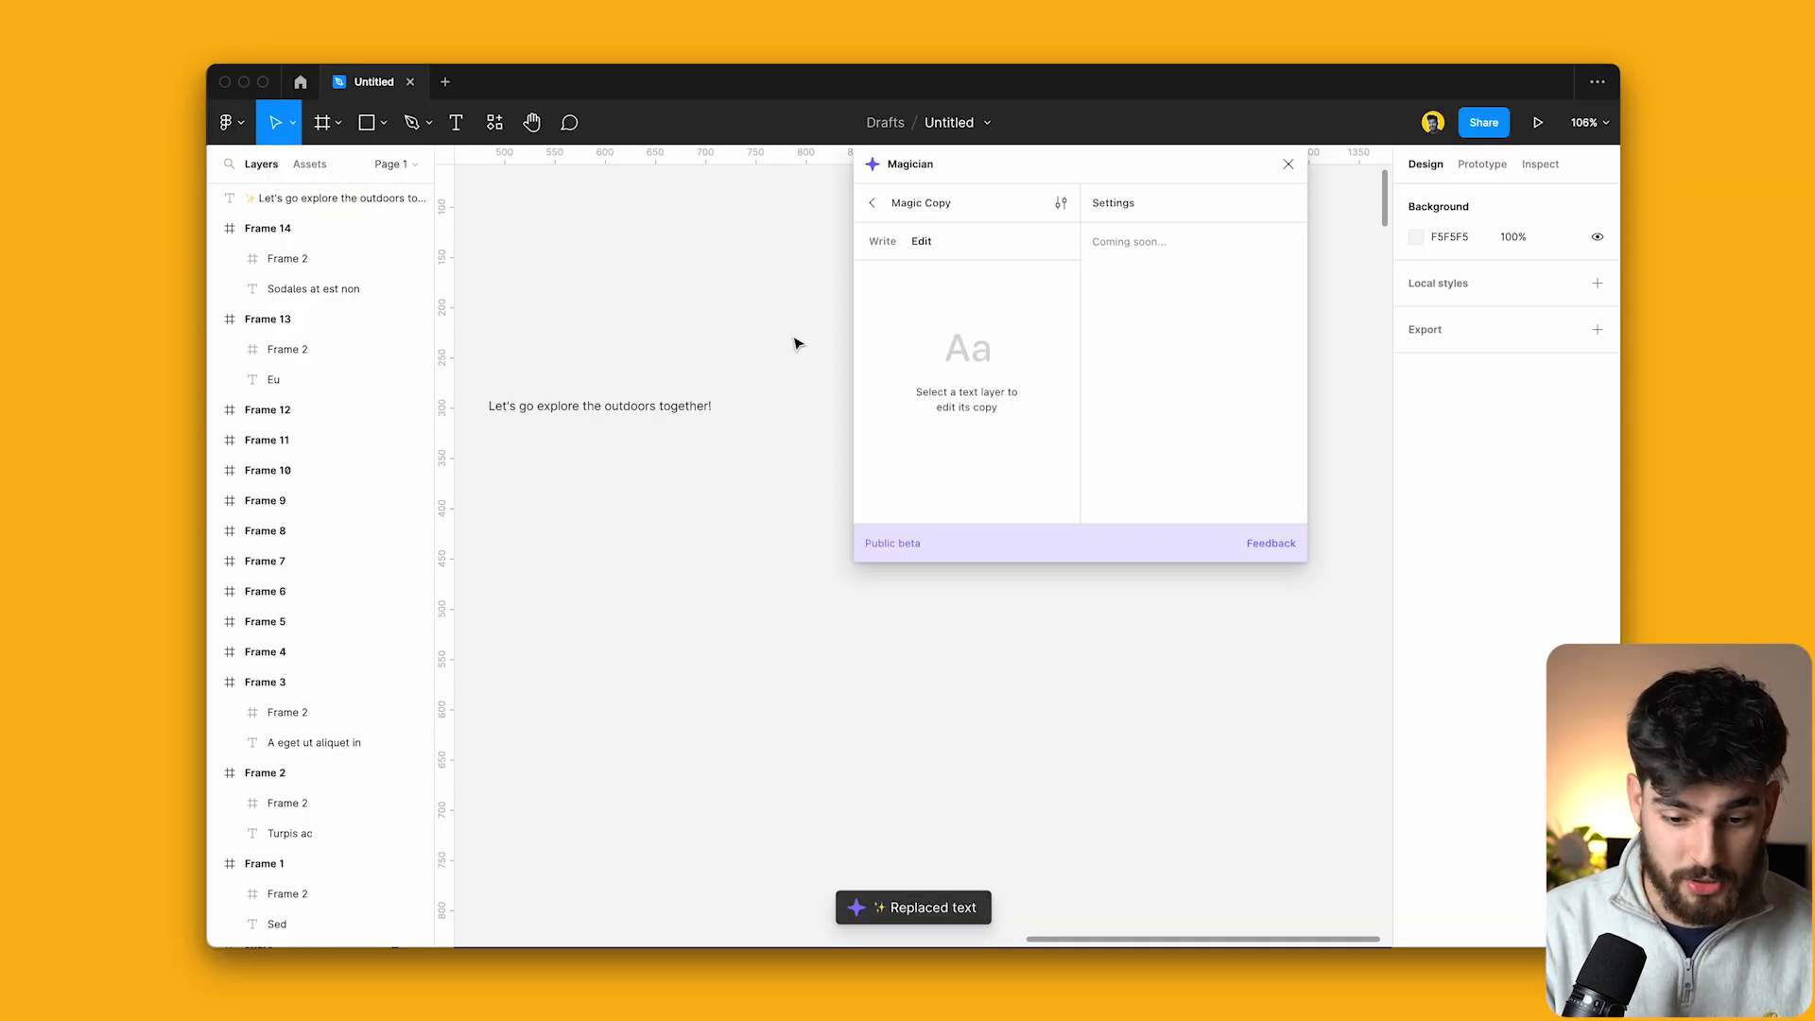
Generate Magic Image 'hiking in nature' photos and insert the hiker-on-forest-trail result into Frame 1.
left_click(871, 202)
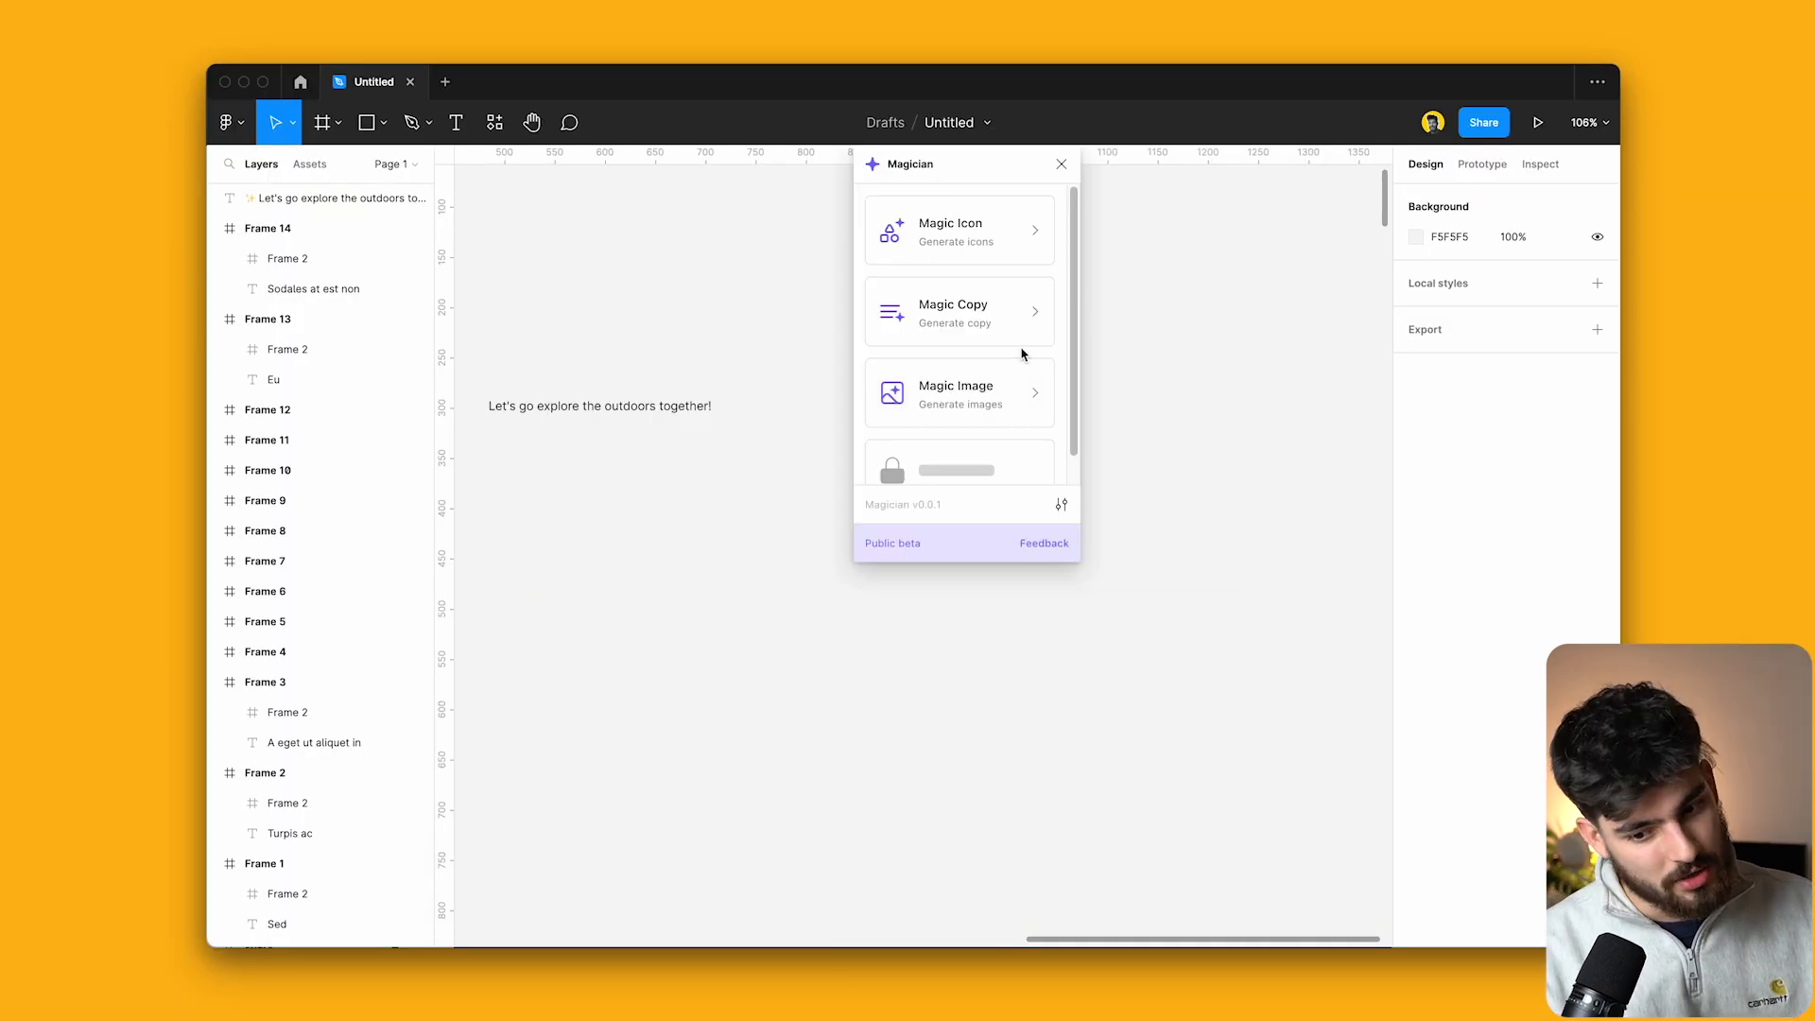
left_click(956, 394)
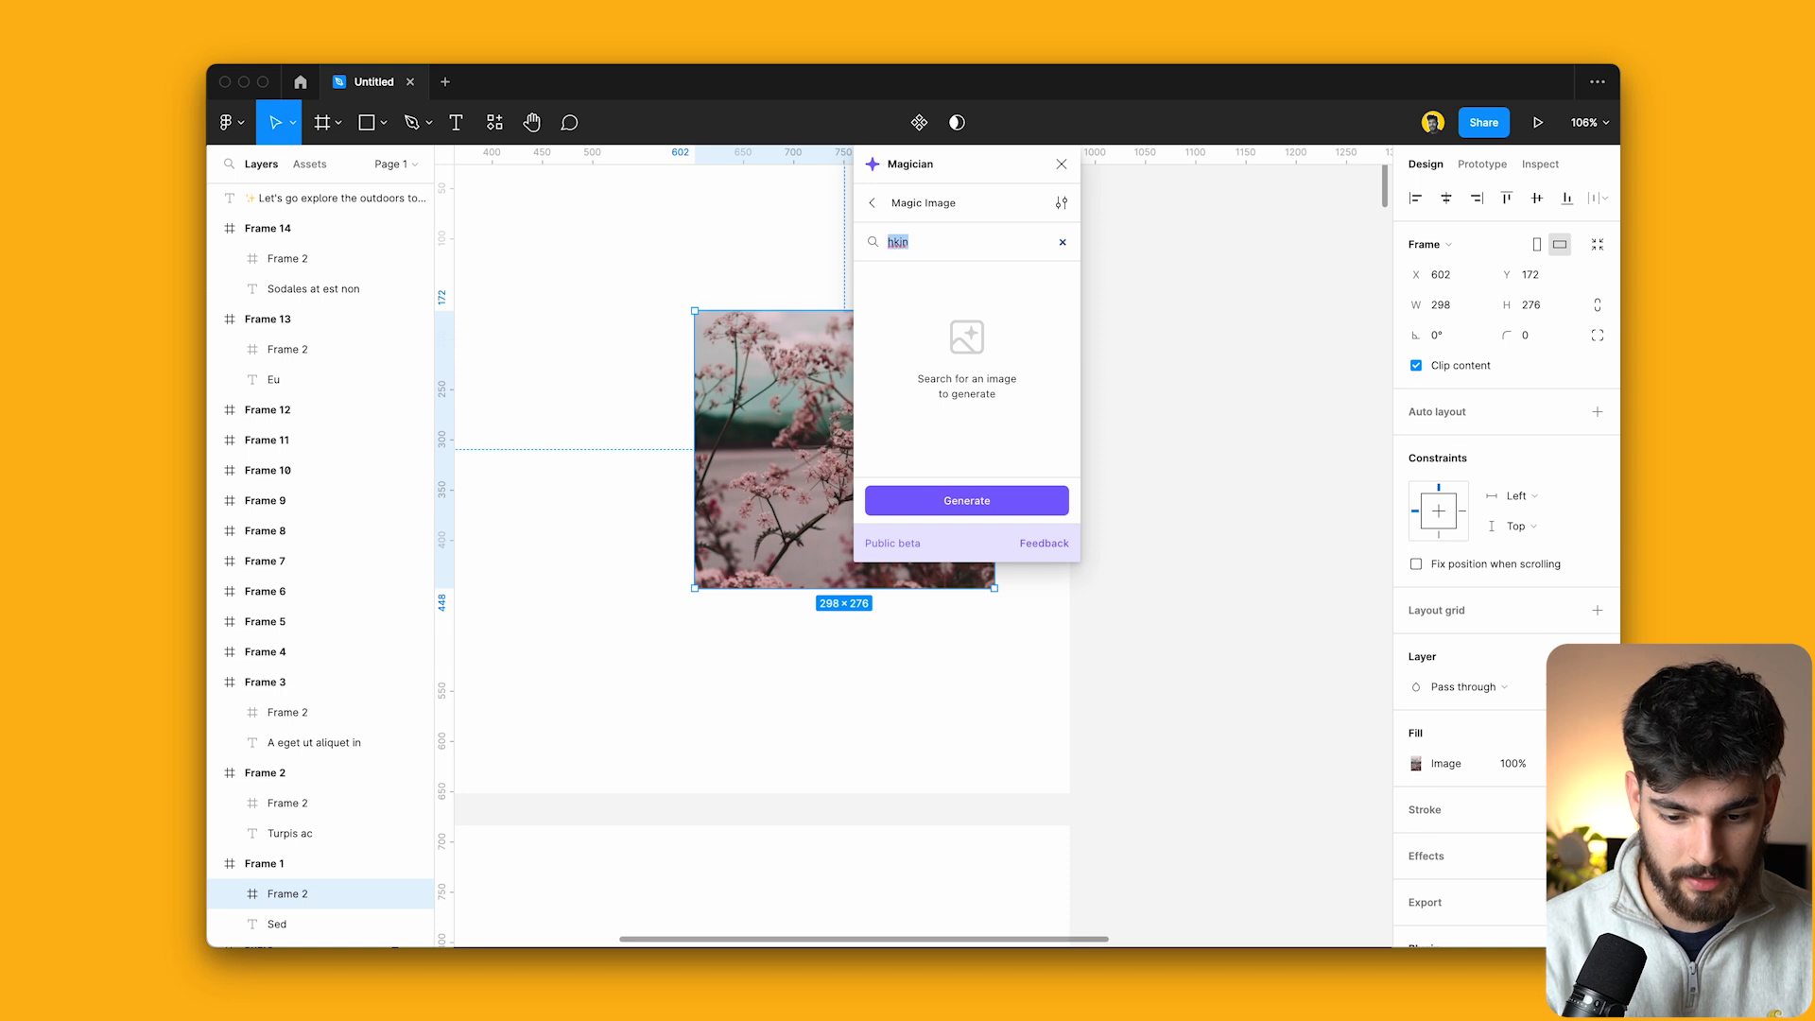
left_click(966, 499)
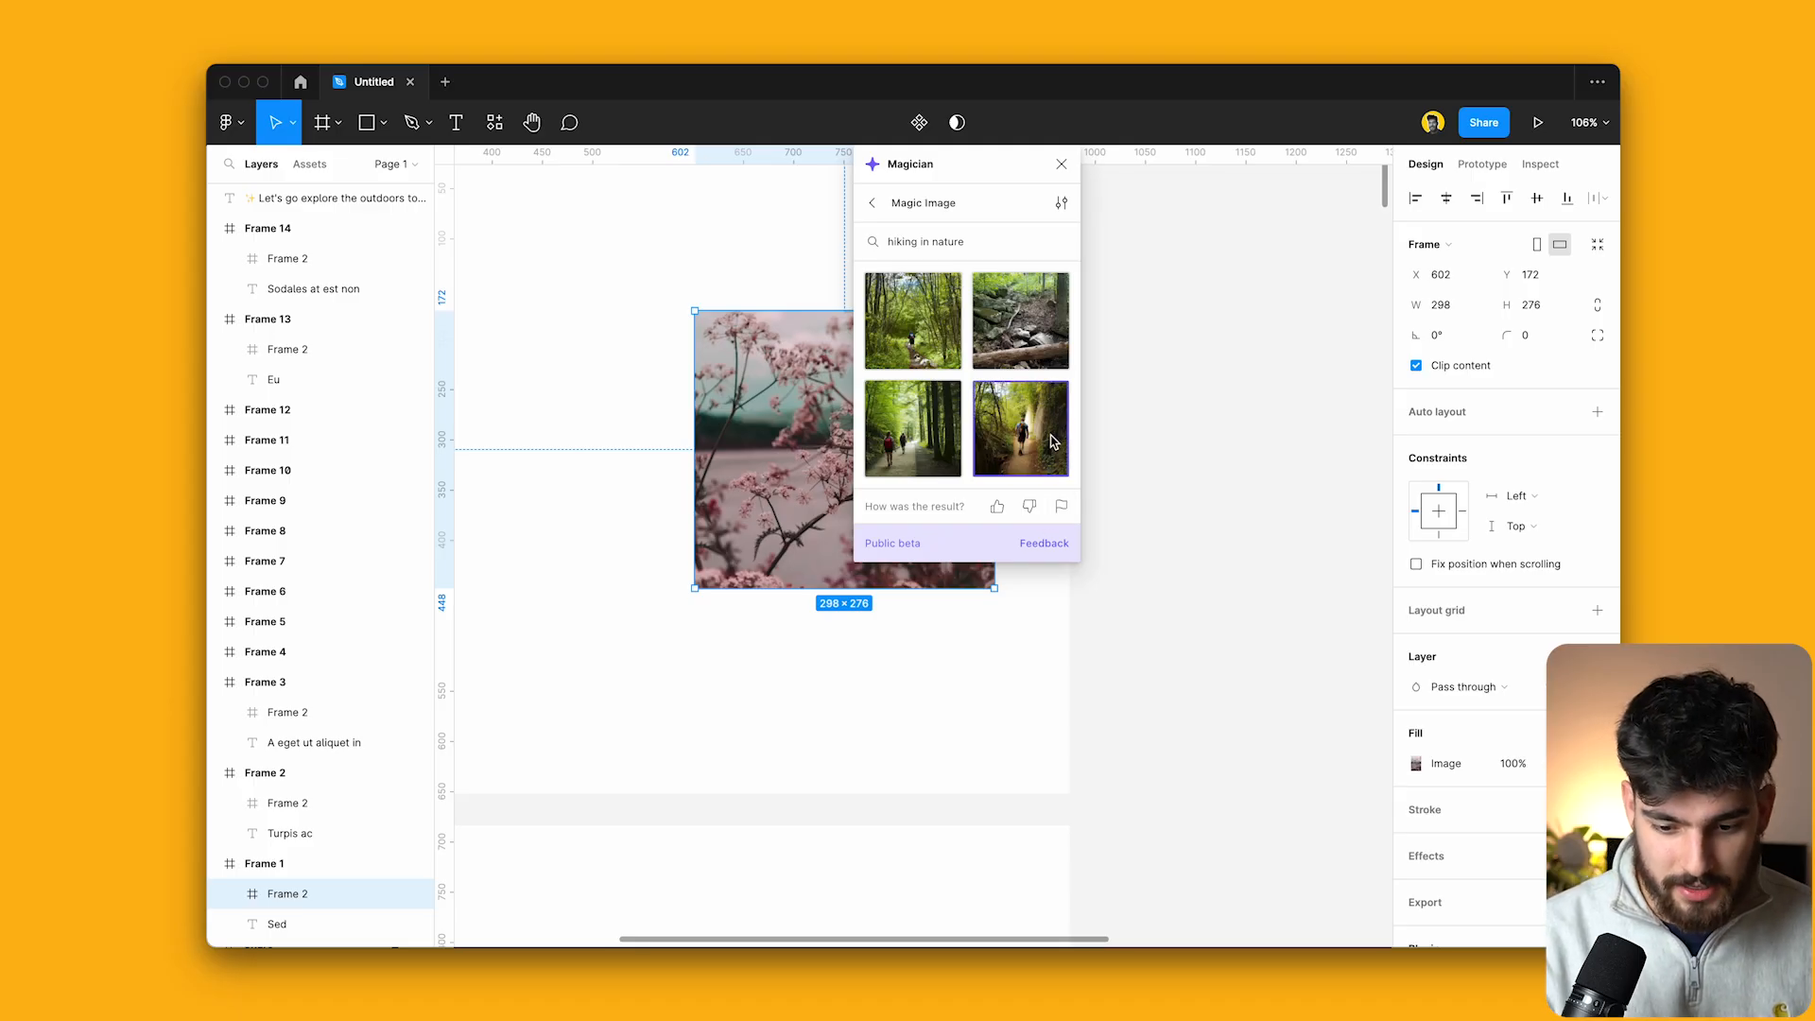
left_click(1019, 427)
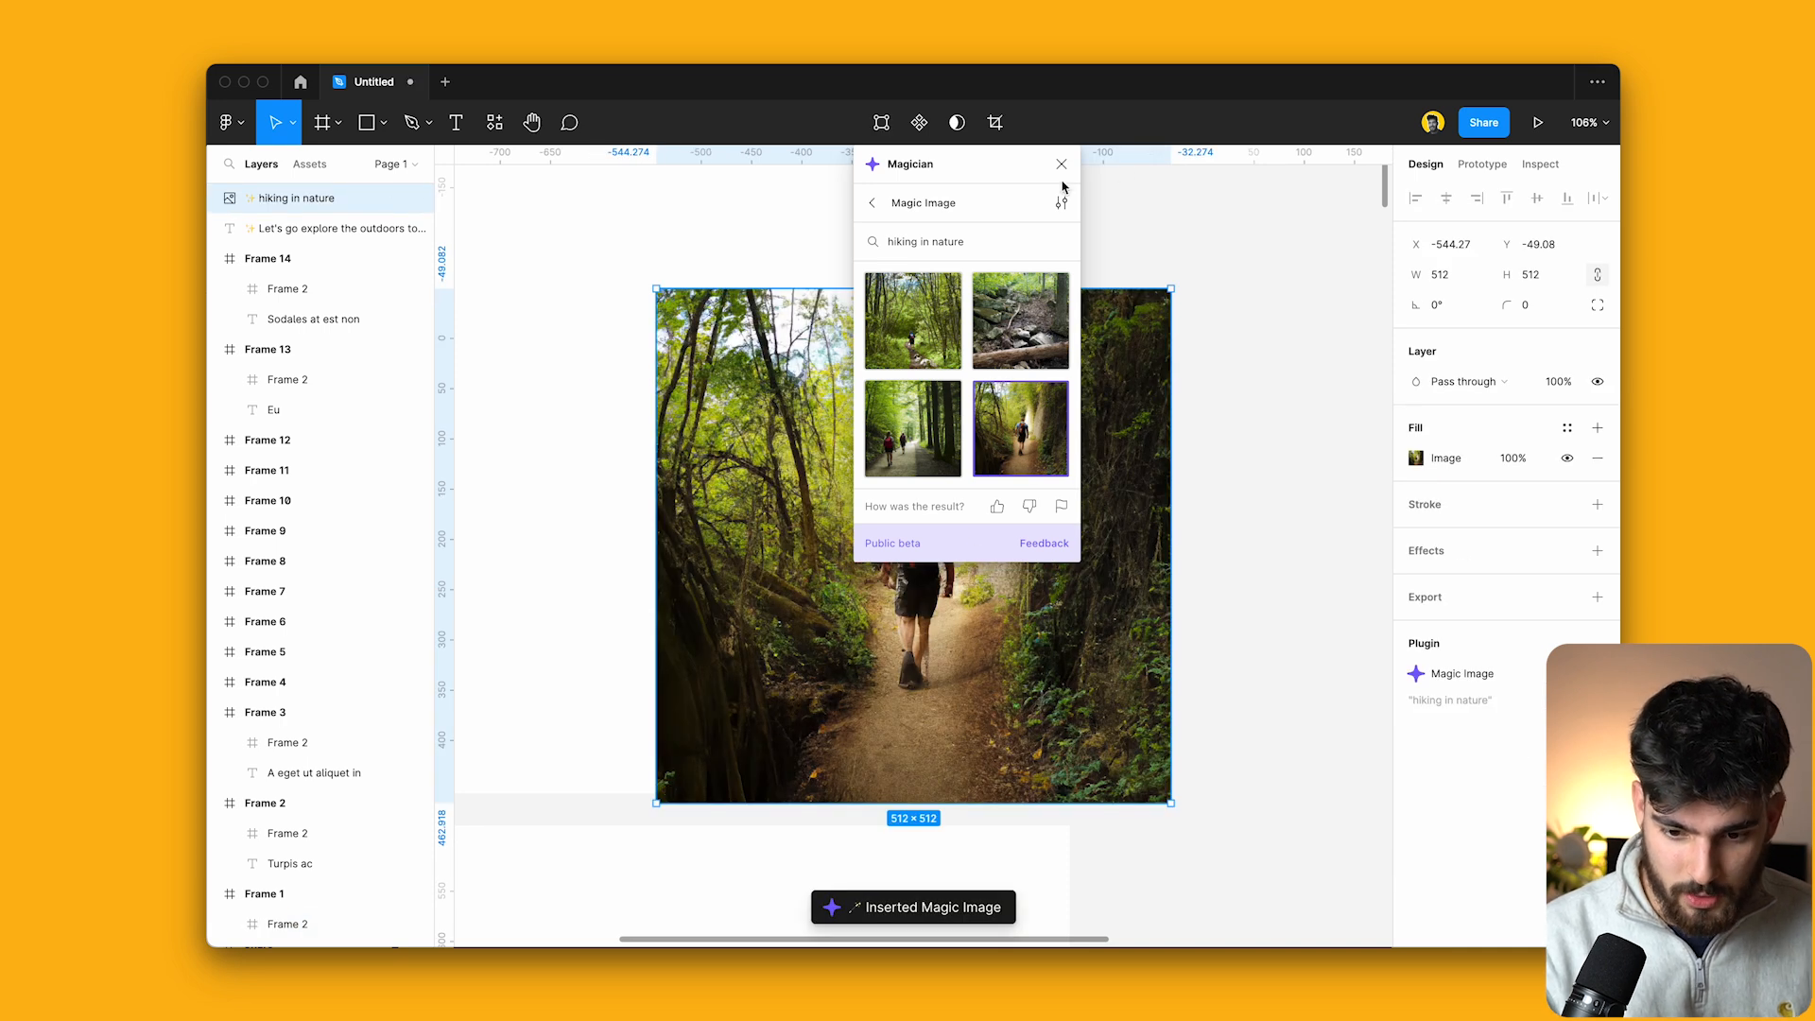
left_click(1059, 163)
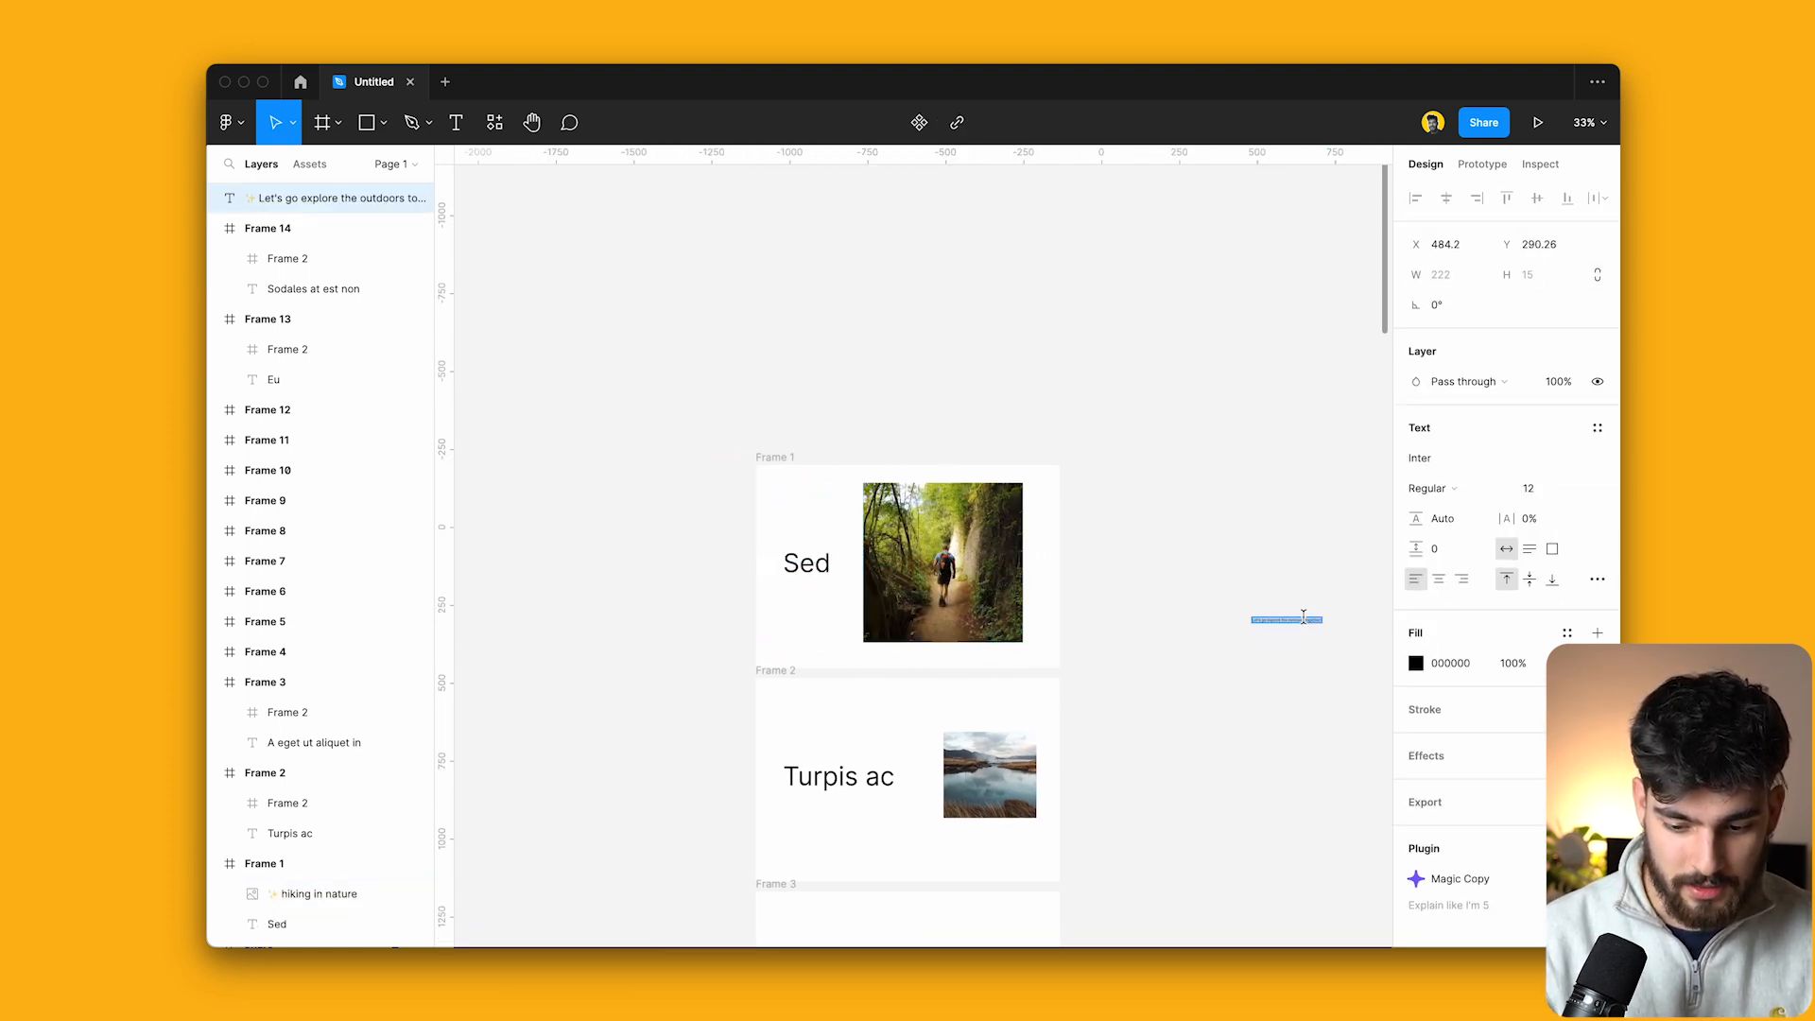
Give Frame 1 a dark fill, add 'Sign up' text and wrap it in auto layout.
right_click(906, 563)
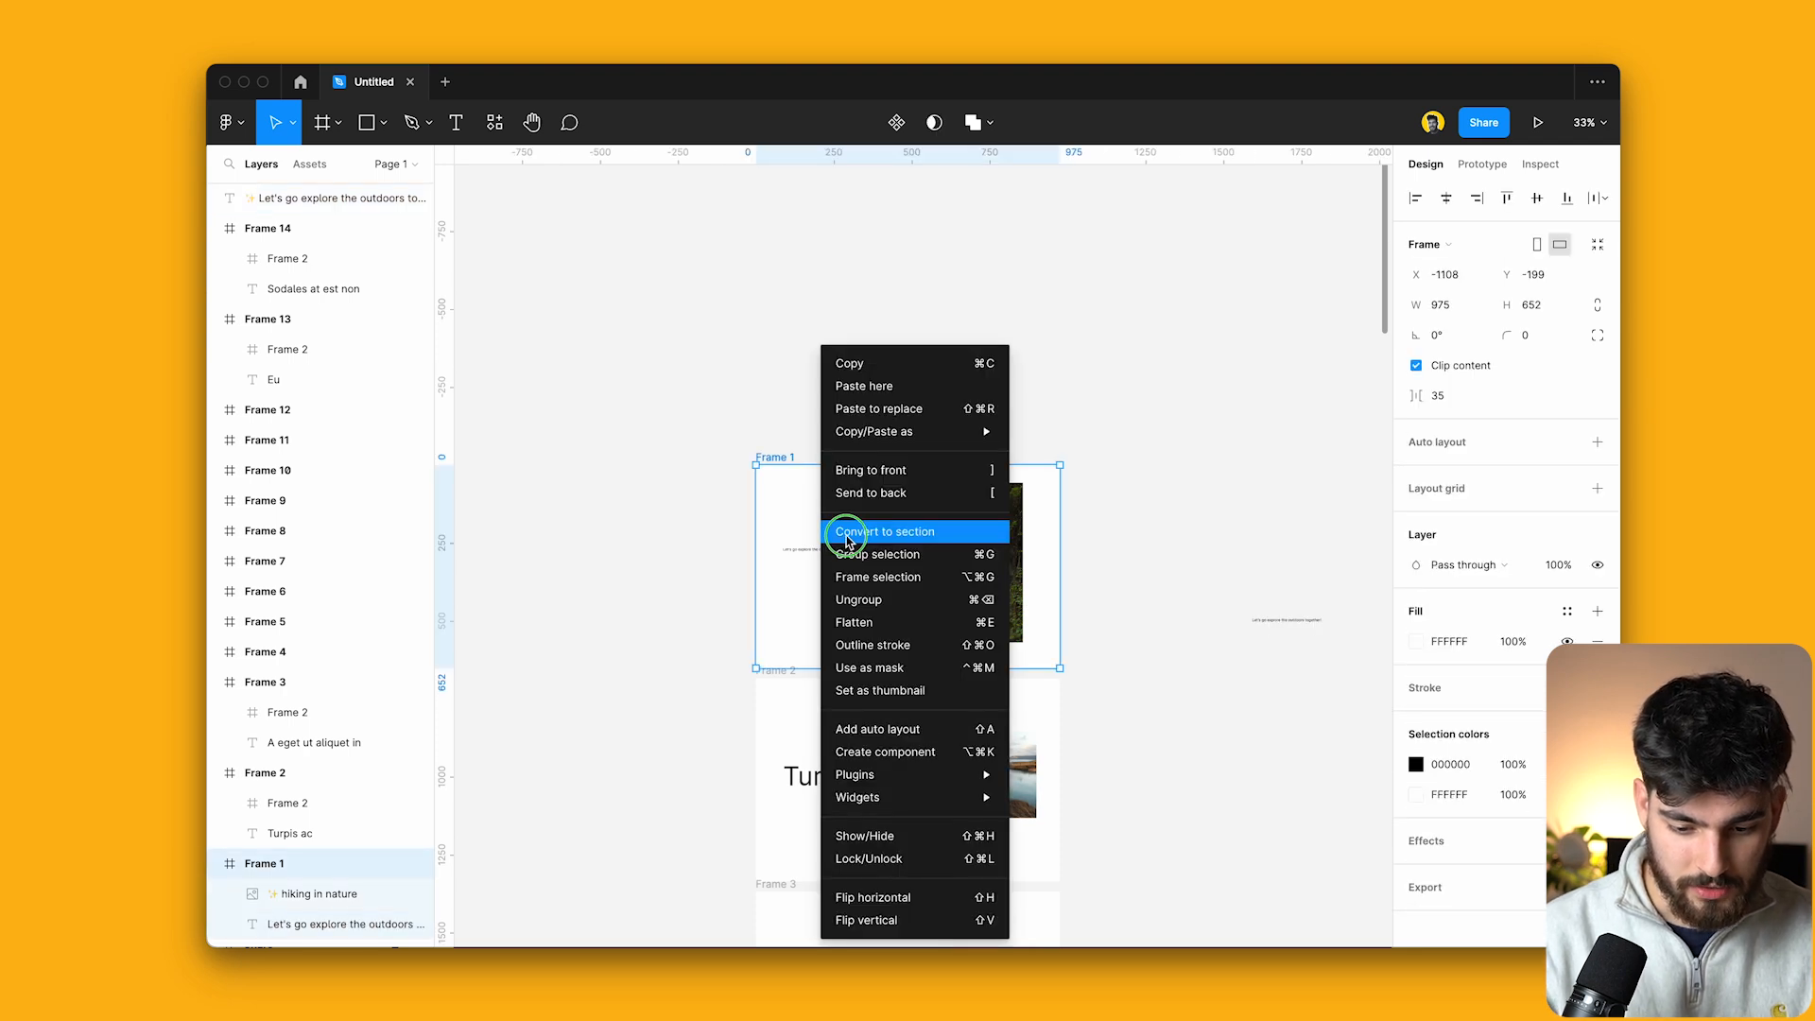
left_click(880, 554)
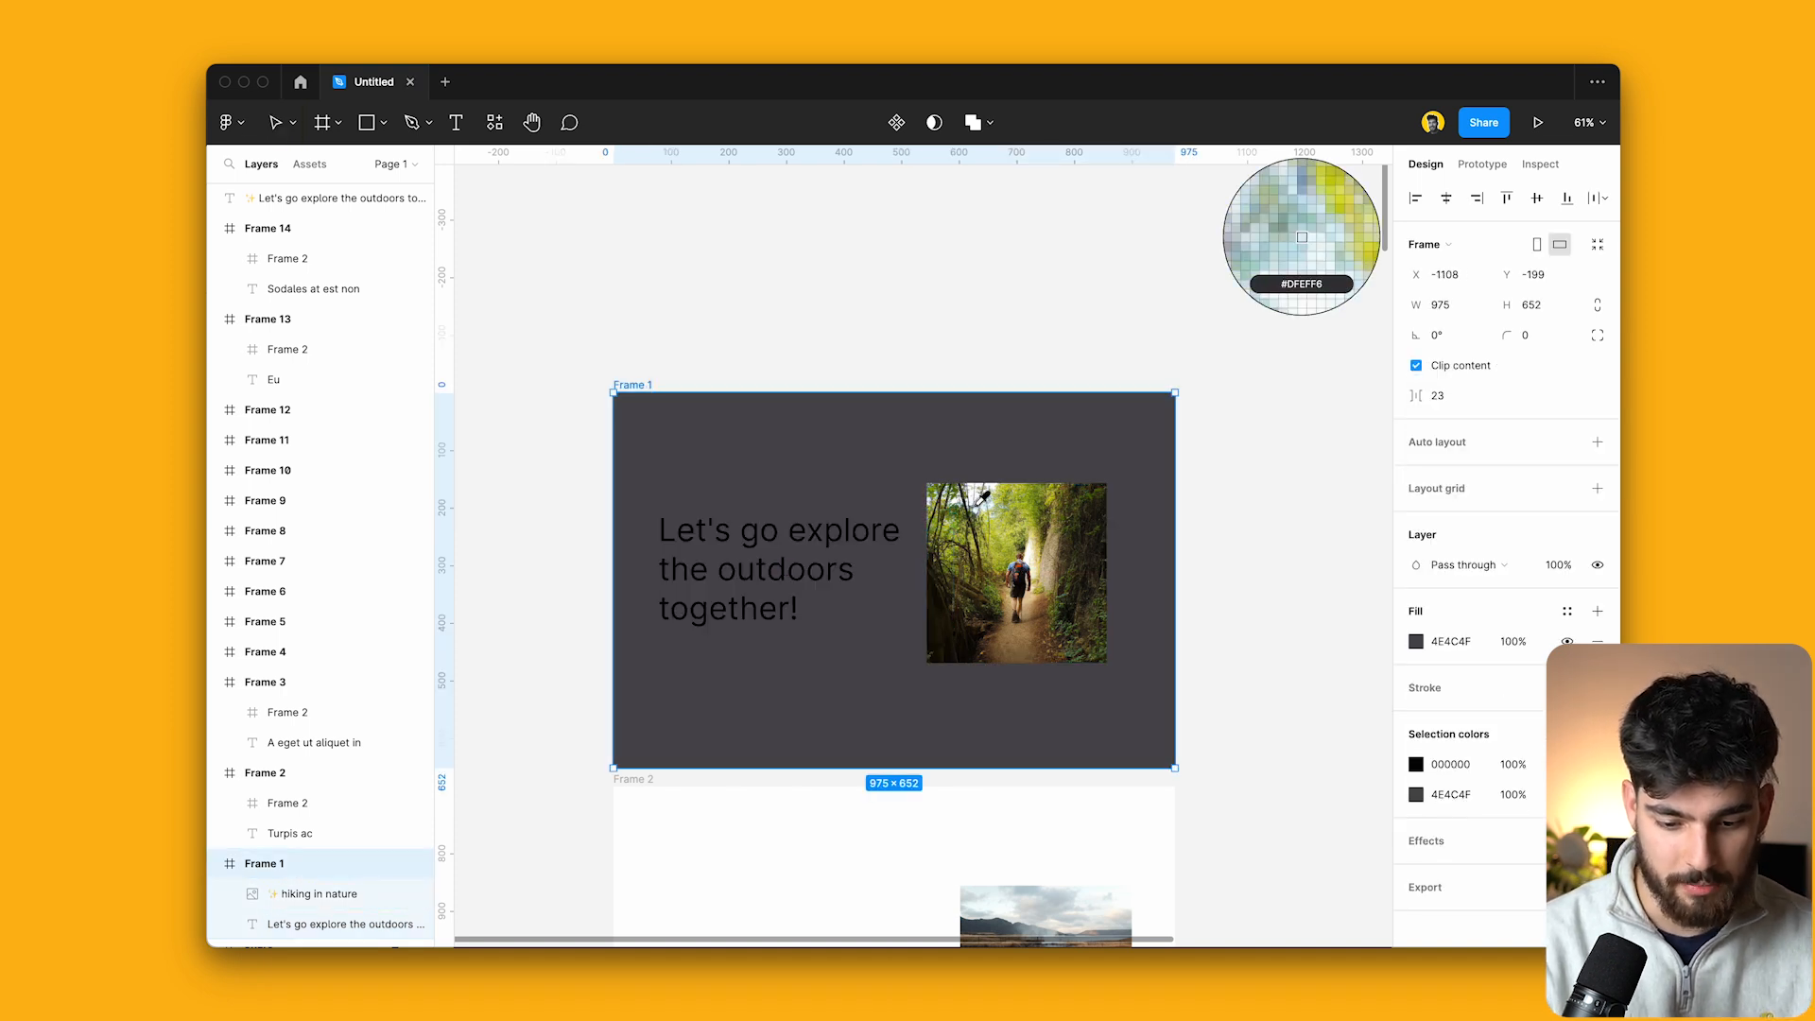
left_click(779, 569)
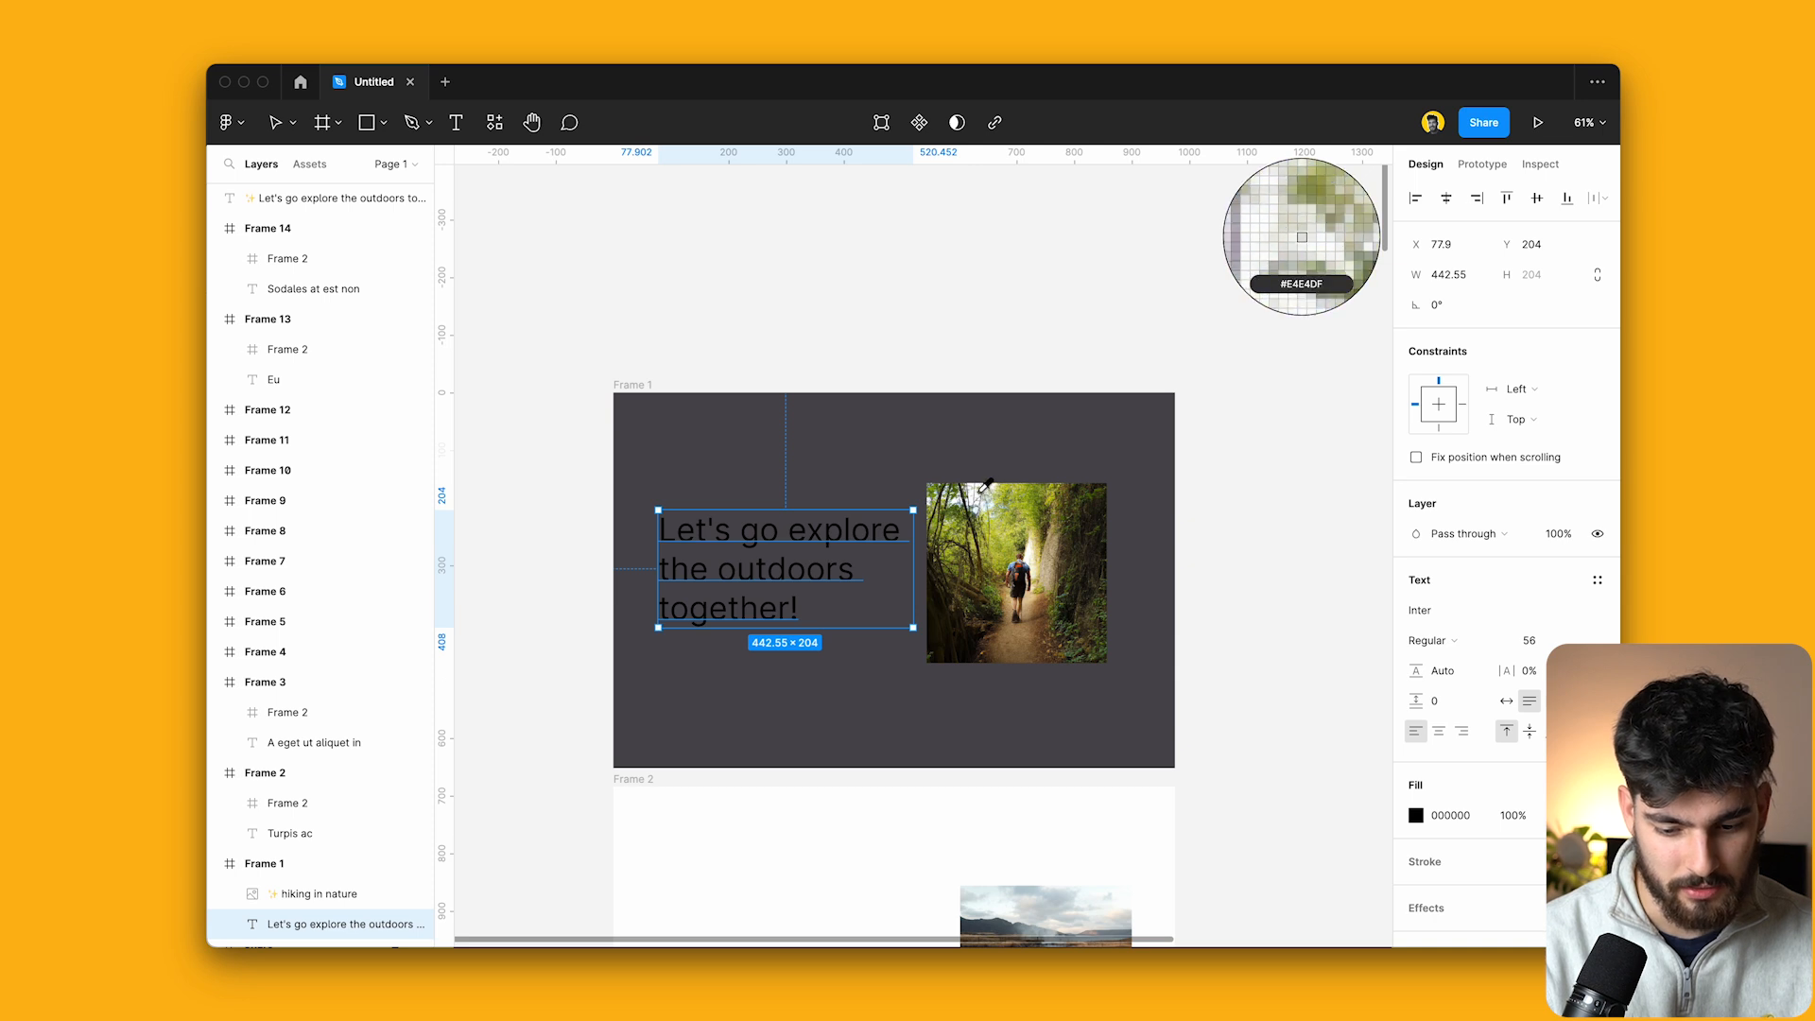
type("Sign u")
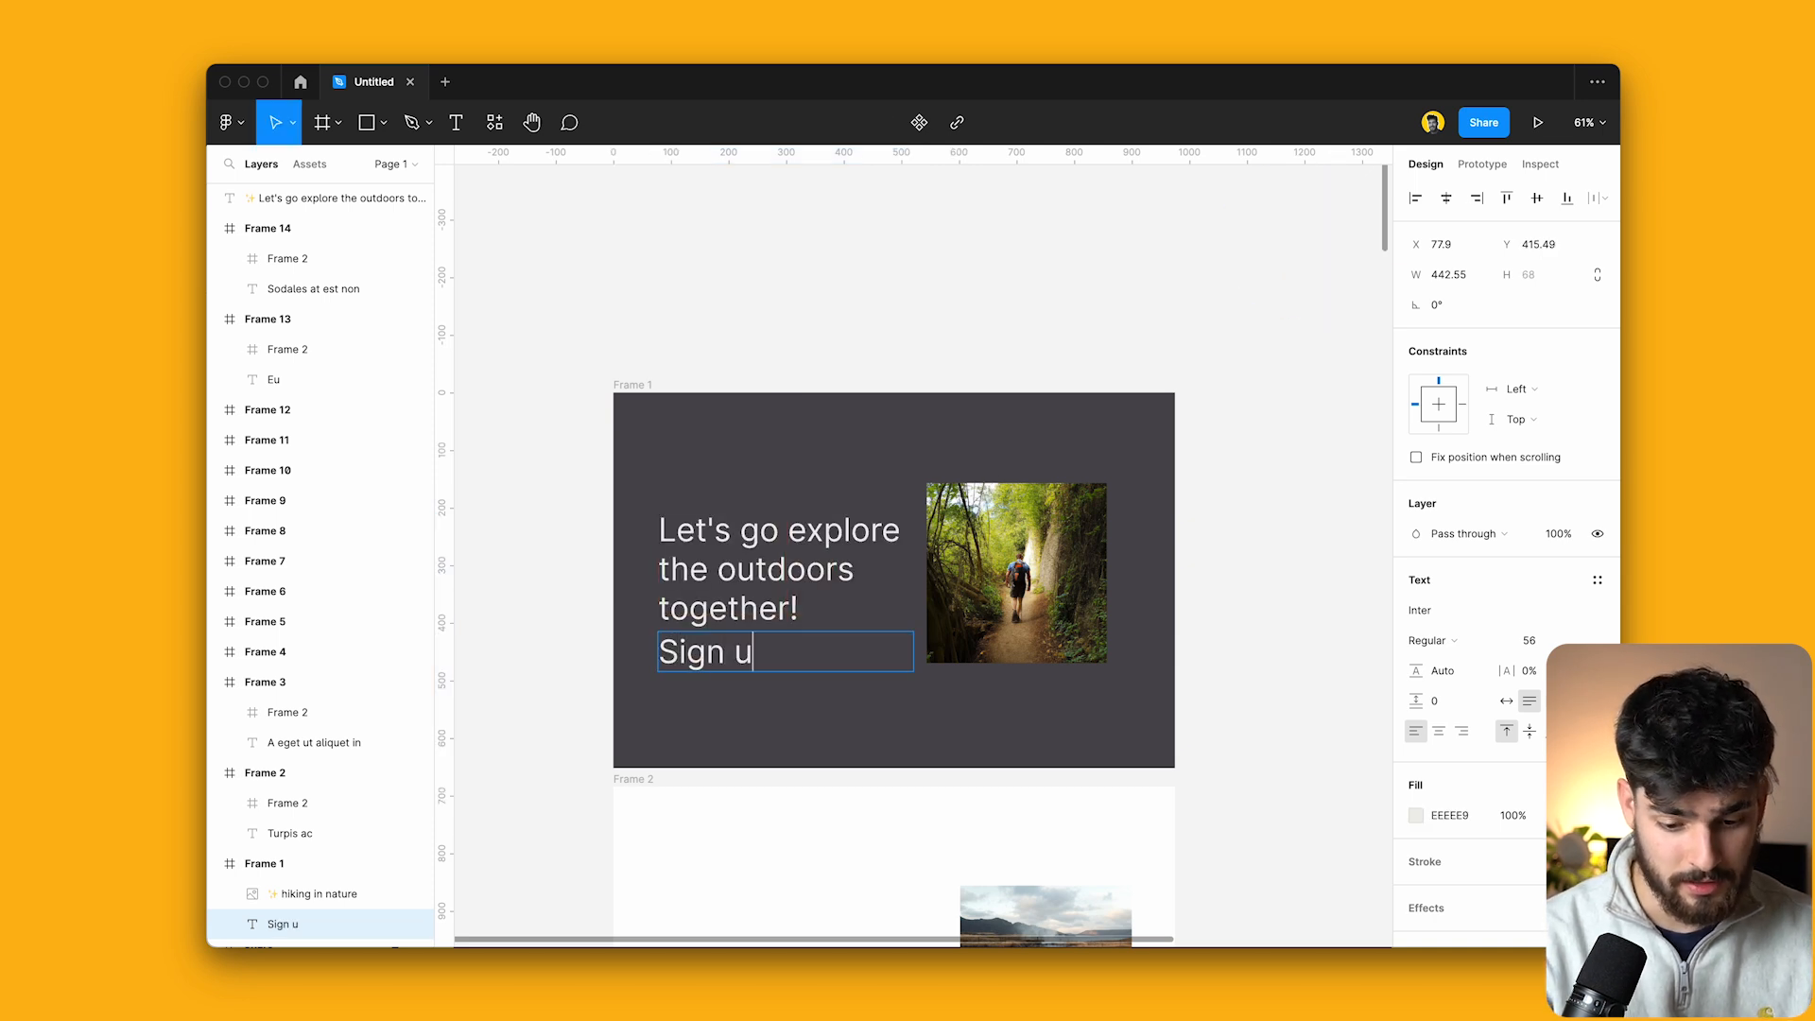
key("shift+a")
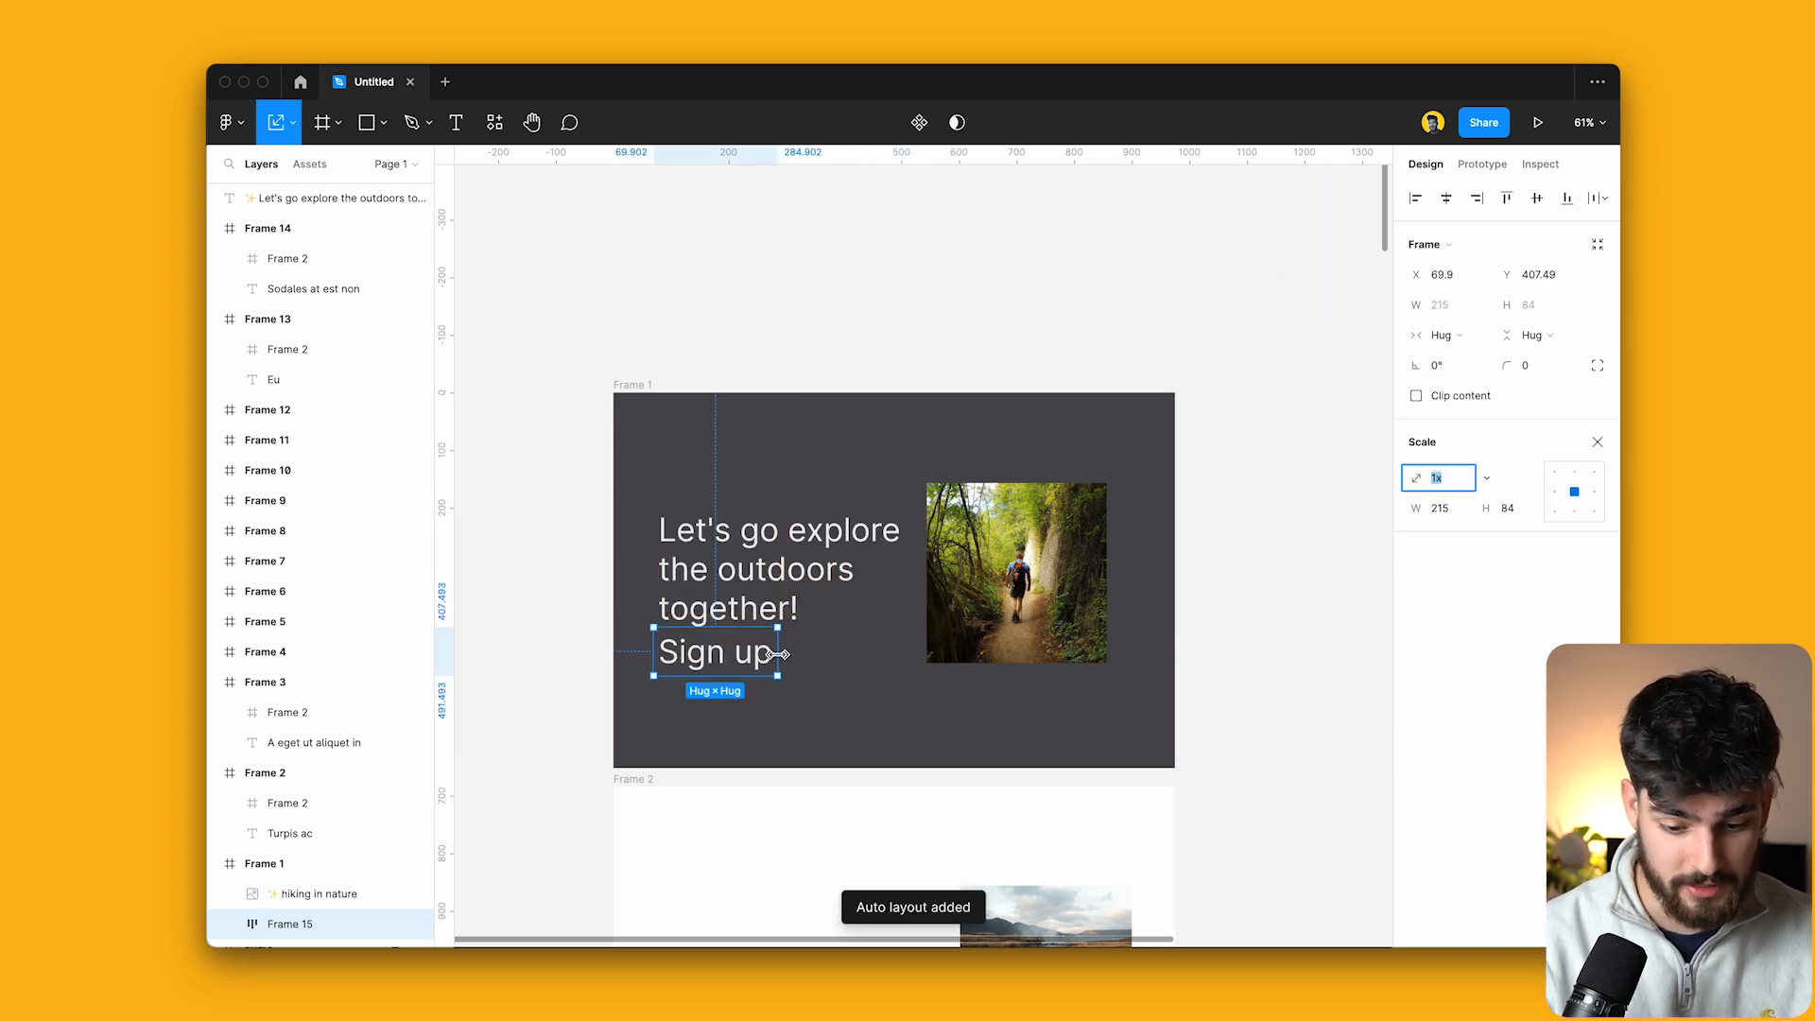